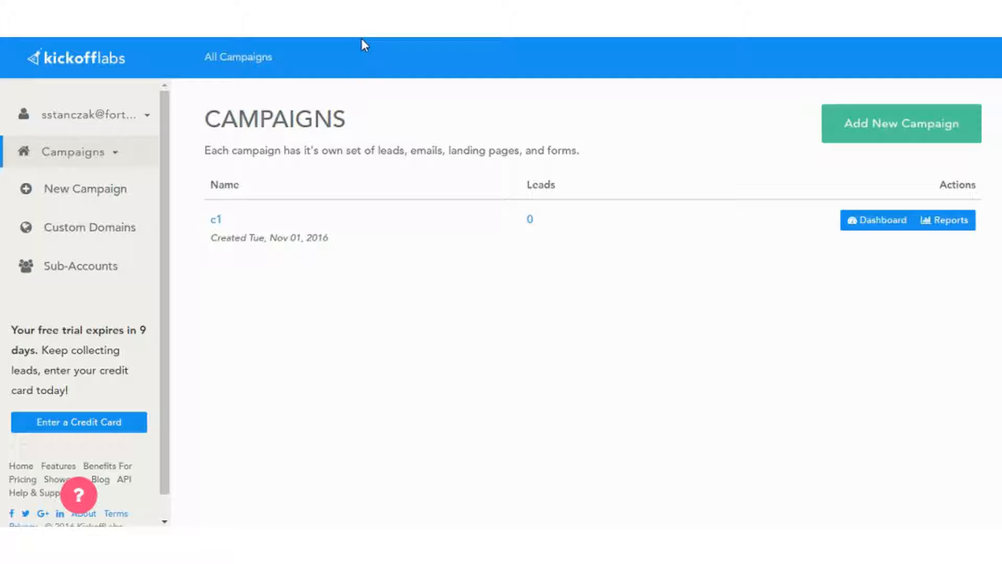
pyautogui.moveTo(388, 112)
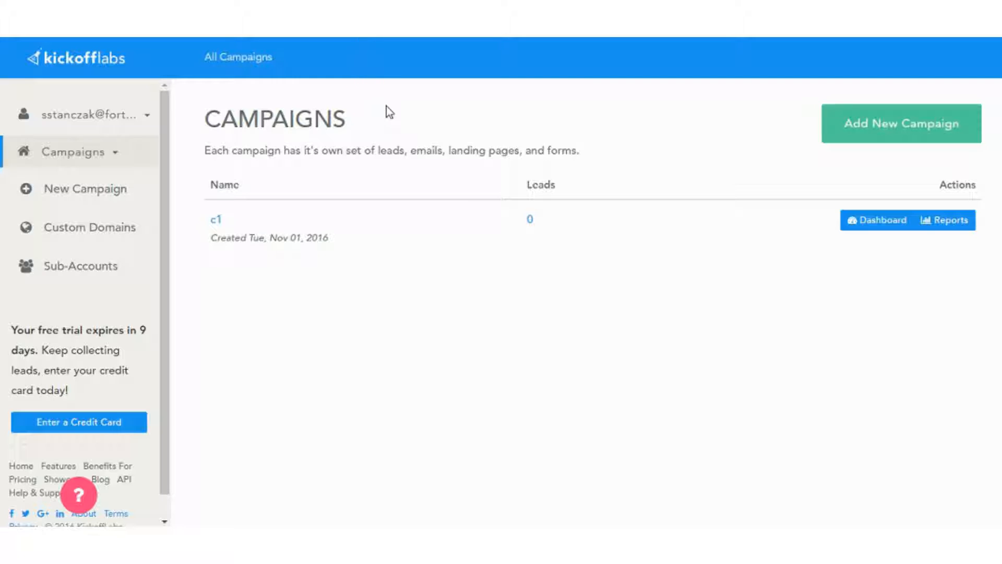
pyautogui.moveTo(376, 118)
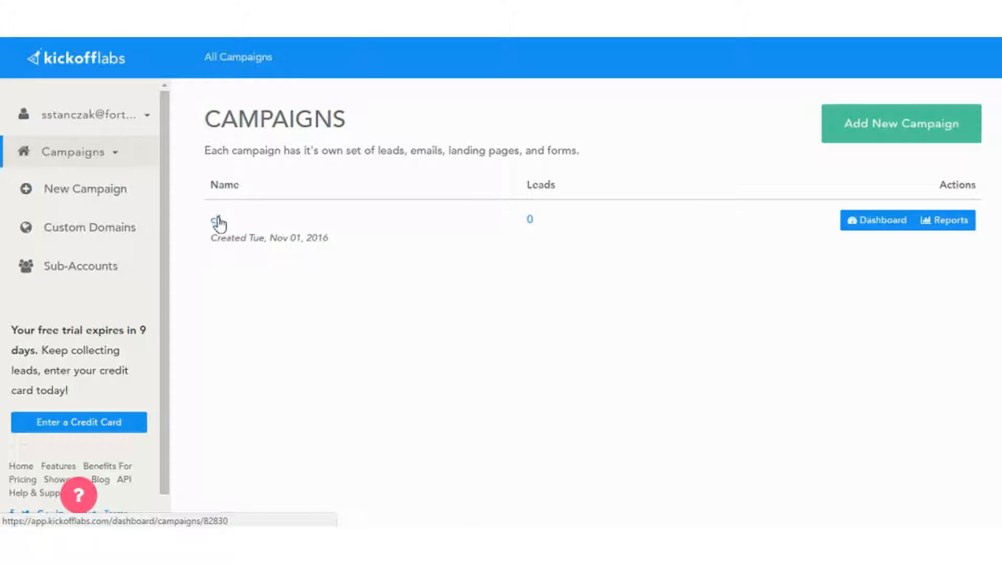
# Open the c1 campaign from the Campaigns list
pyautogui.click(216, 219)
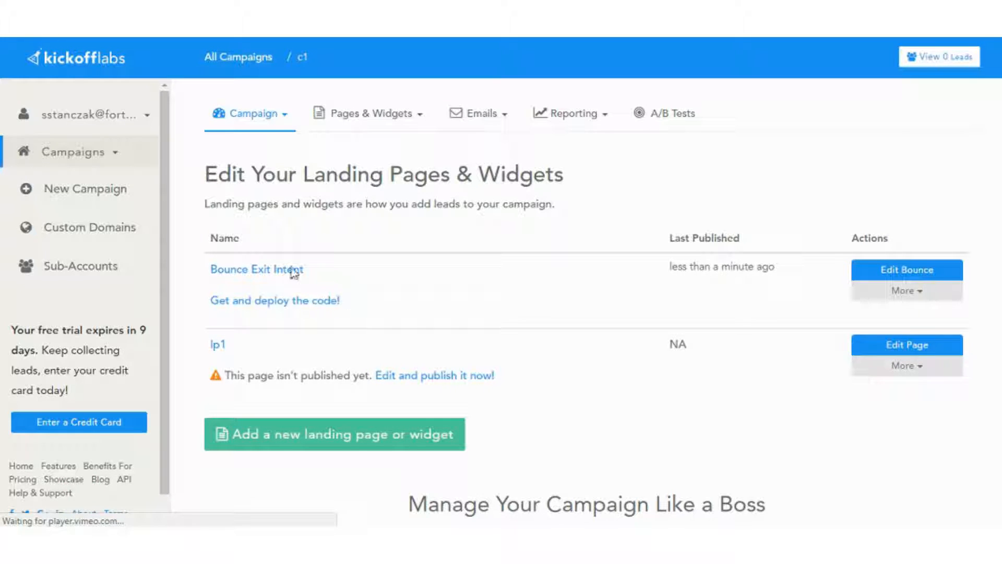
pyautogui.moveTo(269, 292)
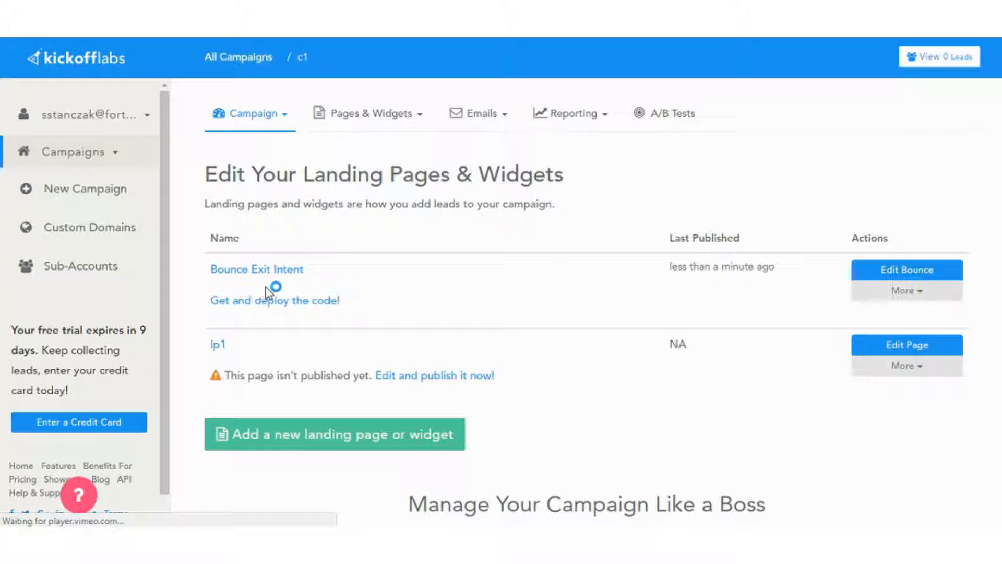
pyautogui.moveTo(257, 270)
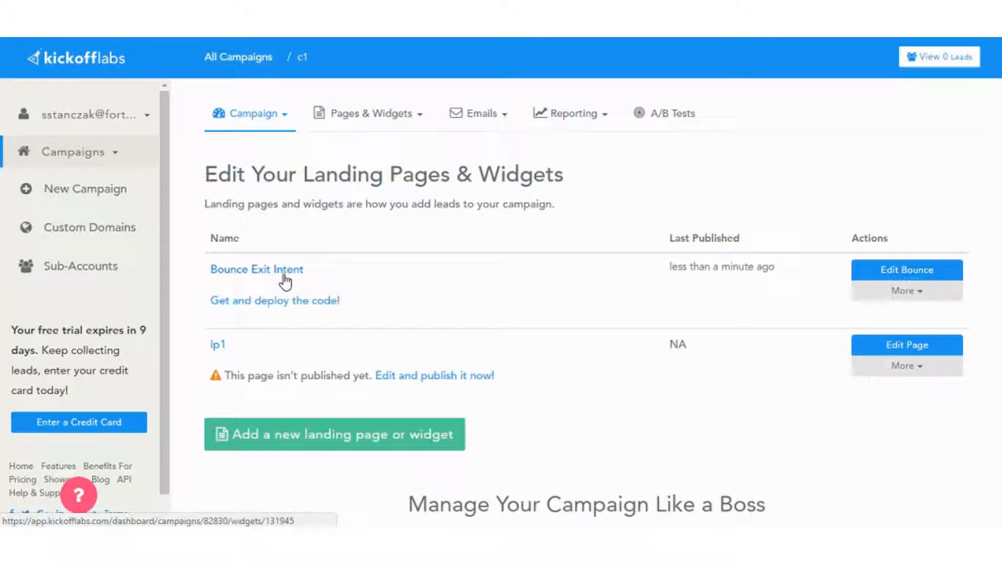
pyautogui.moveTo(261, 337)
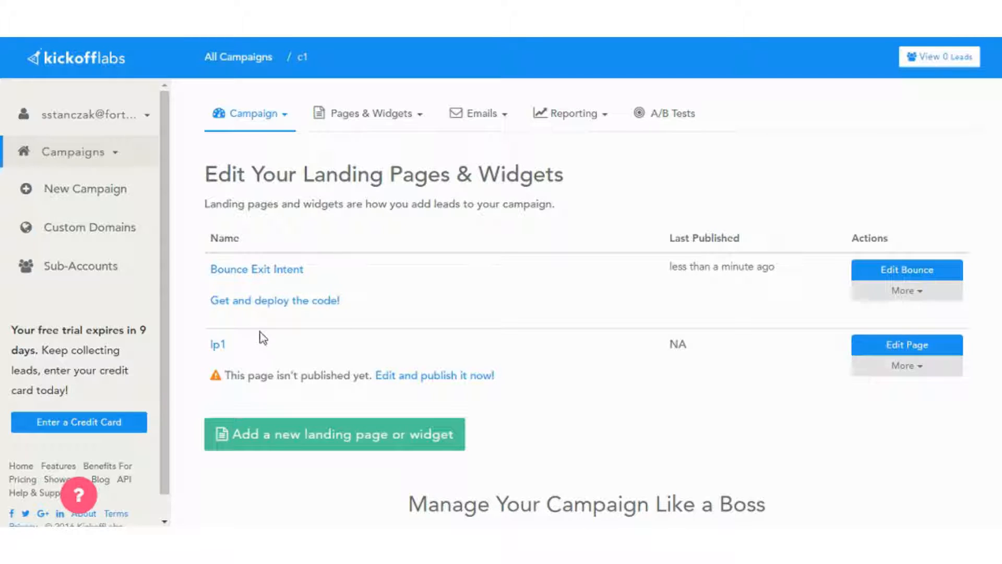
pyautogui.moveTo(307, 334)
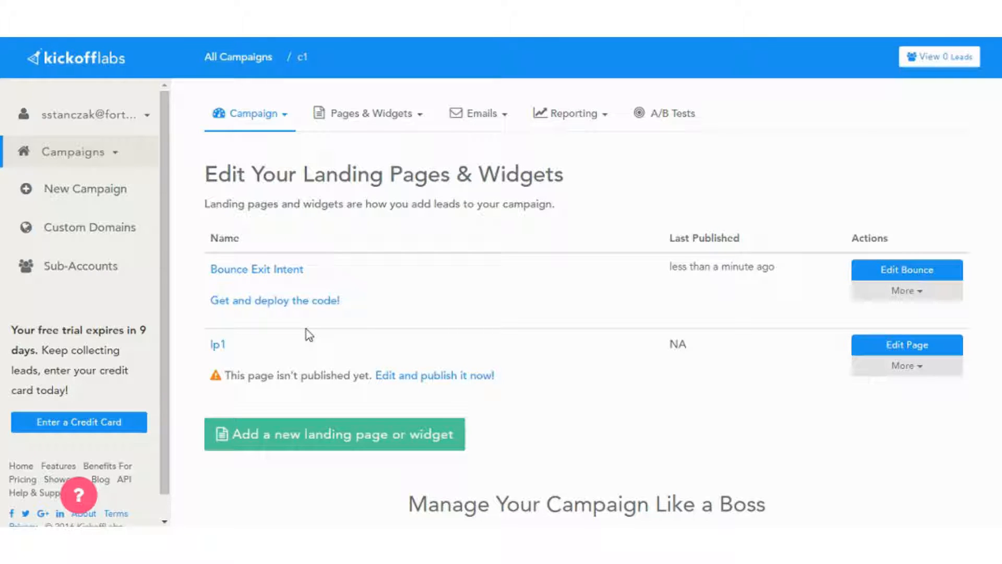
pyautogui.moveTo(304, 328)
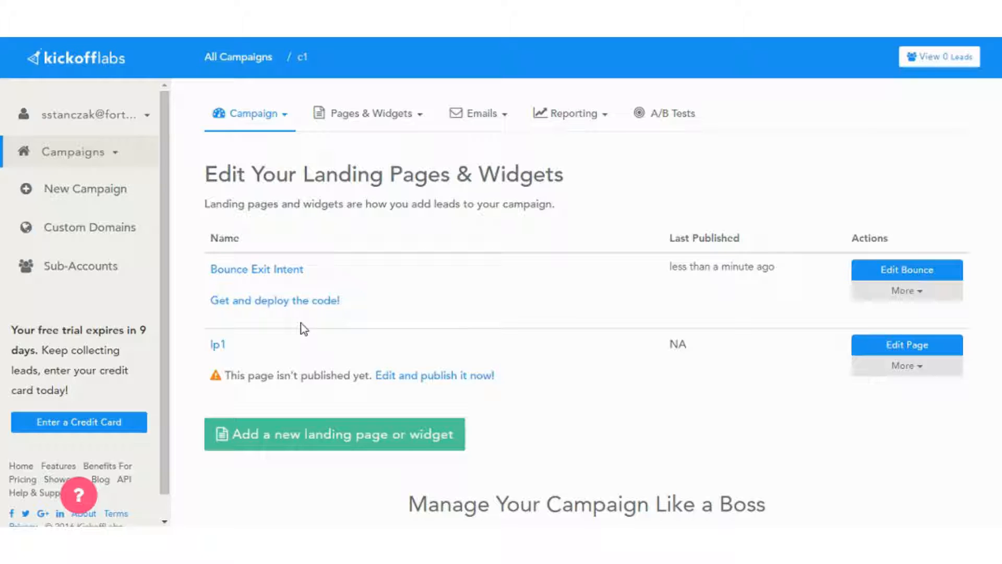
pyautogui.moveTo(340, 272)
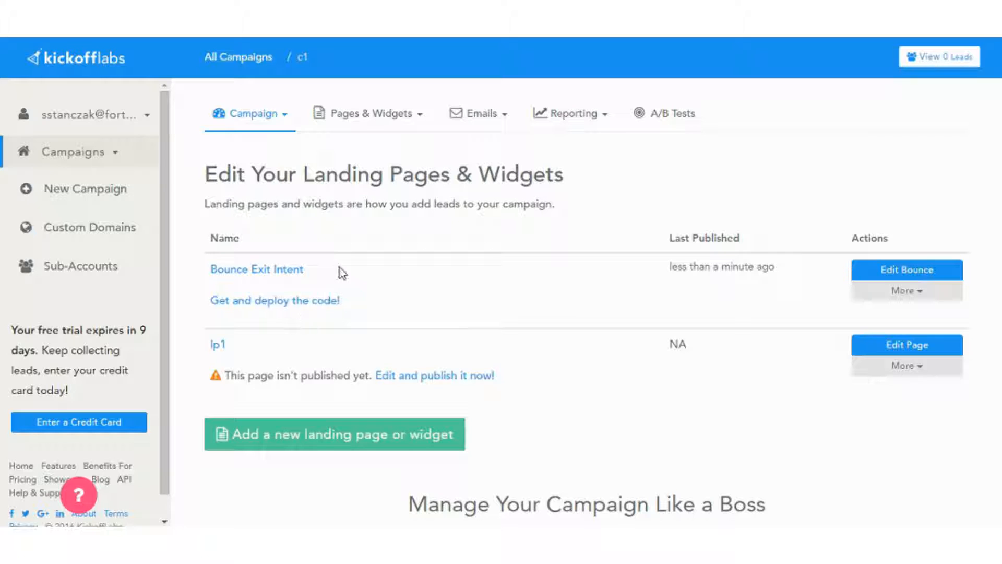
pyautogui.moveTo(345, 273)
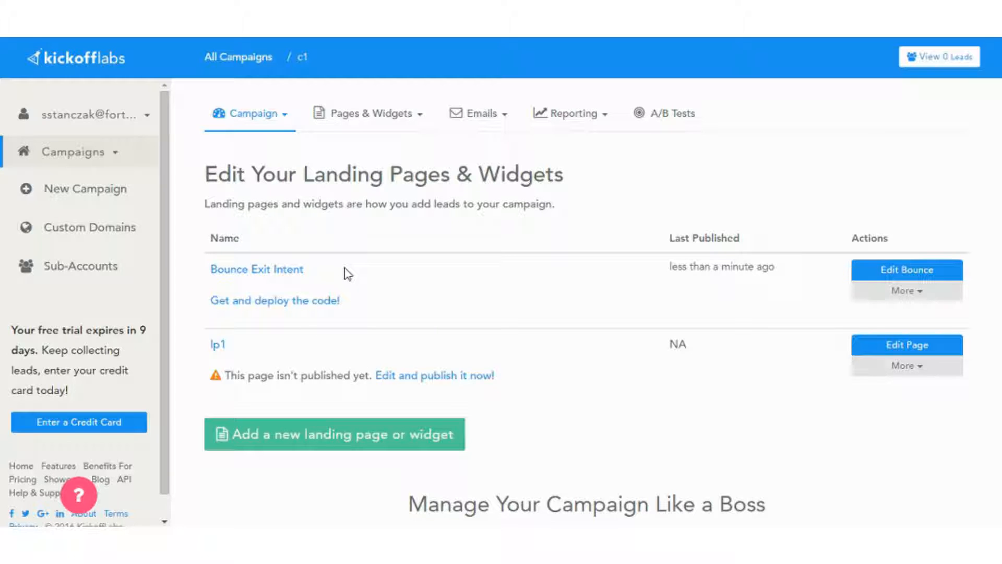
pyautogui.moveTo(346, 229)
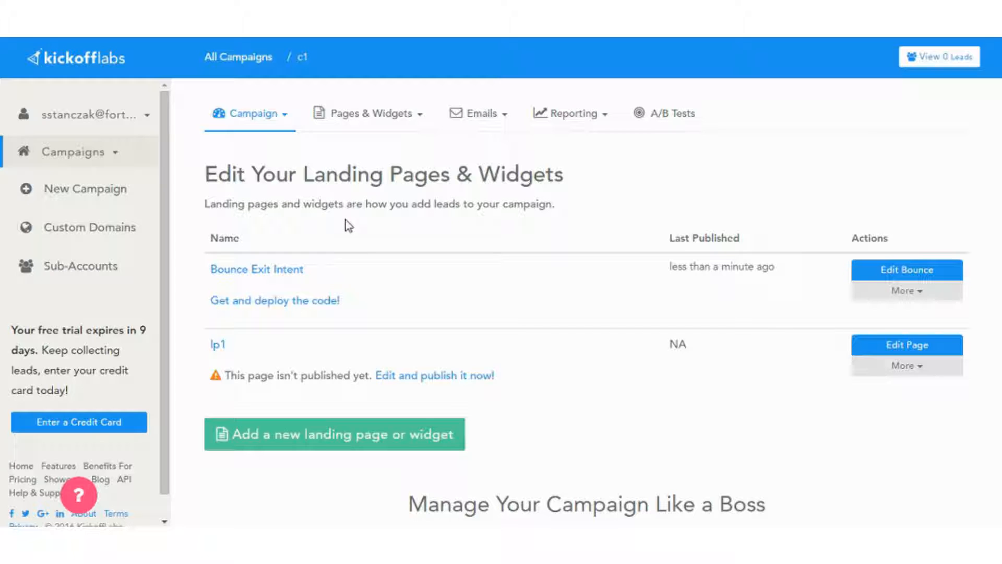
pyautogui.moveTo(370, 112)
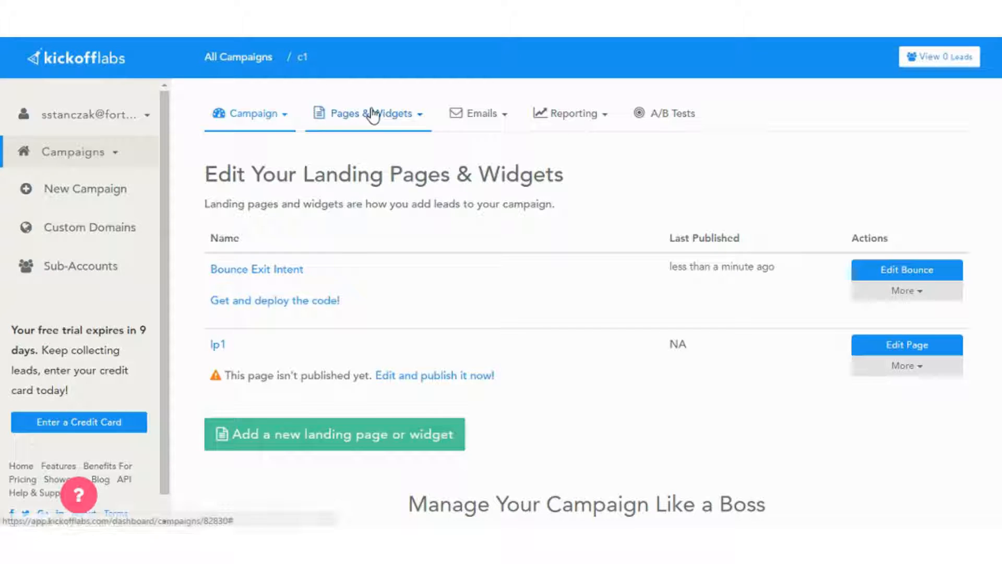
pyautogui.click(369, 113)
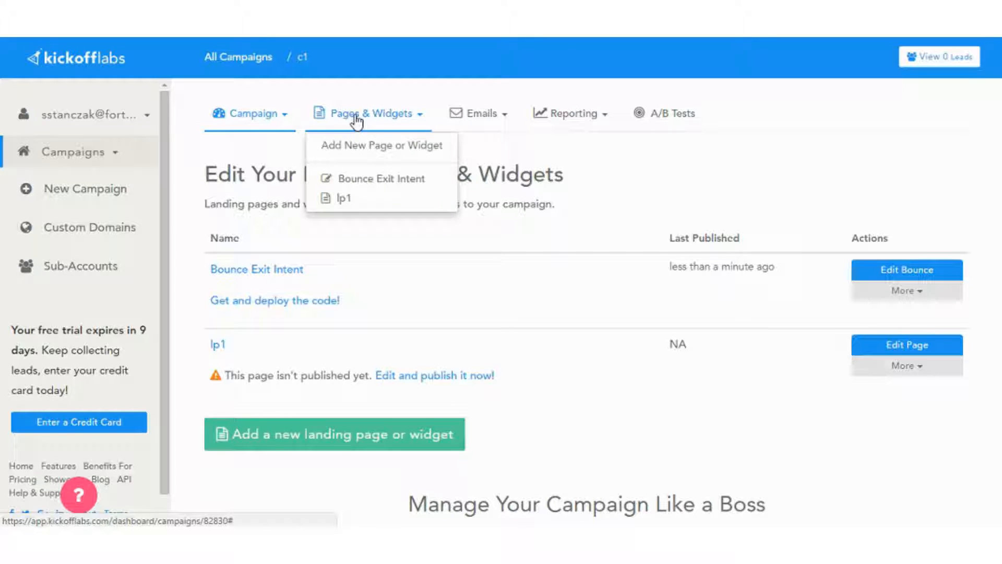
pyautogui.click(478, 113)
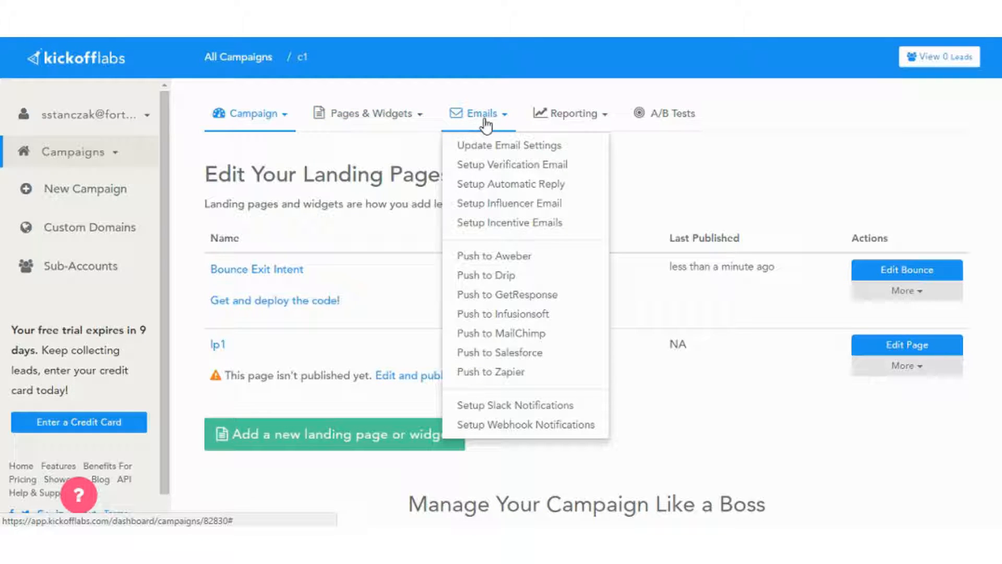
pyautogui.moveTo(571, 113)
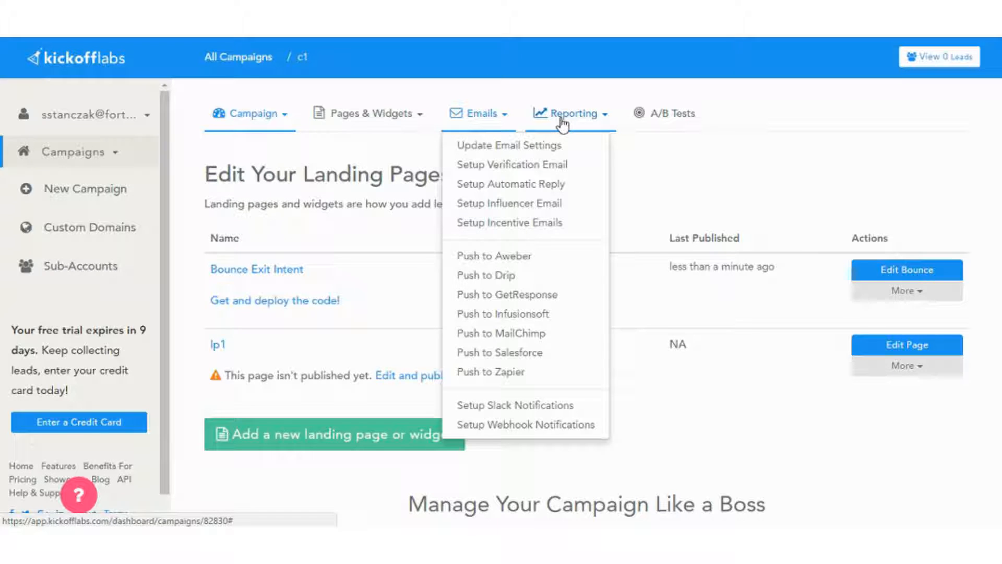
pyautogui.click(570, 113)
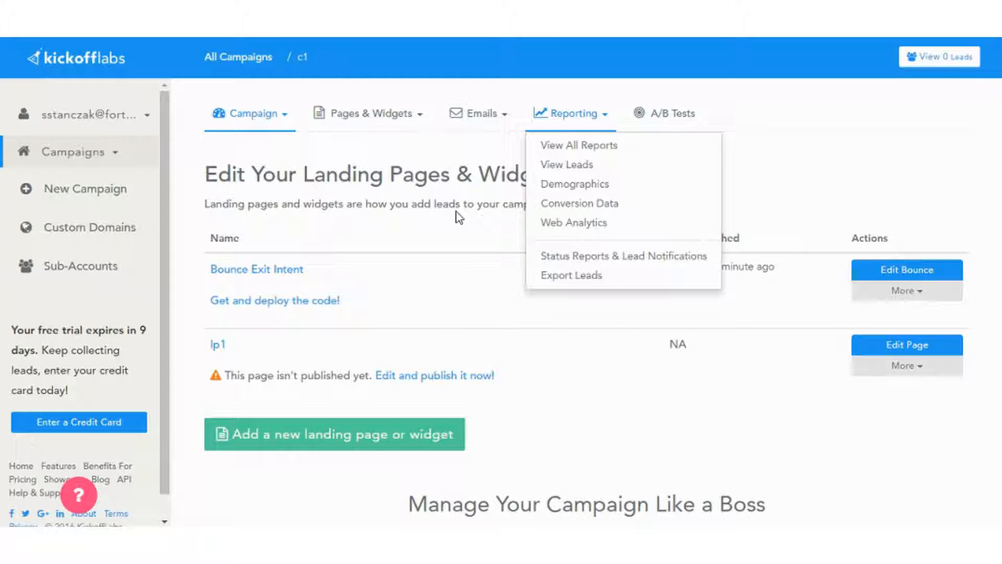
pyautogui.click(457, 216)
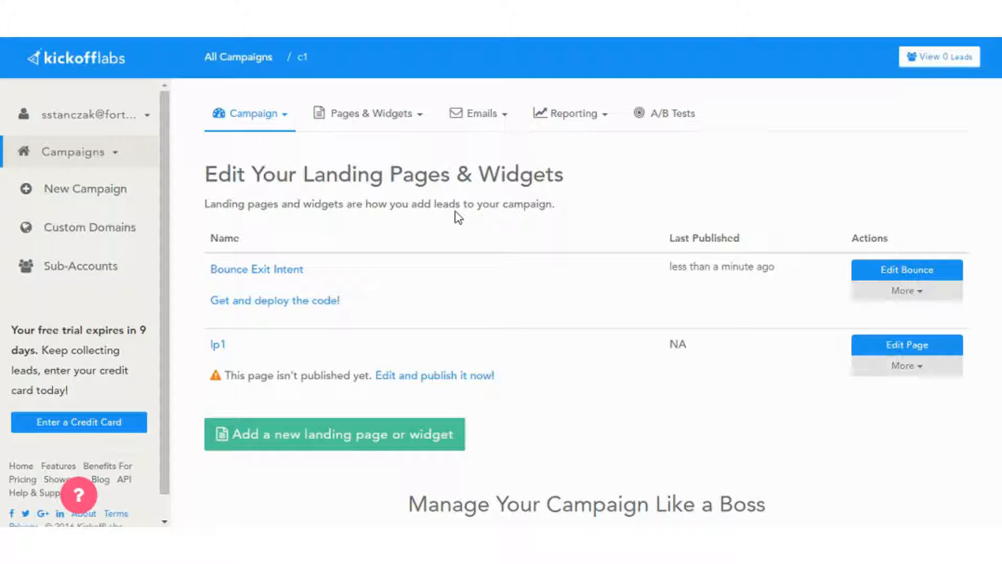
pyautogui.moveTo(454, 231)
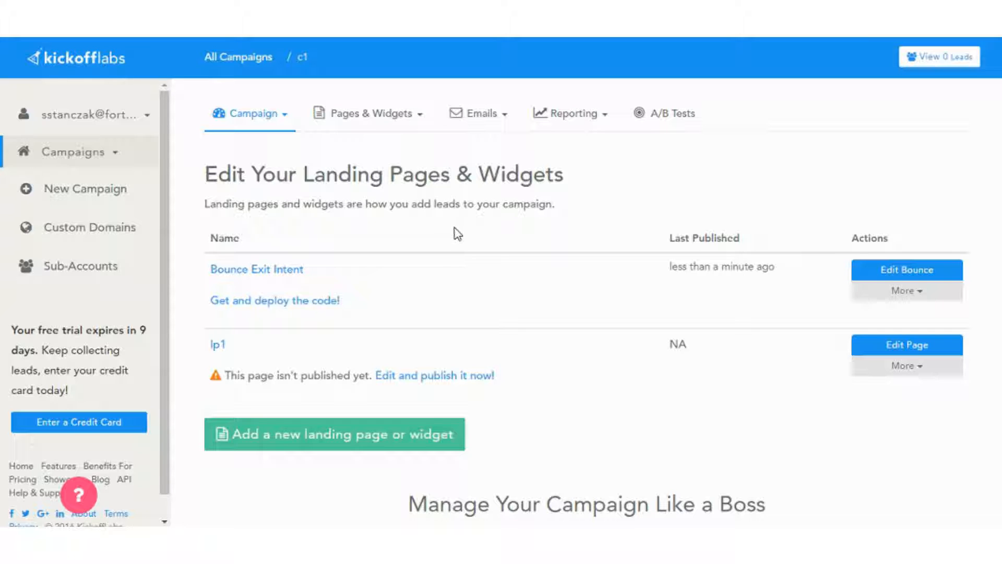
pyautogui.moveTo(415, 439)
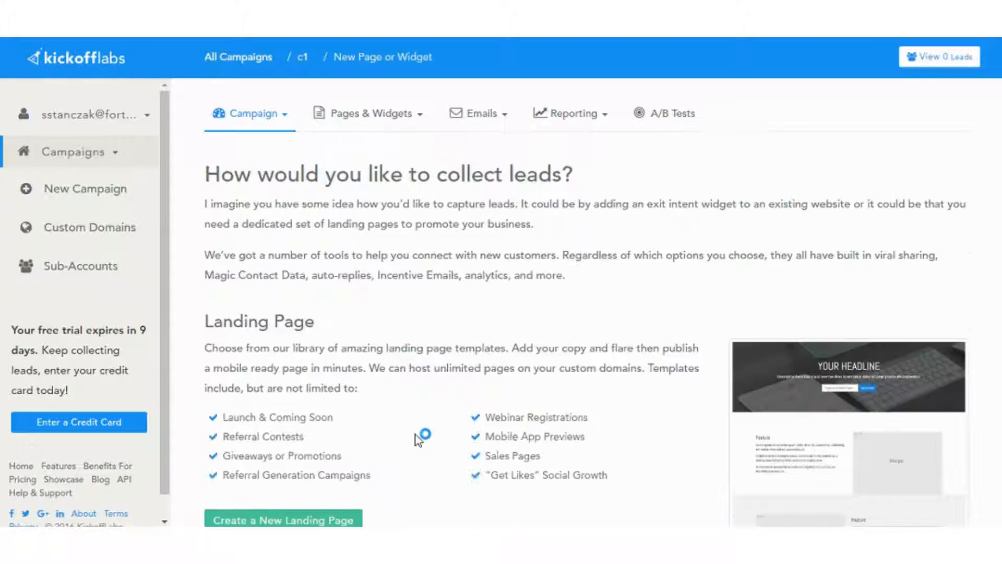
# Begin a new landing page for campaign c1 and focus its Page Name field
pyautogui.scroll(-3)
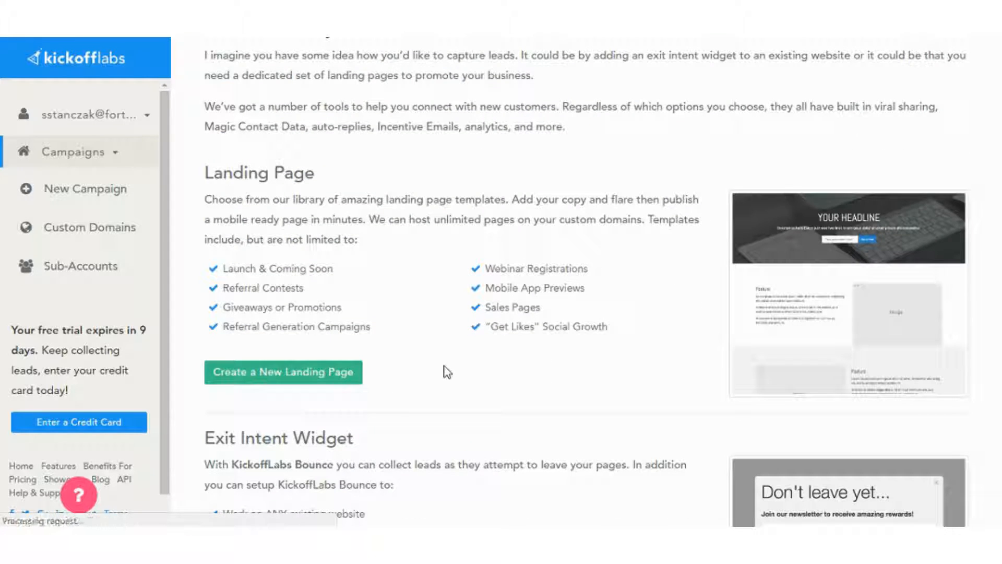
pyautogui.click(283, 372)
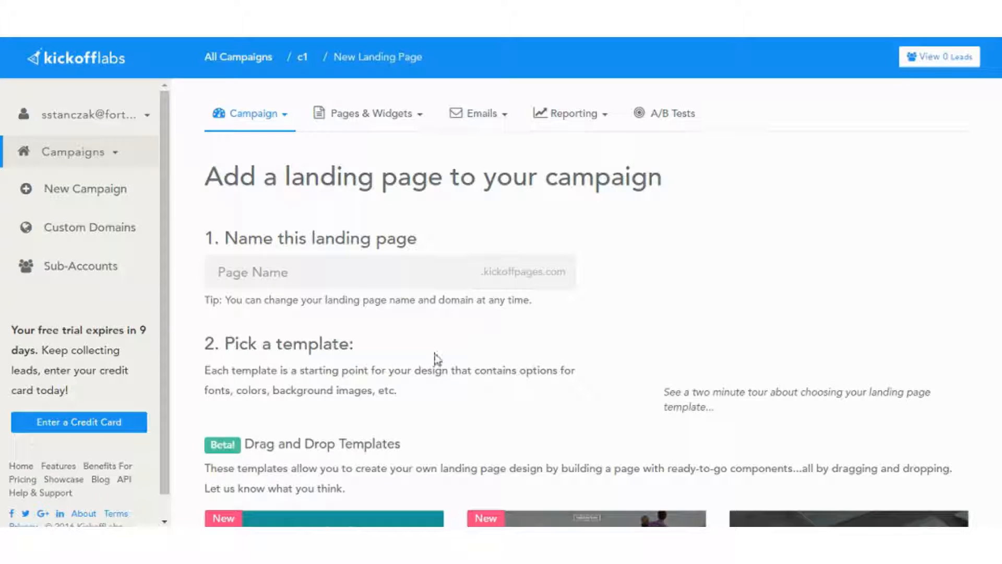
pyautogui.click(320, 272)
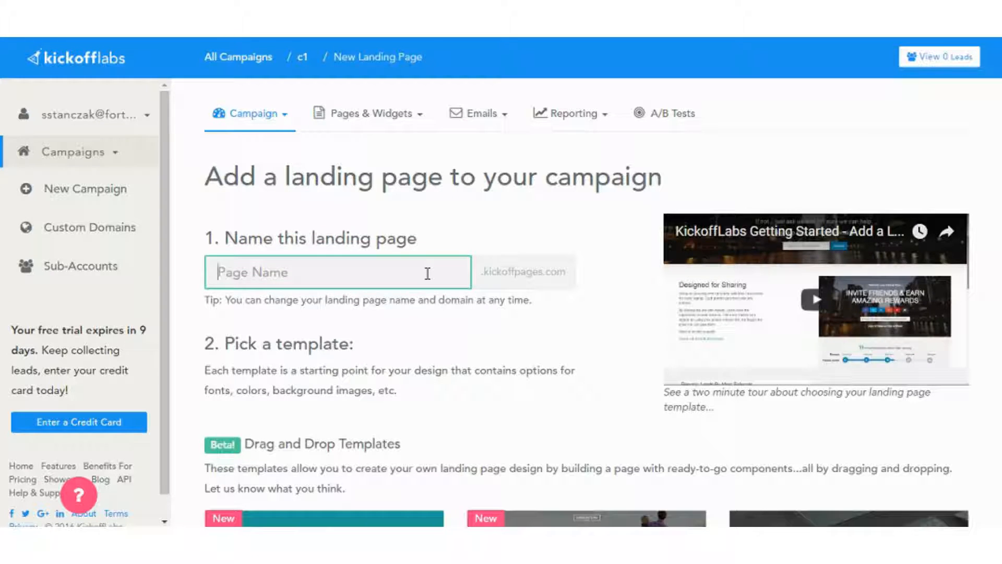
# Name the page lp2 and choose the App Feature Focused template from the gallery
pyautogui.write('lp2')
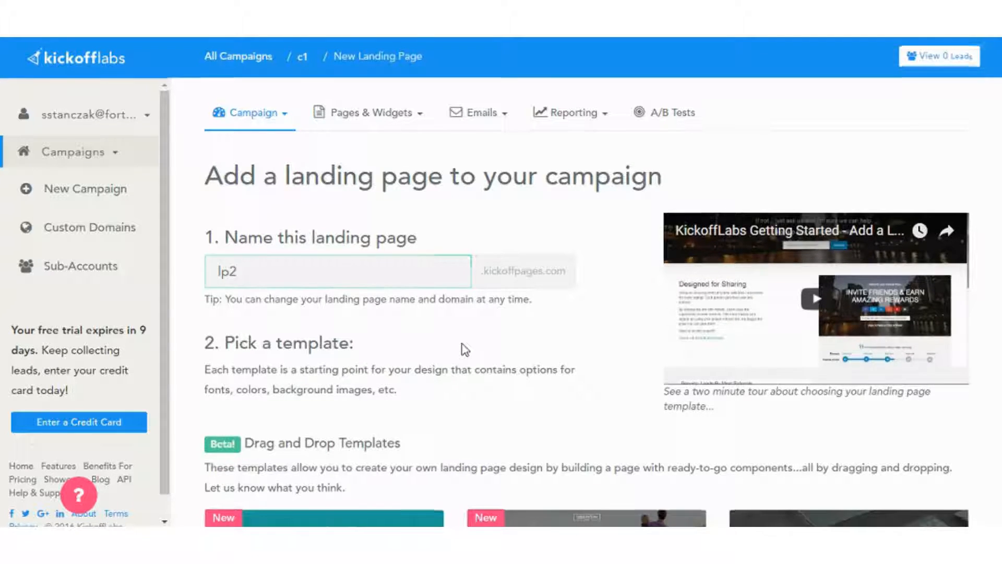
pyautogui.scroll(-3)
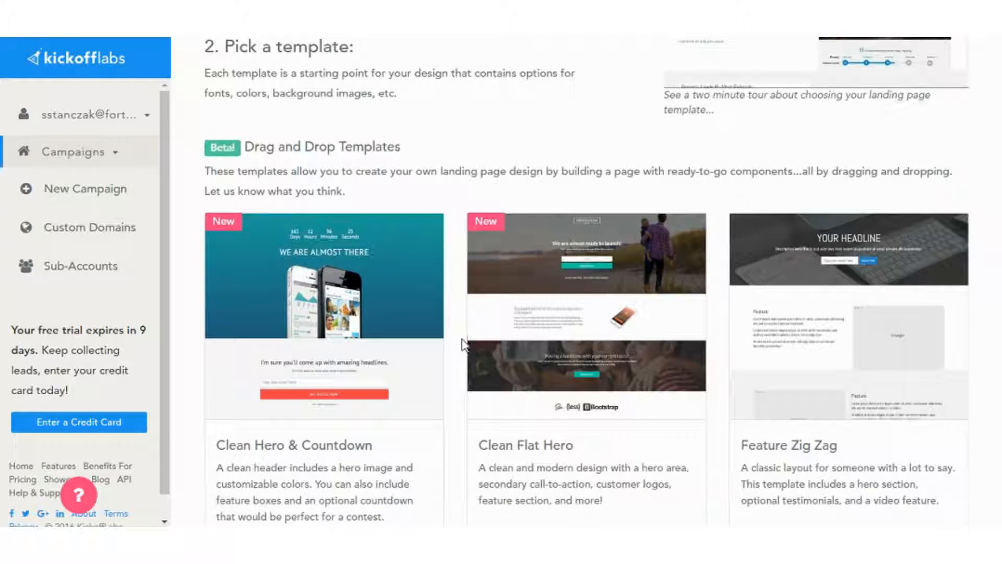
pyautogui.scroll(-3)
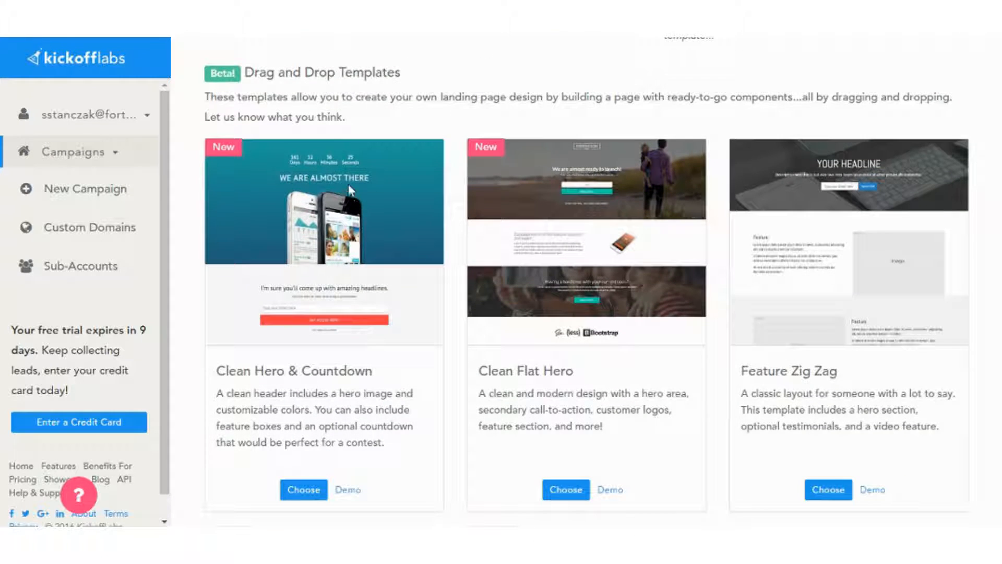
pyautogui.scroll(-3)
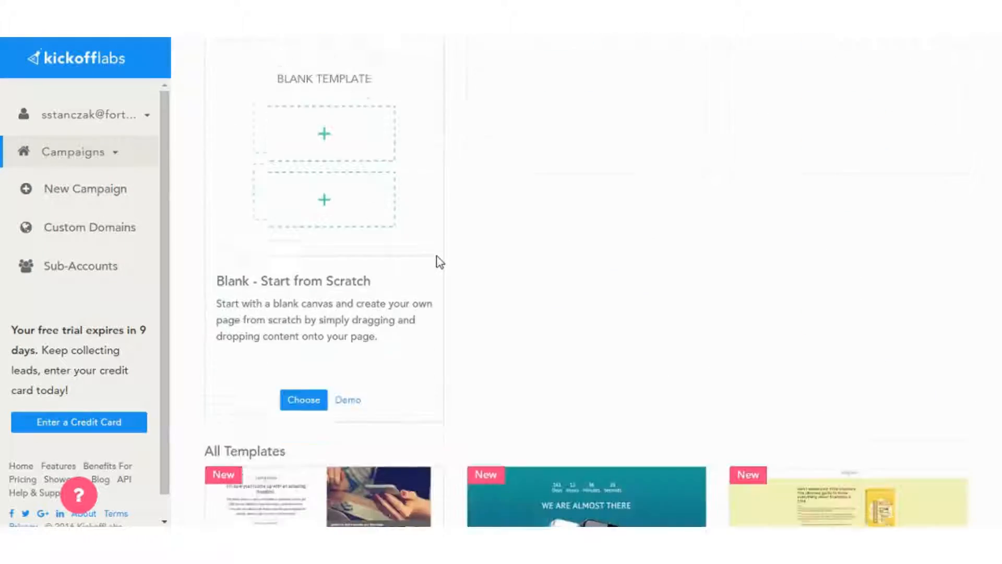
pyautogui.scroll(-3)
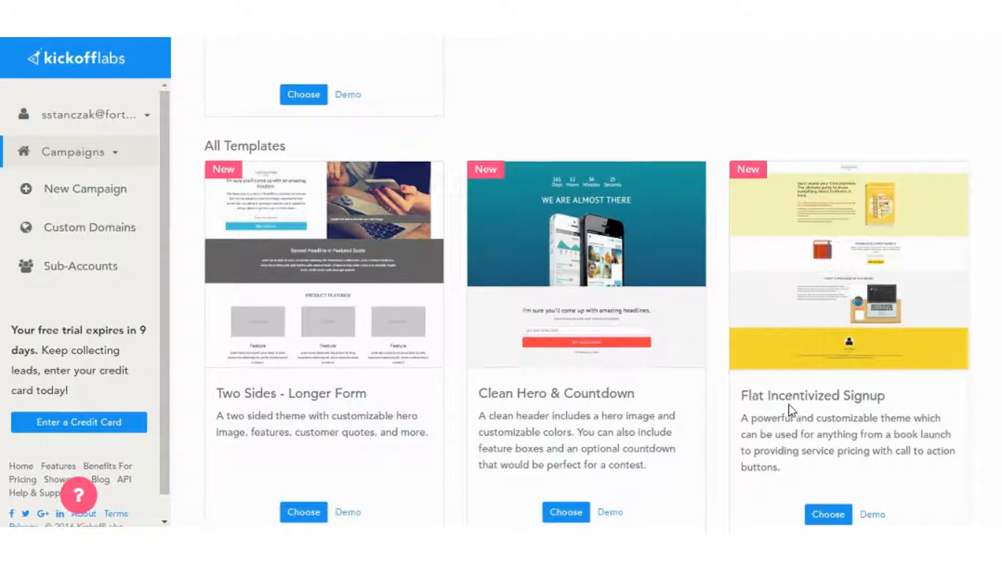
pyautogui.scroll(-3)
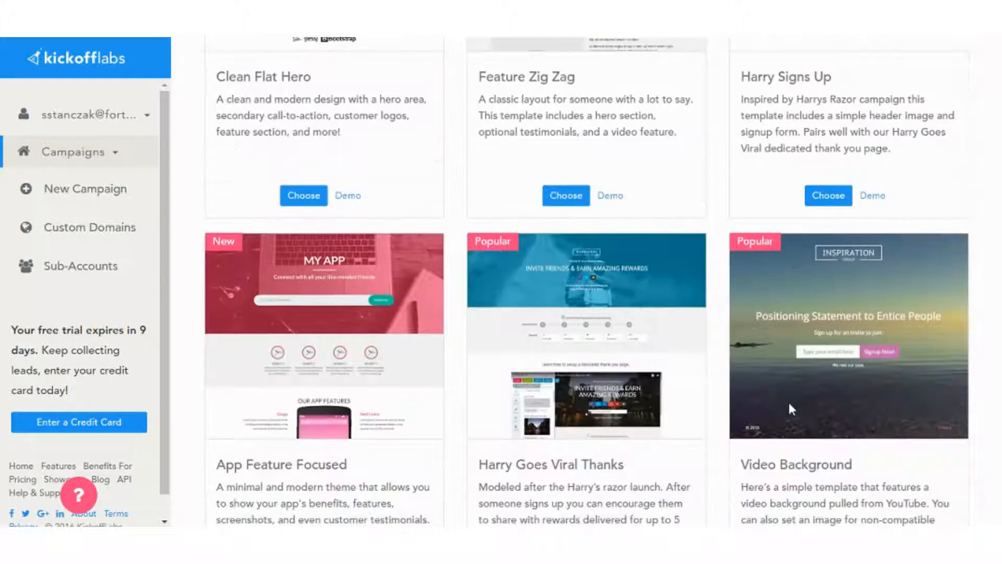
pyautogui.moveTo(874, 418)
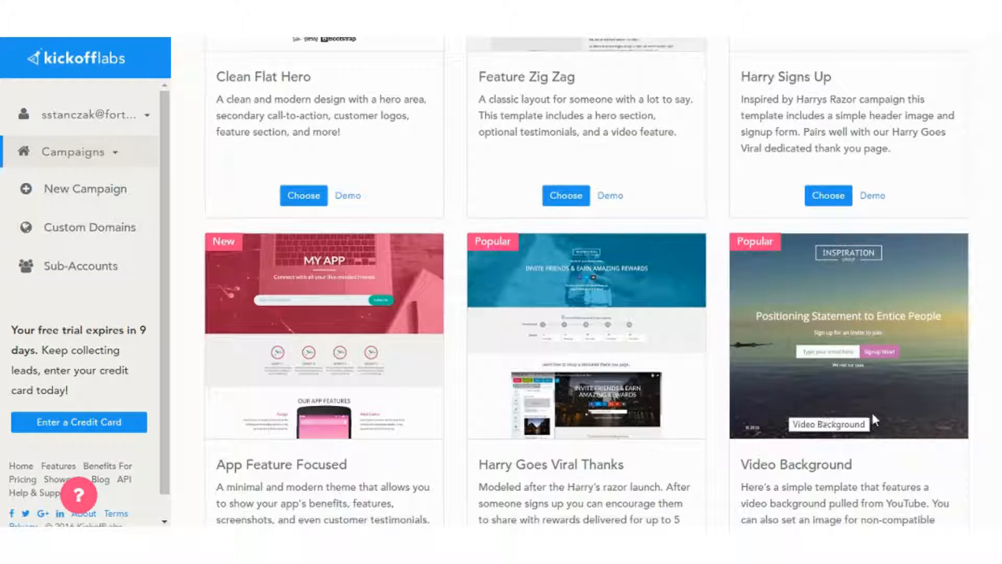
pyautogui.scroll(-3)
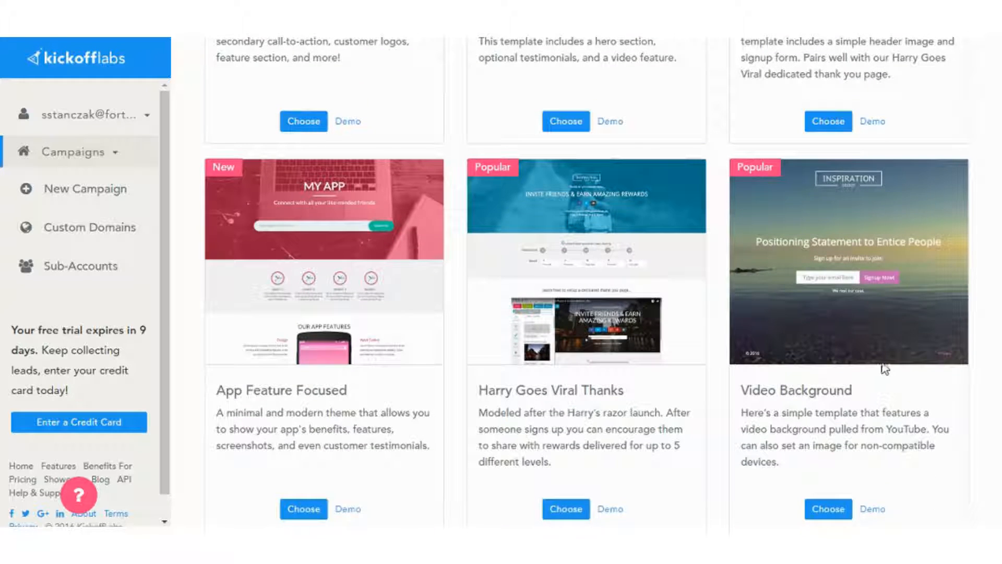
pyautogui.moveTo(874, 509)
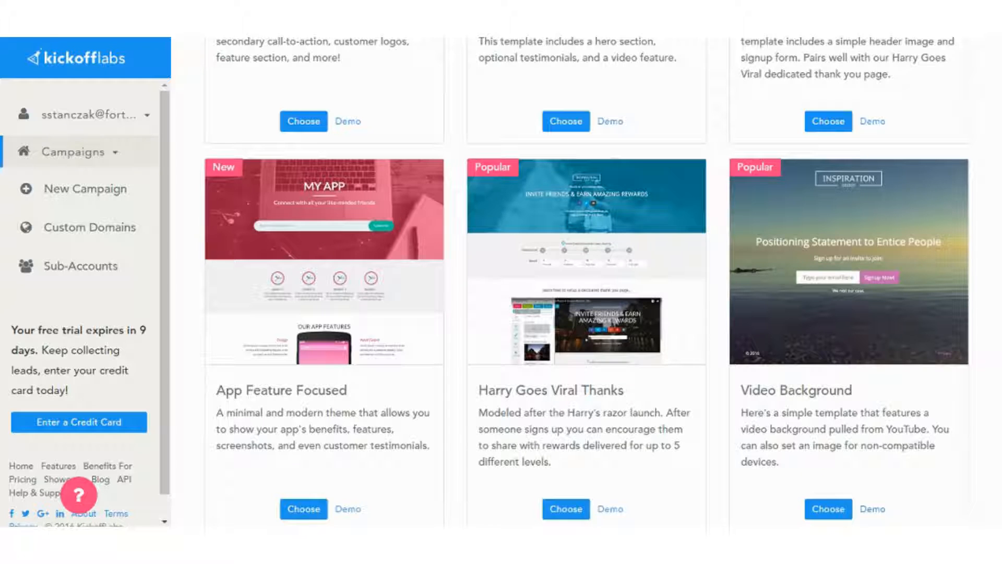
pyautogui.click(872, 509)
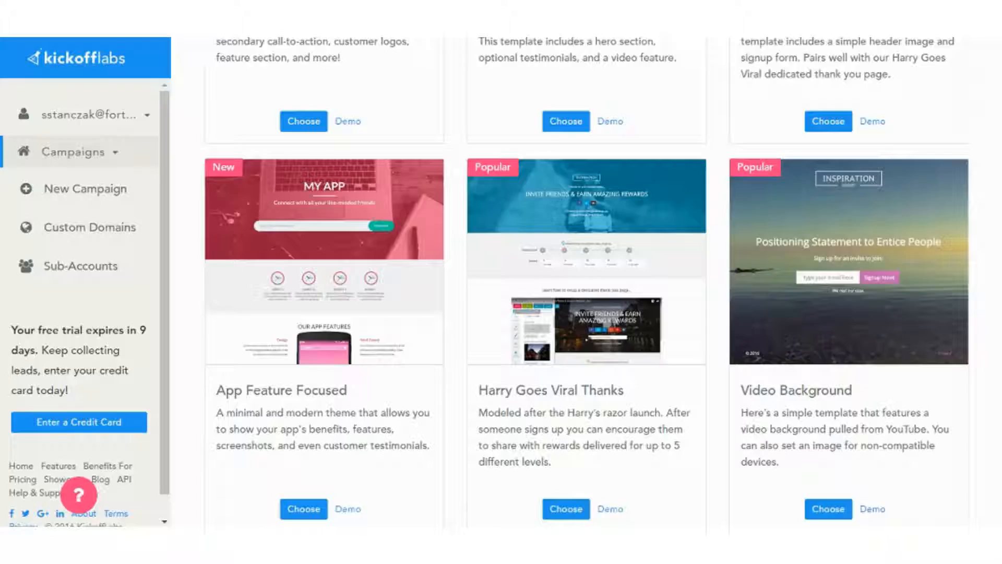
pyautogui.moveTo(412, 245)
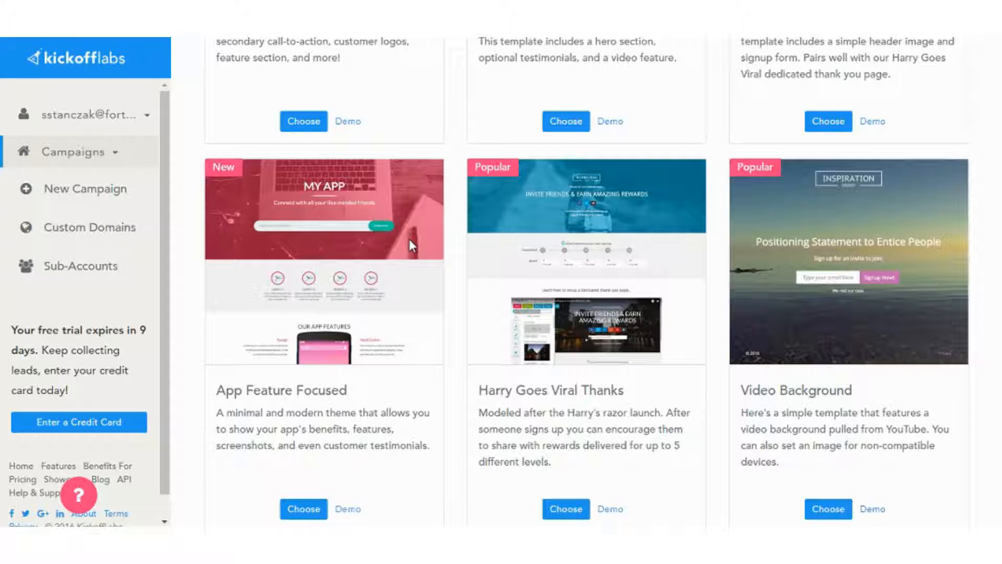
pyautogui.moveTo(318, 508)
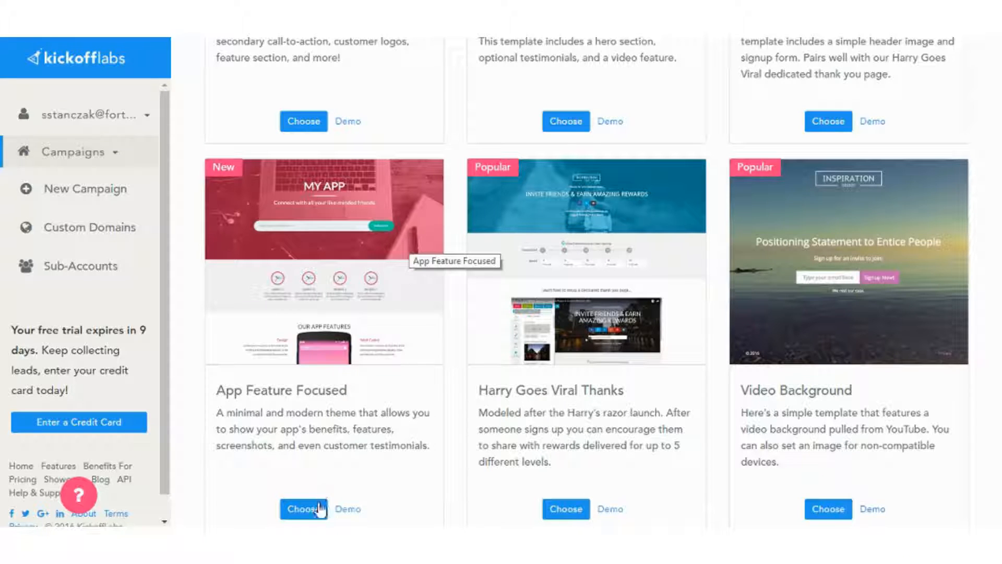
pyautogui.click(303, 508)
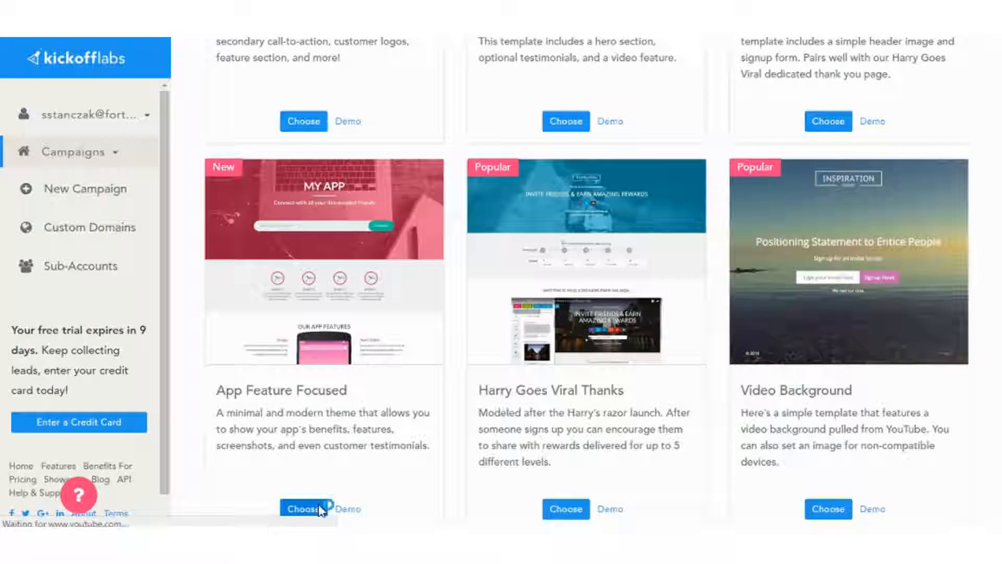
pyautogui.click(299, 508)
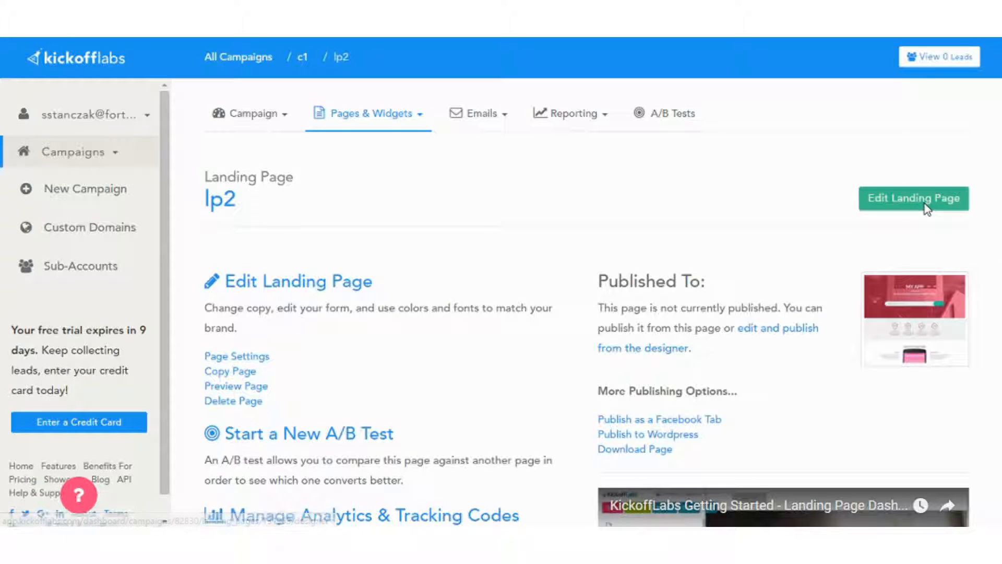
# Open lp2 in the page designer via Edit Landing Page
pyautogui.click(913, 198)
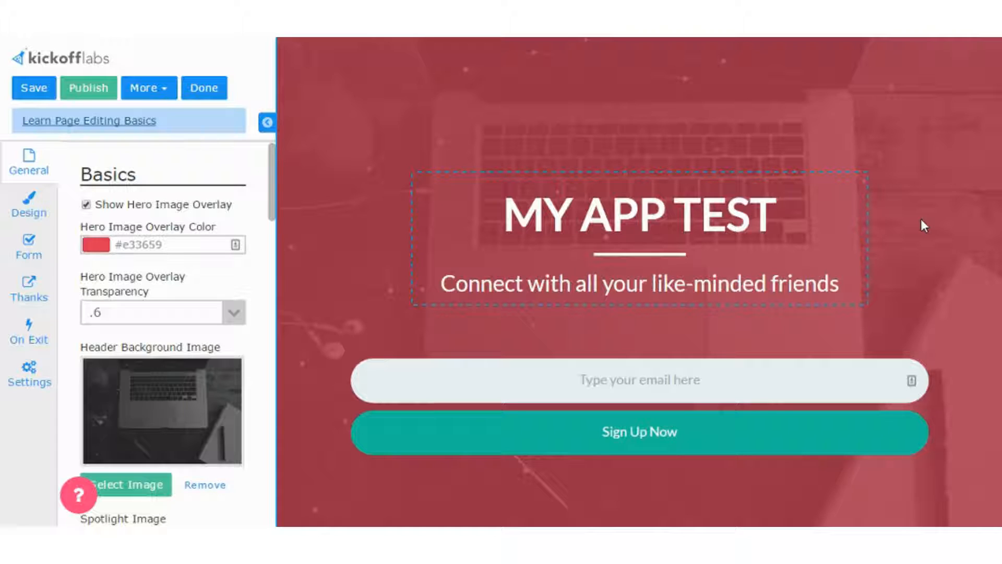
pyautogui.moveTo(901, 241)
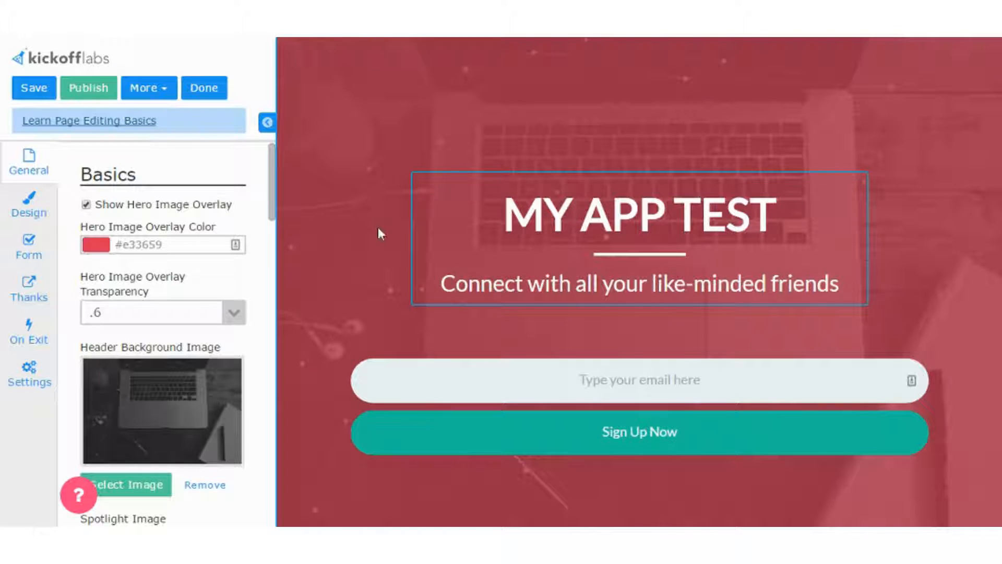
pyautogui.scroll(-3)
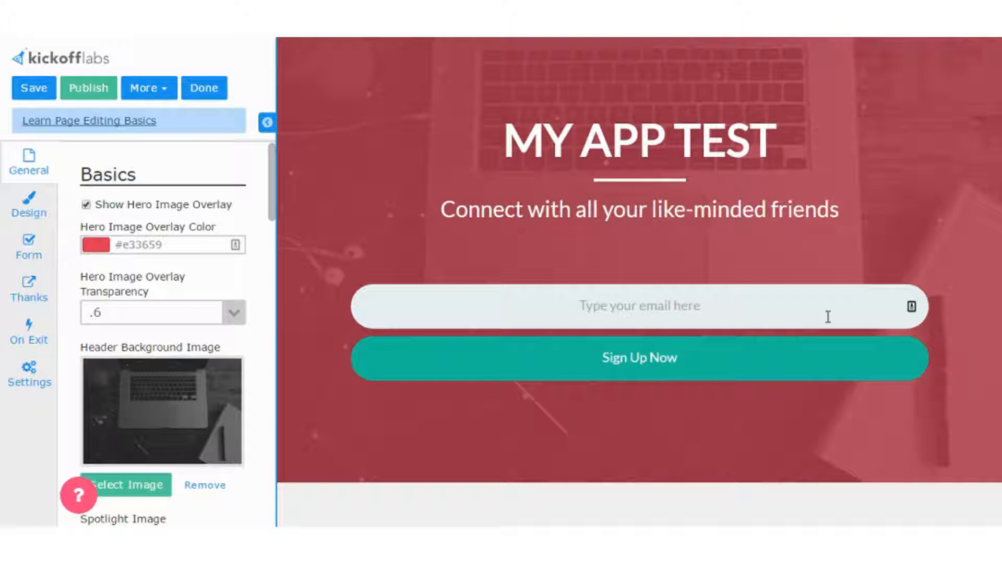
pyautogui.scroll(-3)
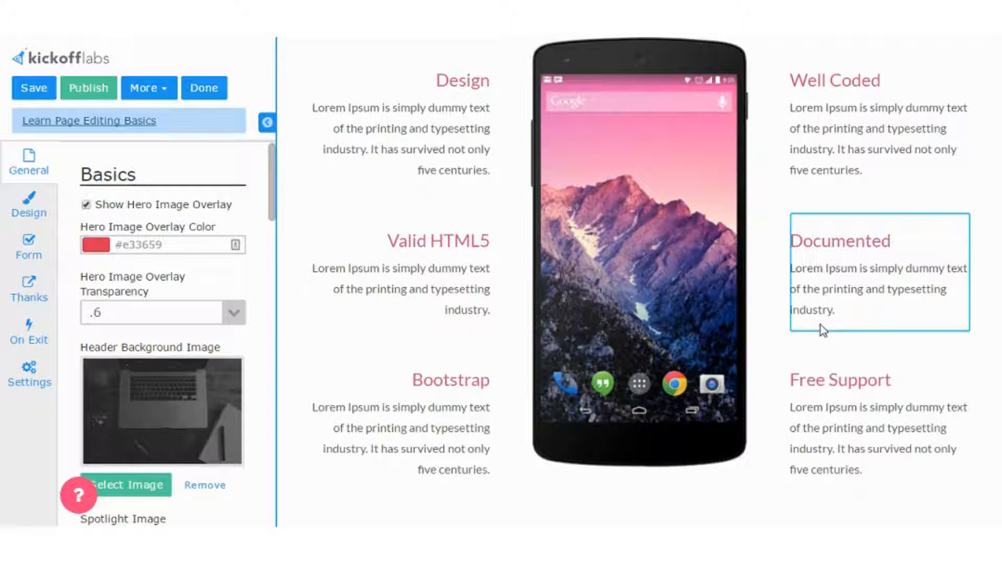
pyautogui.scroll(-3)
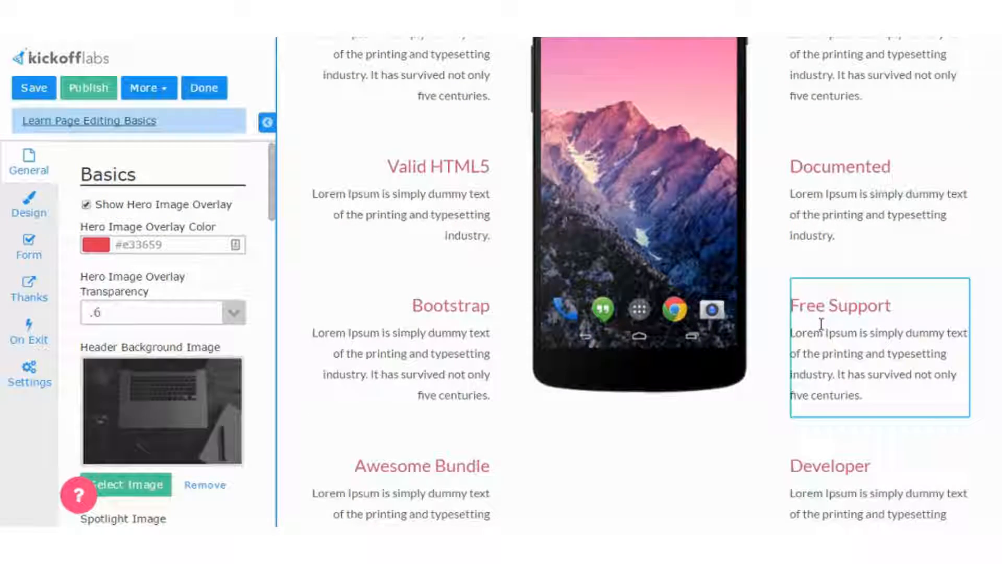
pyautogui.scroll(-3)
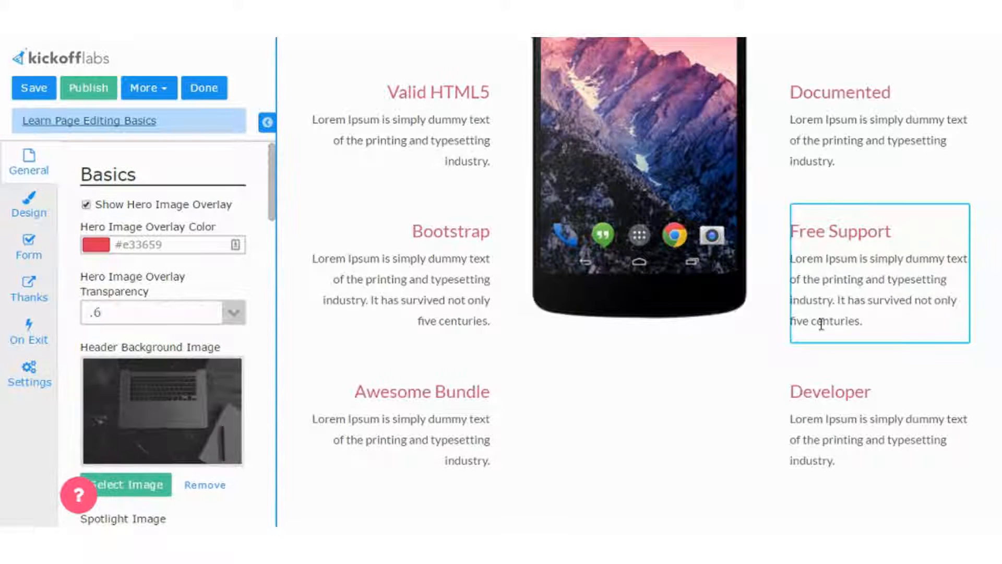
pyautogui.scroll(-3)
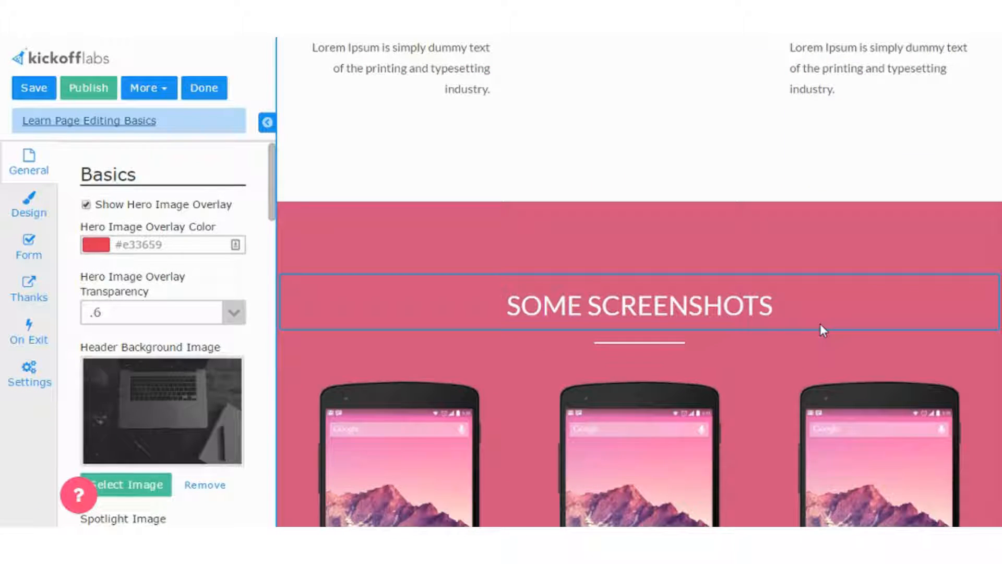
pyautogui.moveTo(500, 255)
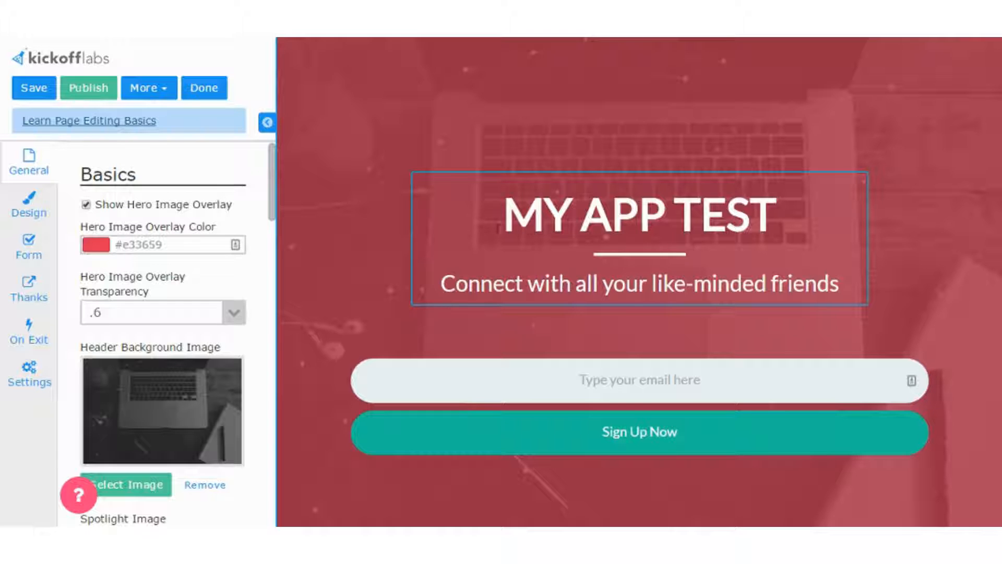
pyautogui.moveTo(205, 276)
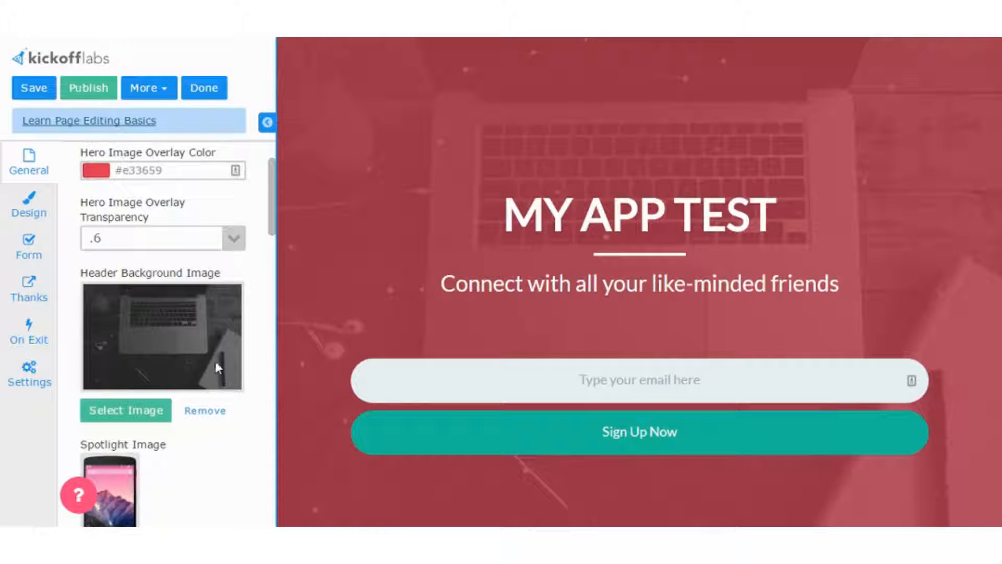
# Set the header background to the blurred orange image from the Blurred category
pyautogui.scroll(3)
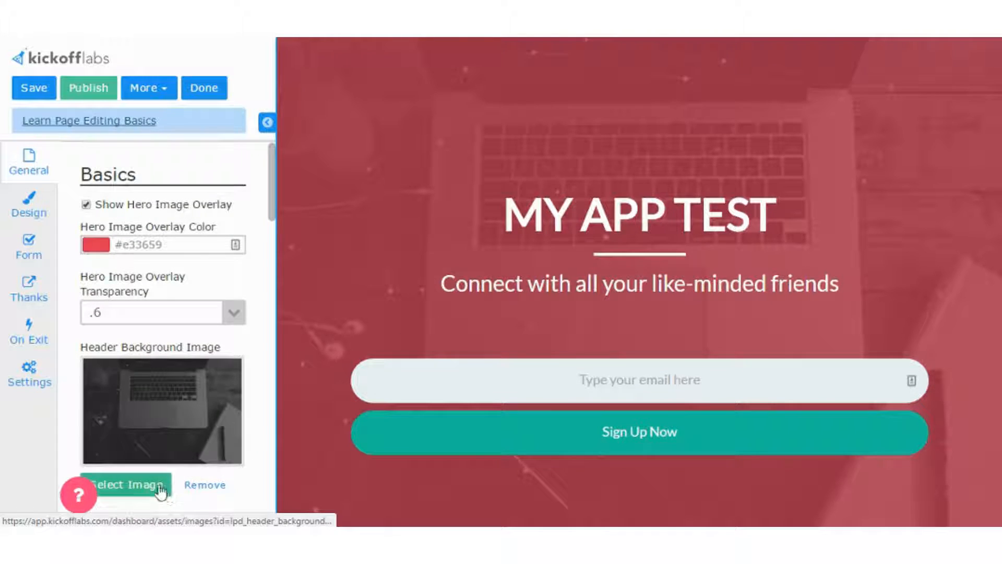
pyautogui.click(126, 484)
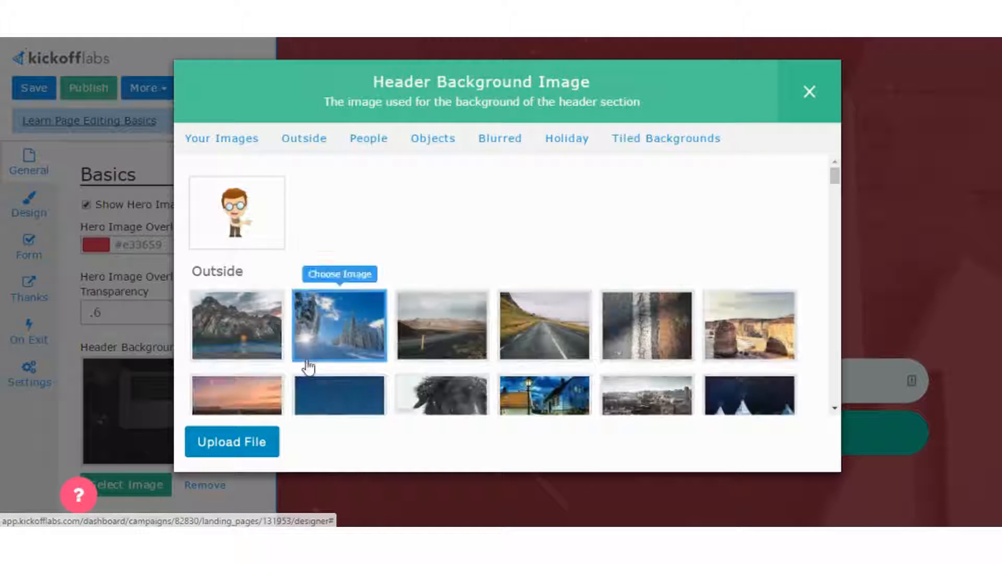
pyautogui.scroll(-3)
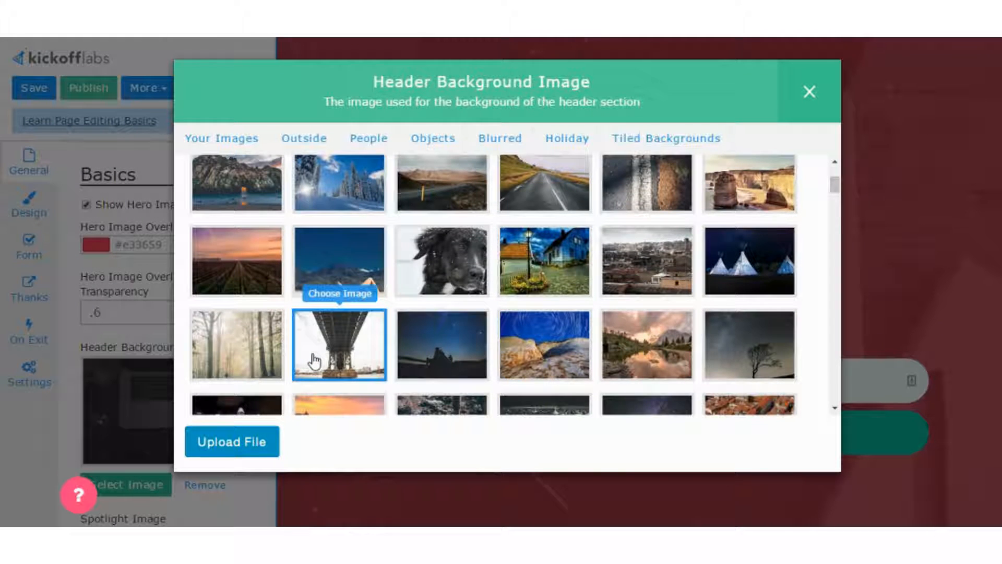
pyautogui.scroll(-3)
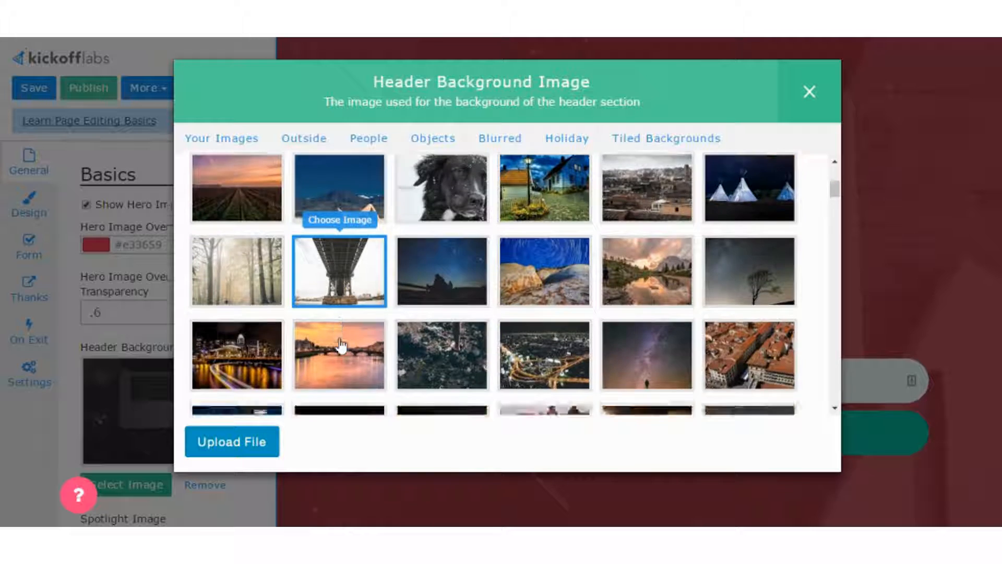
pyautogui.scroll(-3)
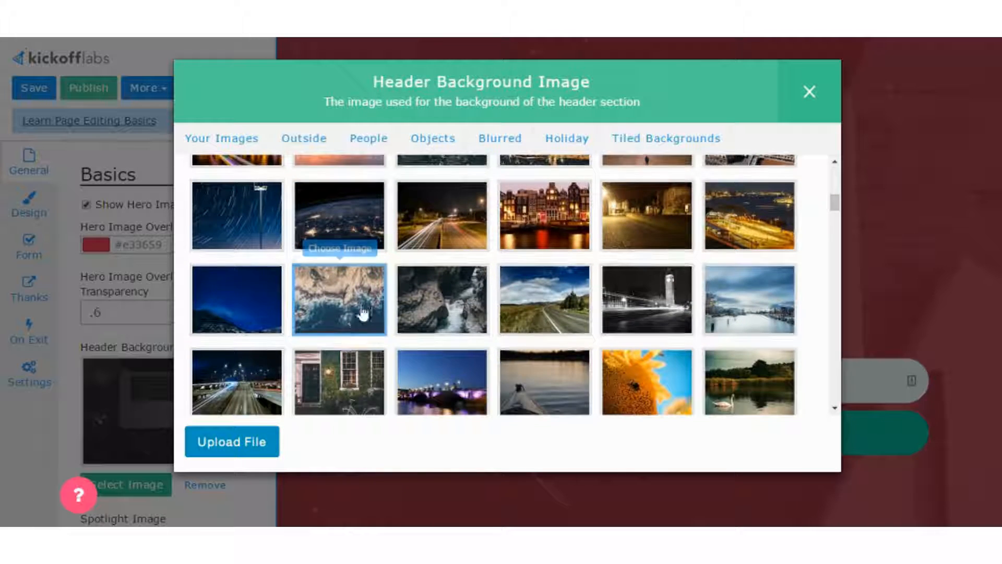
pyautogui.scroll(-3)
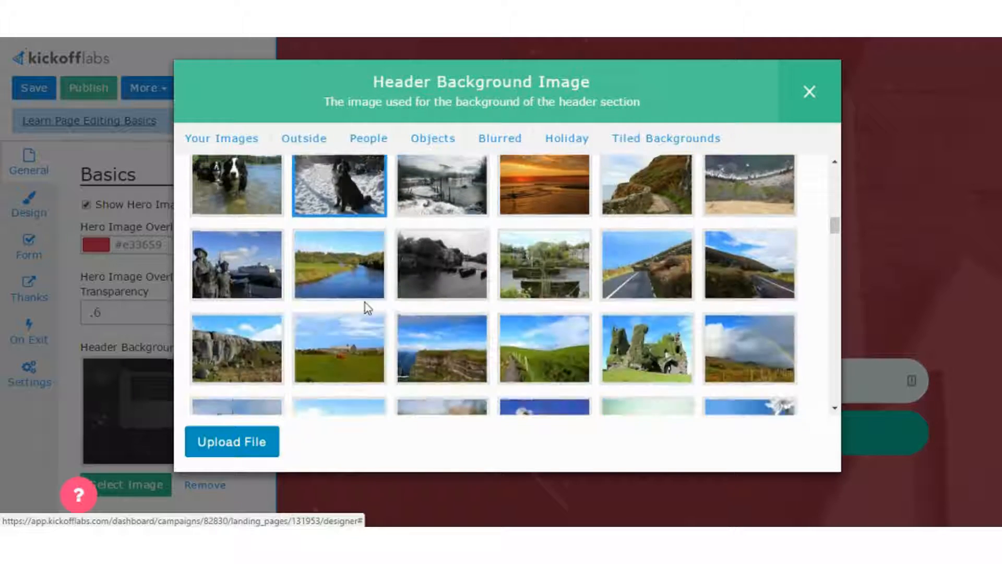
pyautogui.click(500, 138)
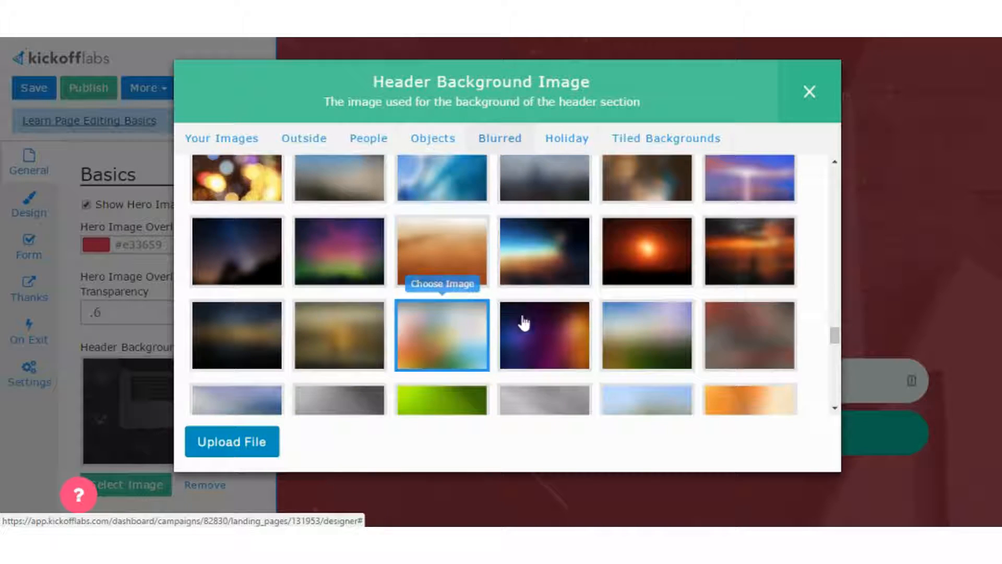
pyautogui.moveTo(517, 283)
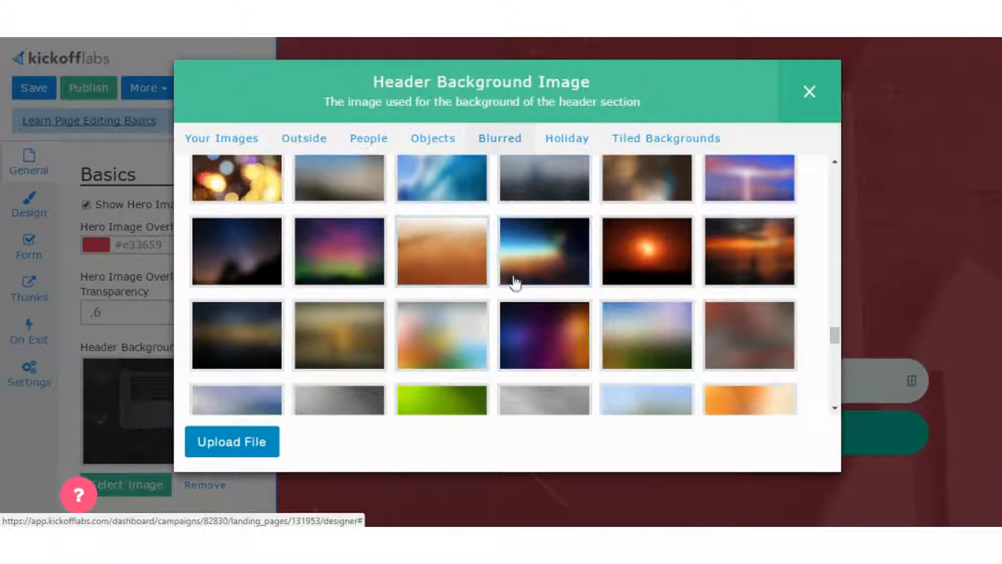
pyautogui.click(440, 250)
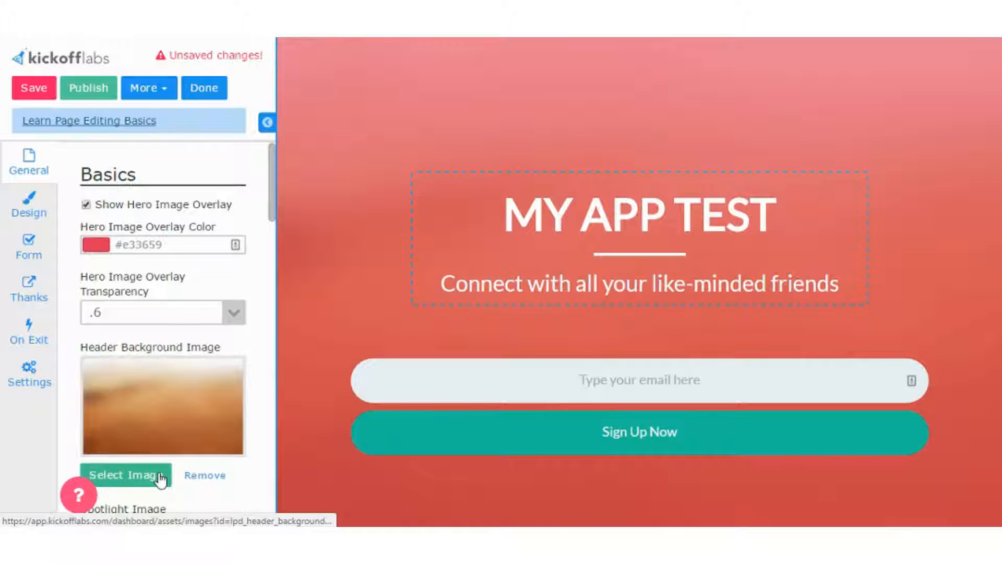
# Change the header background to the kayak-on-lake sunset photo from the Outside images
pyautogui.click(126, 475)
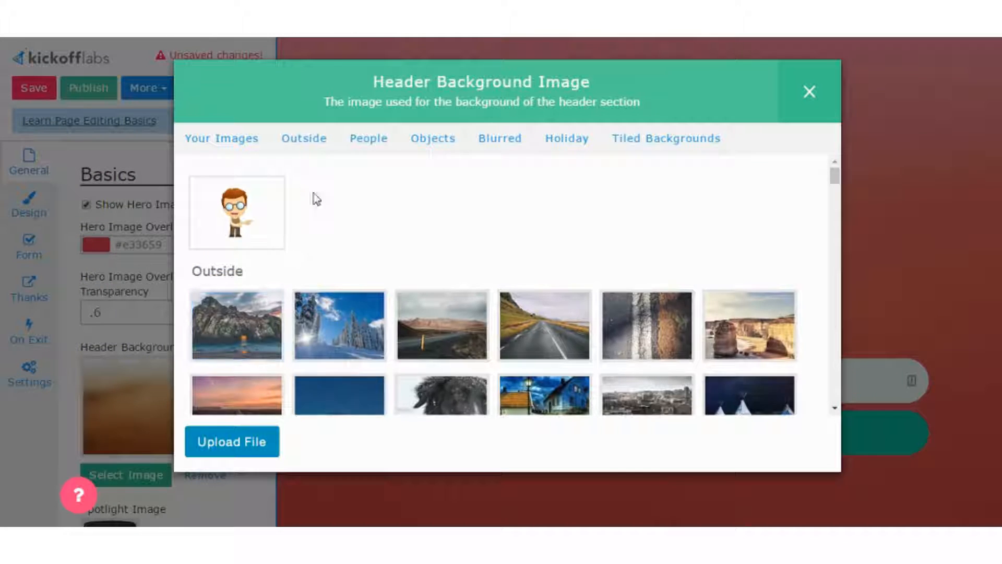
pyautogui.scroll(-3)
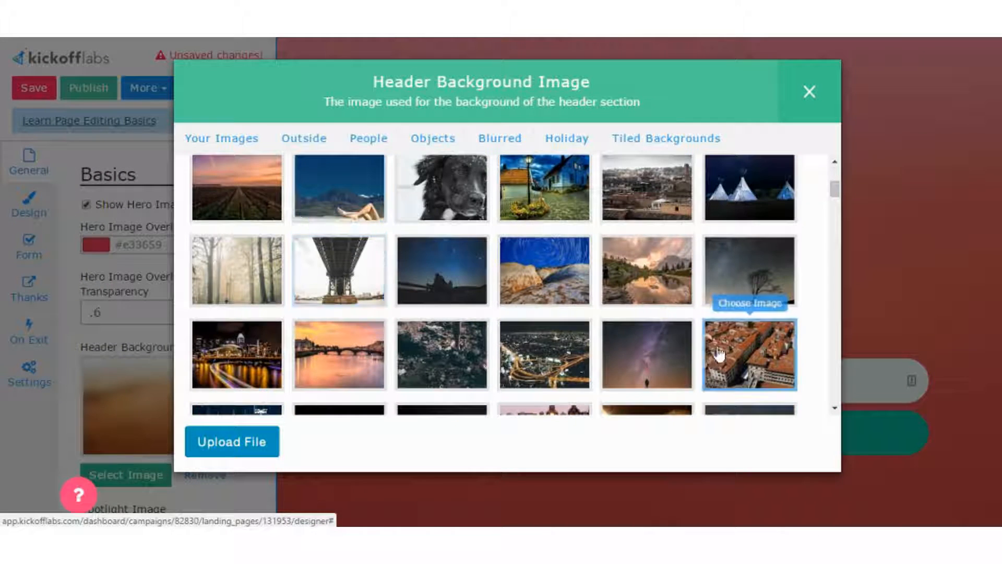
pyautogui.scroll(-3)
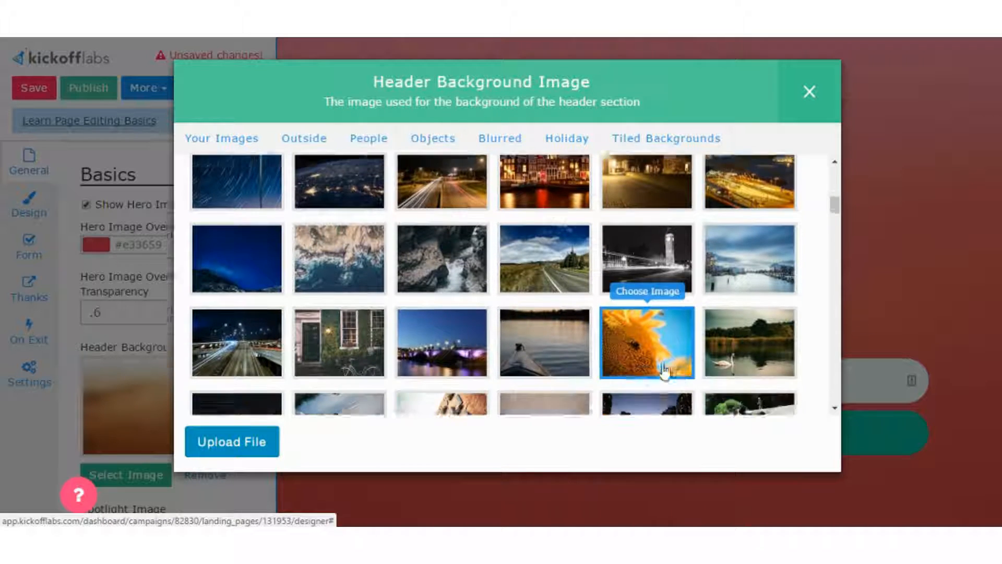
pyautogui.click(645, 341)
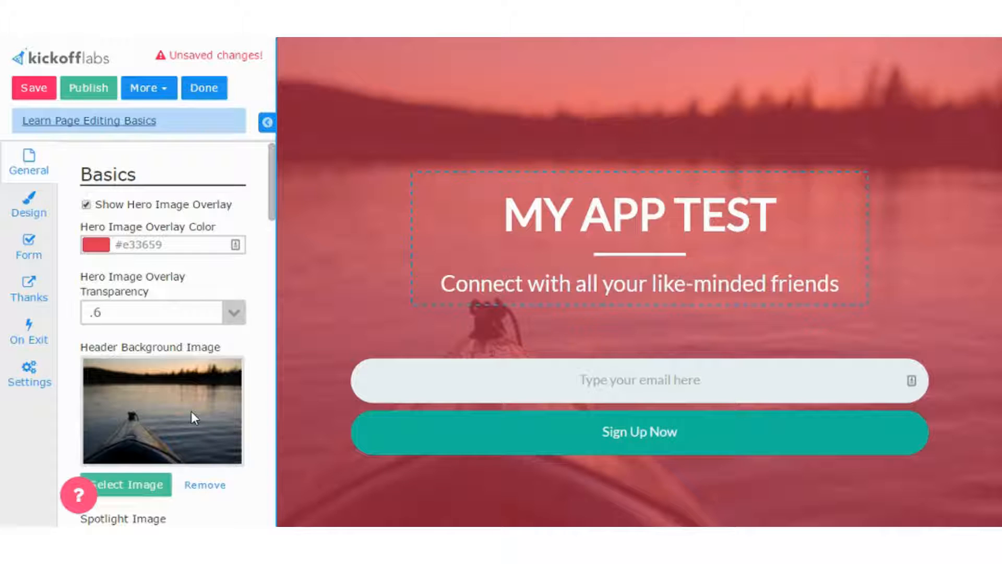
pyautogui.moveTo(124, 317)
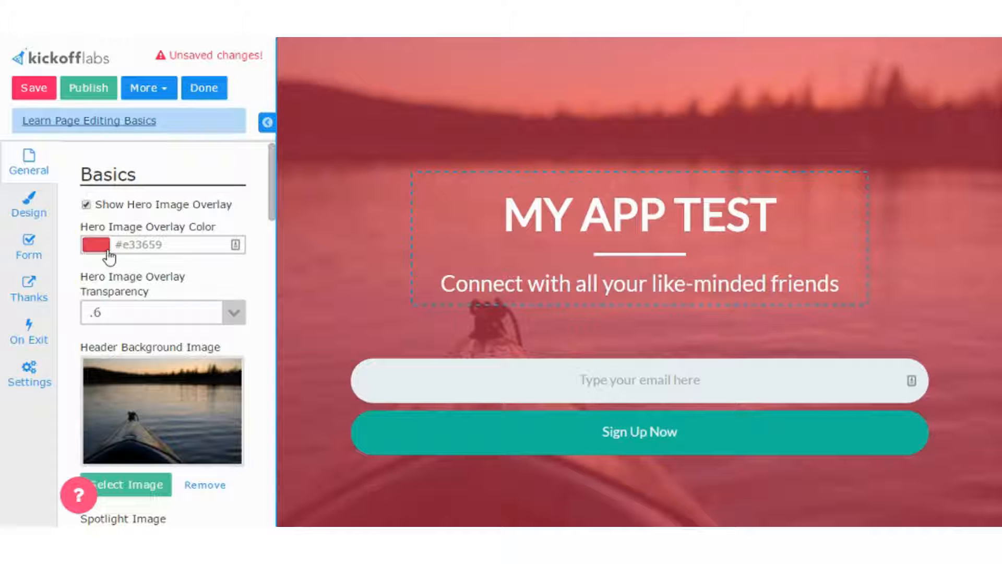
pyautogui.moveTo(220, 265)
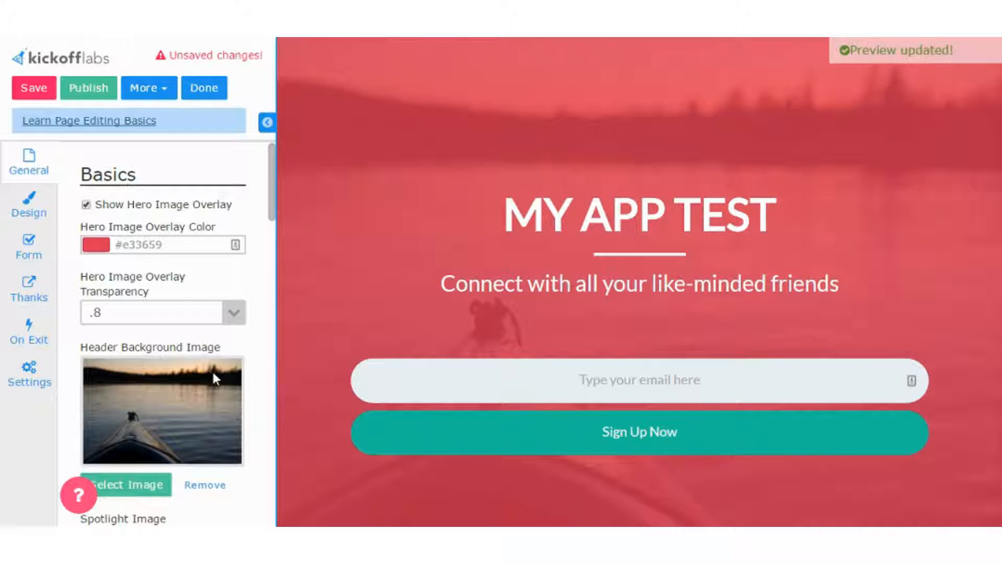
# Set the Hero Image Overlay Transparency to .3 in the General tab
pyautogui.click(233, 312)
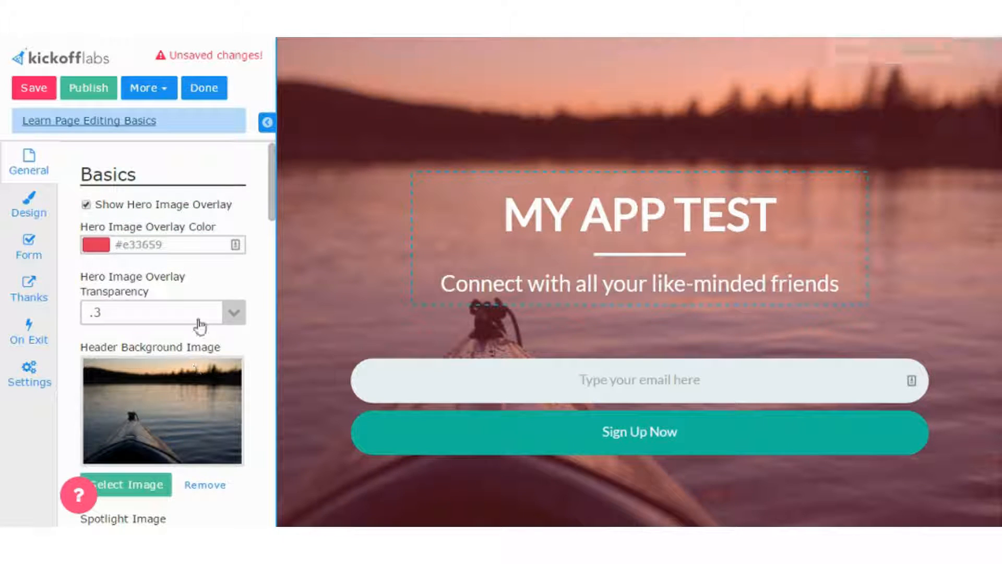
pyautogui.scroll(-3)
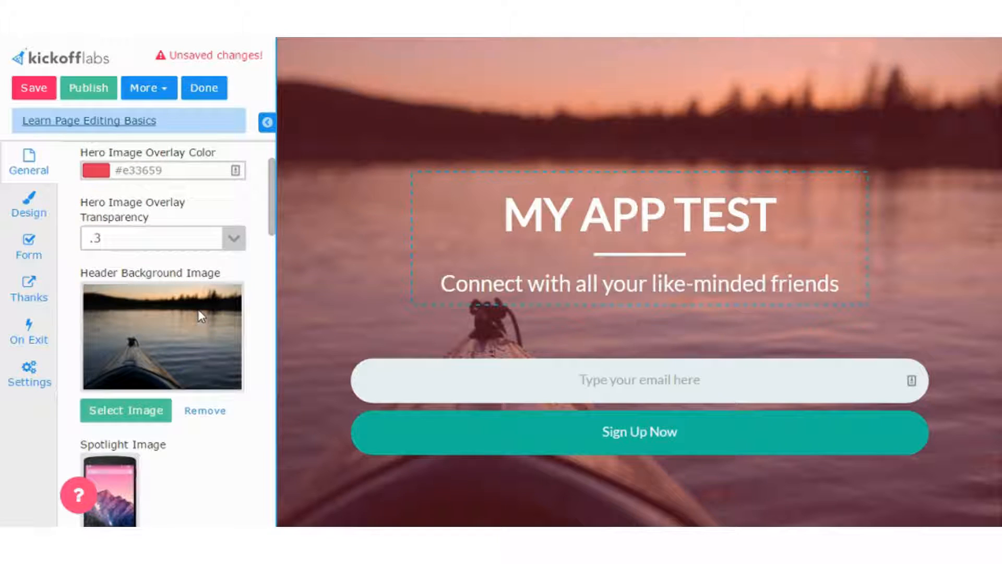
pyautogui.moveTo(196, 310)
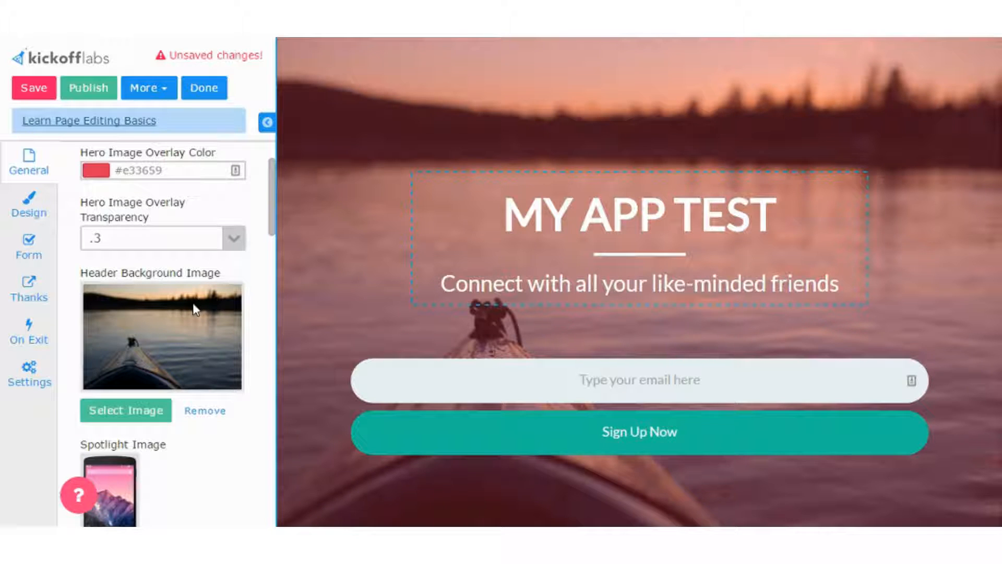
pyautogui.scroll(-3)
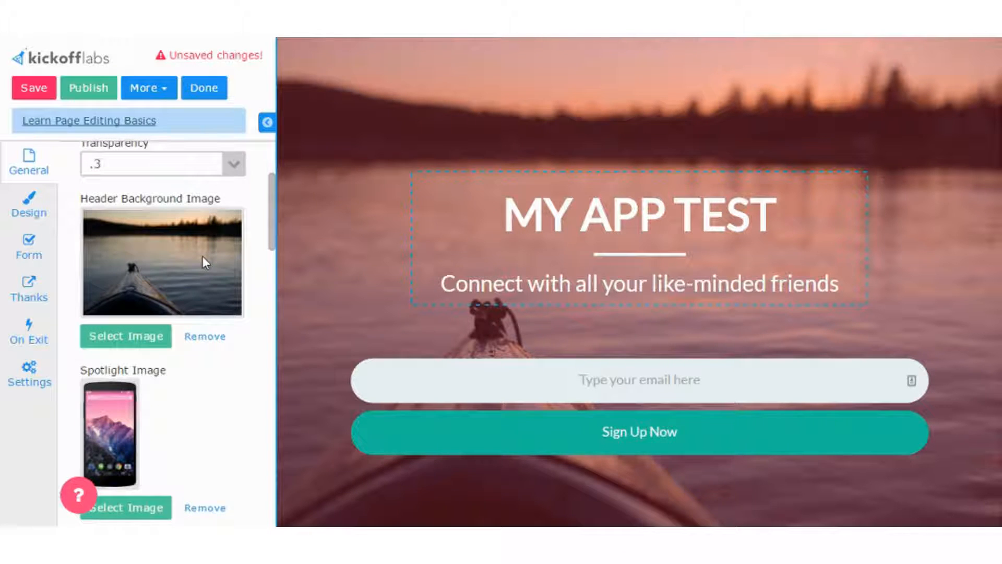
pyautogui.scroll(-3)
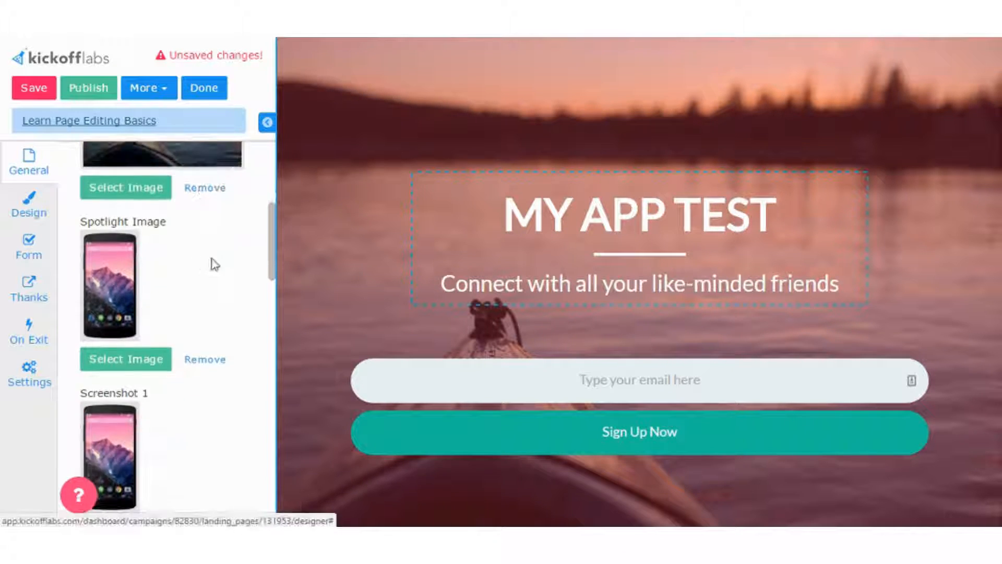
# Overwrite the MY APP TEST headline with the word Headline
pyautogui.doubleClick(638, 214)
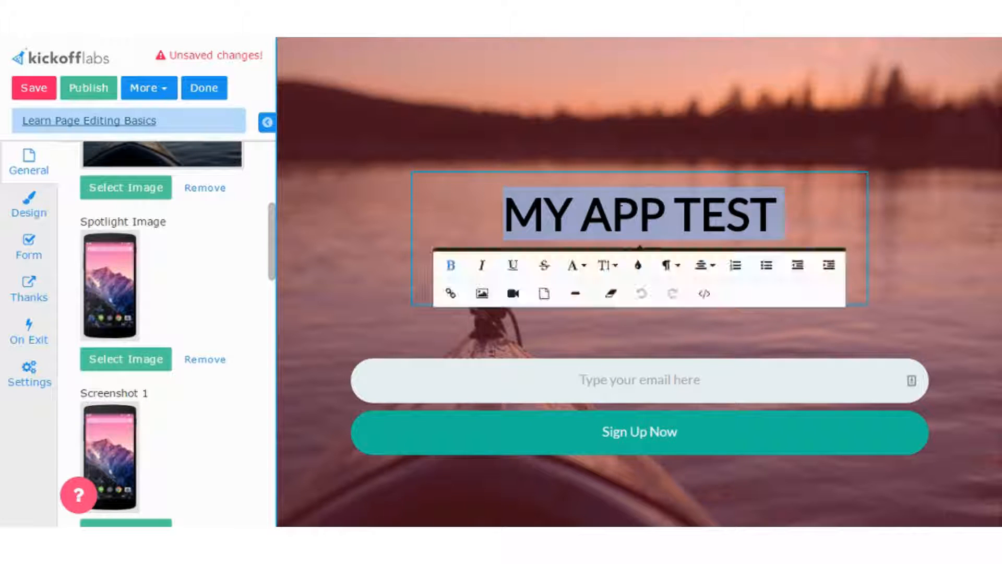
pyautogui.write('Hea')
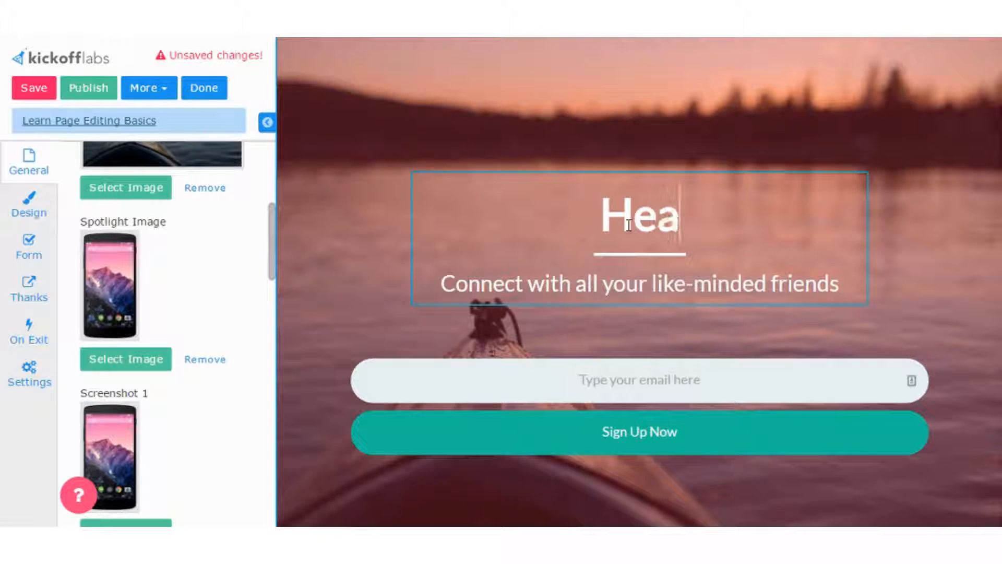
pyautogui.write('dline')
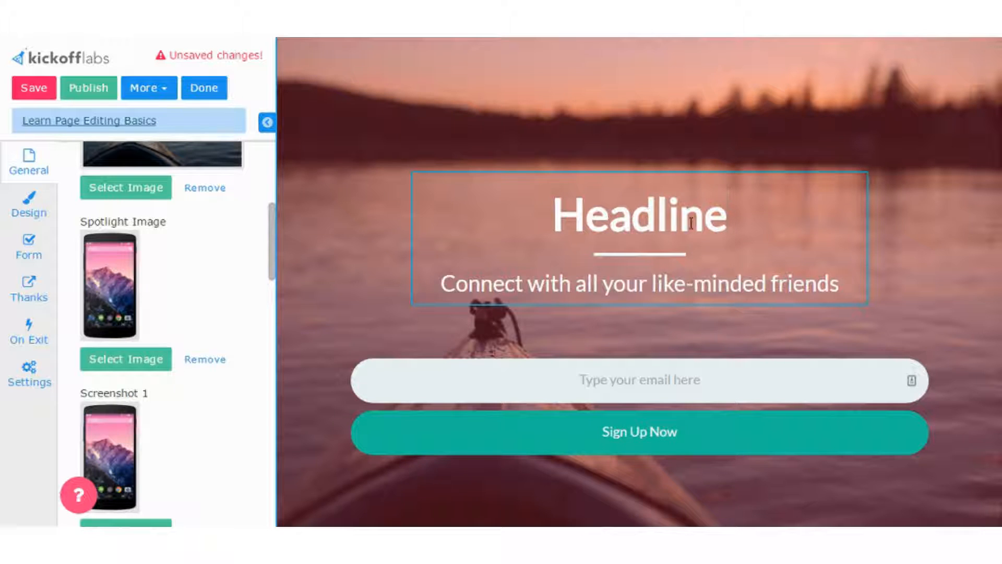
pyautogui.doubleClick(637, 215)
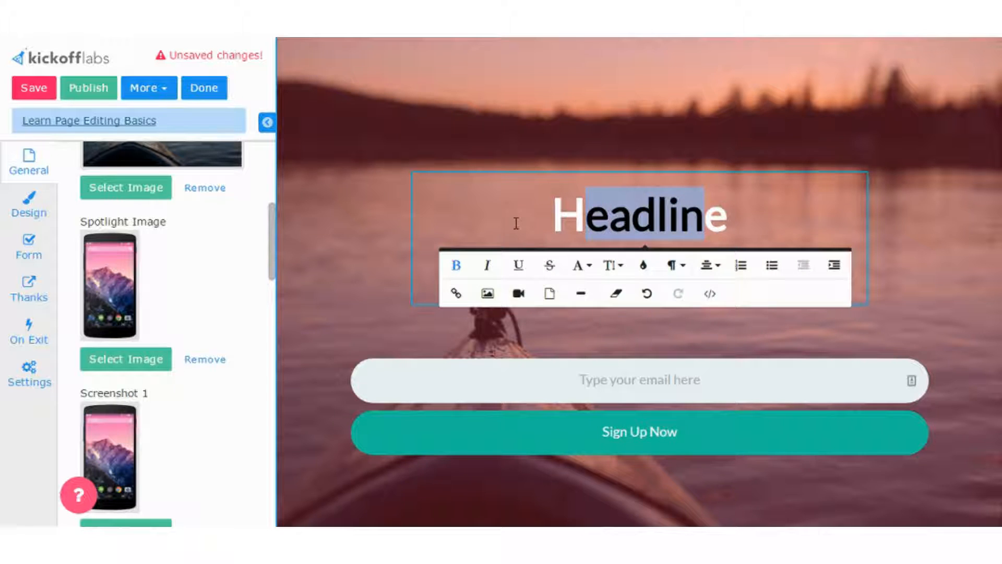
pyautogui.click(579, 264)
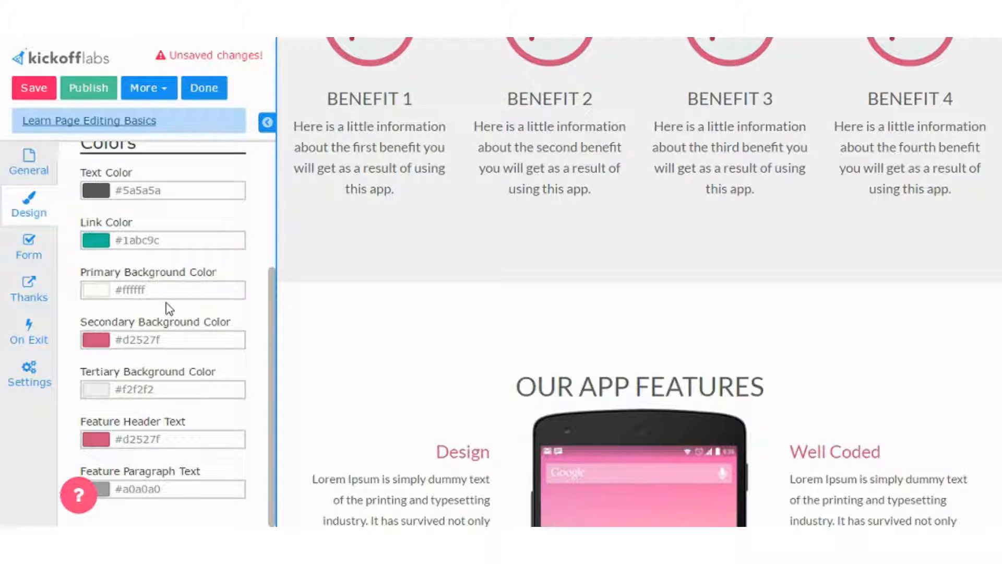
# Set the Body Font to Comfortaa in the Design tab, keeping Lato headlines
pyautogui.scroll(3)
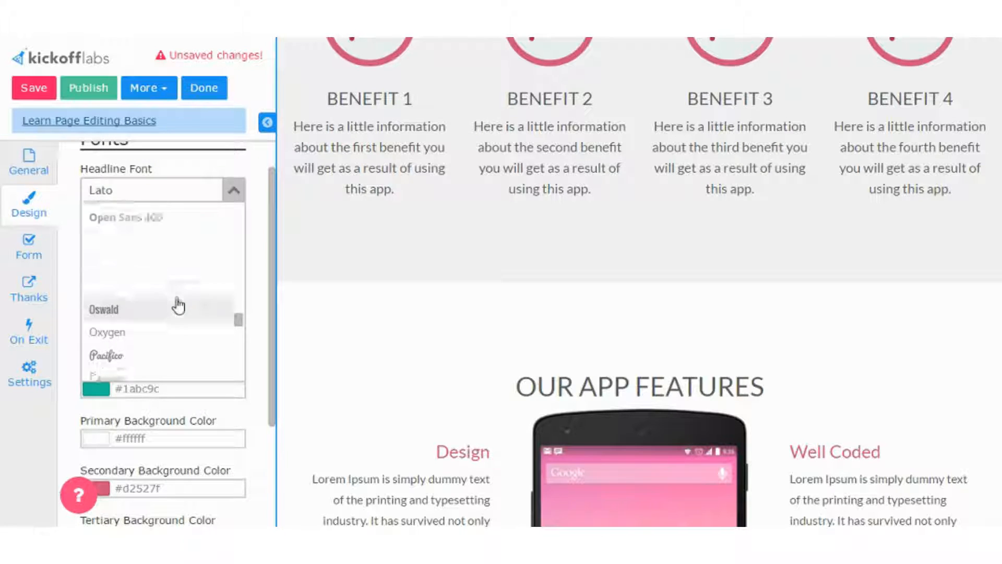
pyautogui.scroll(3)
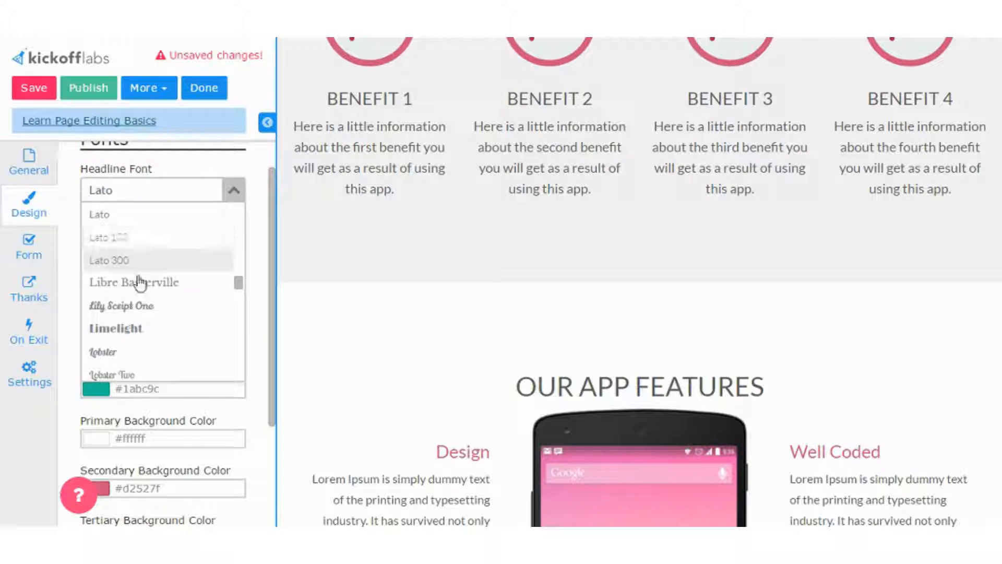
pyautogui.moveTo(255, 416)
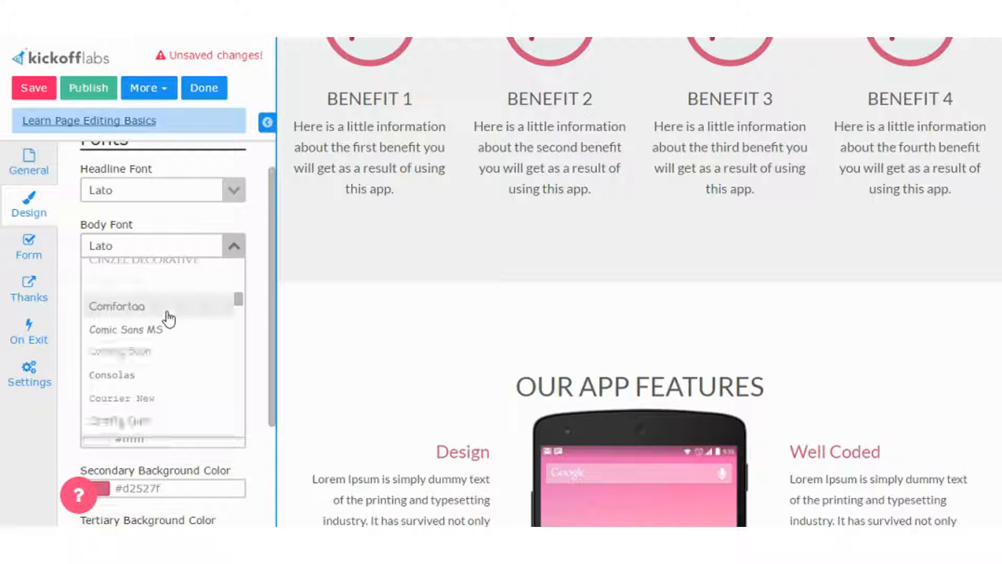
pyautogui.moveTo(195, 315)
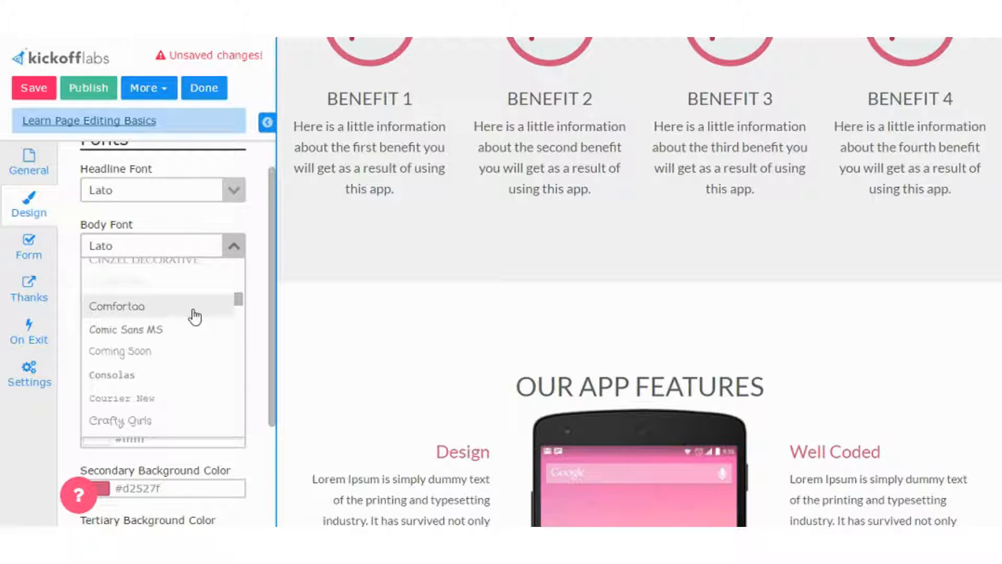
pyautogui.click(117, 306)
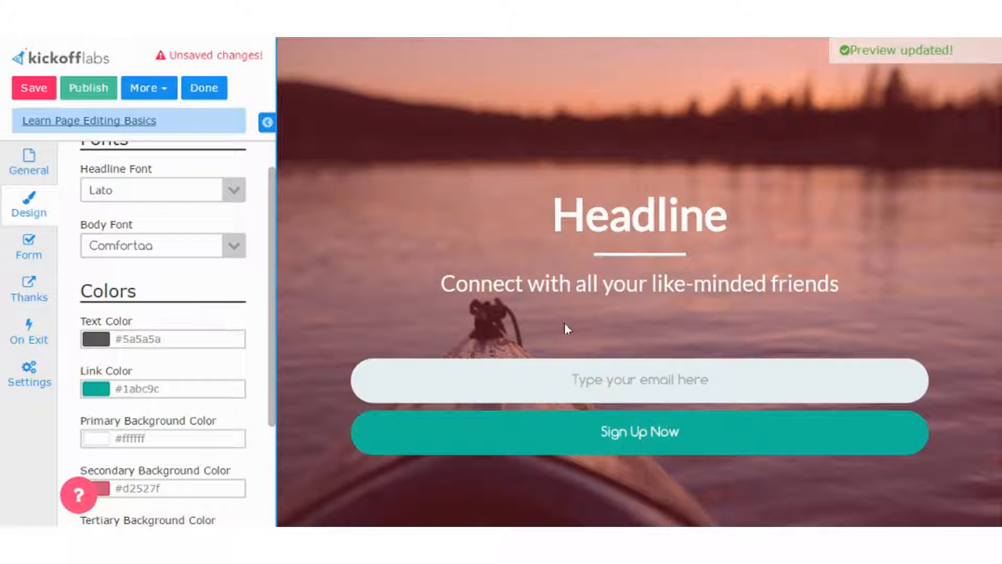
pyautogui.scroll(-3)
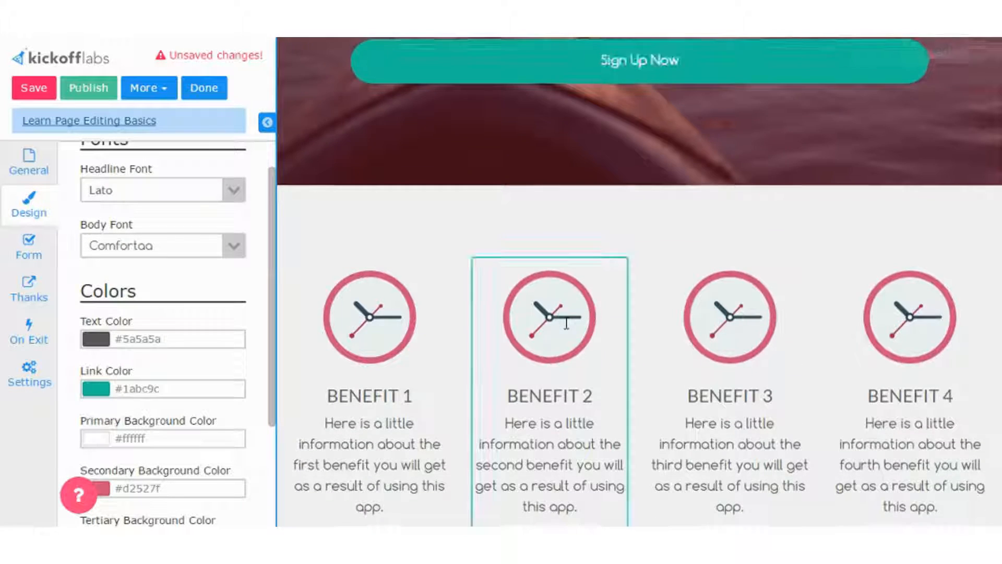
pyautogui.scroll(-3)
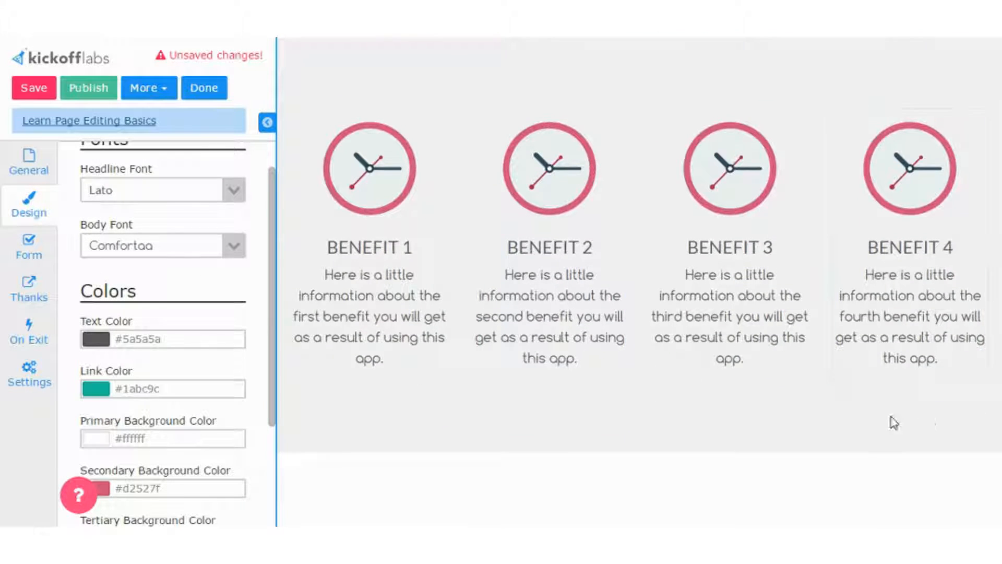
pyautogui.scroll(-3)
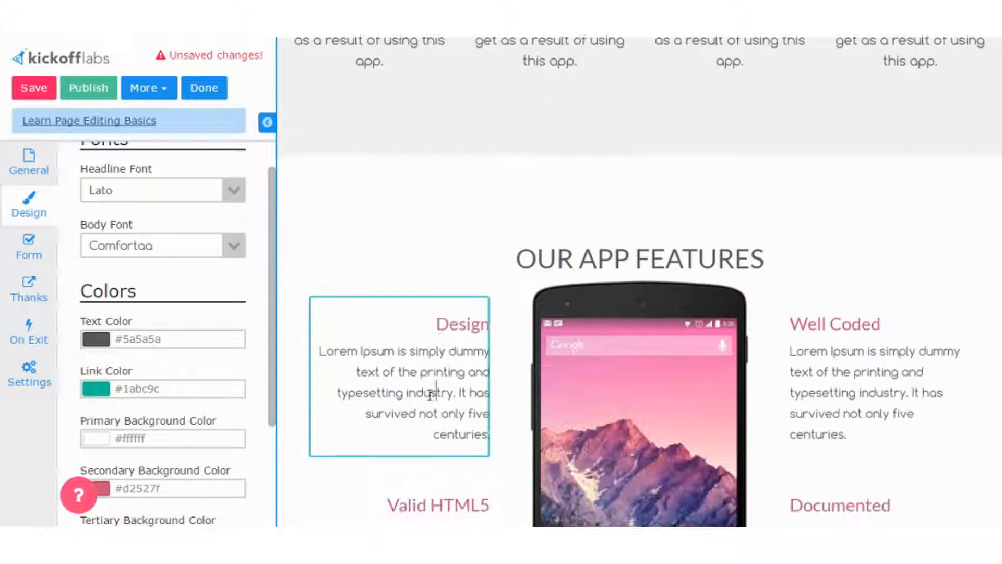
# Select Design feature text, view its inline font list and leave it unchanged
pyautogui.click(427, 394)
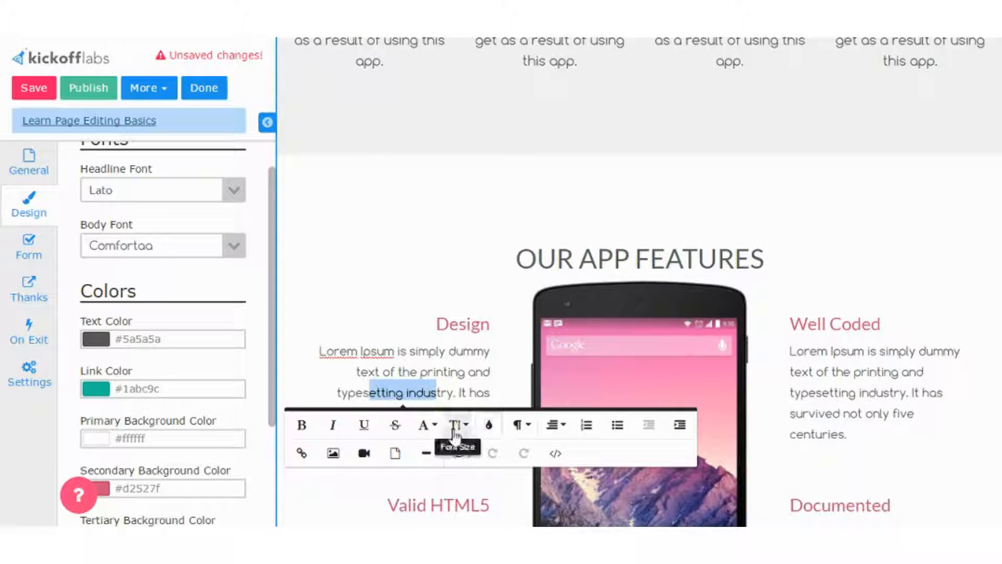
pyautogui.click(421, 425)
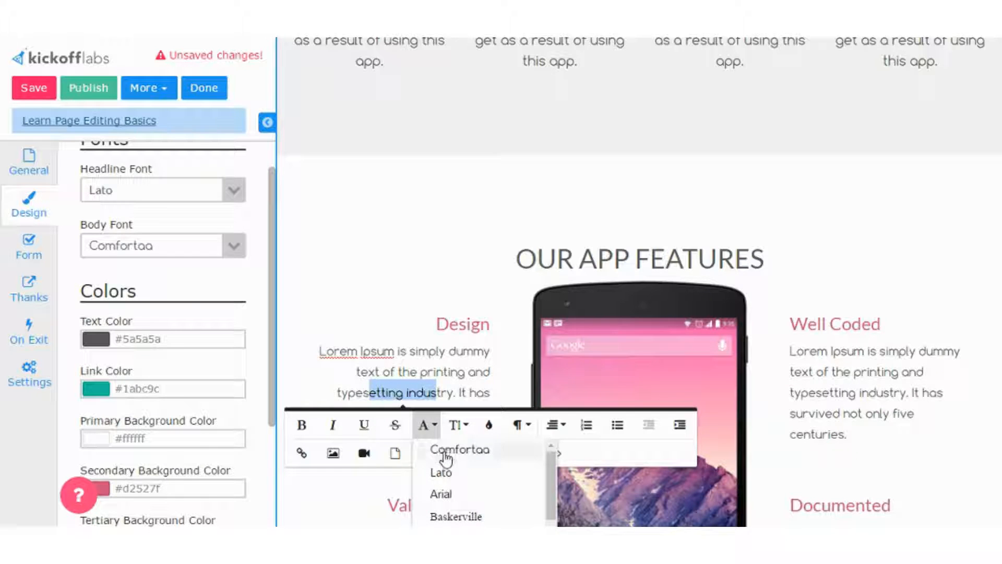
pyautogui.moveTo(443, 283)
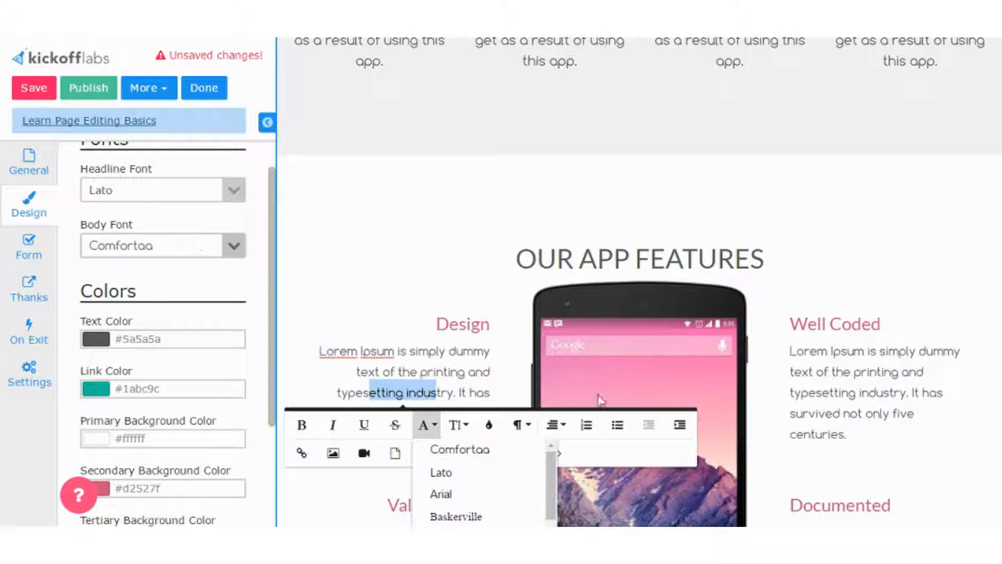
pyautogui.click(326, 229)
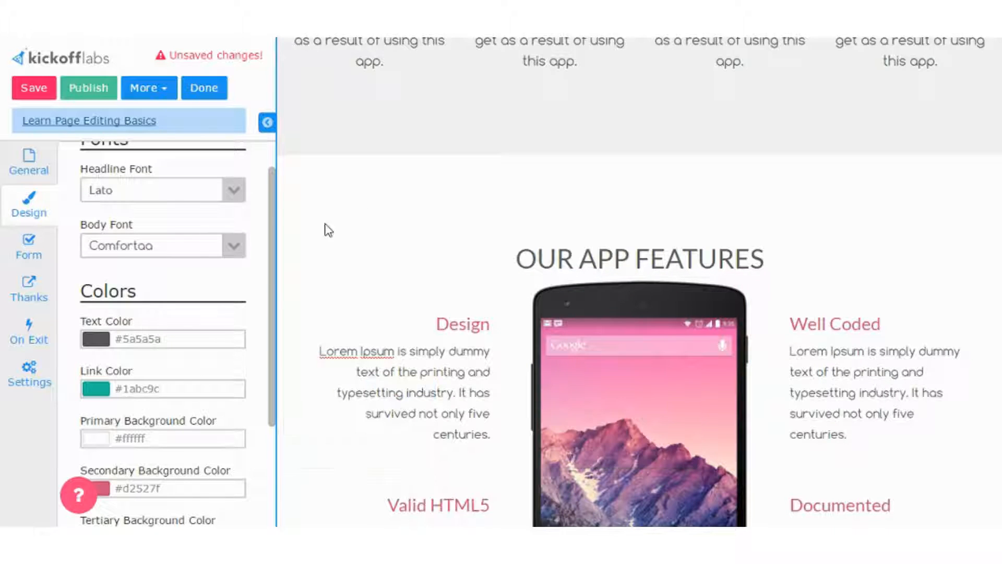
# Review the Thanks tab: Instant Thanks message, Social Sharing Options and Redirect Options
pyautogui.scroll(-3)
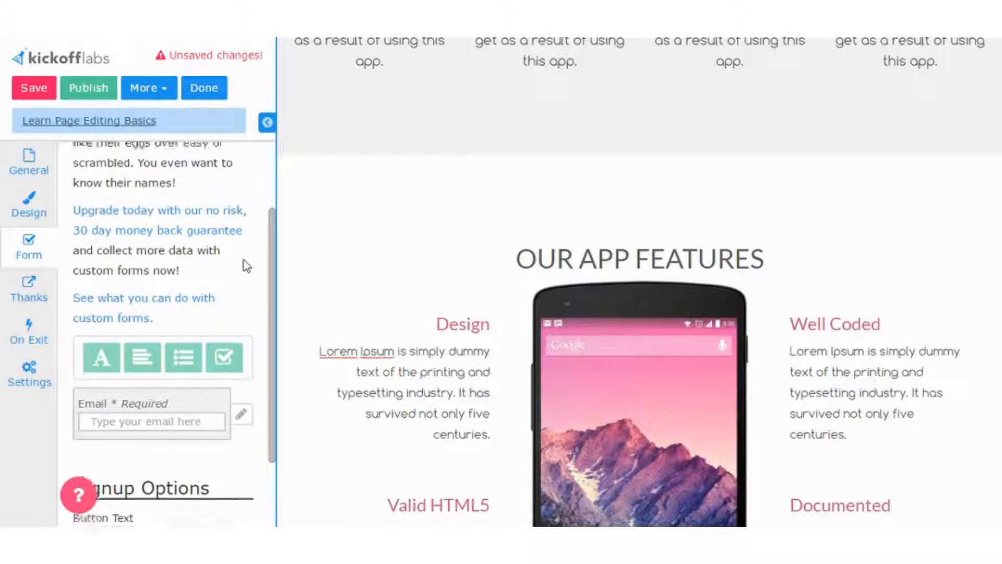
pyautogui.scroll(3)
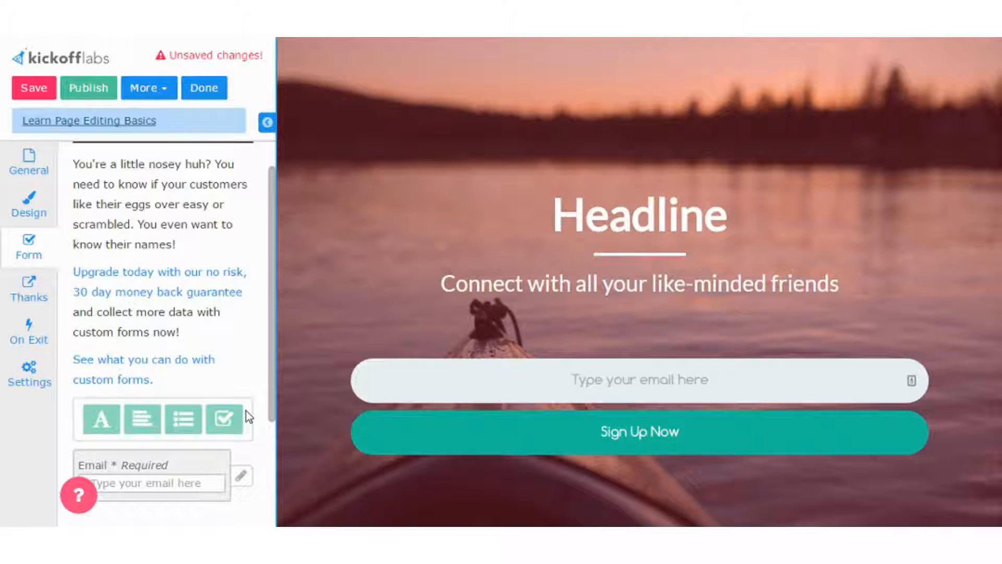
pyautogui.moveTo(248, 420)
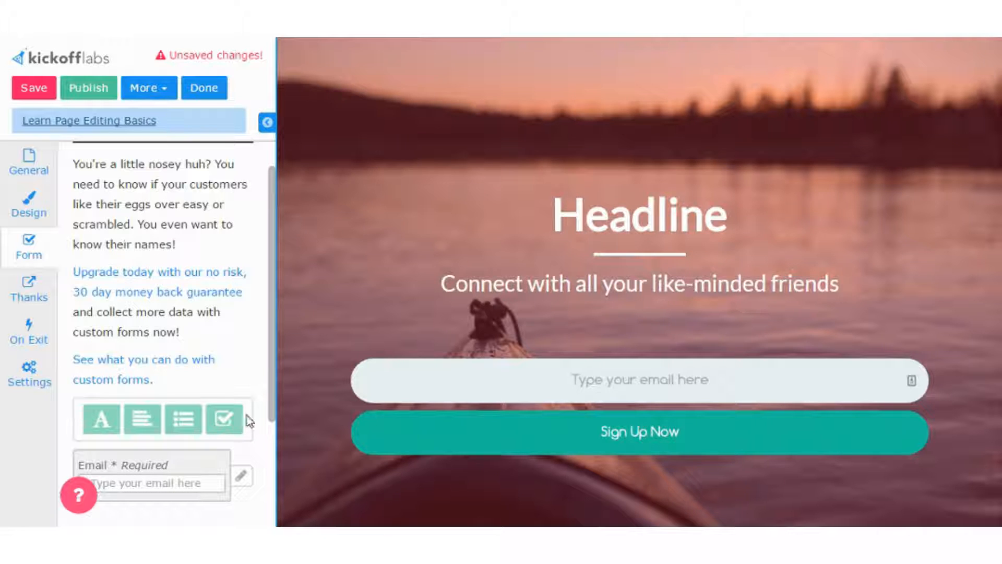
pyautogui.moveTo(233, 370)
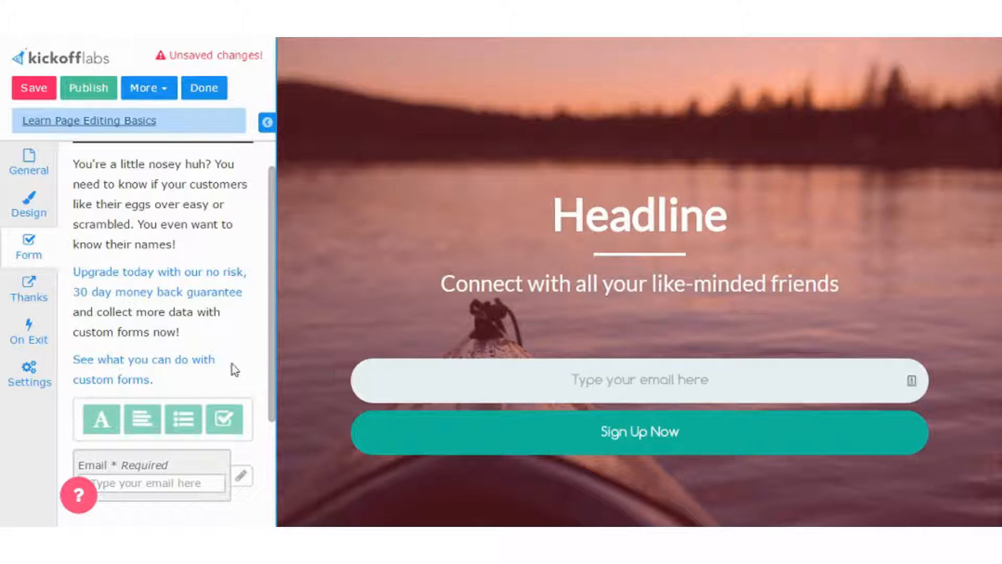
pyautogui.moveTo(574, 425)
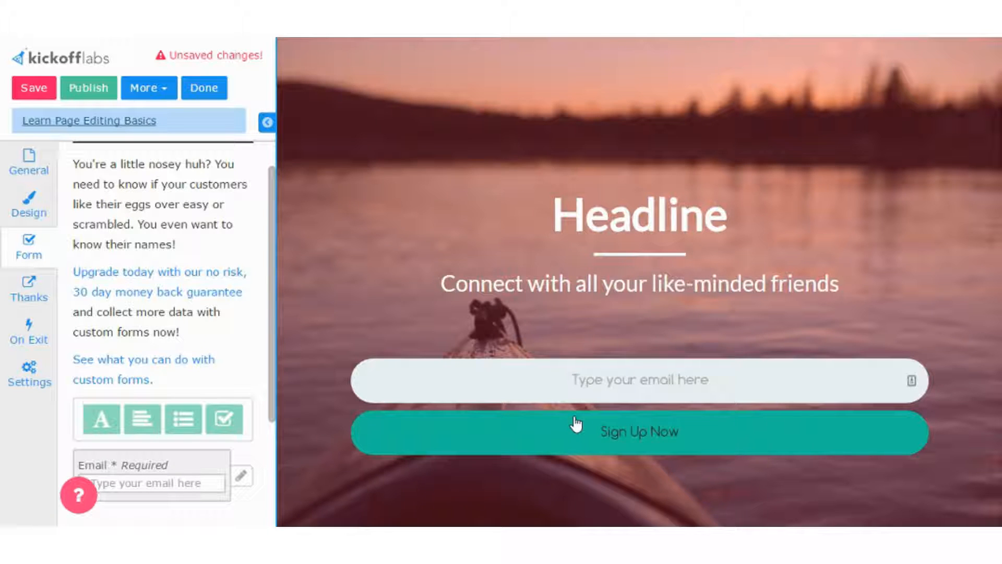
pyautogui.moveTo(576, 429)
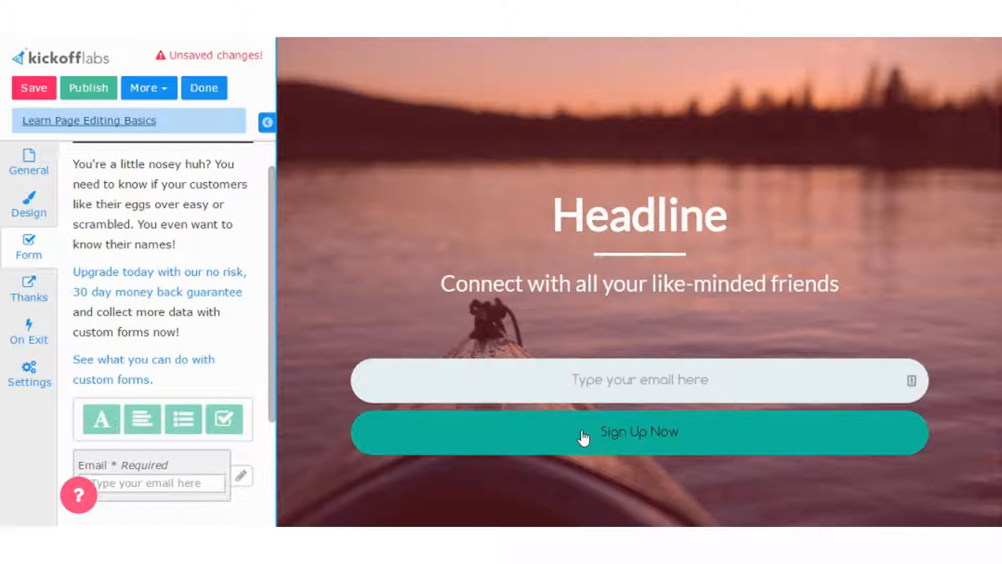
pyautogui.moveTo(581, 442)
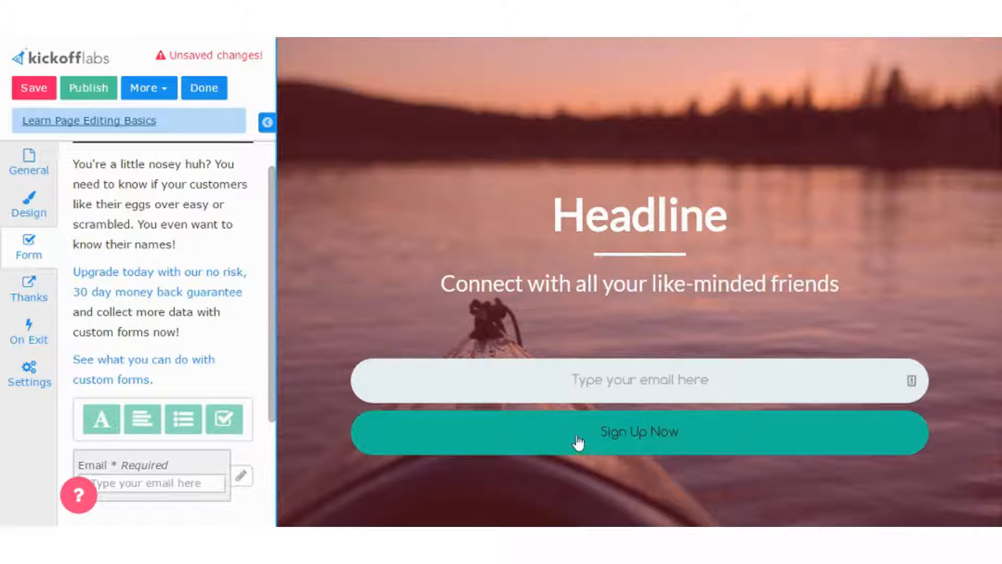
pyautogui.click(29, 288)
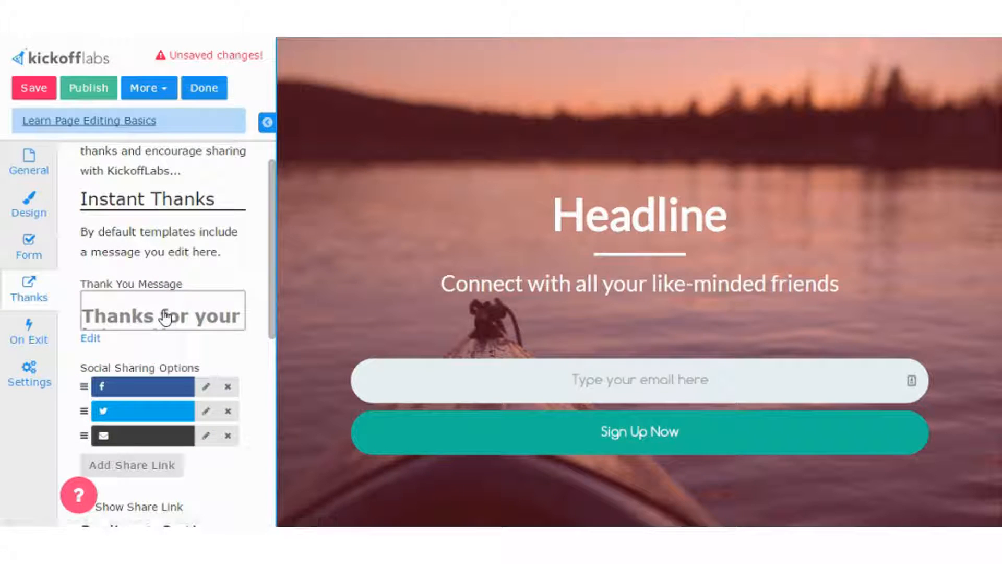
pyautogui.scroll(-3)
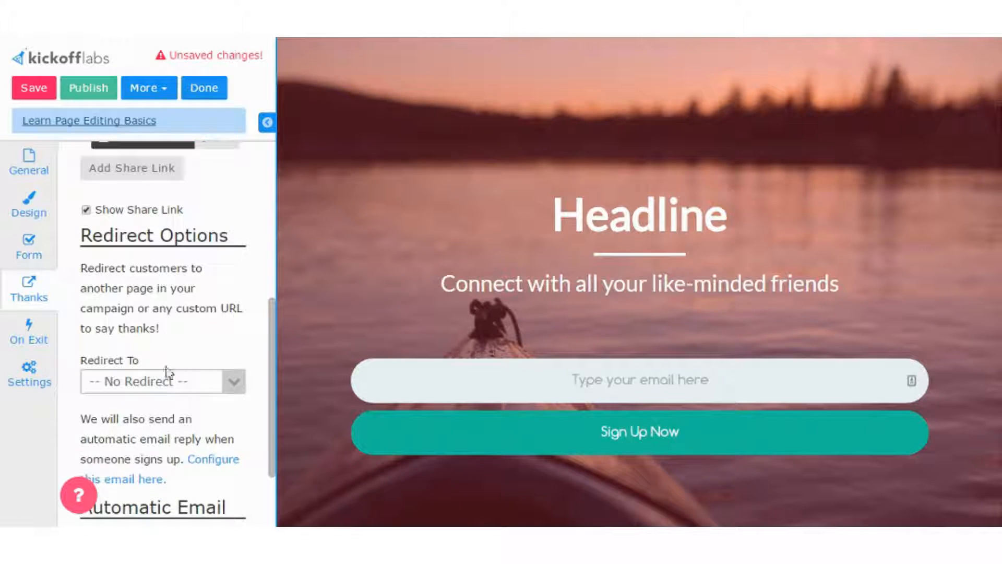
pyautogui.moveTo(29, 332)
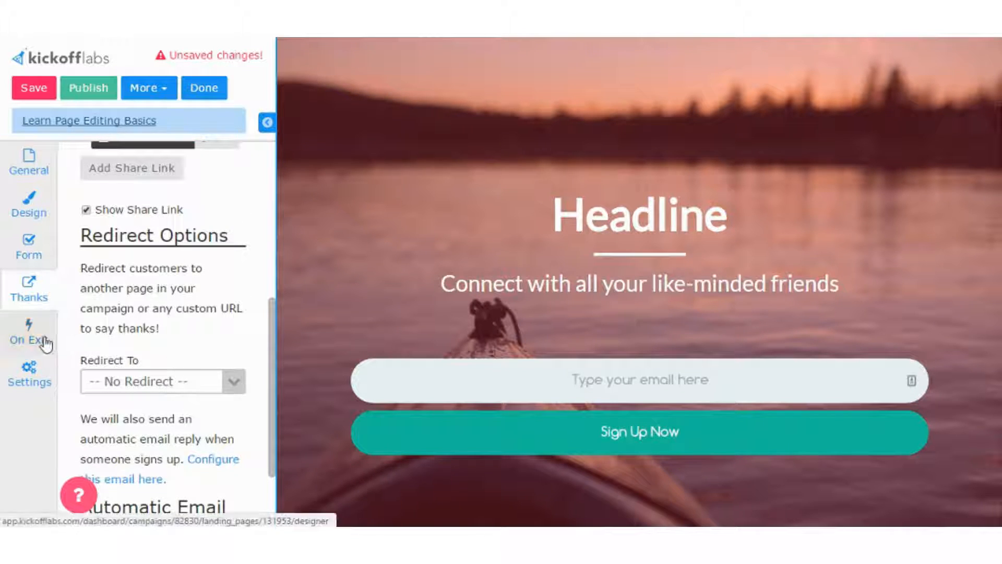
# Set the lp2 On Exit behaviour to Bounce Exit Intent instead of no bounce
pyautogui.click(29, 329)
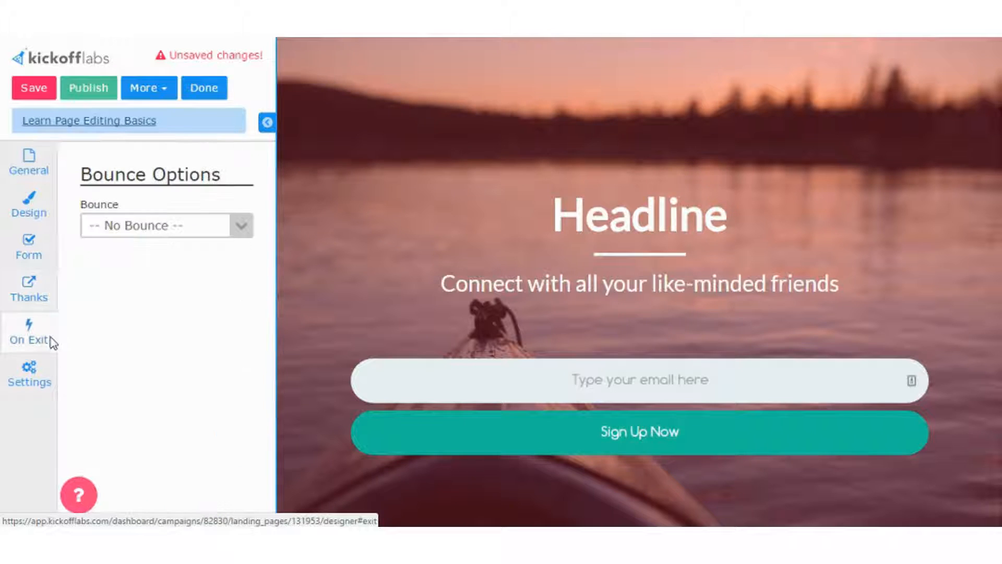
pyautogui.moveTo(174, 246)
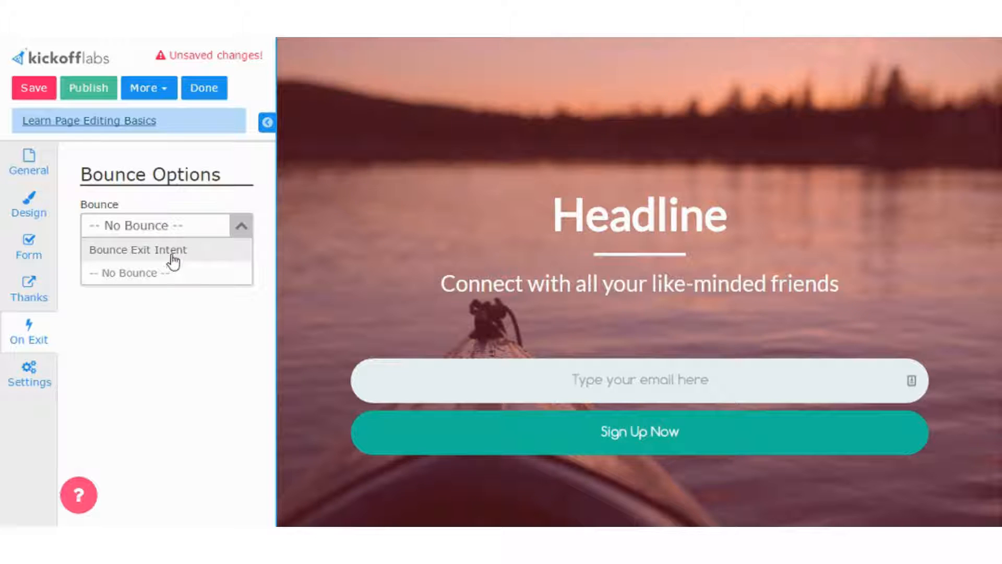
pyautogui.click(138, 250)
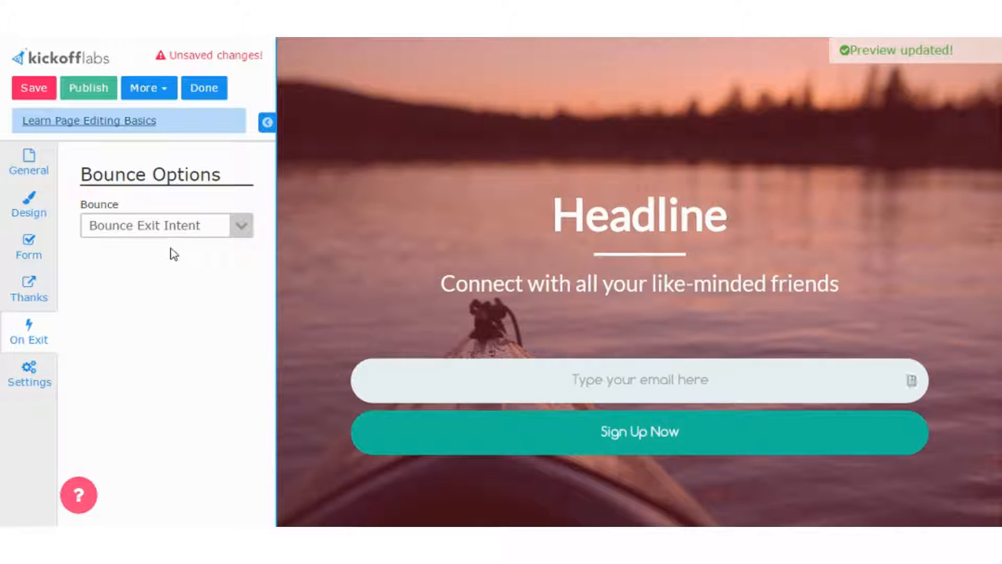
pyautogui.click(638, 243)
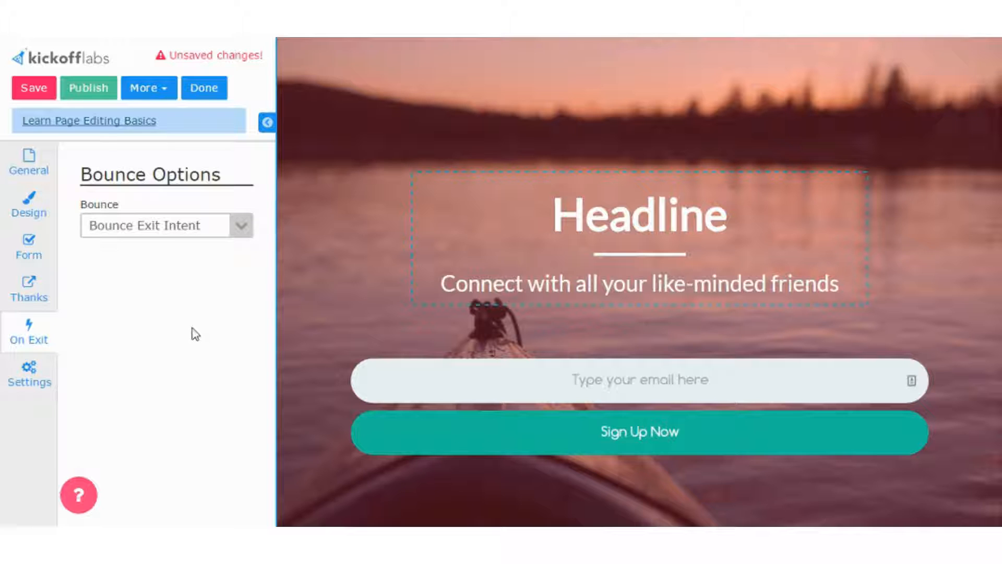
pyautogui.moveTo(764, 70)
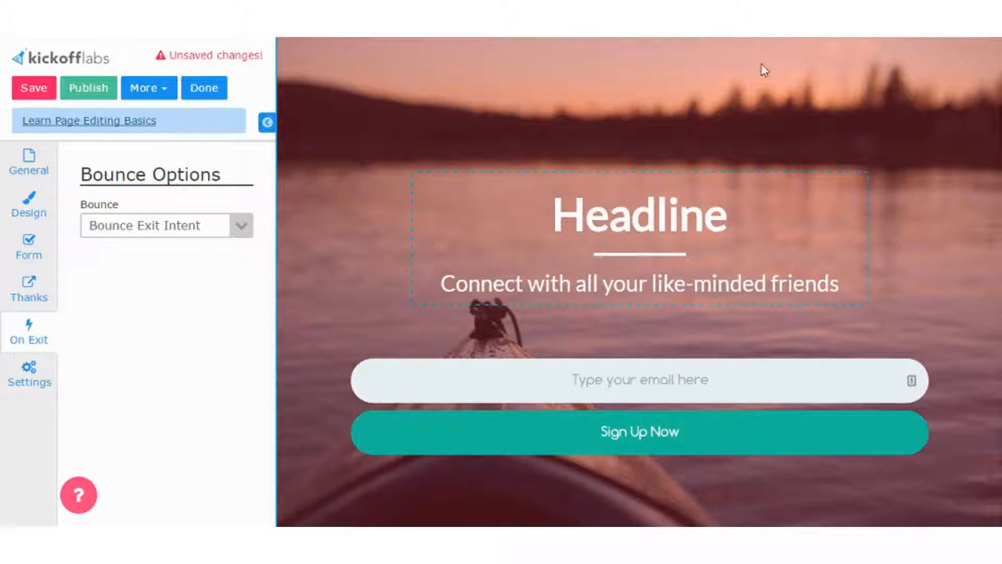
pyautogui.moveTo(562, 319)
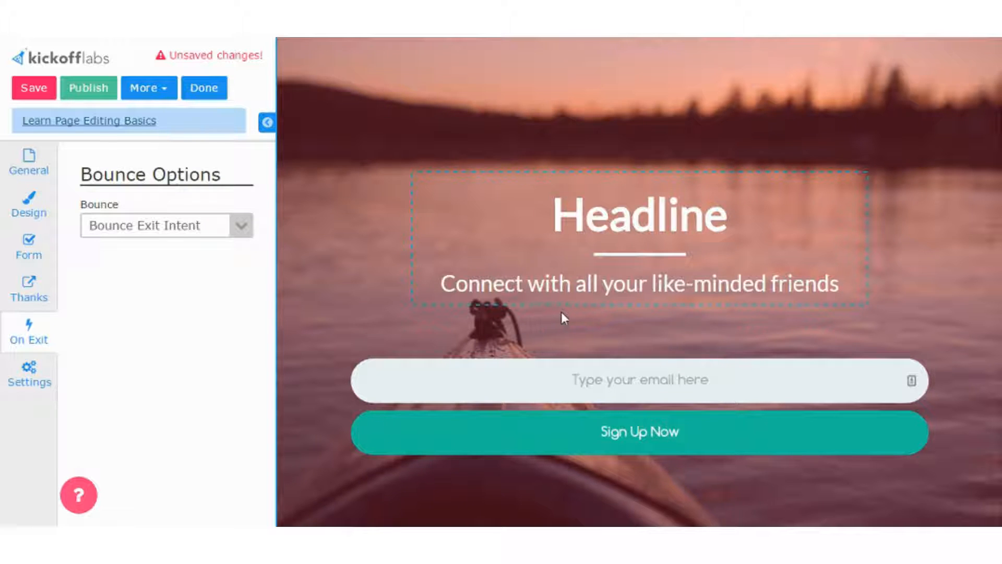
pyautogui.moveTo(400, 141)
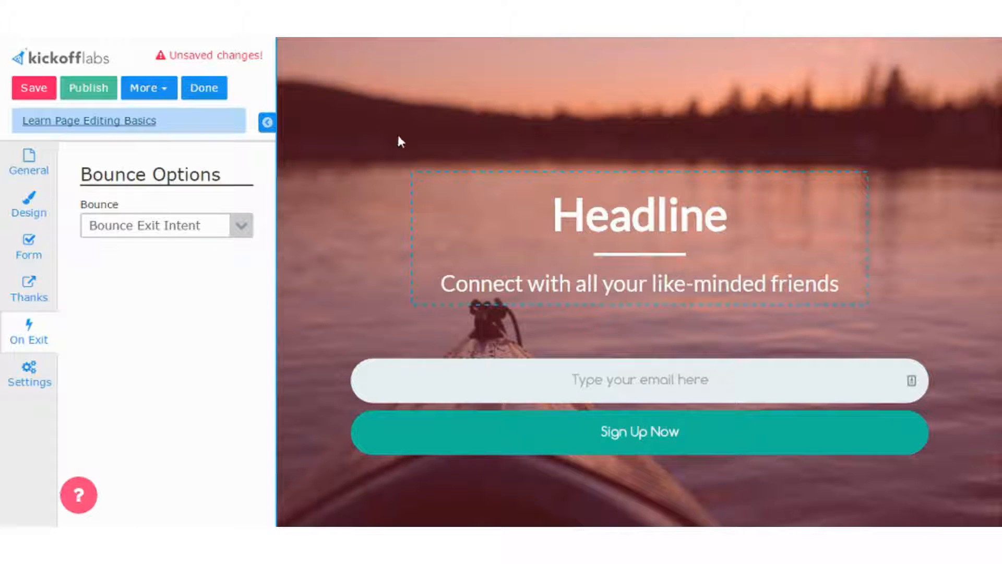
pyautogui.moveTo(126, 292)
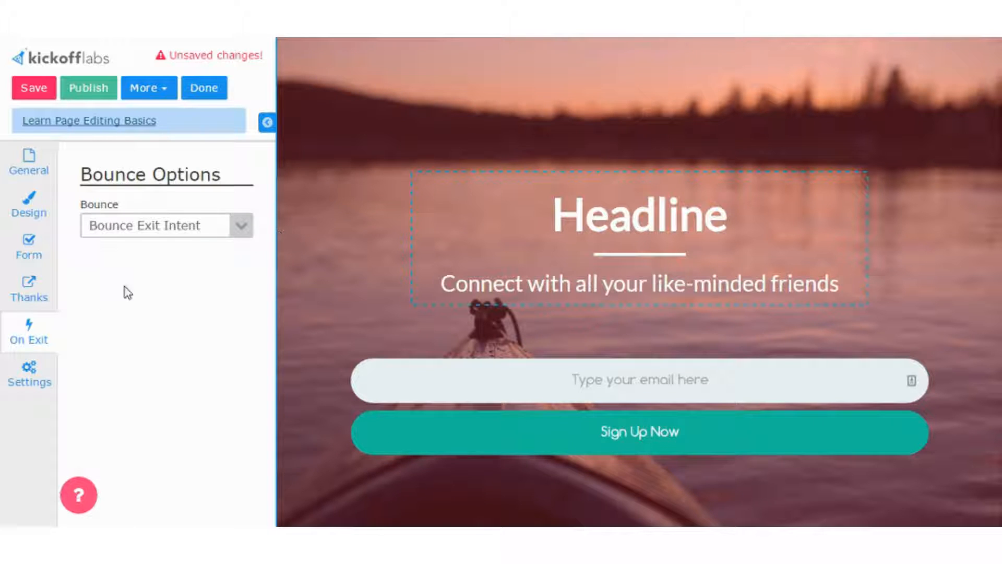
# Review lp2's Settings fields — empty meta, Facebook share, Privacy template and blank scripts
pyautogui.click(30, 372)
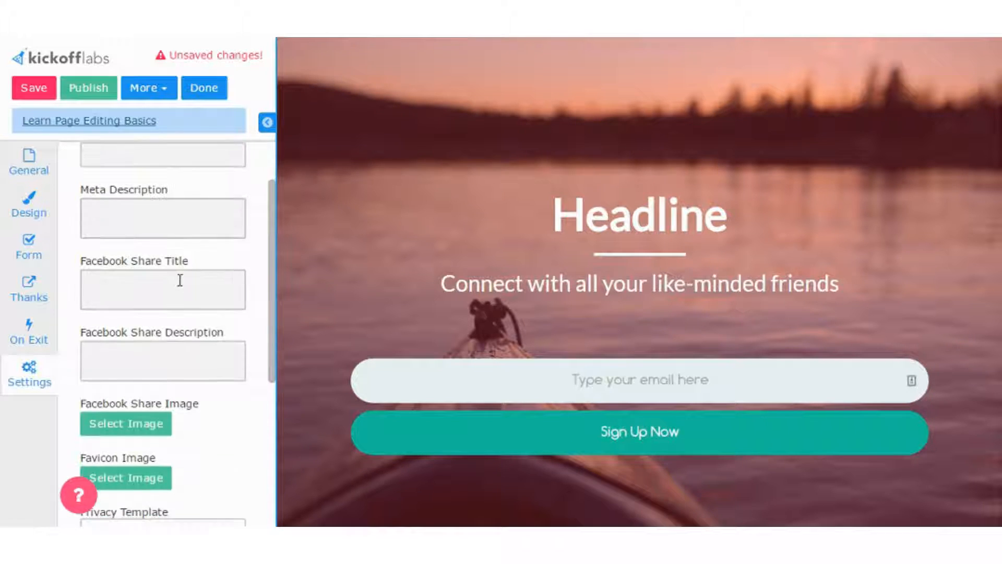
pyautogui.scroll(-3)
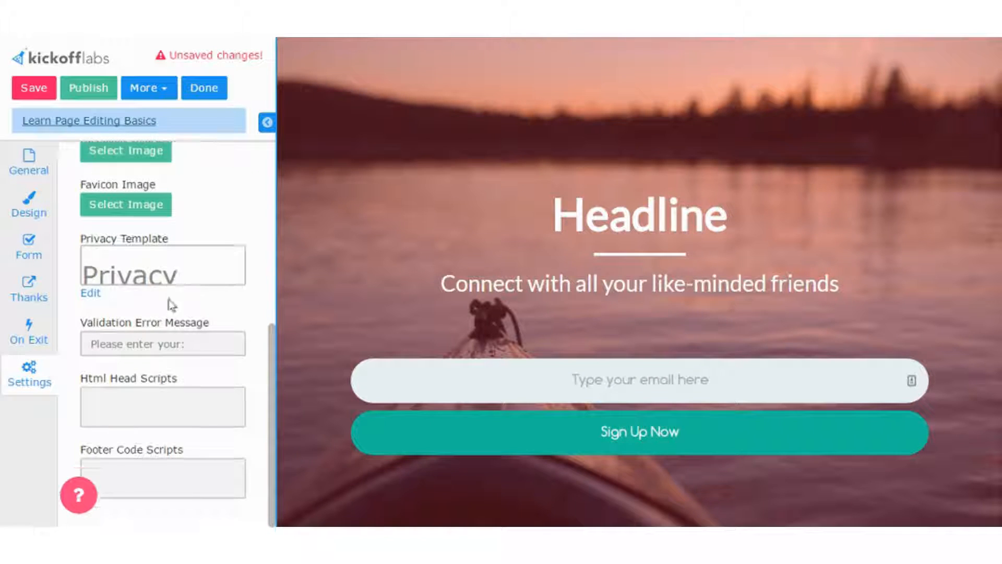
pyautogui.moveTo(169, 304)
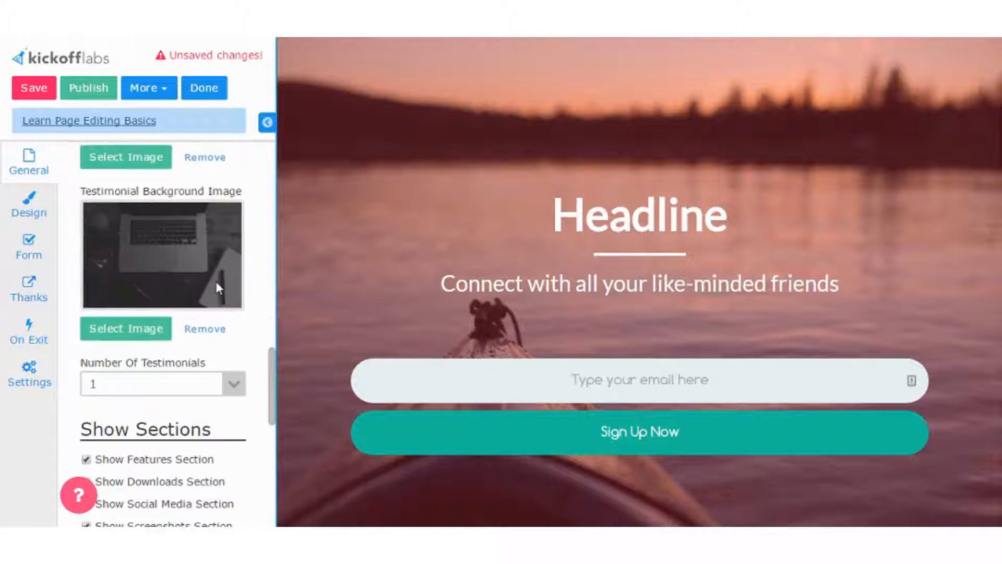
# Switch off the Features and Downloads sections and set Number Of Testimonials to 3
pyautogui.scroll(-3)
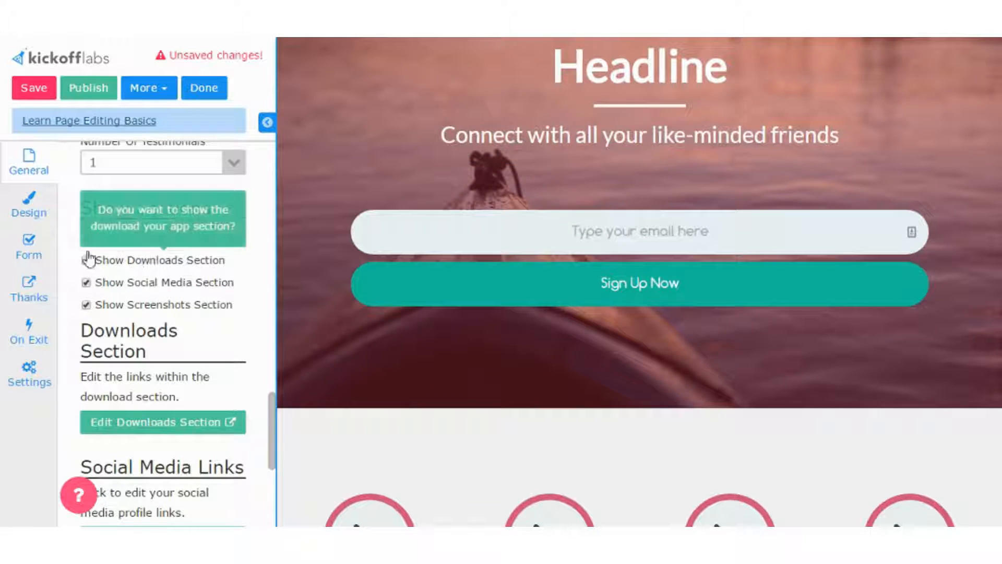
pyautogui.click(235, 247)
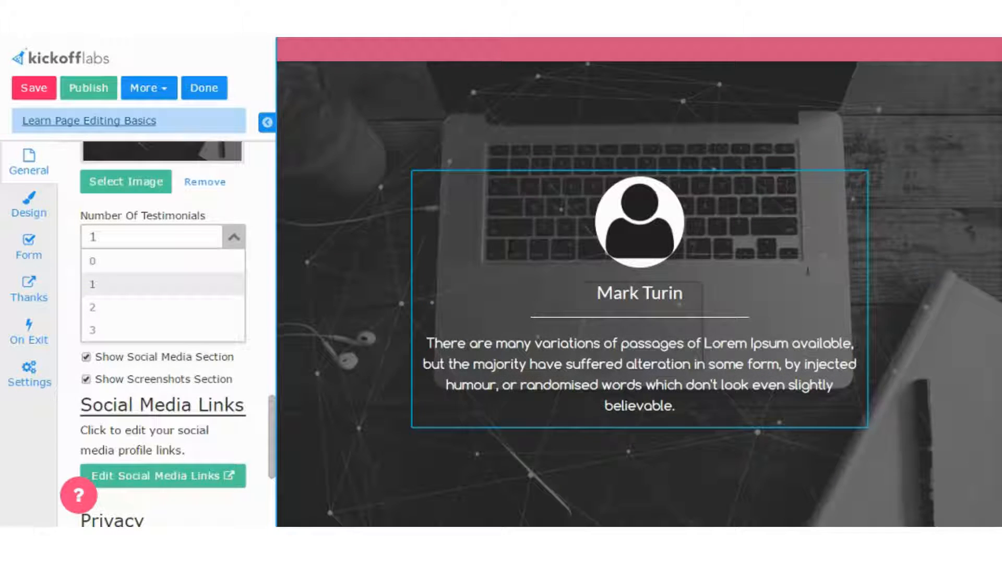
pyautogui.moveTo(100, 333)
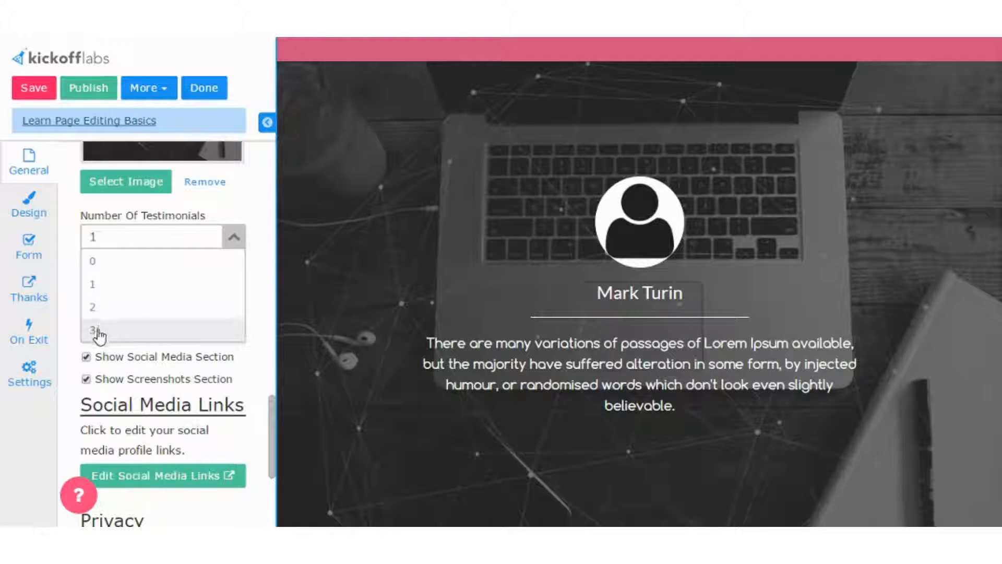
pyautogui.click(93, 326)
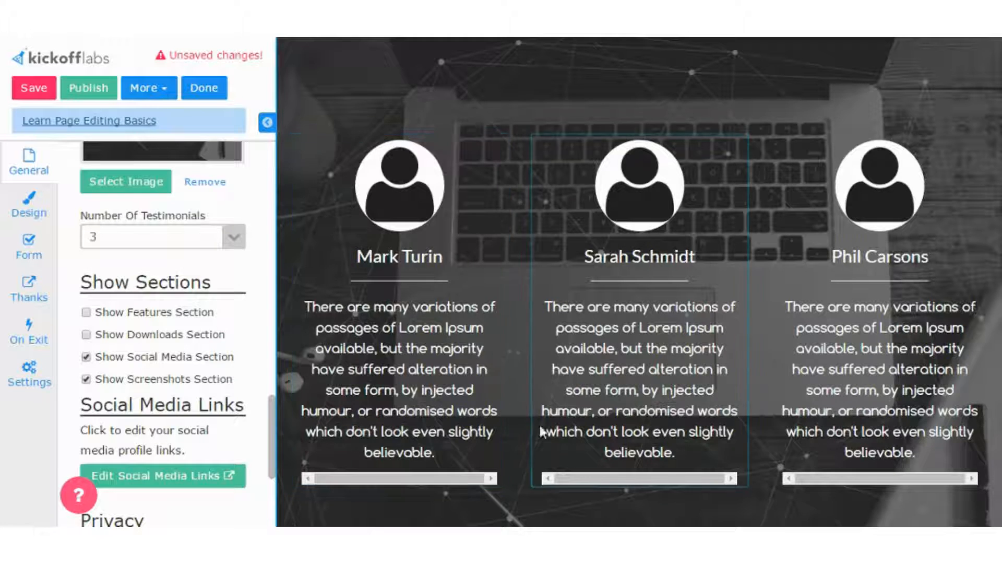
# Save the lp2 edits as a draft, back on its kayak-lake header and sign-up form
pyautogui.scroll(-3)
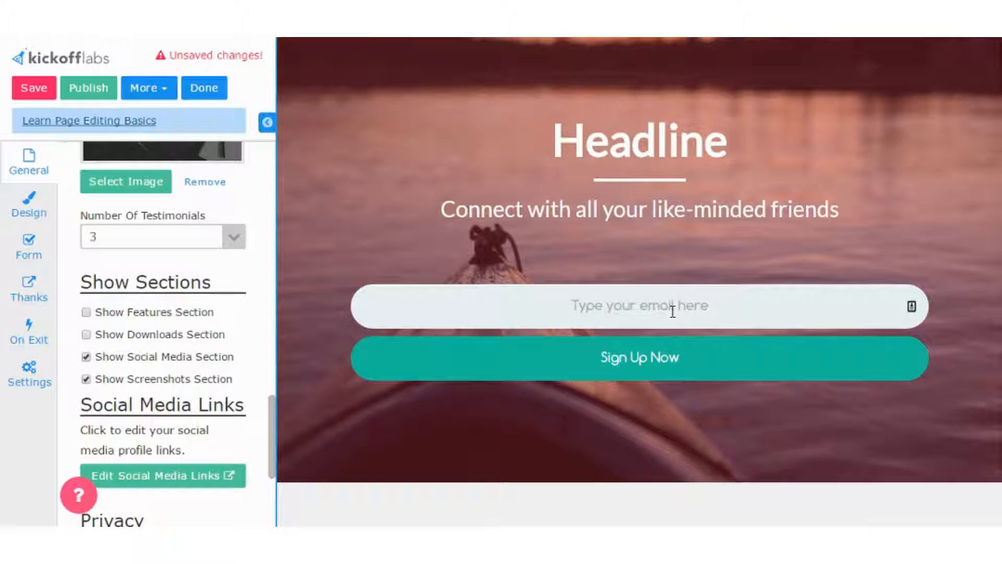
pyautogui.moveTo(662, 314)
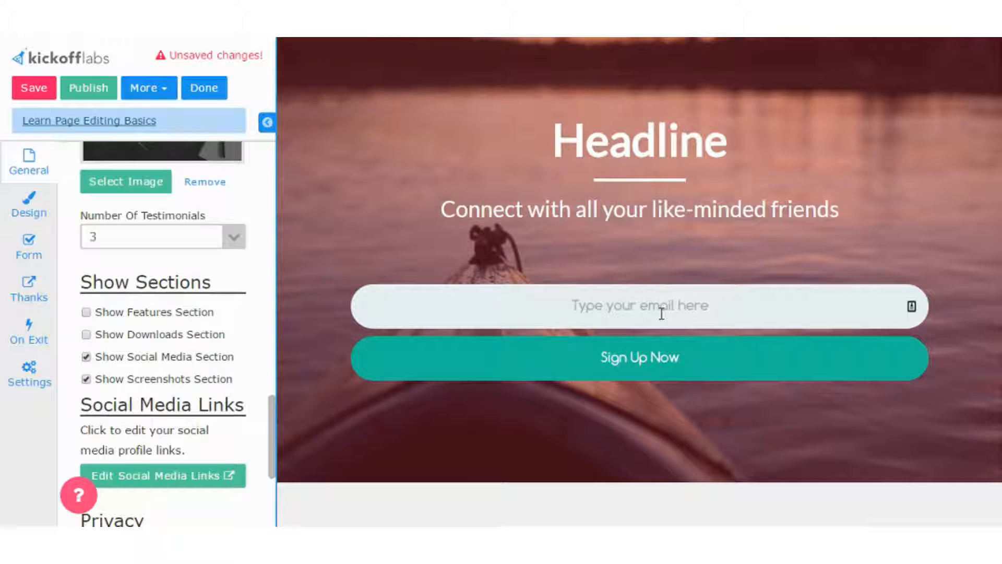
pyautogui.moveTo(659, 337)
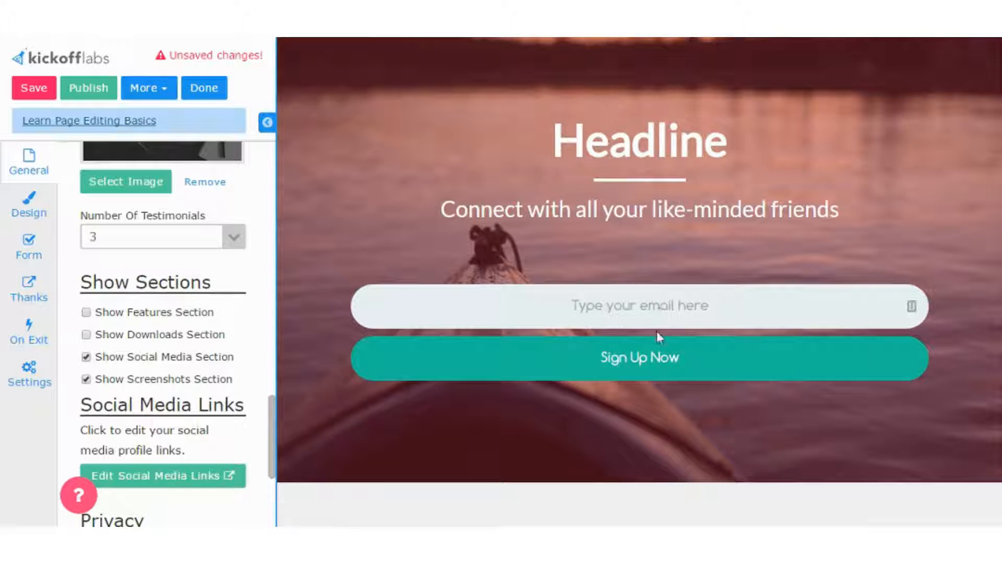
pyautogui.moveTo(651, 363)
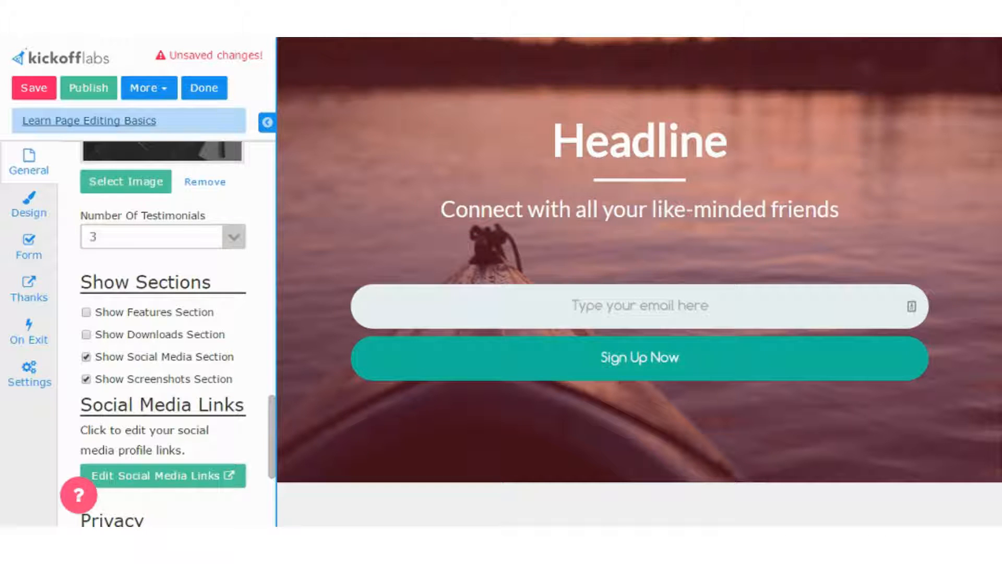
pyautogui.click(34, 88)
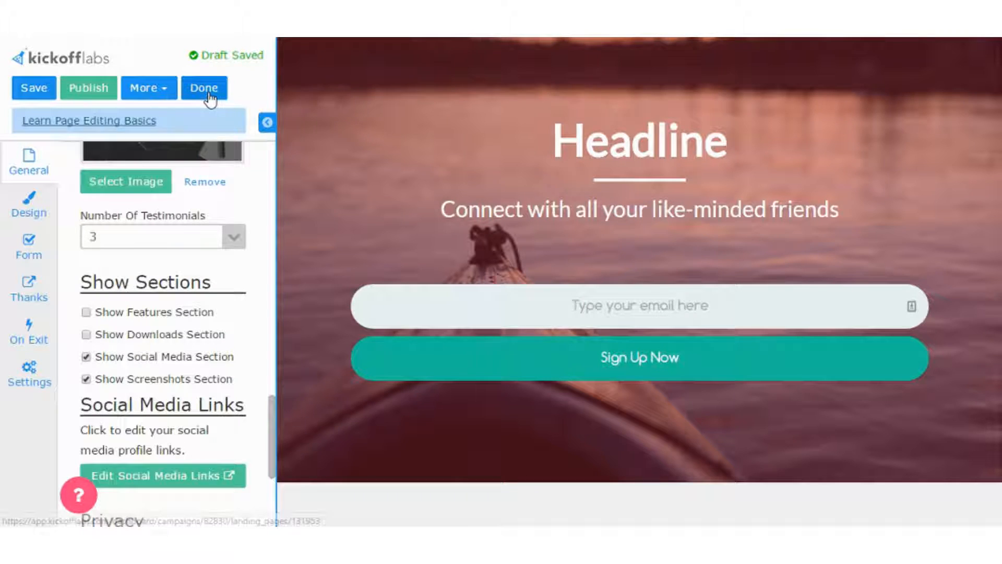
# Finish editing lp2 and bring up the Bounce (Exit Intent) widget preview from Pages & Widgets
pyautogui.click(203, 88)
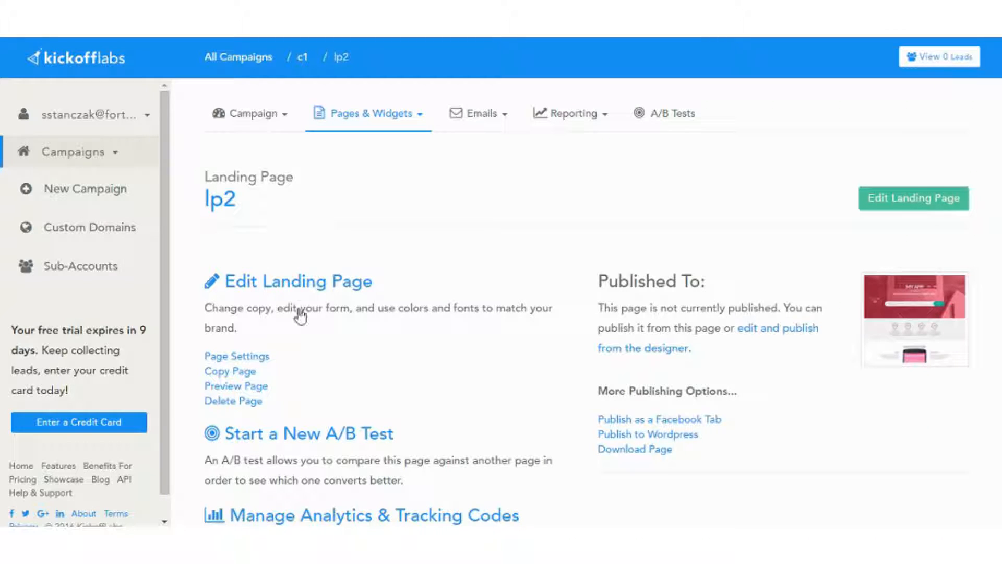
pyautogui.click(366, 112)
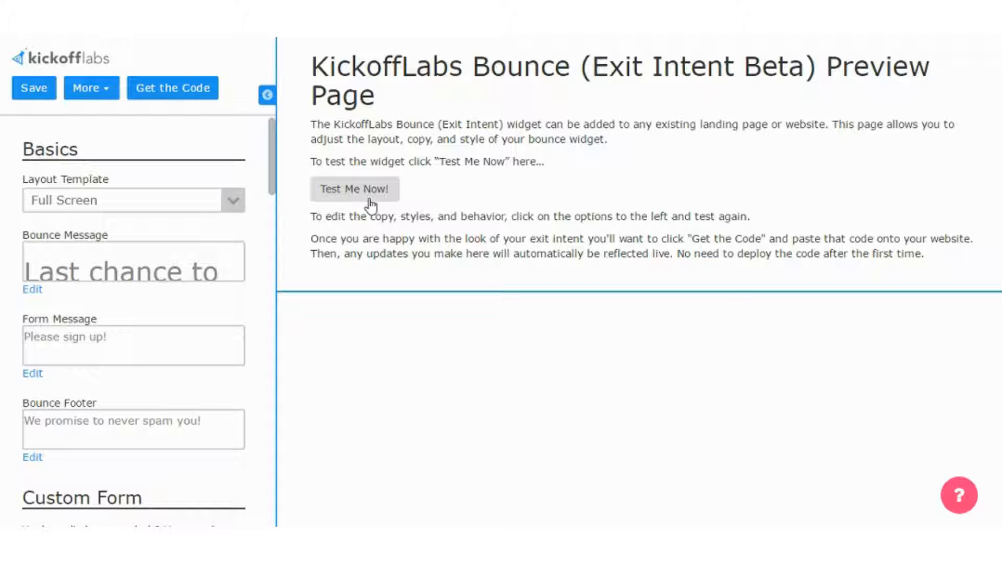
pyautogui.moveTo(375, 205)
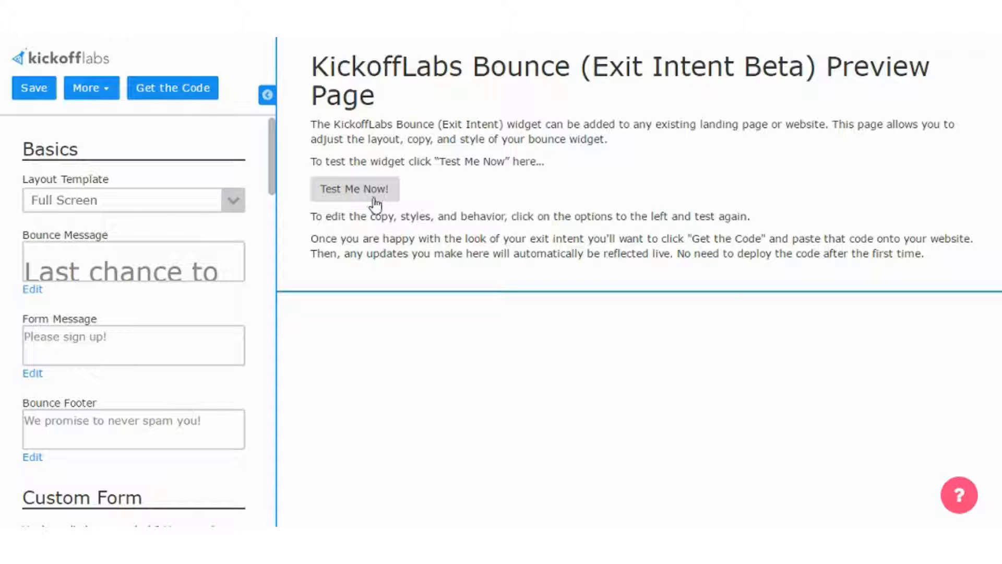
# Try the exit-intent popup preview and scroll its Basics settings down to the Custom Form note and back
pyautogui.click(353, 189)
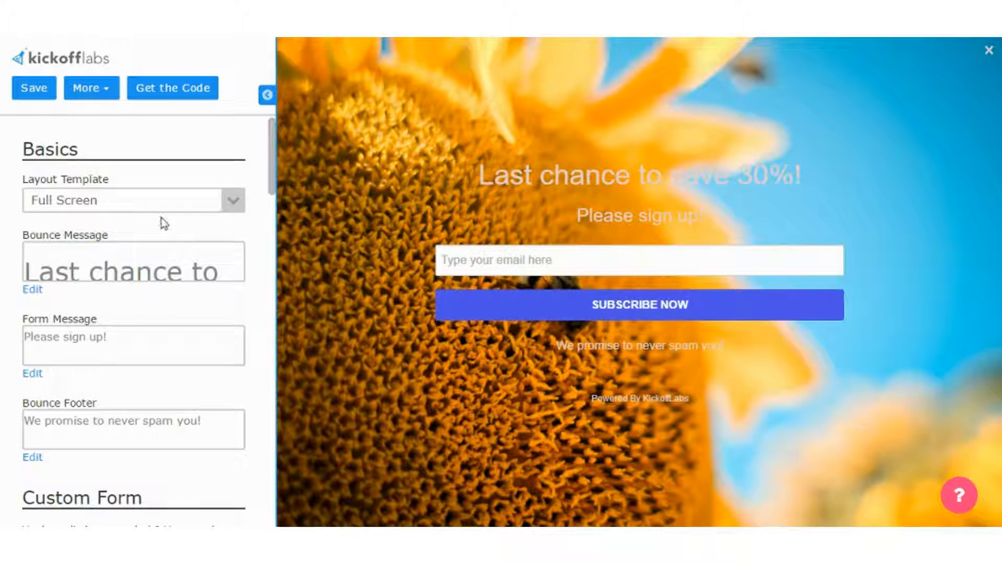
pyautogui.moveTo(268, 182)
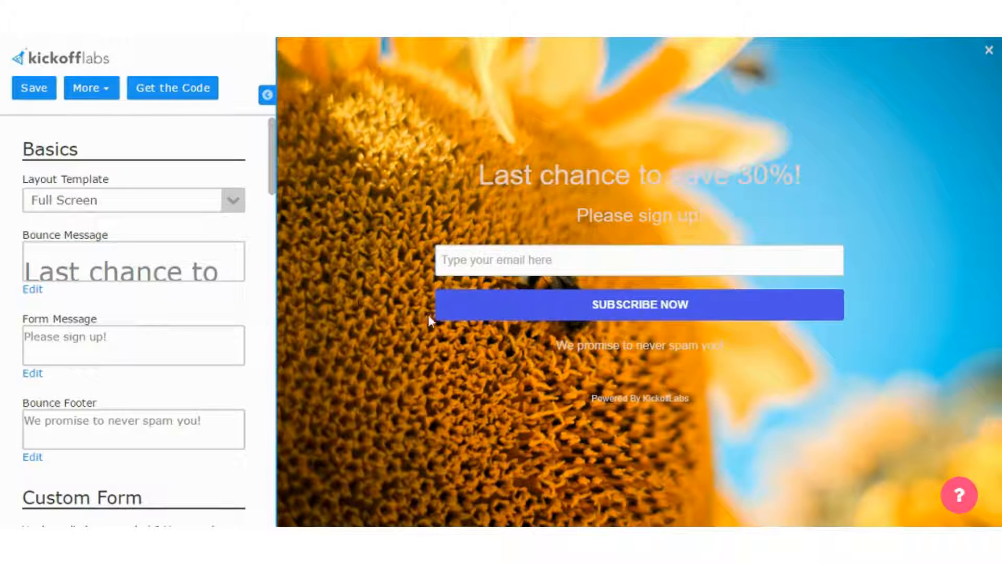
pyautogui.moveTo(679, 362)
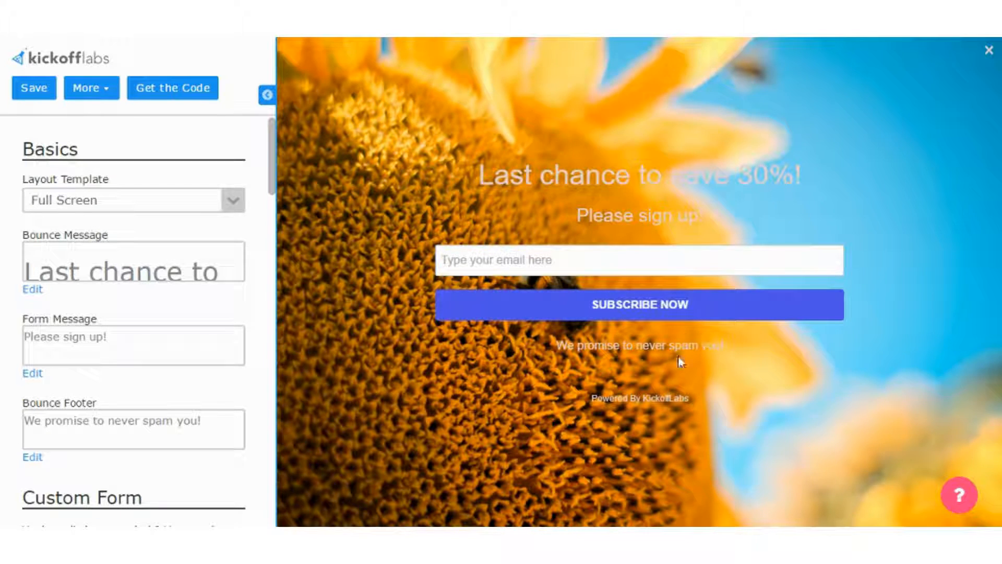
pyautogui.moveTo(629, 360)
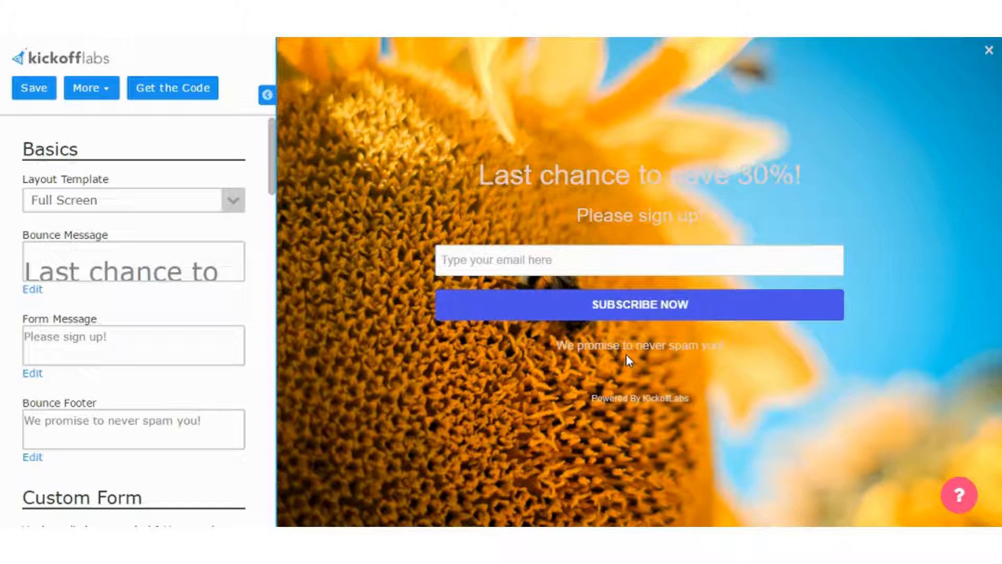
pyautogui.moveTo(905, 346)
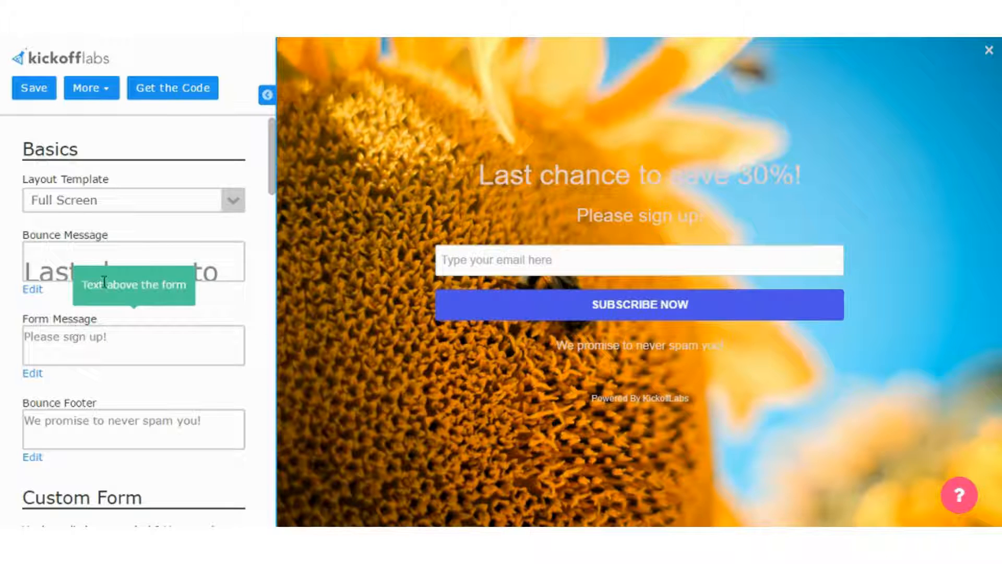
pyautogui.moveTo(376, 196)
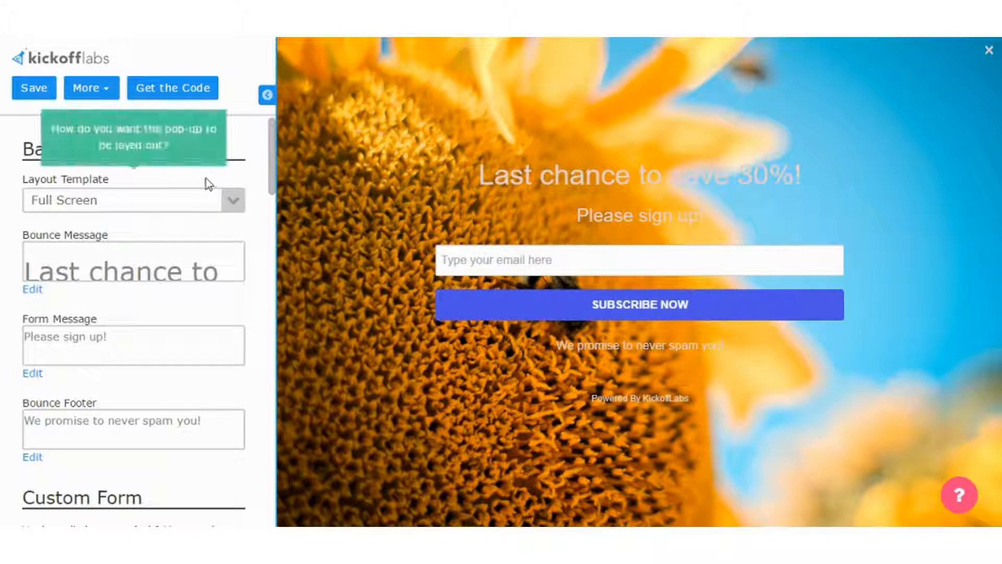
pyautogui.scroll(-3)
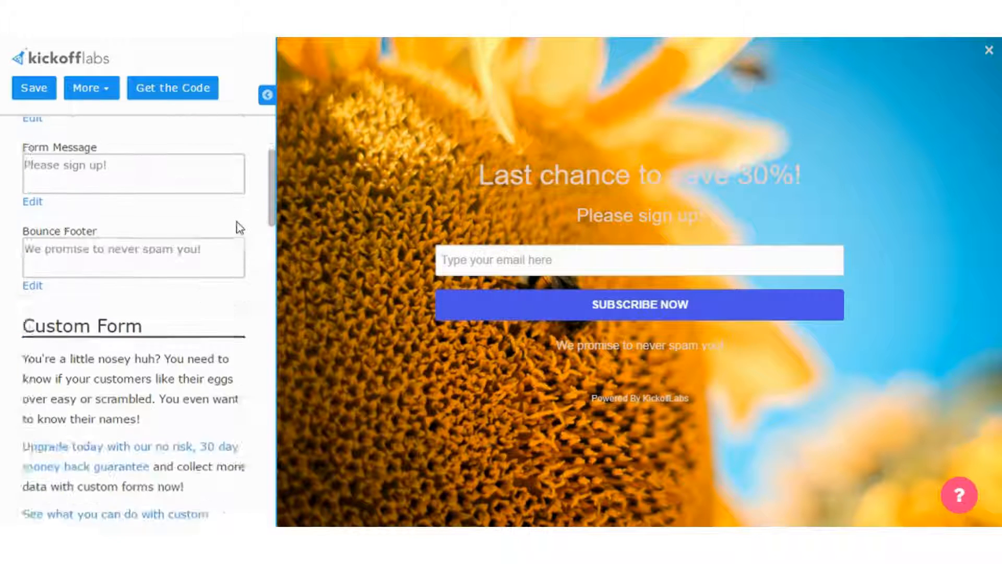
pyautogui.scroll(3)
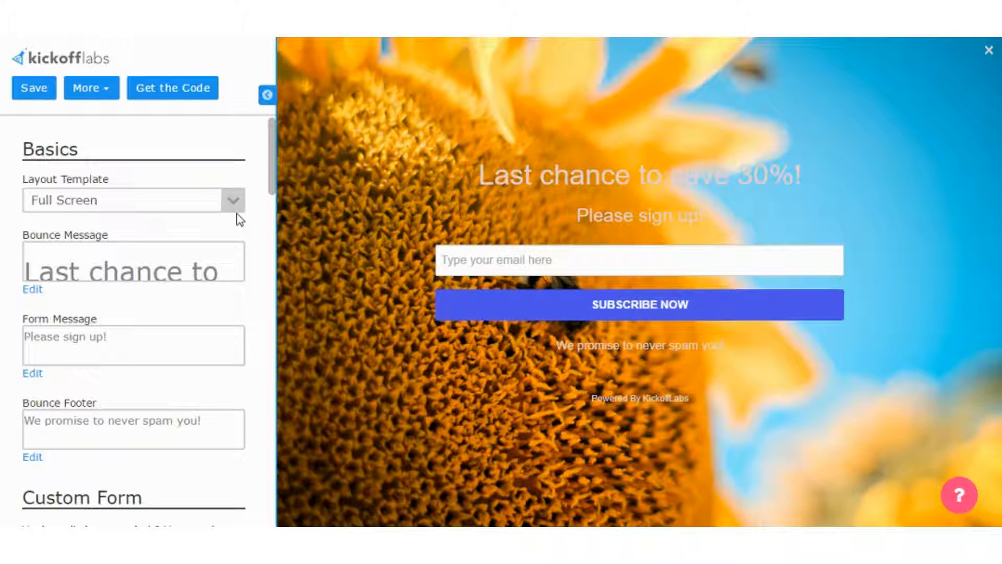
pyautogui.moveTo(984, 244)
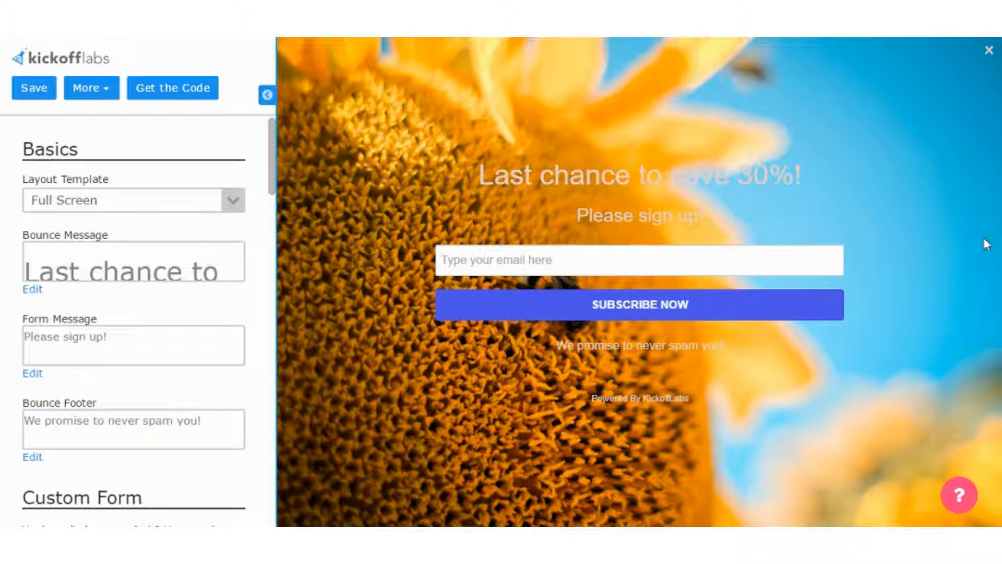
pyautogui.moveTo(525, 356)
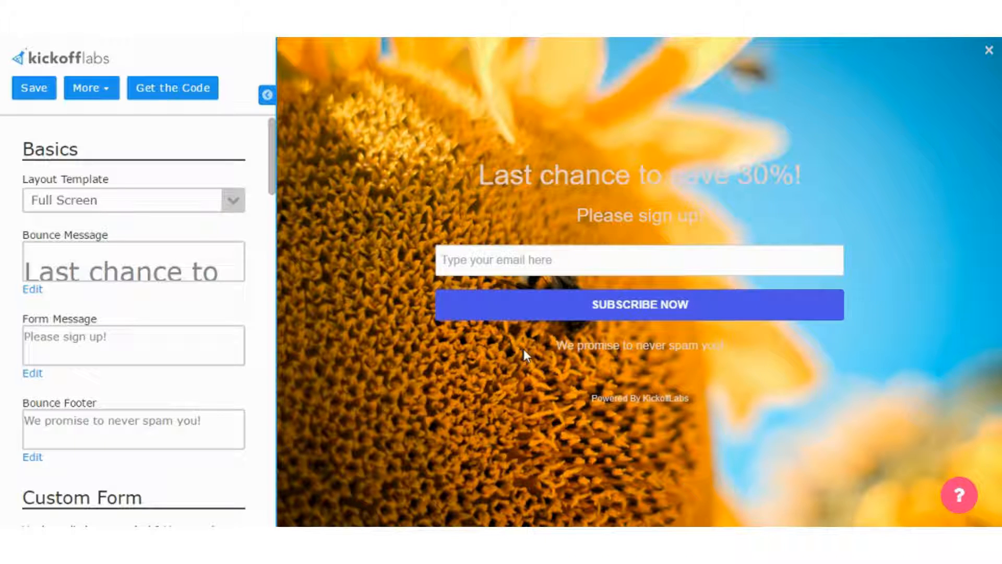
pyautogui.moveTo(518, 360)
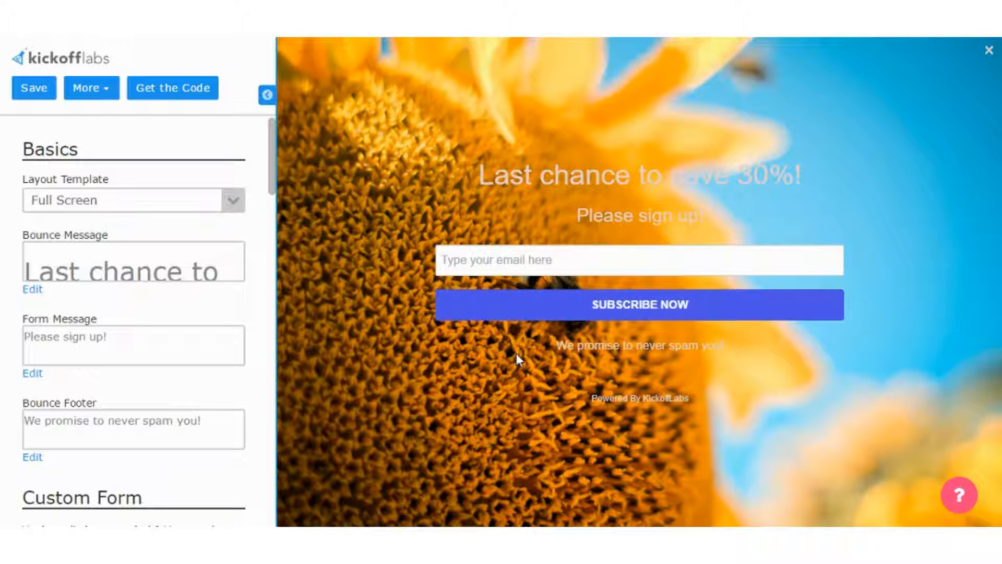
pyautogui.moveTo(391, 375)
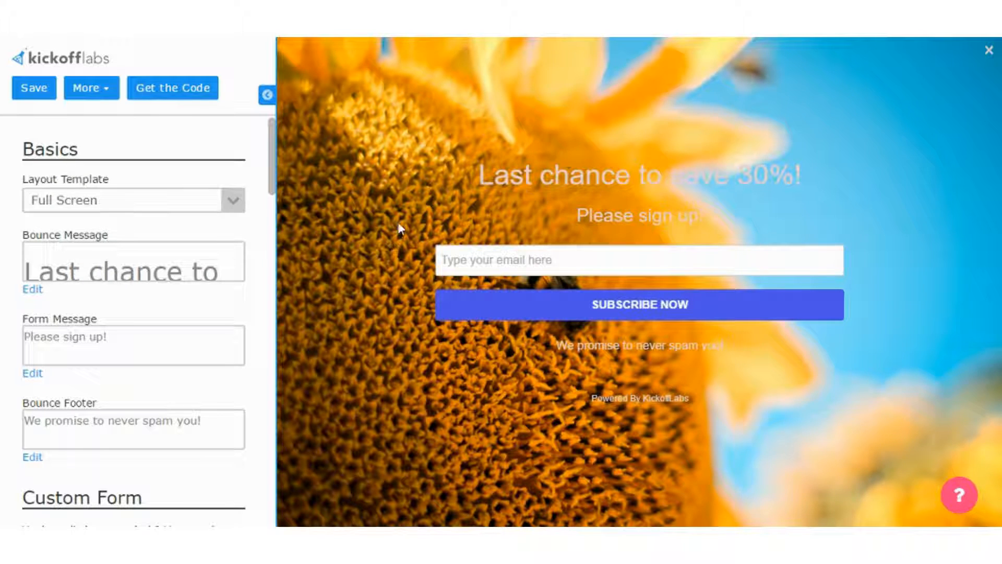
pyautogui.moveTo(750, 189)
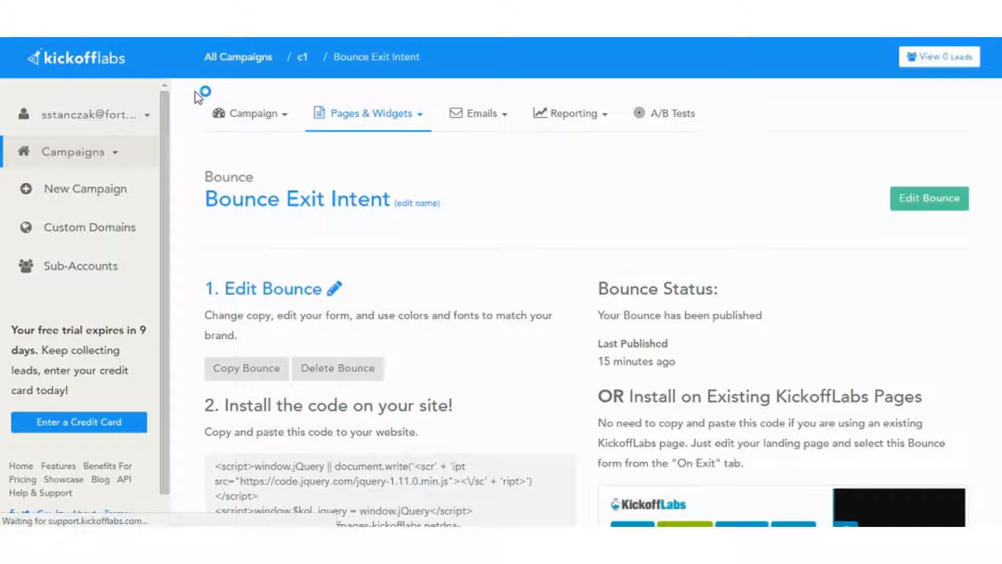
# View the Bounce install code, then return to campaign c1's Pages & Widgets via the breadcrumb
pyautogui.scroll(-3)
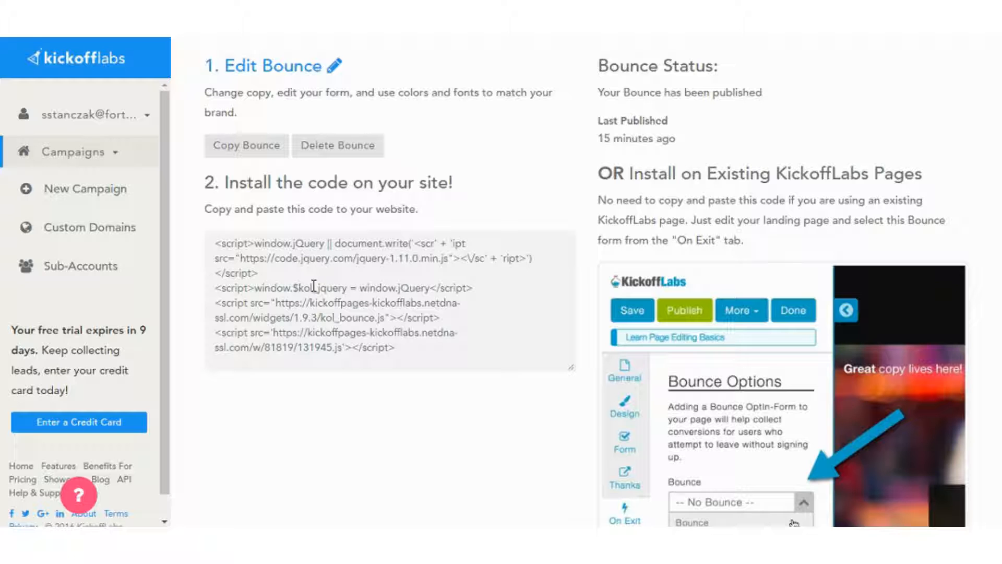
pyautogui.click(79, 493)
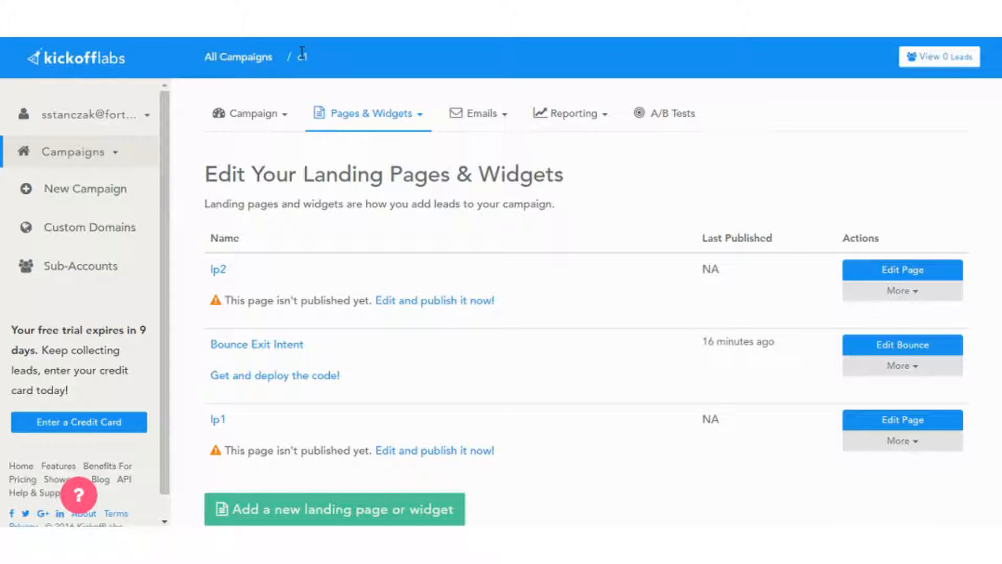
pyautogui.moveTo(312, 181)
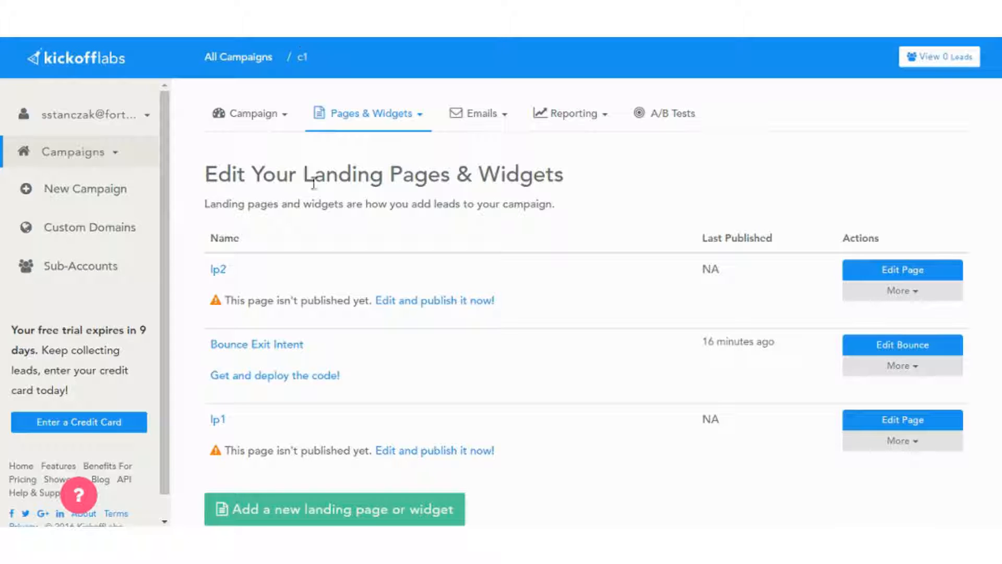
pyautogui.moveTo(346, 226)
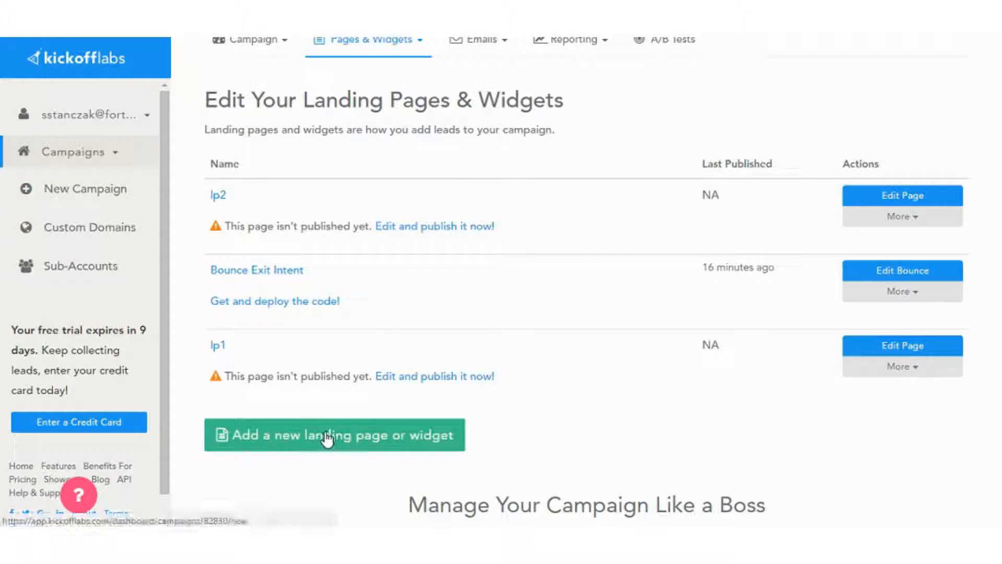
# Add a new landing page to c1 named lp3 using the Clean Flat Hero template
pyautogui.click(334, 434)
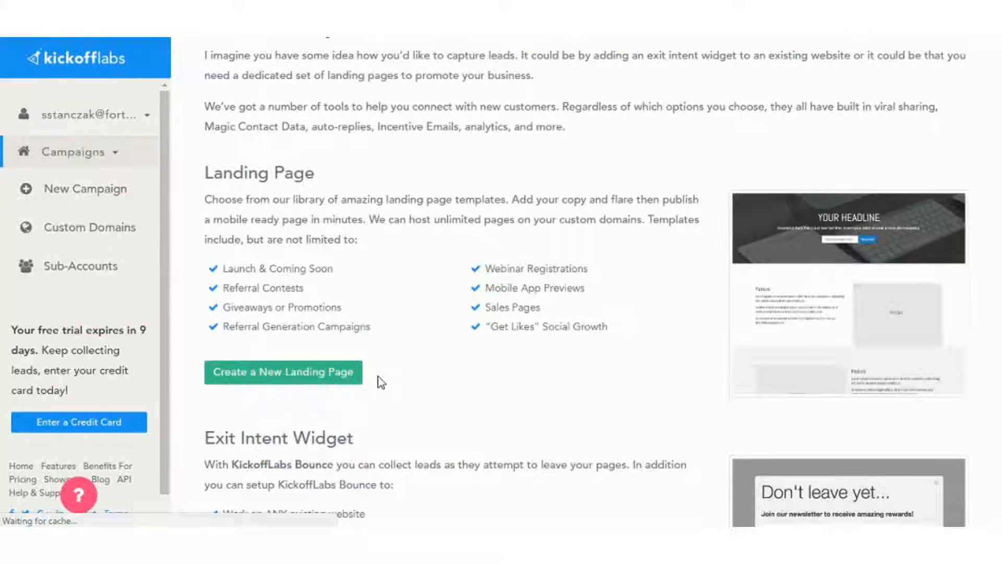
pyautogui.click(283, 371)
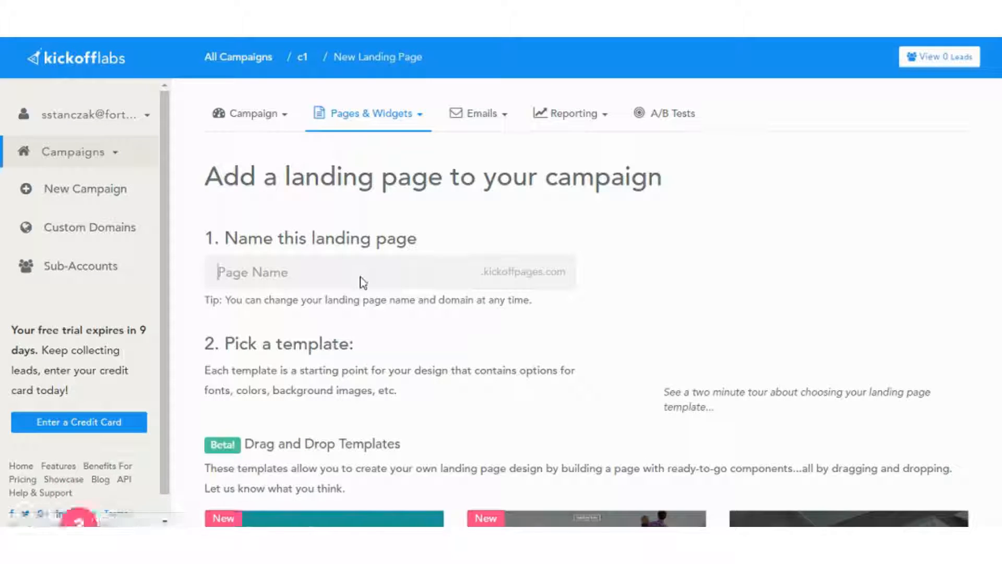
pyautogui.write('lp3')
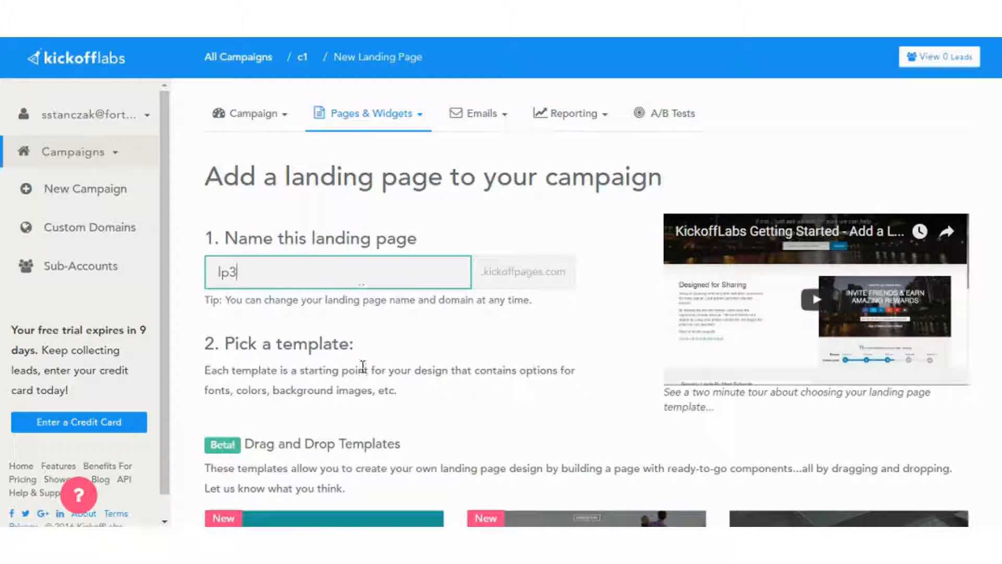
pyautogui.scroll(-3)
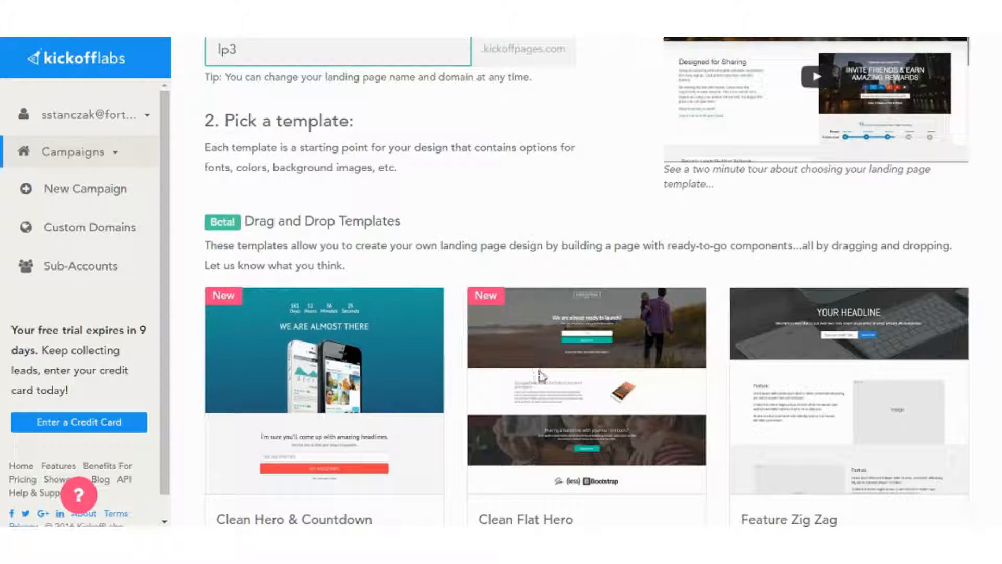
pyautogui.scroll(-3)
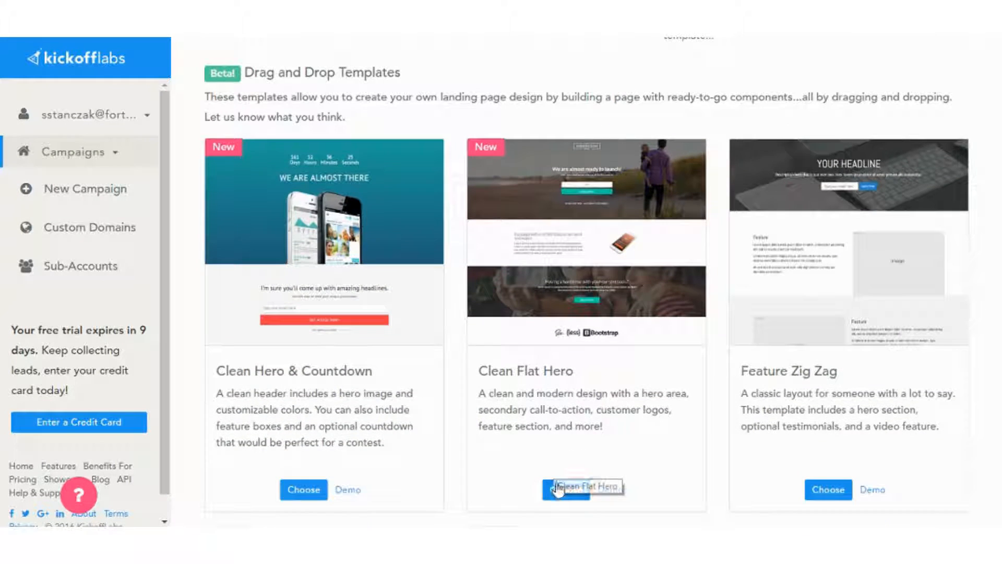
pyautogui.click(565, 488)
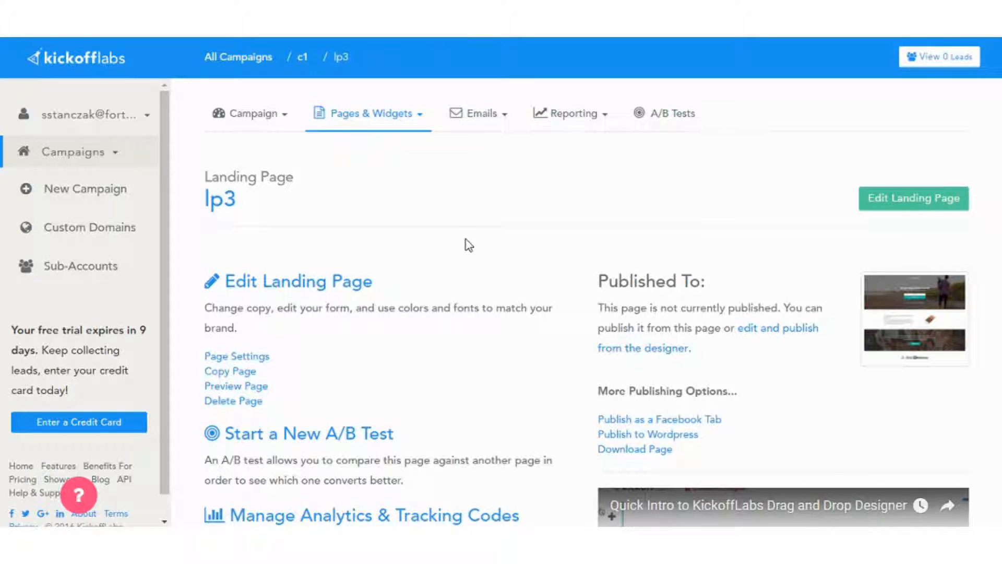
pyautogui.scroll(-3)
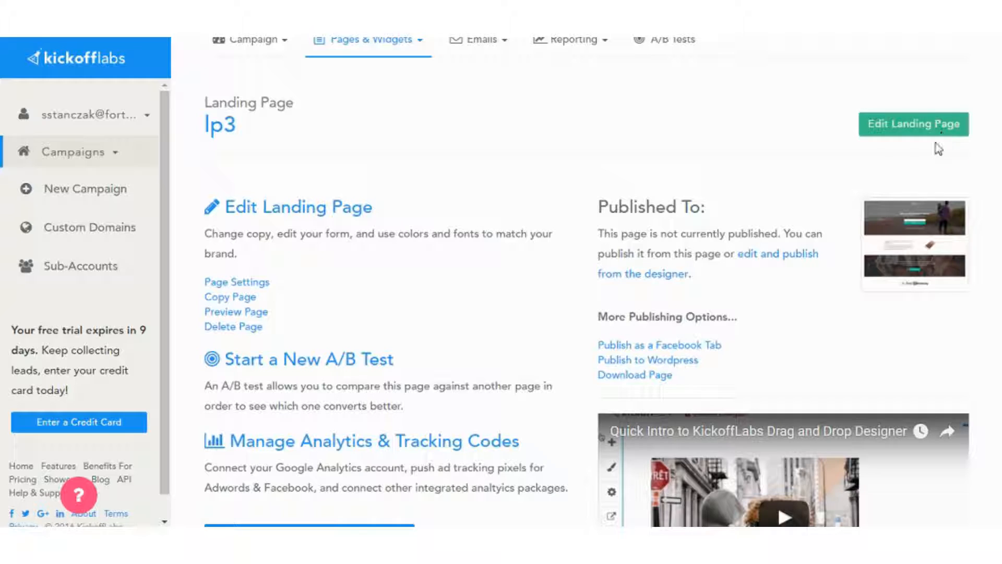
# Edit lp3 in the drag-and-drop designer, showing its 'We are almost ready to launch!' hero and sign-up form
pyautogui.click(912, 124)
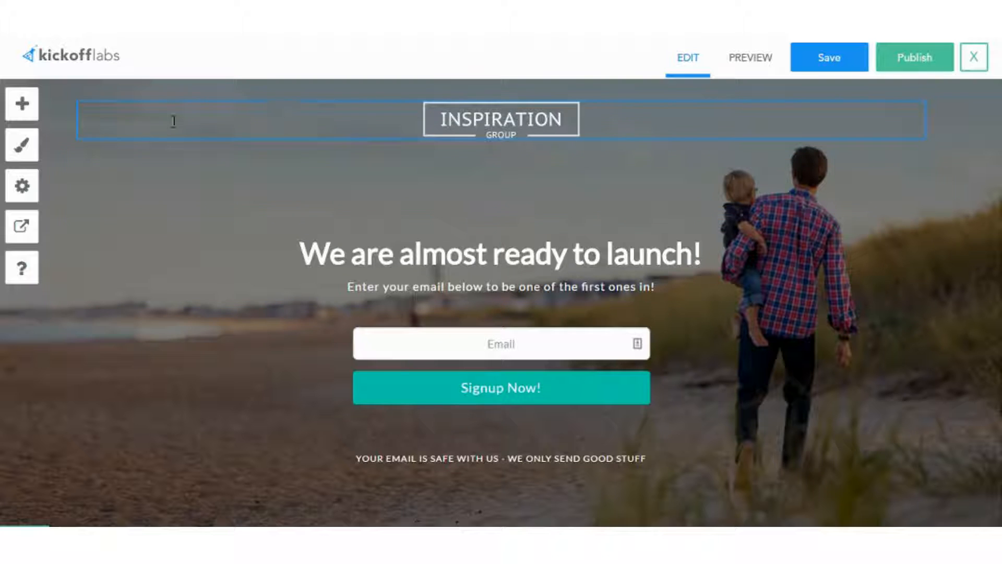
pyautogui.scroll(-3)
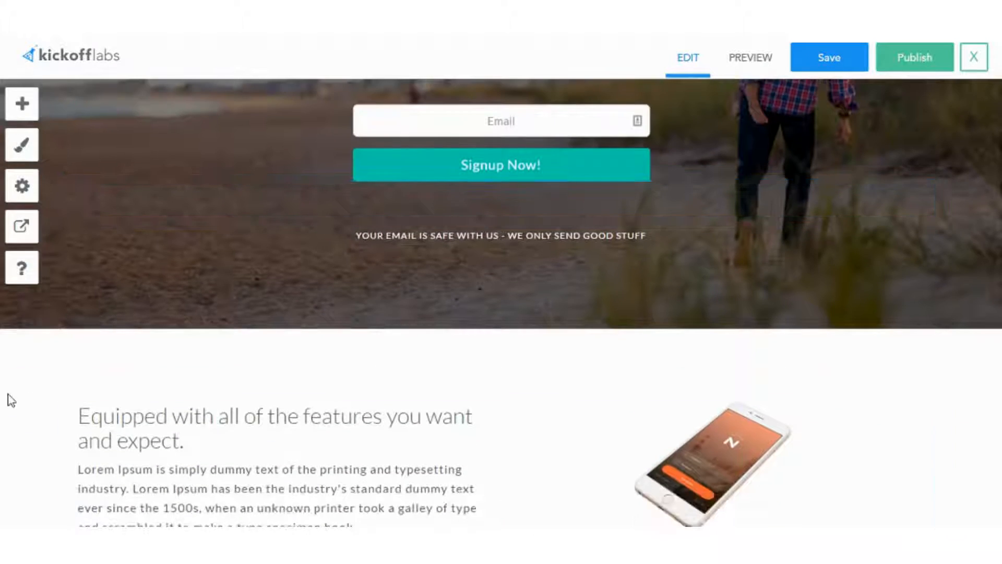
pyautogui.scroll(3)
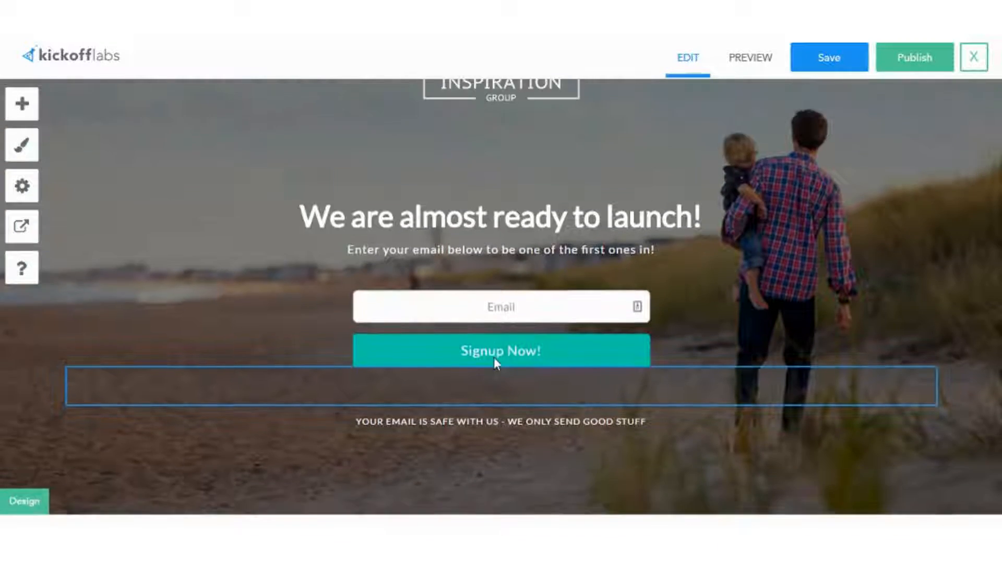
pyautogui.scroll(-3)
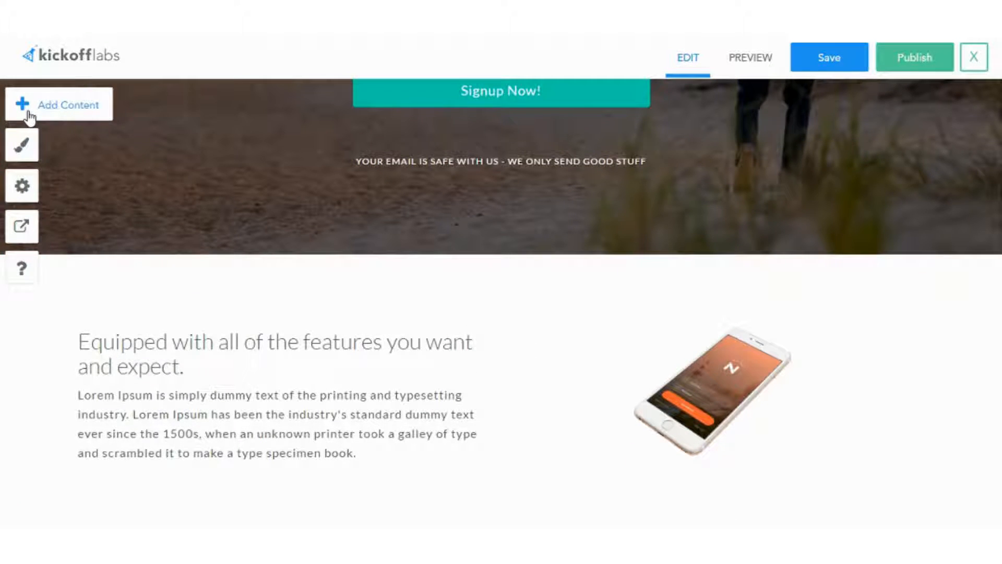
pyautogui.click(57, 104)
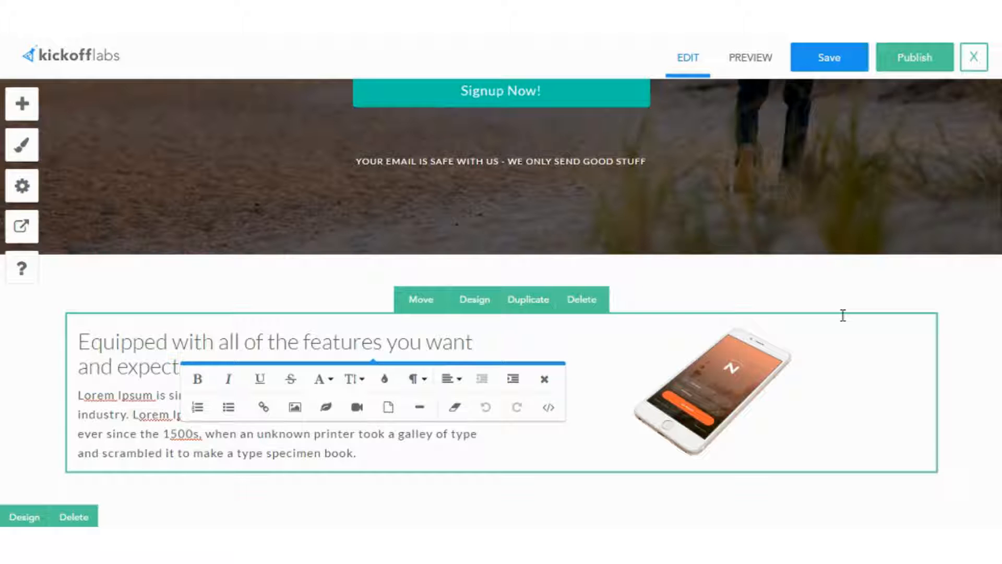
pyautogui.scroll(-3)
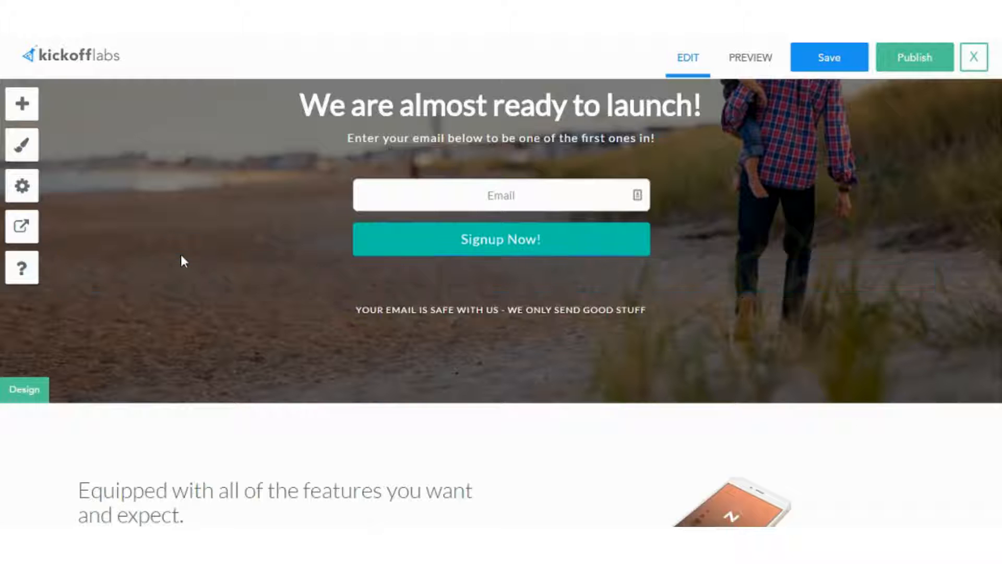
pyautogui.moveTo(60, 120)
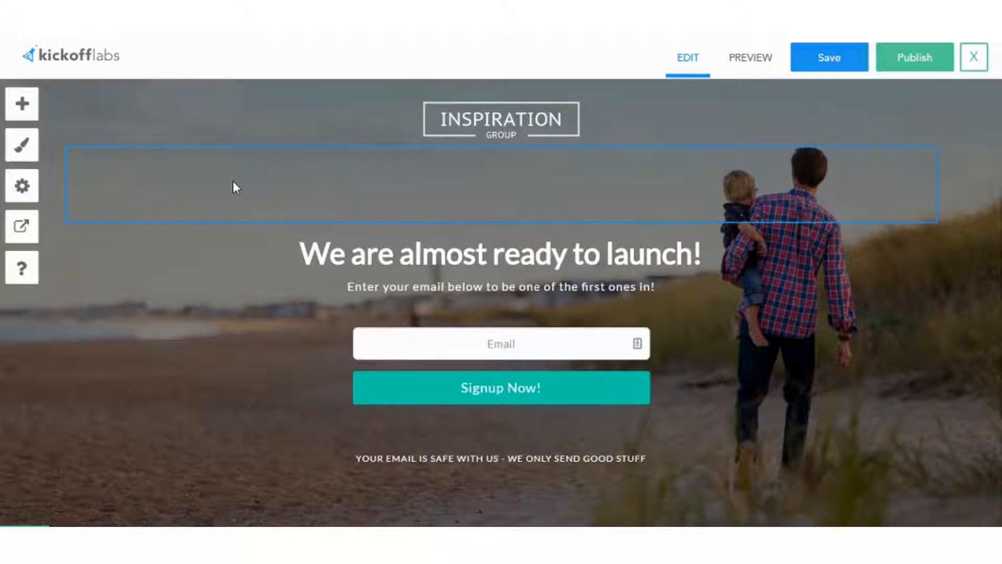
# Move the launch headline above the INSPIRATION GROUP logo and enlarge the logo in the hero
pyautogui.click(499, 119)
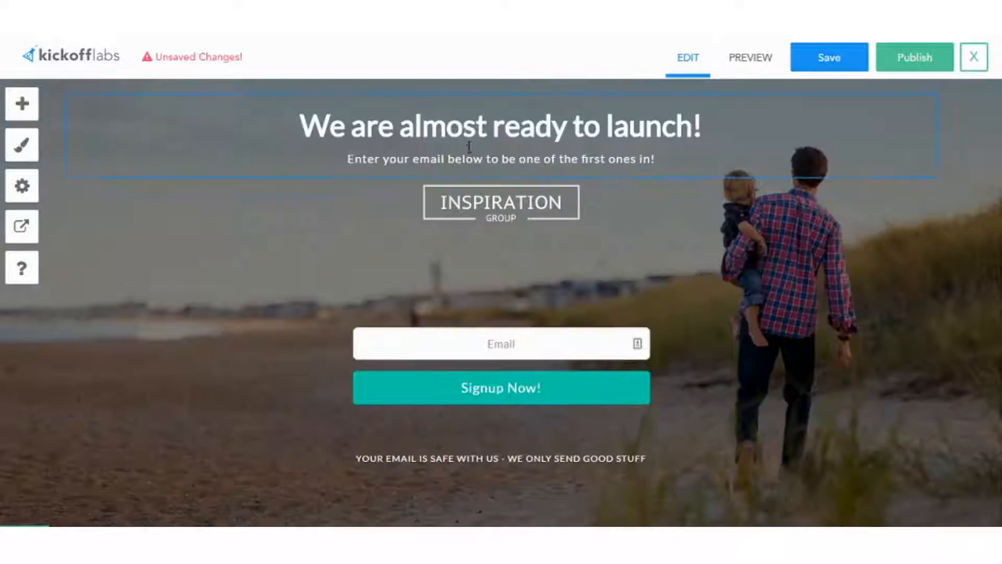
pyautogui.click(500, 202)
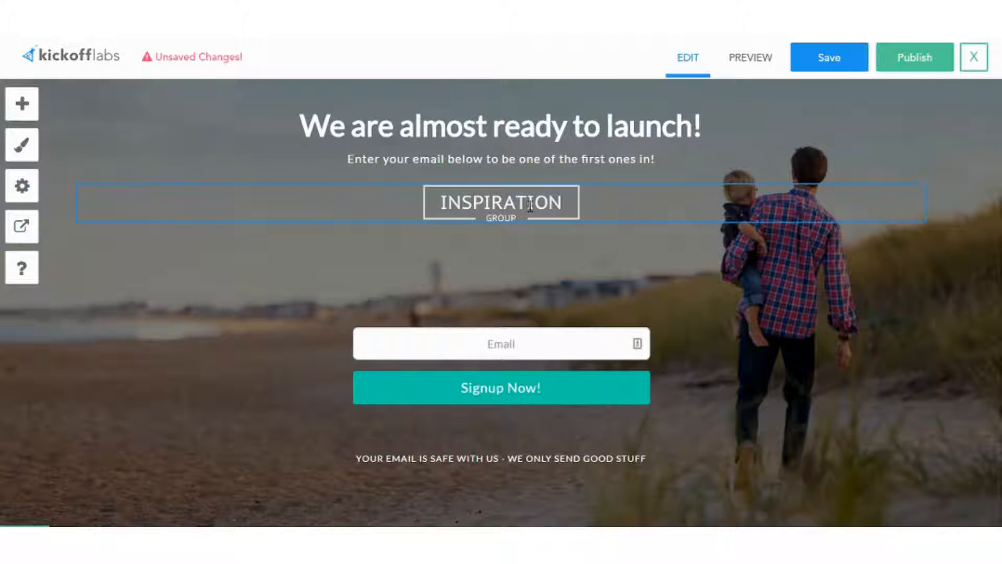
pyautogui.click(500, 204)
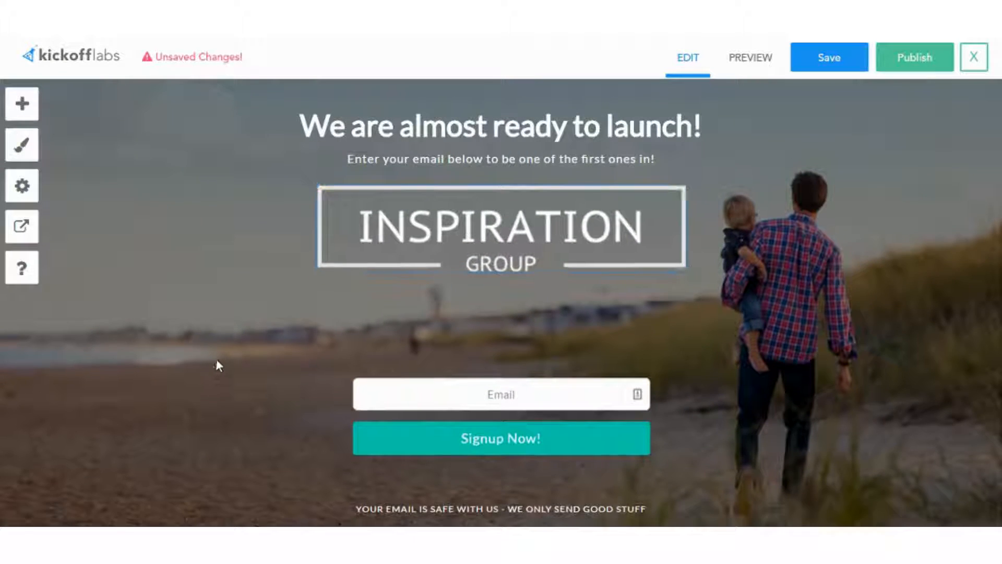
pyautogui.moveTo(535, 311)
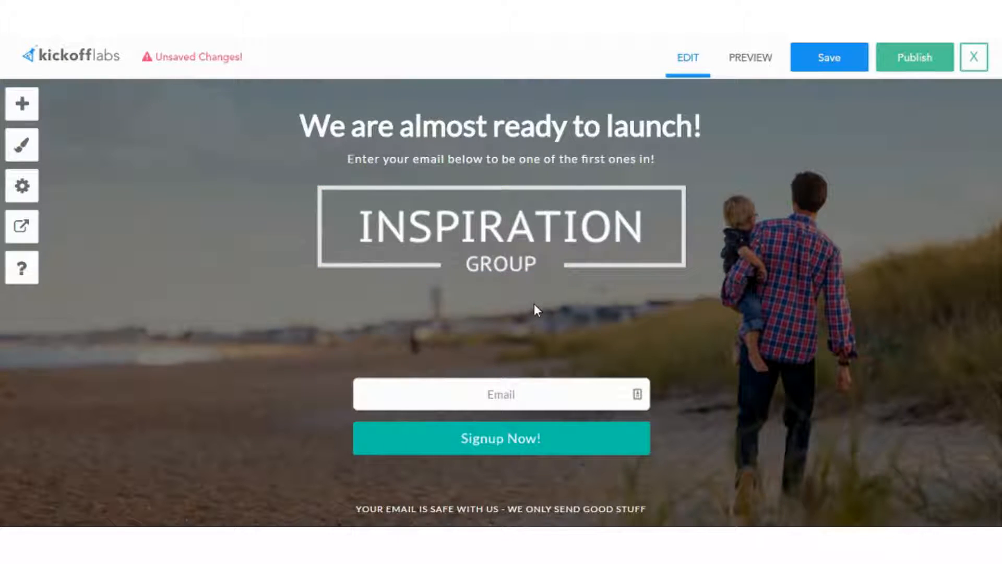
pyautogui.scroll(-3)
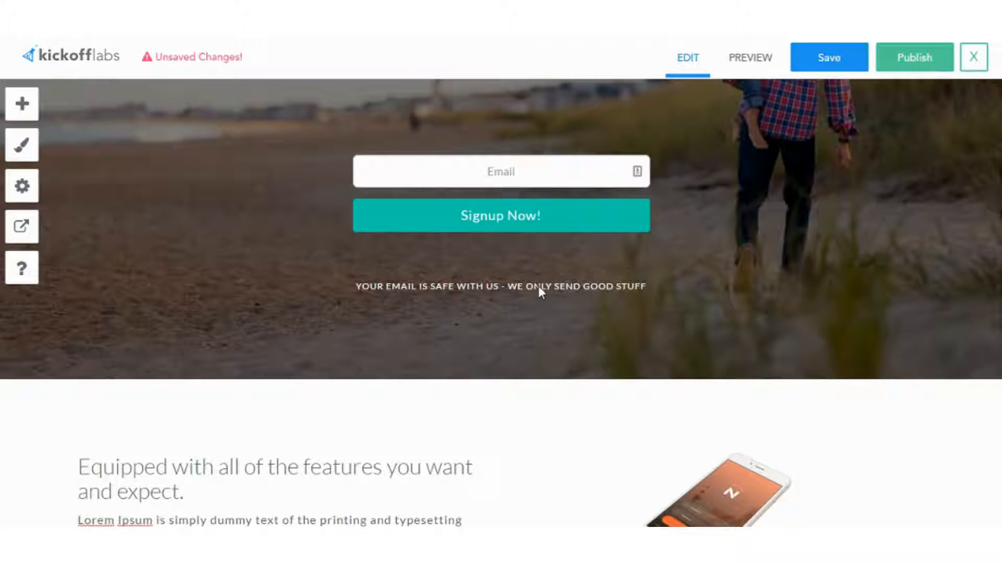
pyautogui.moveTo(361, 264)
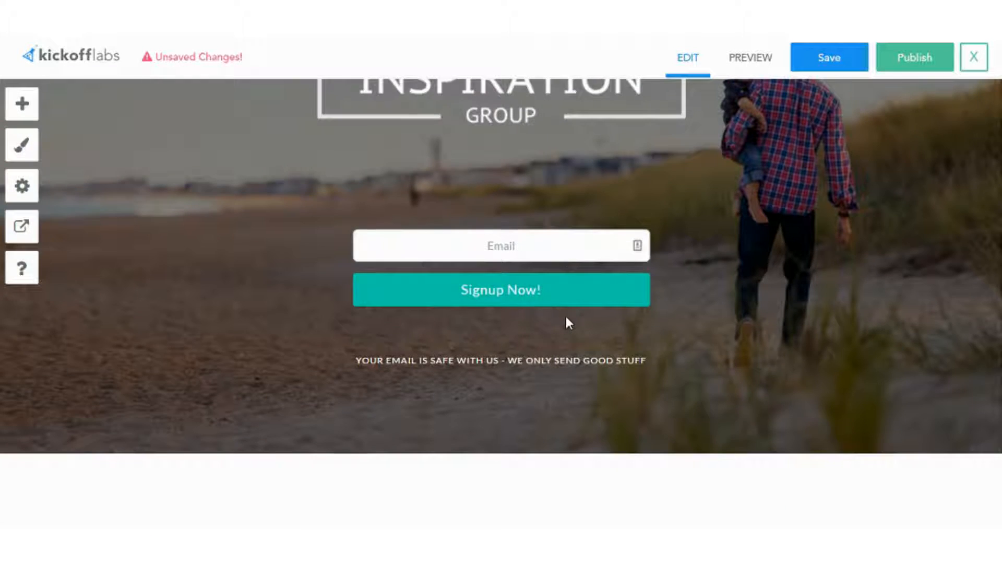
pyautogui.scroll(3)
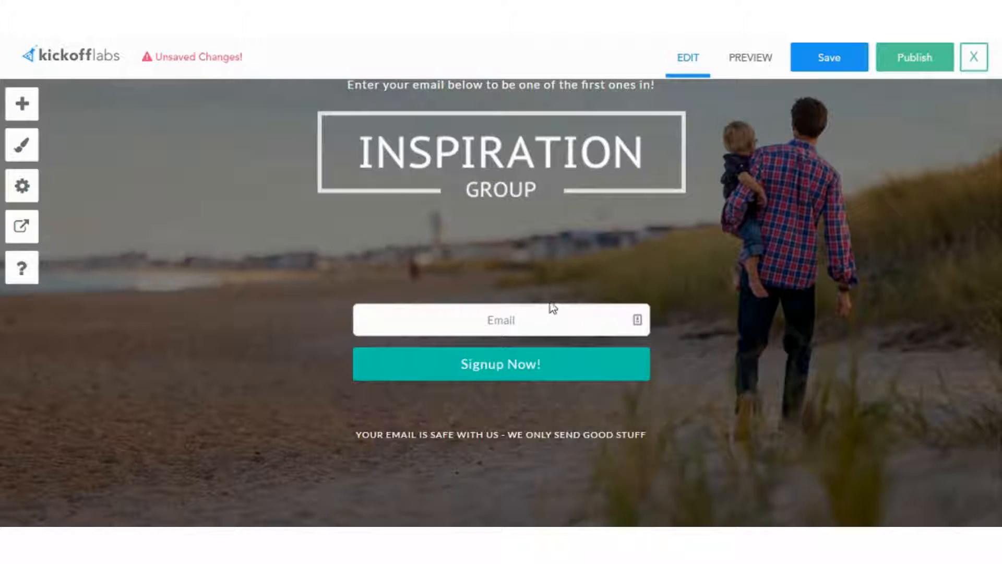
pyautogui.moveTo(624, 186)
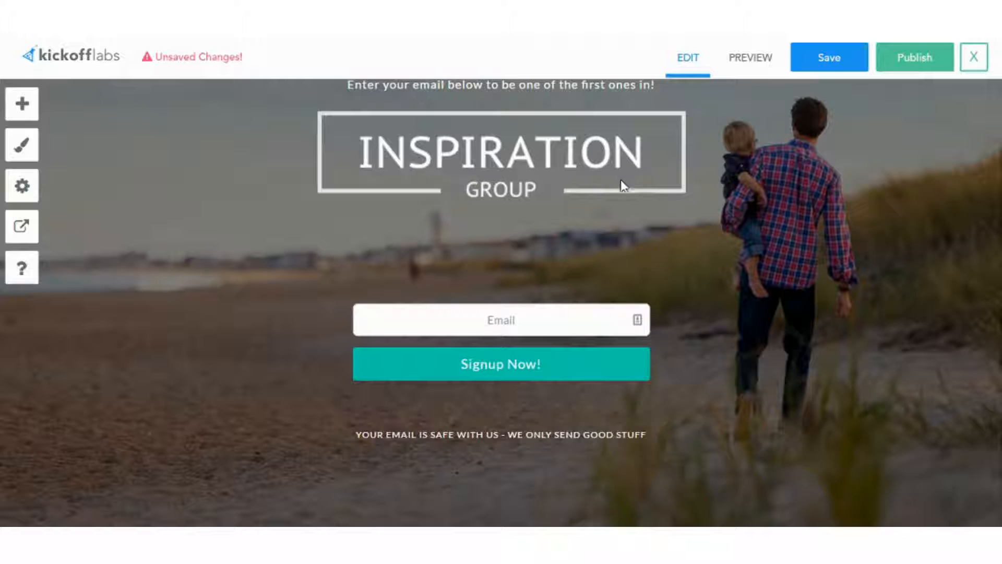
pyautogui.moveTo(618, 443)
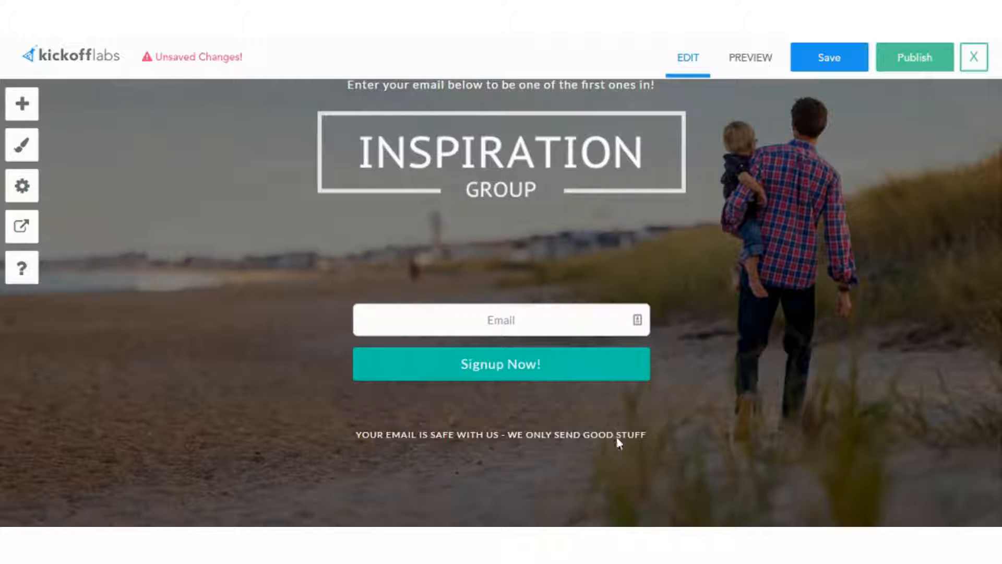
pyautogui.moveTo(627, 378)
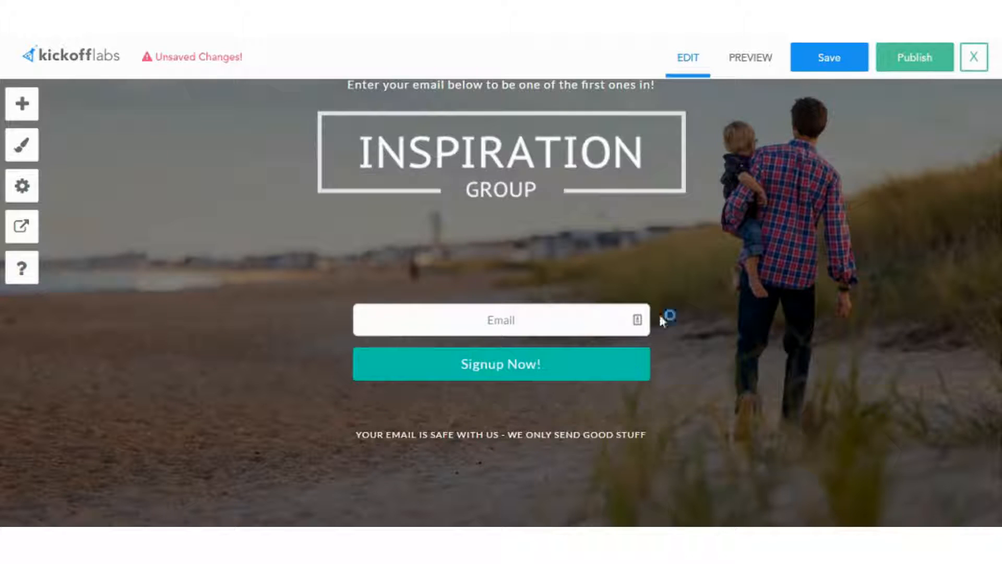
# Save the lp3 hero edits as the latest draft
pyautogui.click(829, 57)
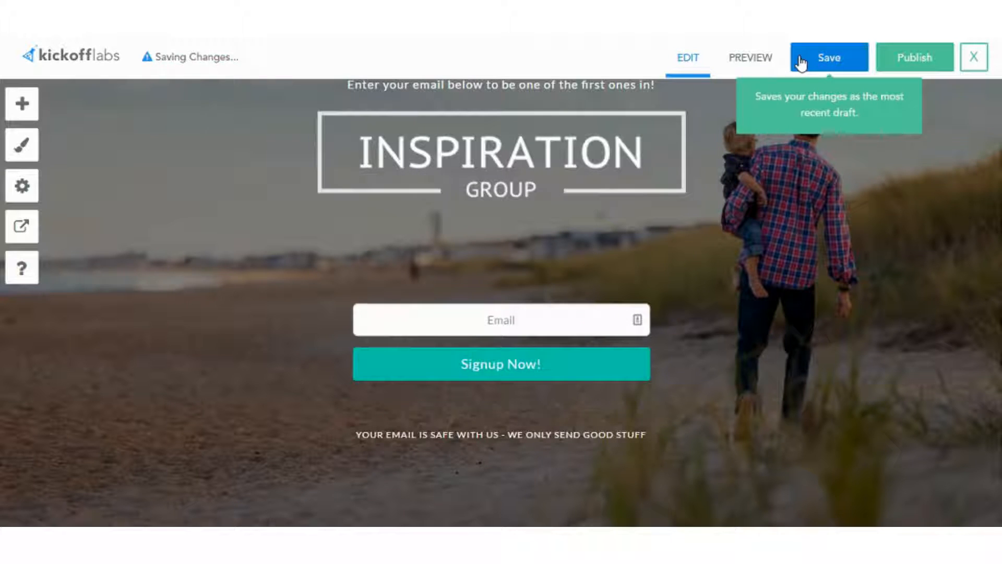
pyautogui.click(828, 56)
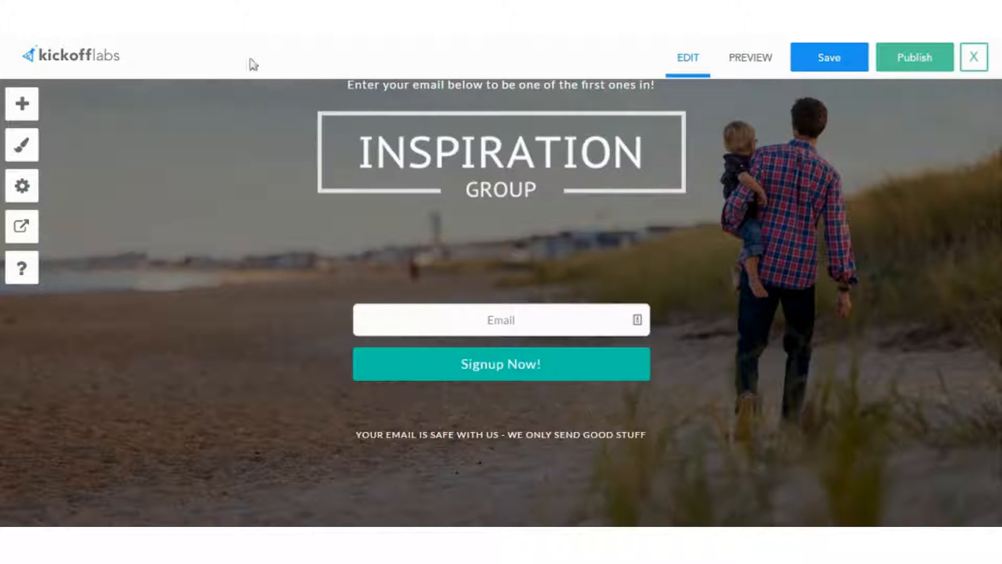
pyautogui.moveTo(715, 205)
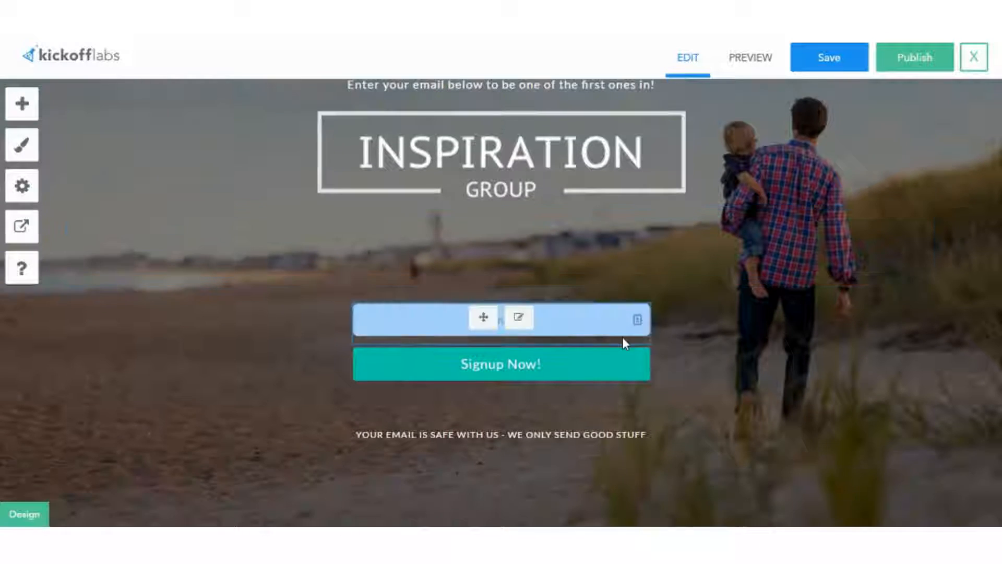
# Reword the email reassurance line below the Signup Now button
pyautogui.click(500, 434)
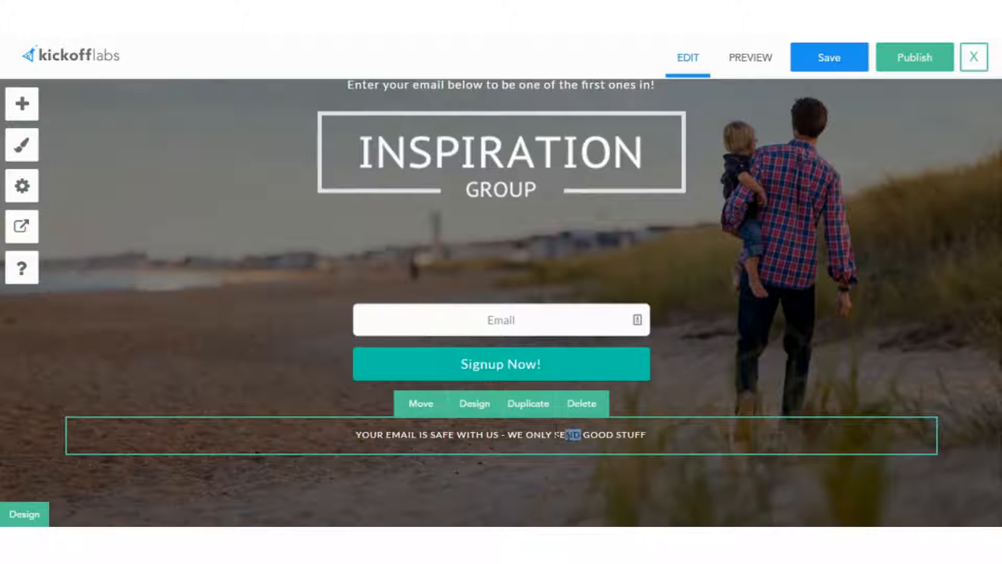
pyautogui.click(501, 434)
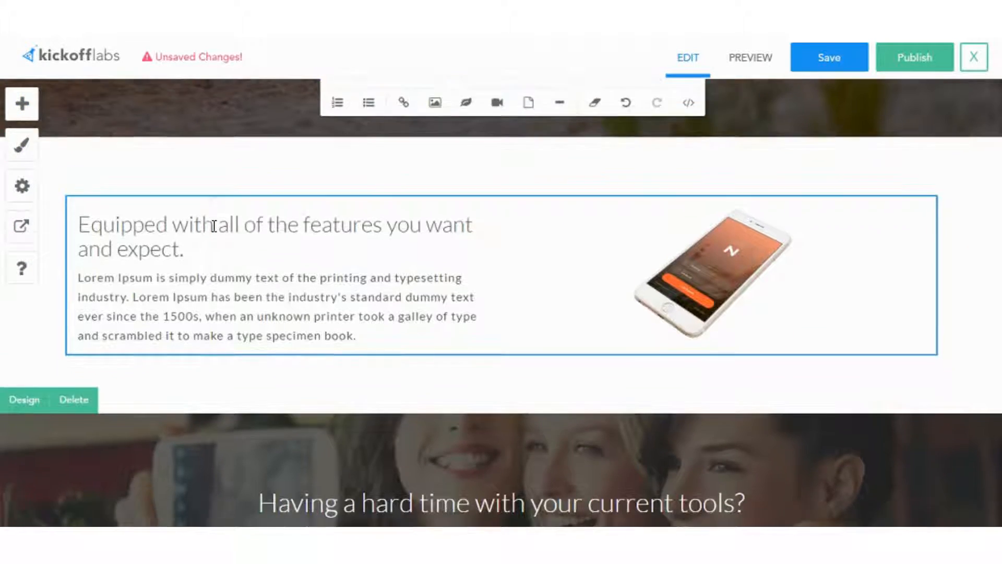
pyautogui.scroll(-3)
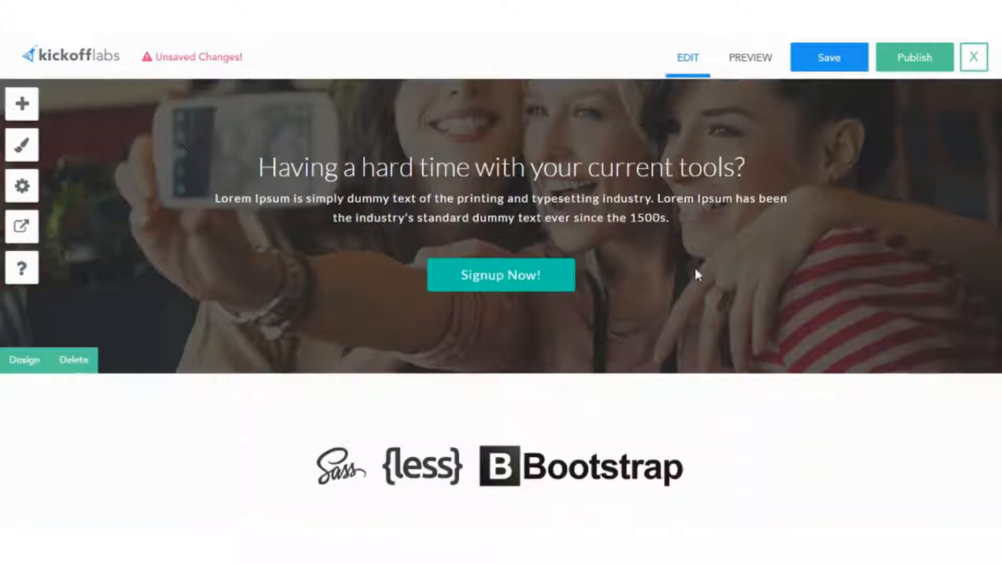
pyautogui.click(501, 274)
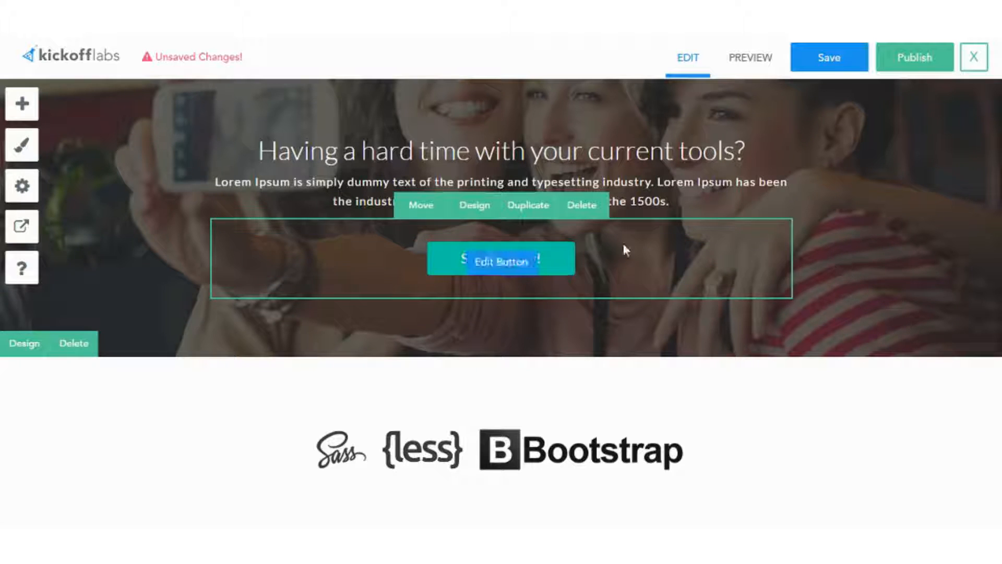
# Review the footer Twitter icon's Edit Icon settings without changing them
pyautogui.scroll(-3)
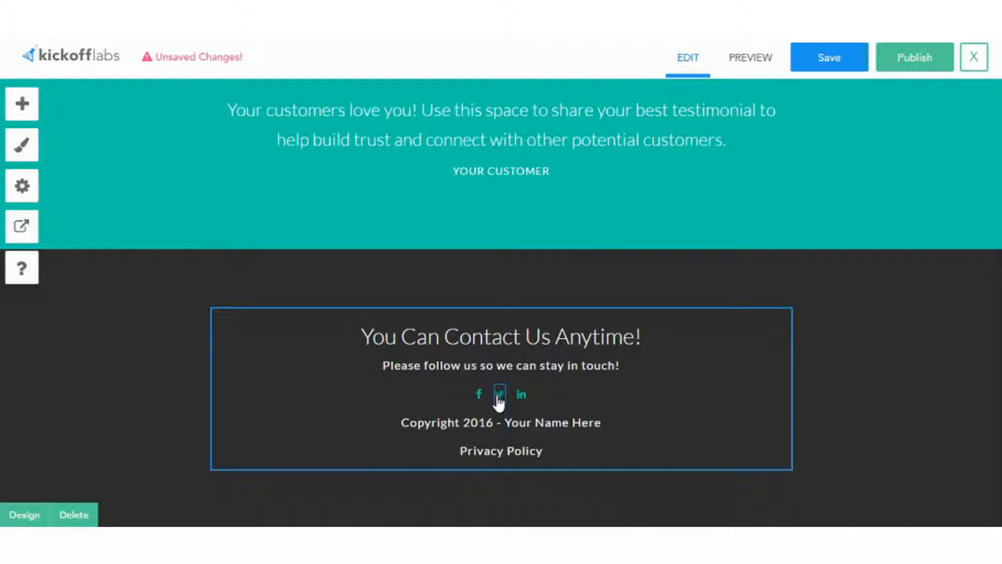
pyautogui.click(500, 393)
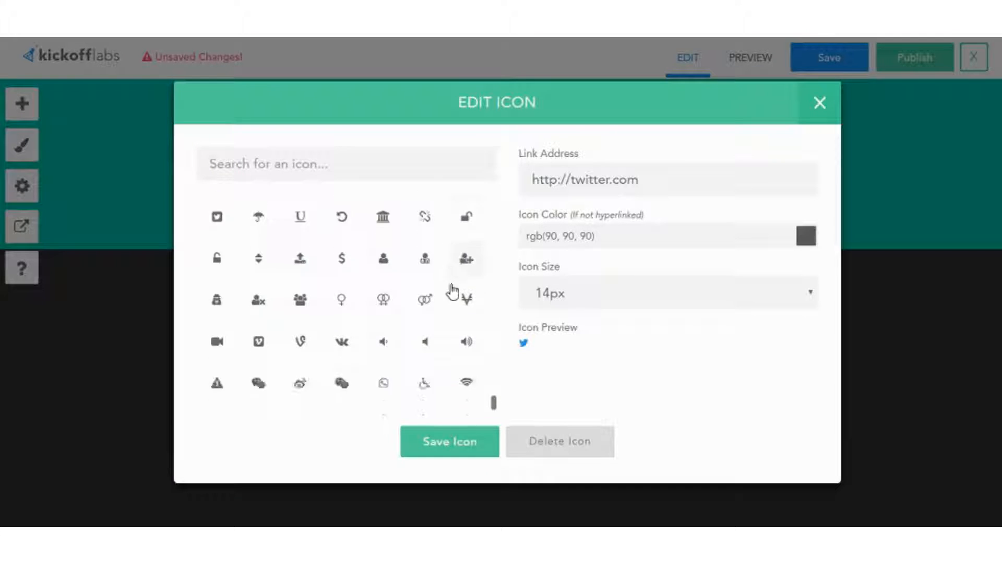
pyautogui.scroll(-3)
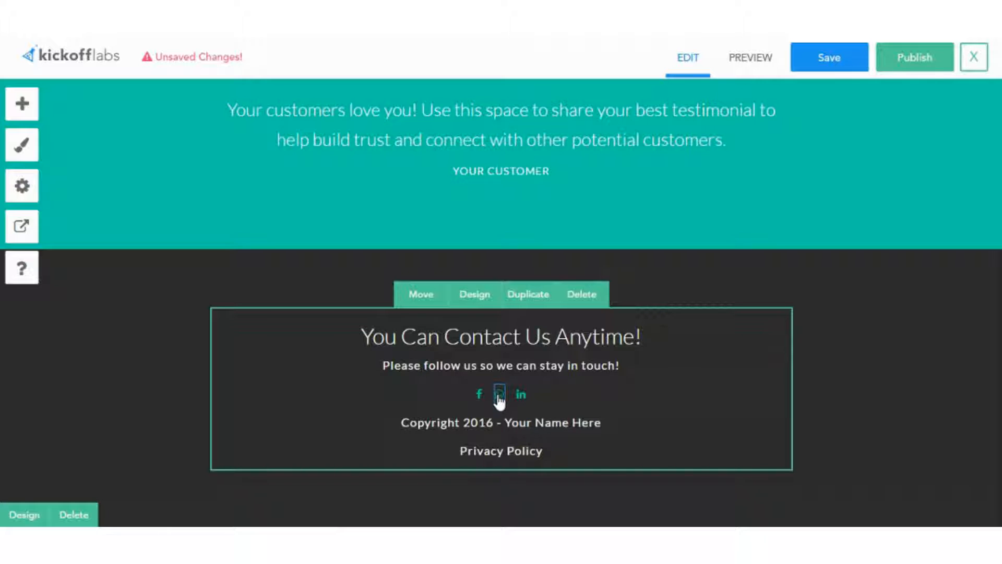
pyautogui.scroll(3)
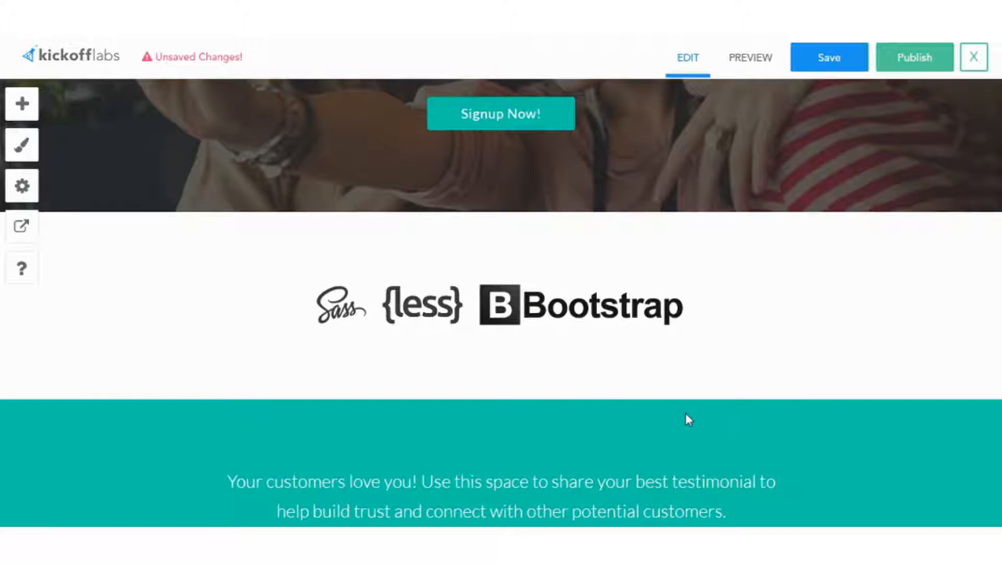
# Browse the Add Content panel's block list and add a countdown timer below the reassurance line
pyautogui.click(21, 103)
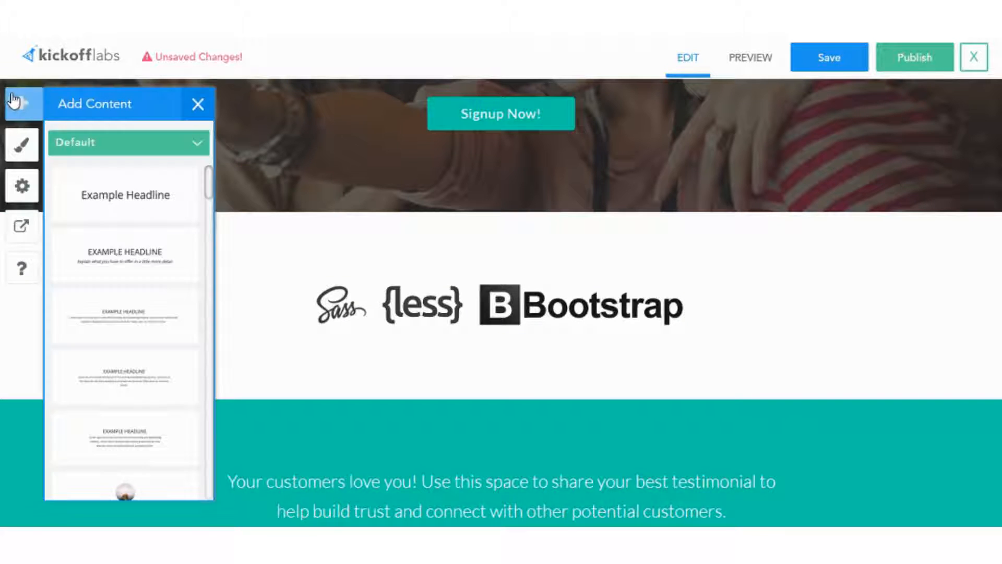
pyautogui.scroll(-3)
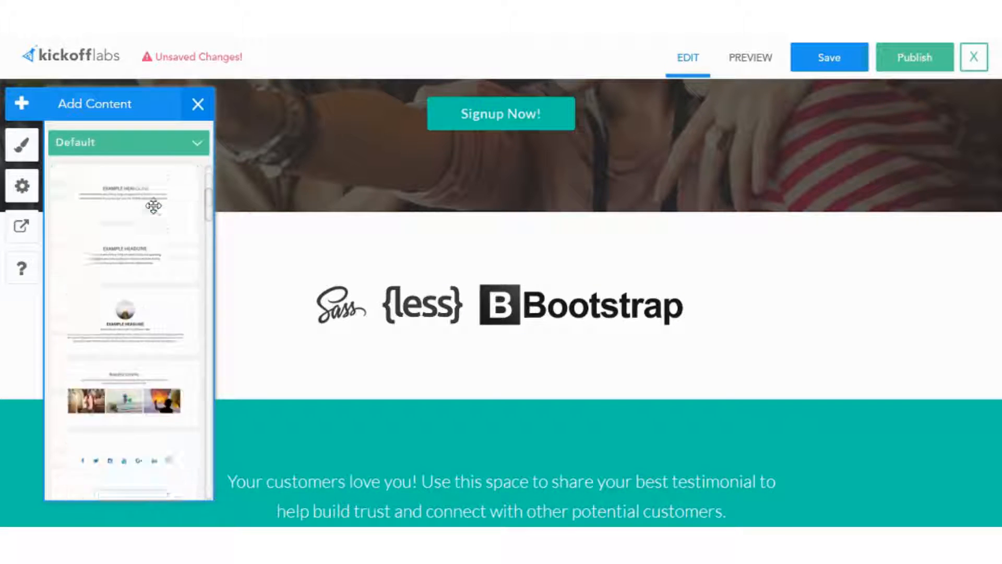
pyautogui.scroll(-3)
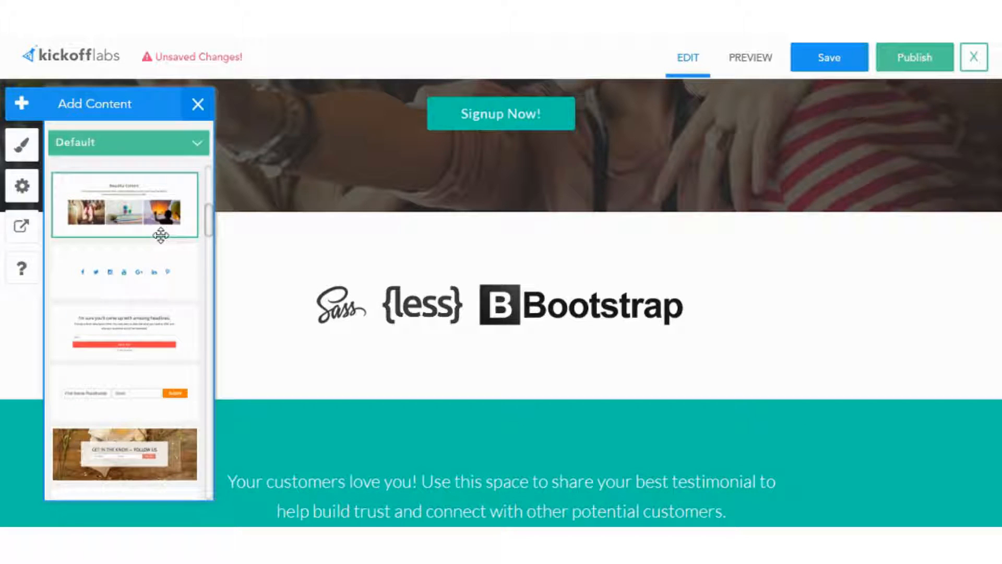
pyautogui.scroll(-3)
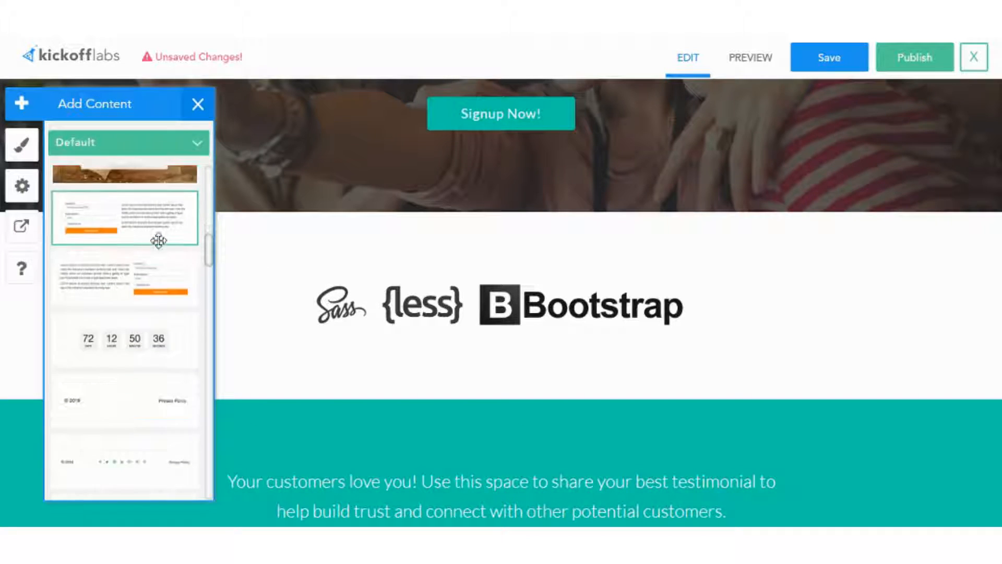
pyautogui.scroll(-3)
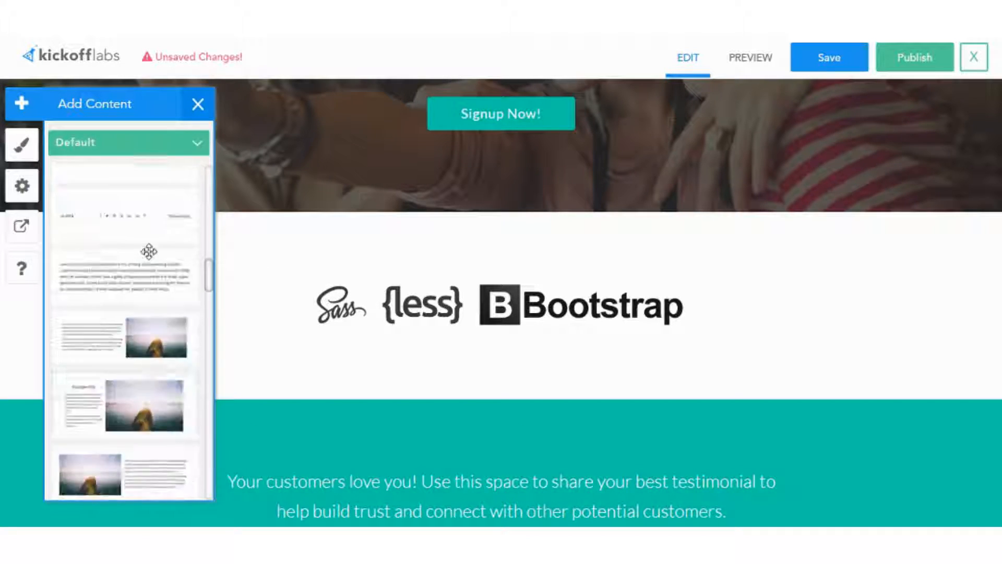
pyautogui.scroll(-3)
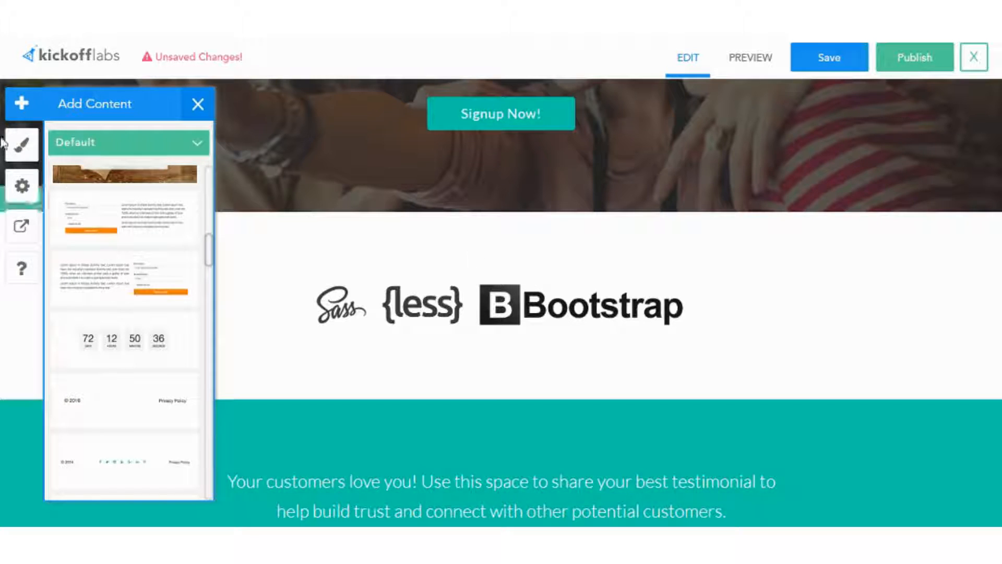
pyautogui.scroll(3)
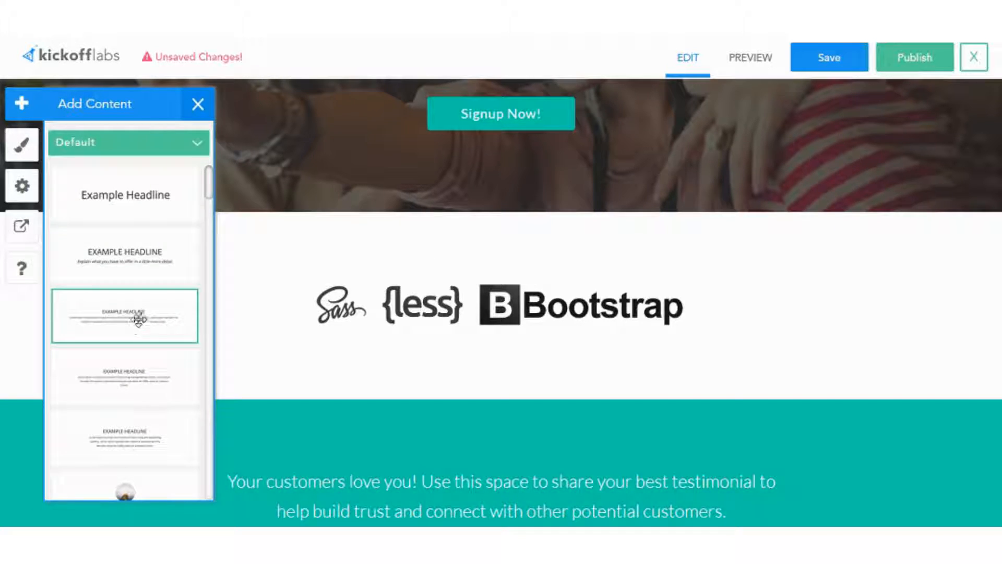
pyautogui.scroll(-3)
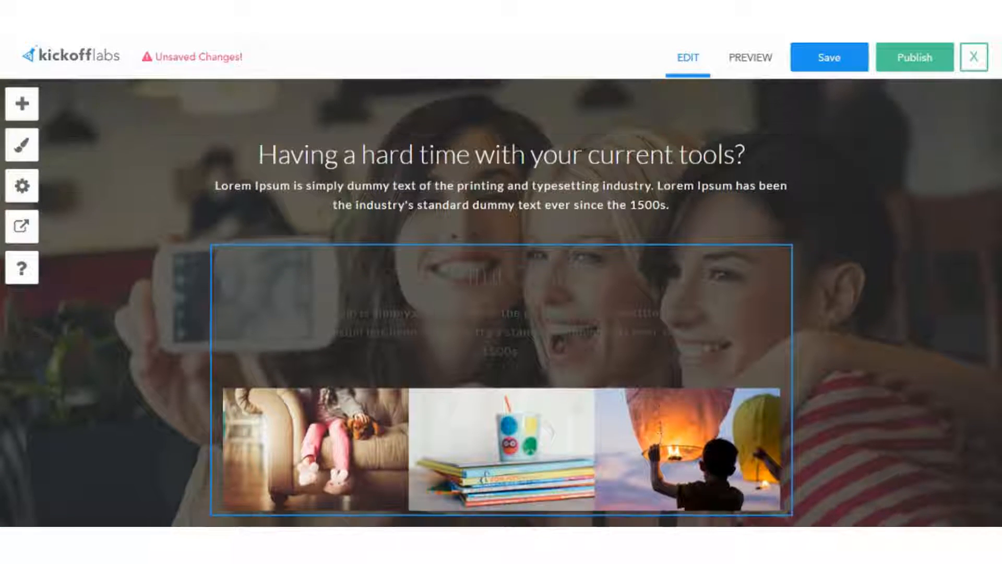
pyautogui.scroll(-3)
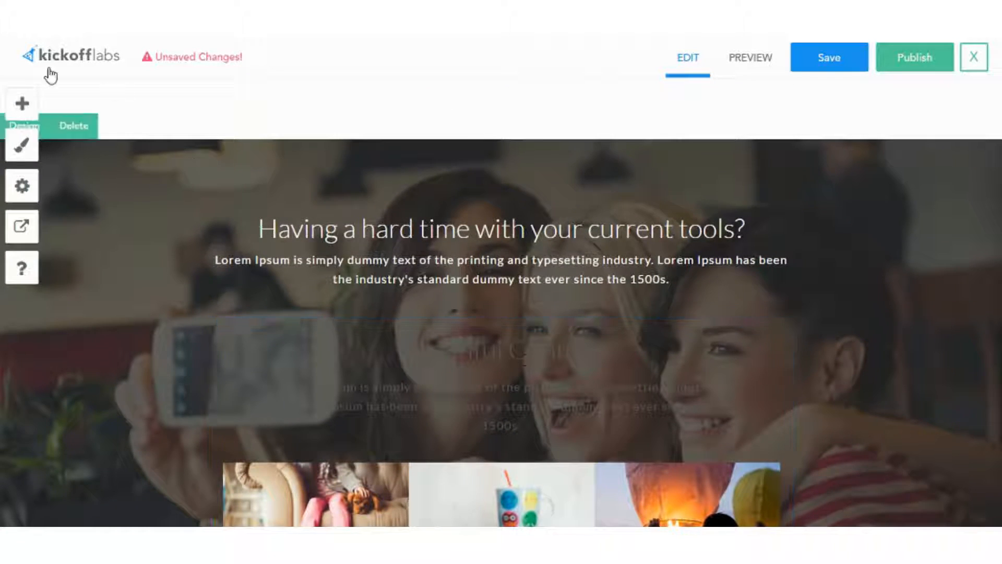
# Show the content block categories (Forms, Headlines & Heros, Video) from the Default dropdown
pyautogui.click(21, 103)
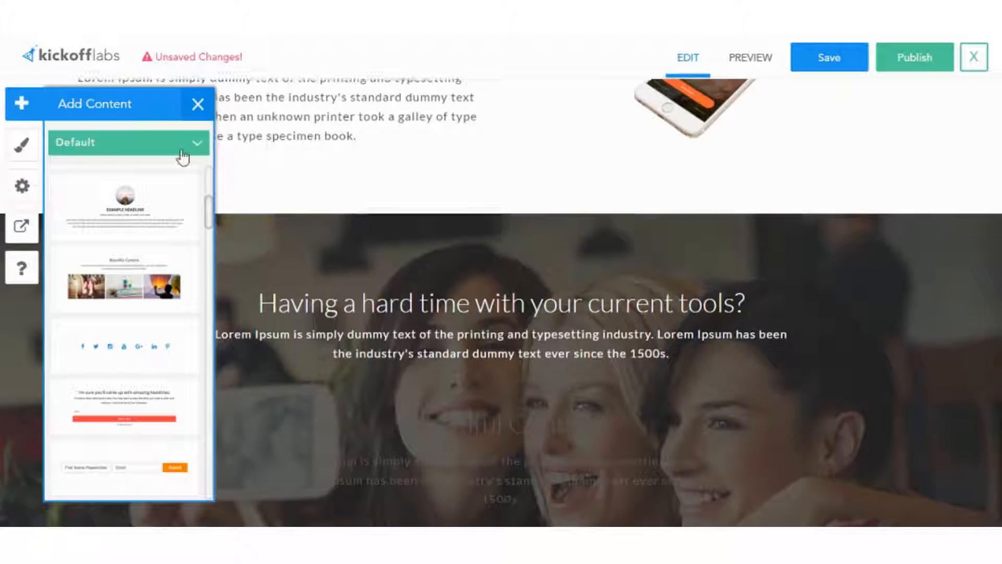
pyautogui.scroll(-3)
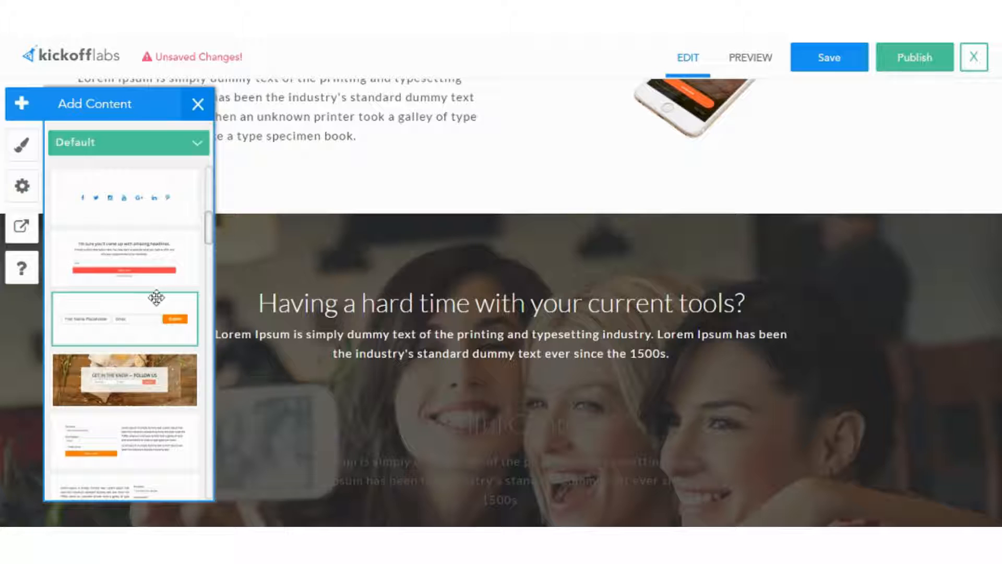
pyautogui.scroll(-3)
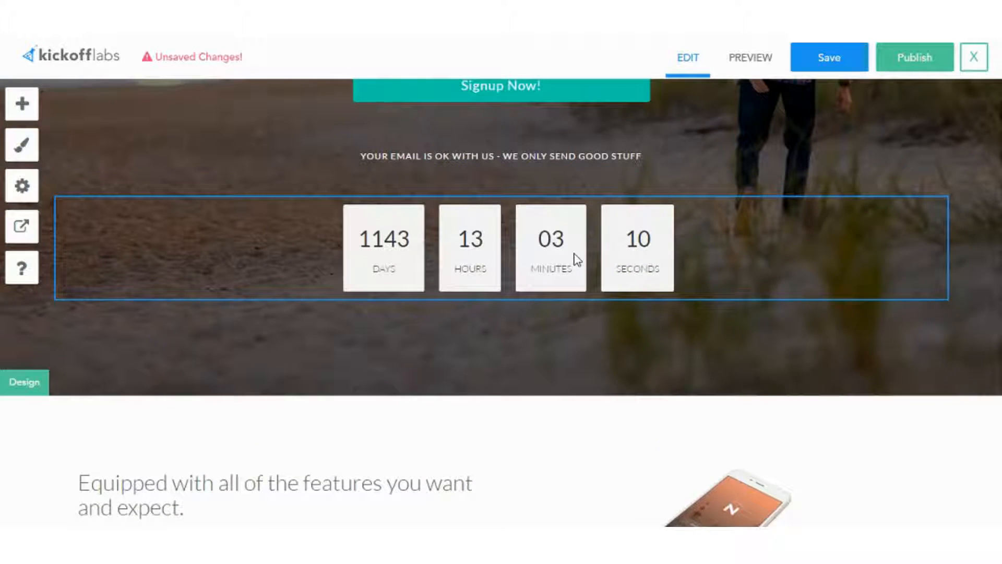
pyautogui.click(22, 104)
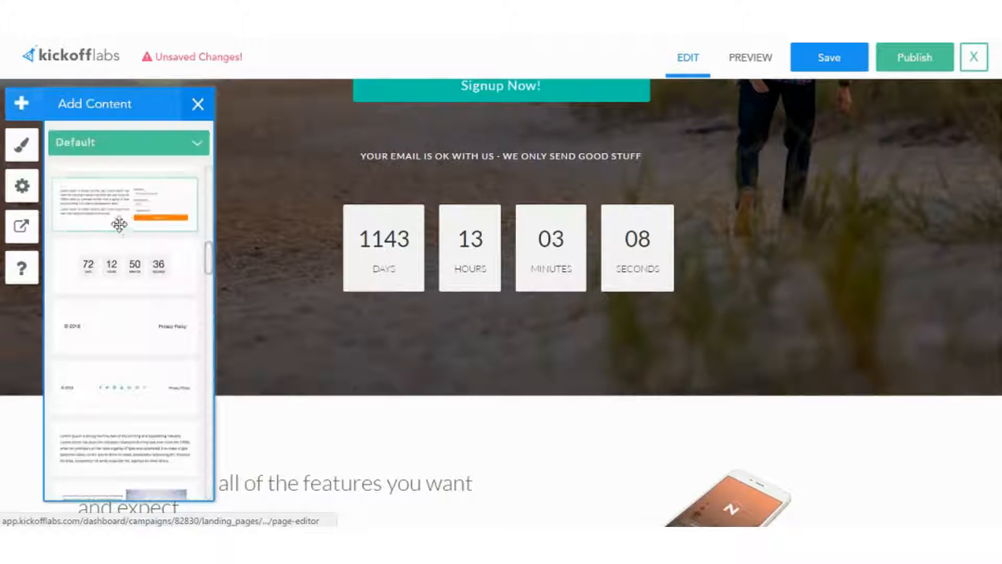
pyautogui.click(127, 142)
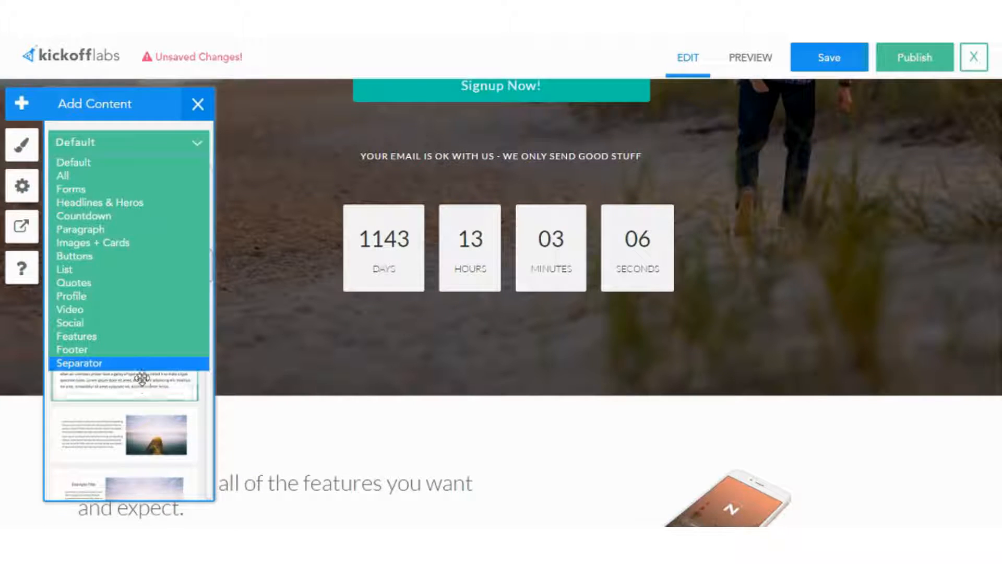
pyautogui.moveTo(127, 309)
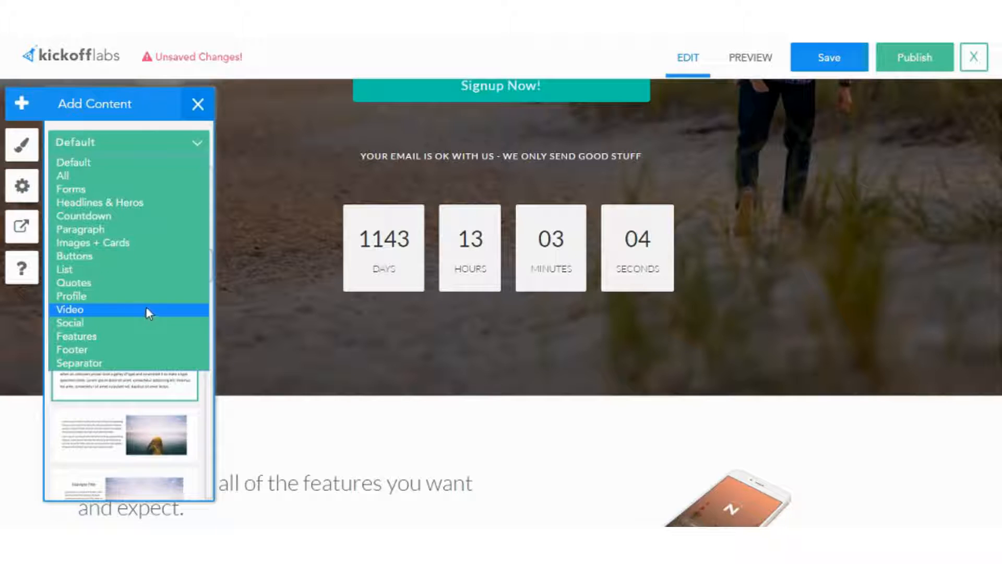
pyautogui.moveTo(159, 295)
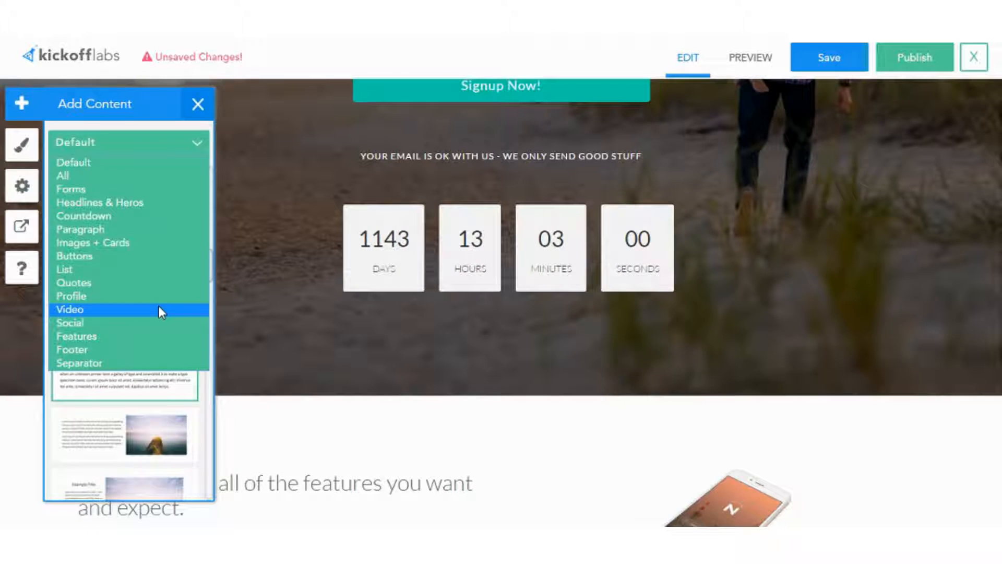
pyautogui.moveTo(160, 281)
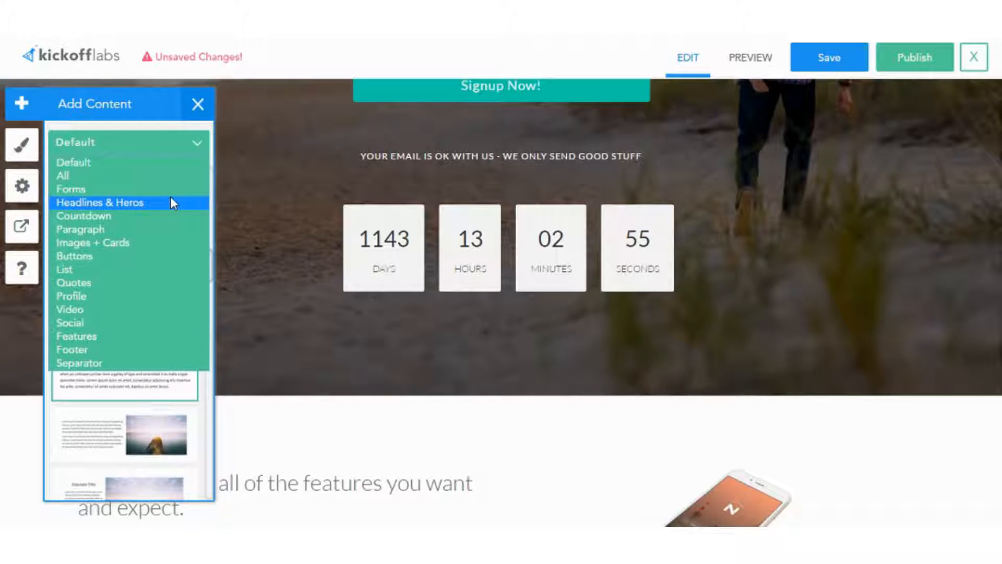
pyautogui.moveTo(181, 206)
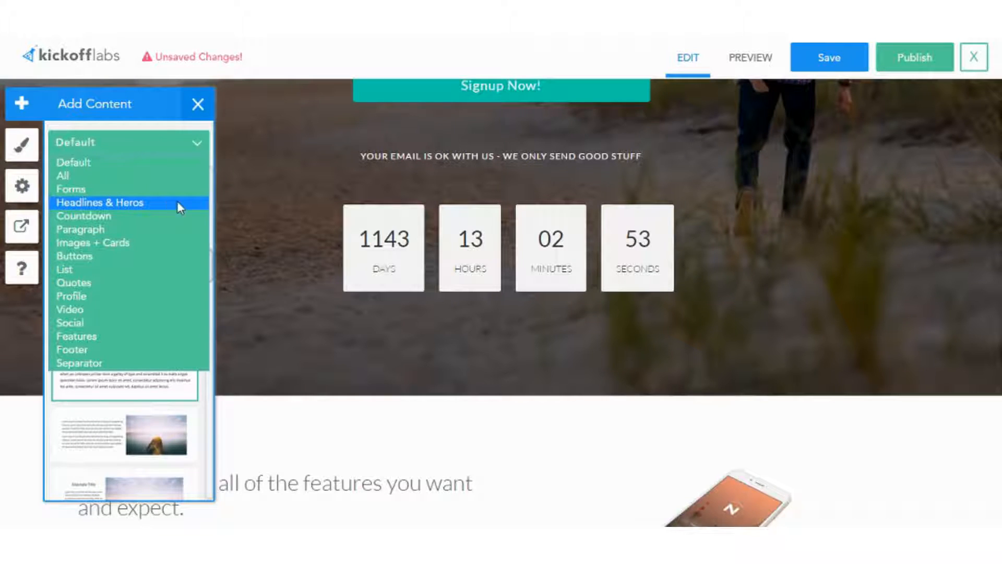
# Browse the Headline Font choices in the lp3 Page Design settings
pyautogui.click(22, 144)
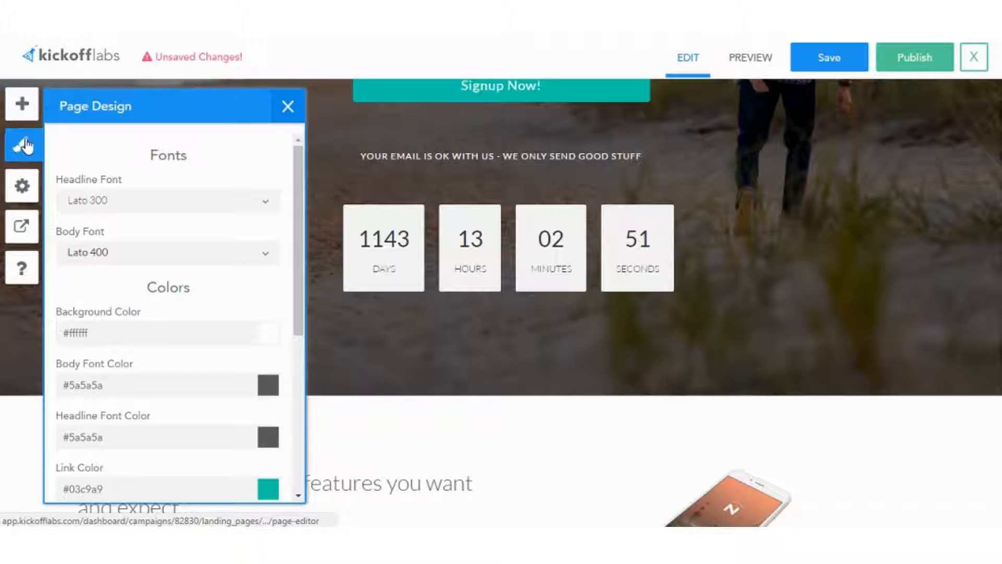
pyautogui.click(167, 201)
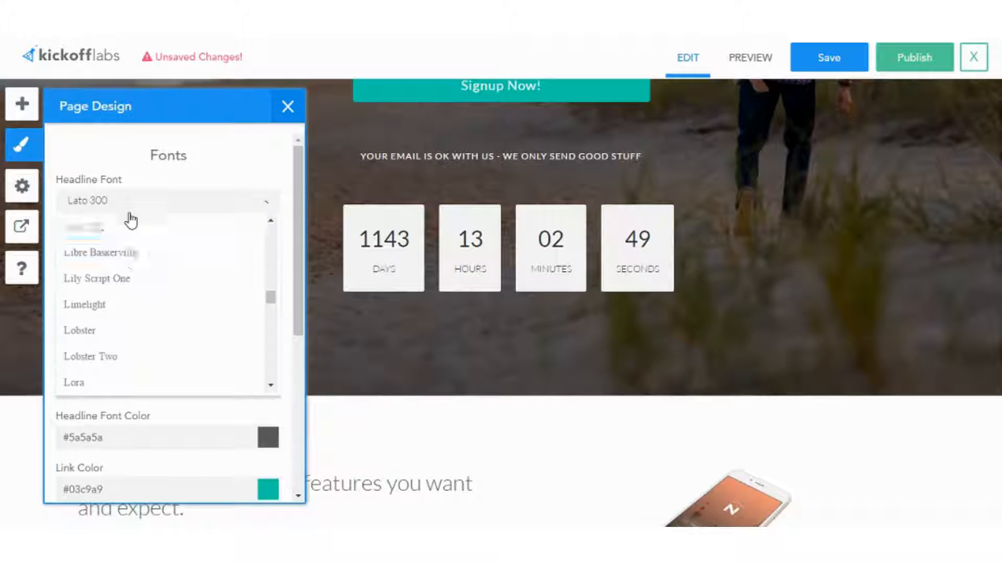
pyautogui.scroll(-3)
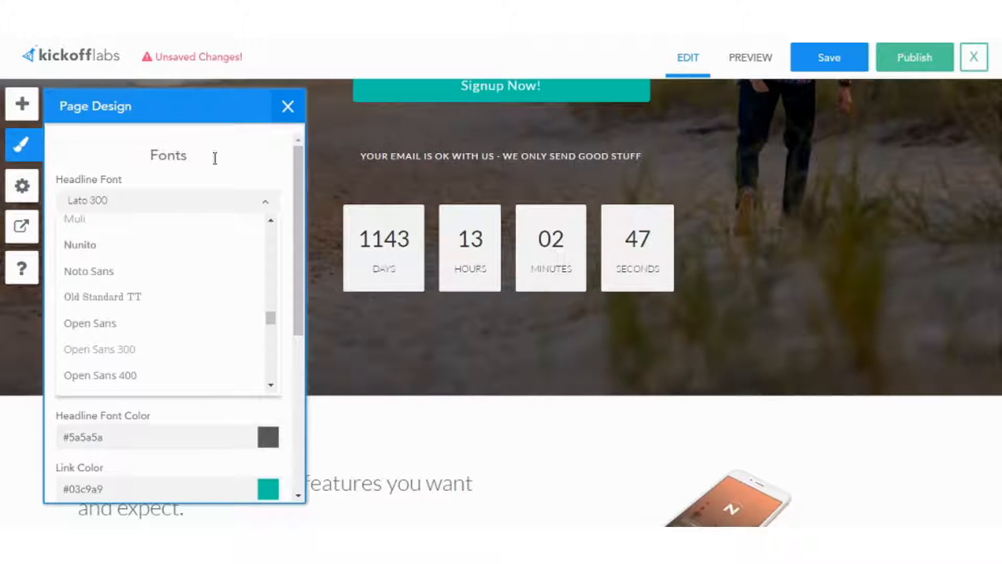
pyautogui.moveTo(237, 152)
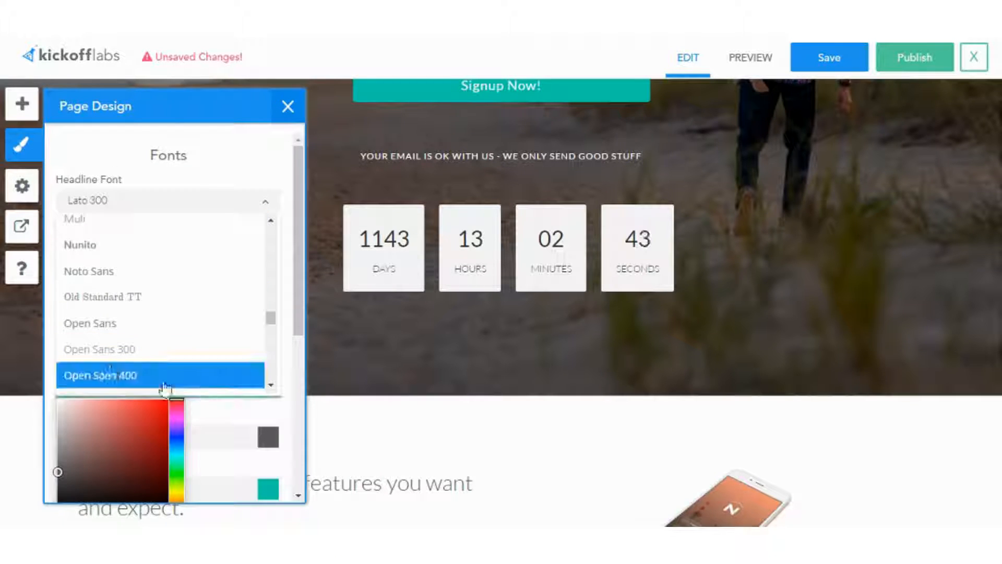
# Review the page Settings, then the Thanks Message with Facebook, Twitter and email sharing
pyautogui.click(22, 185)
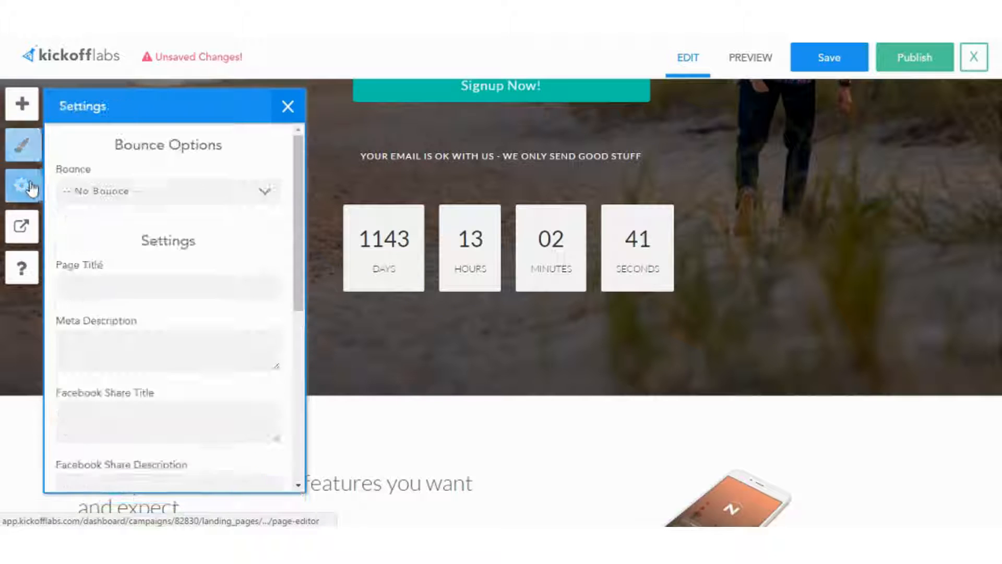
pyautogui.click(167, 190)
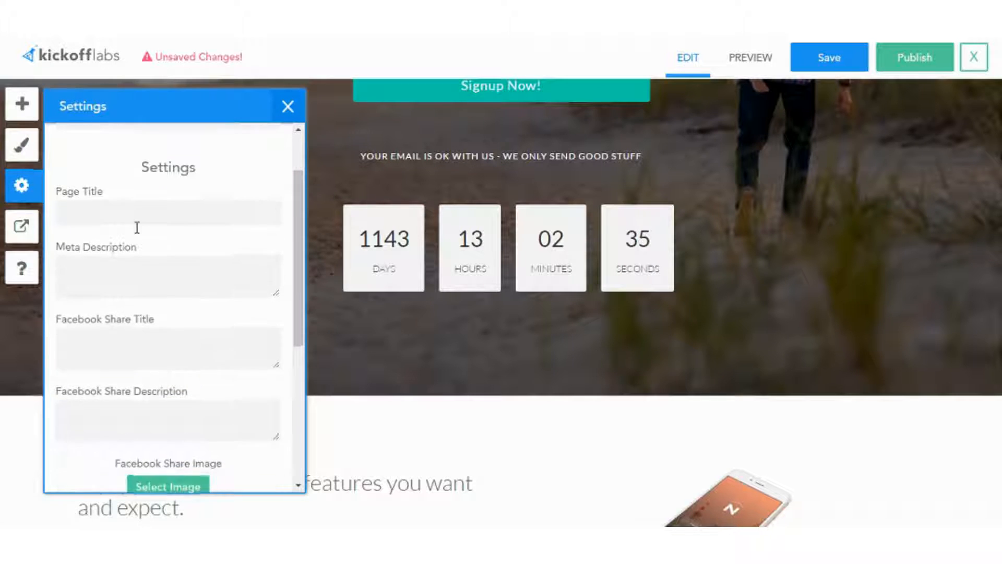
pyautogui.moveTo(22, 226)
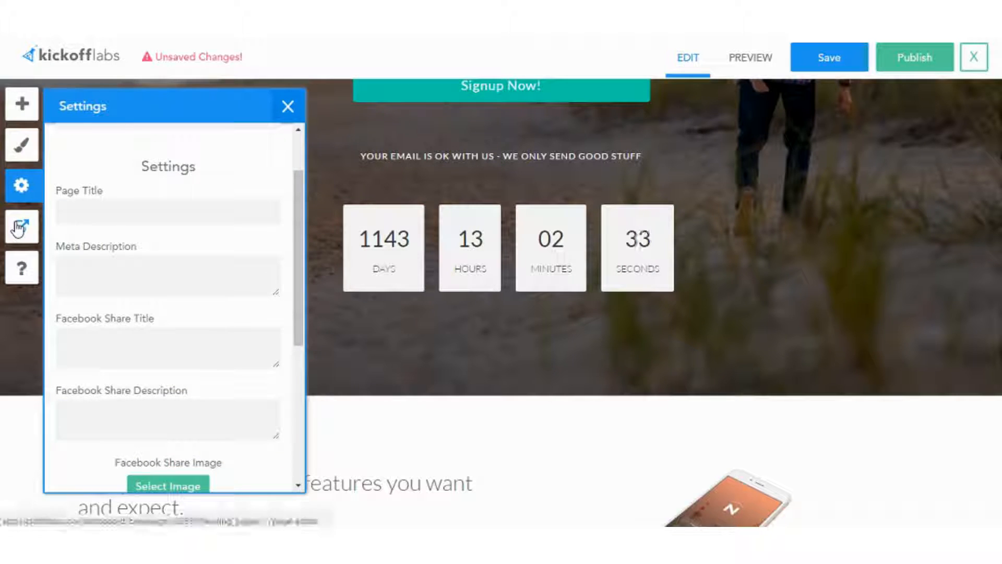
pyautogui.scroll(-3)
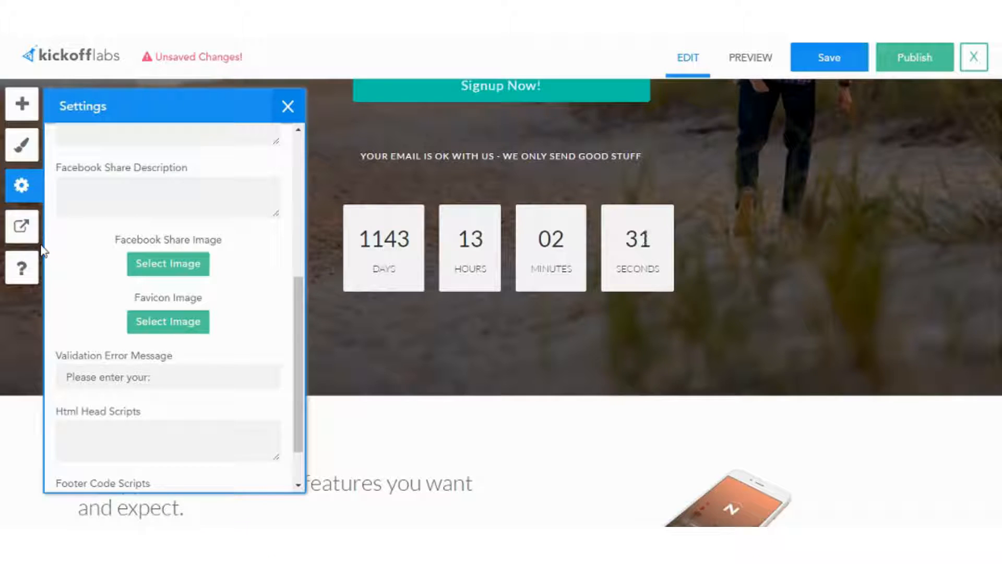
pyautogui.click(22, 225)
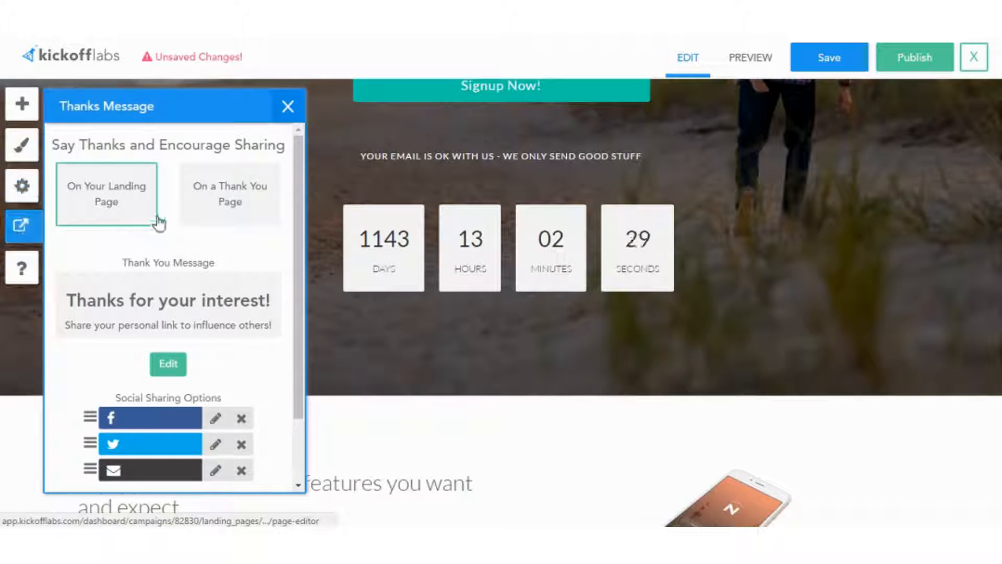
pyautogui.scroll(-3)
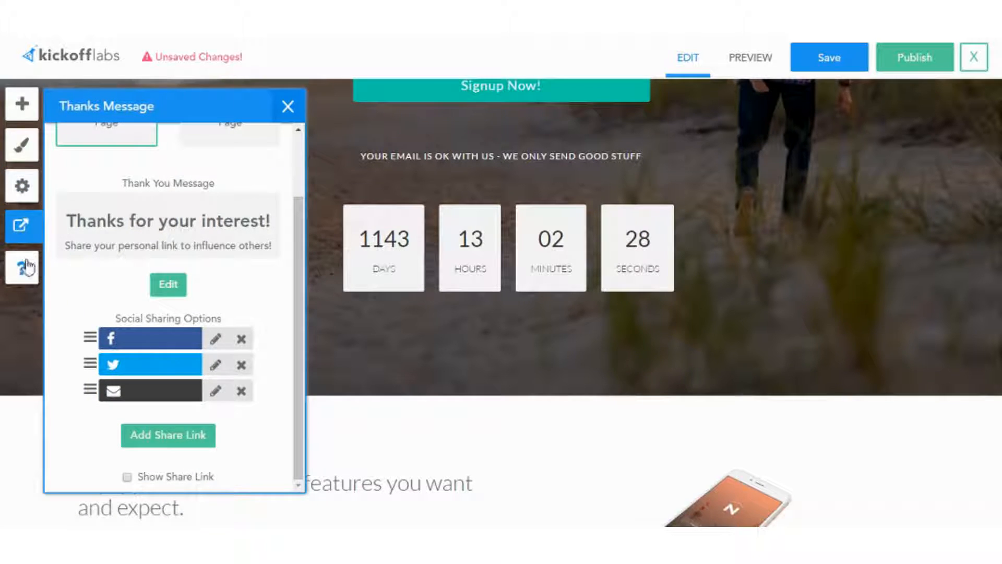
# Search help for 'favicon', find the custom-favicon article, and close help
pyautogui.click(22, 267)
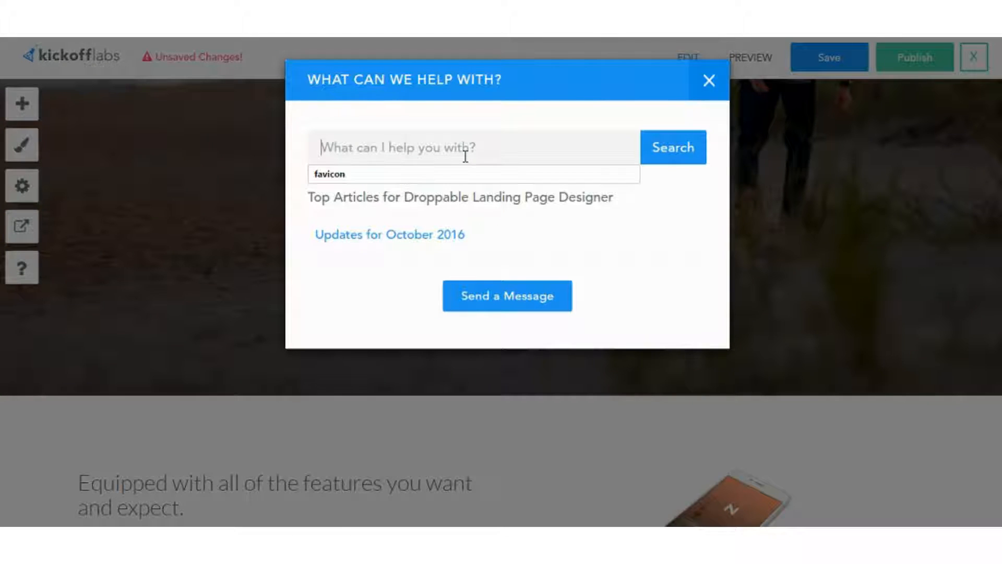
pyautogui.write('favic')
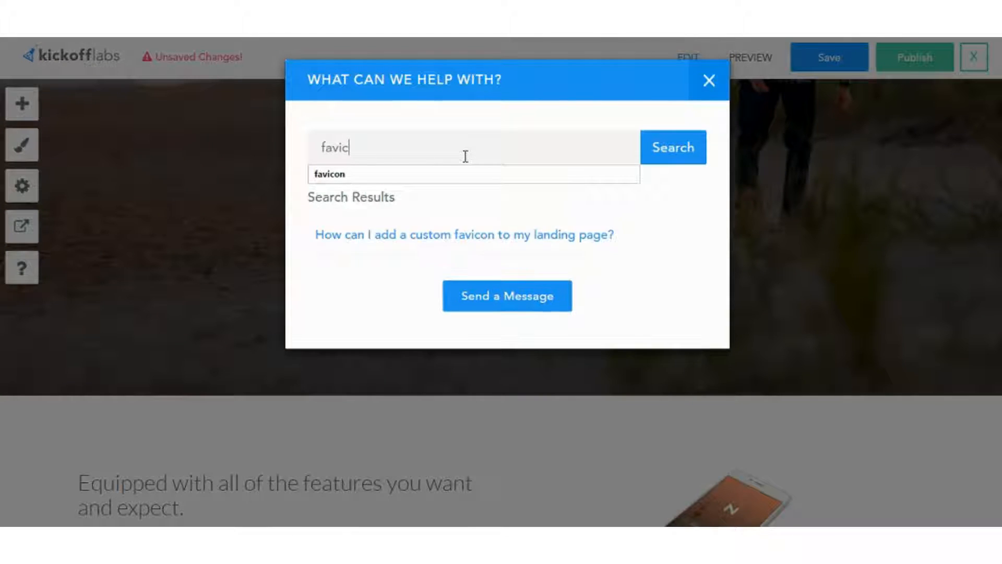
pyautogui.write('on')
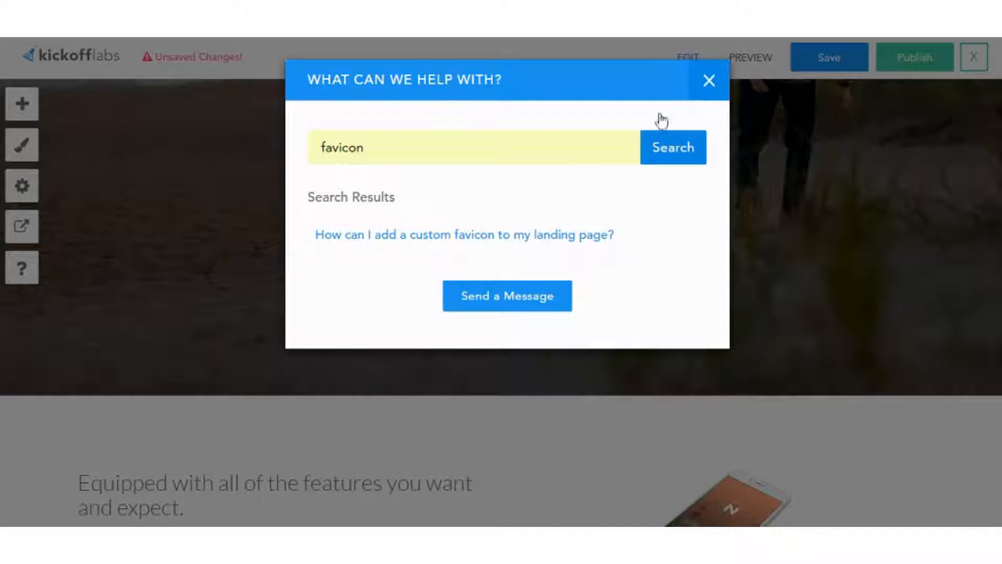
pyautogui.click(709, 80)
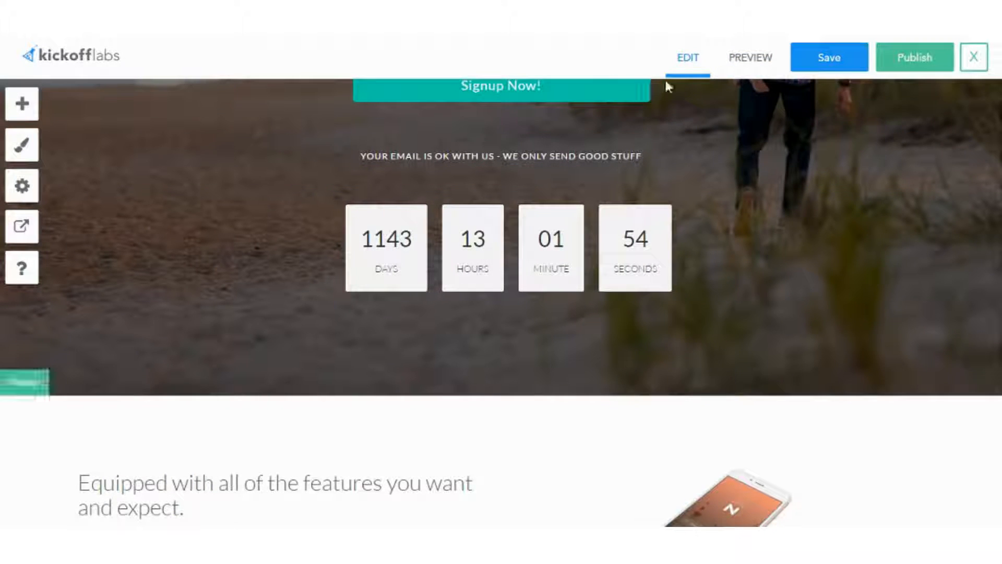
# Save the lp3 draft and leave the designer for the lp3 landing page overview
pyautogui.click(828, 56)
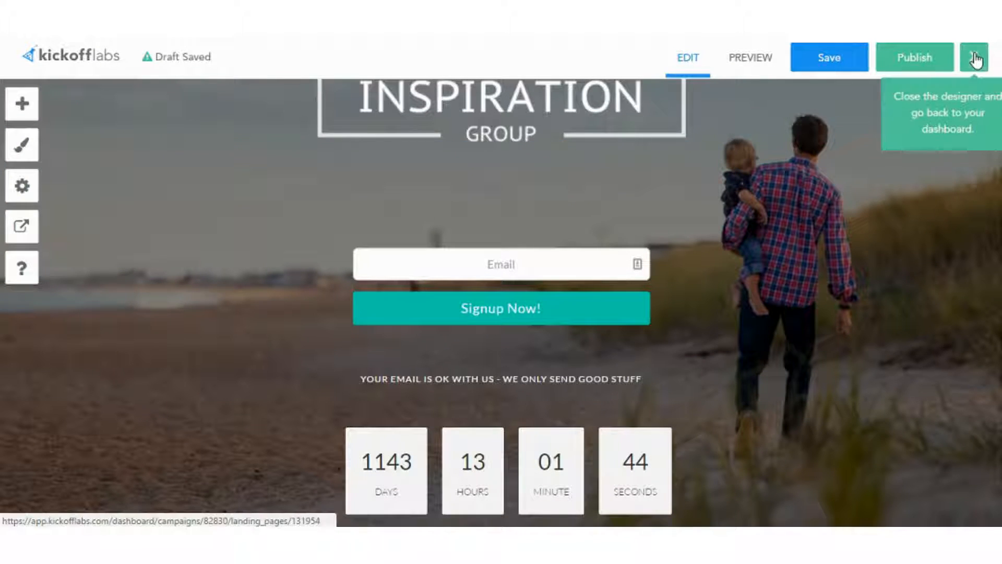
pyautogui.click(973, 56)
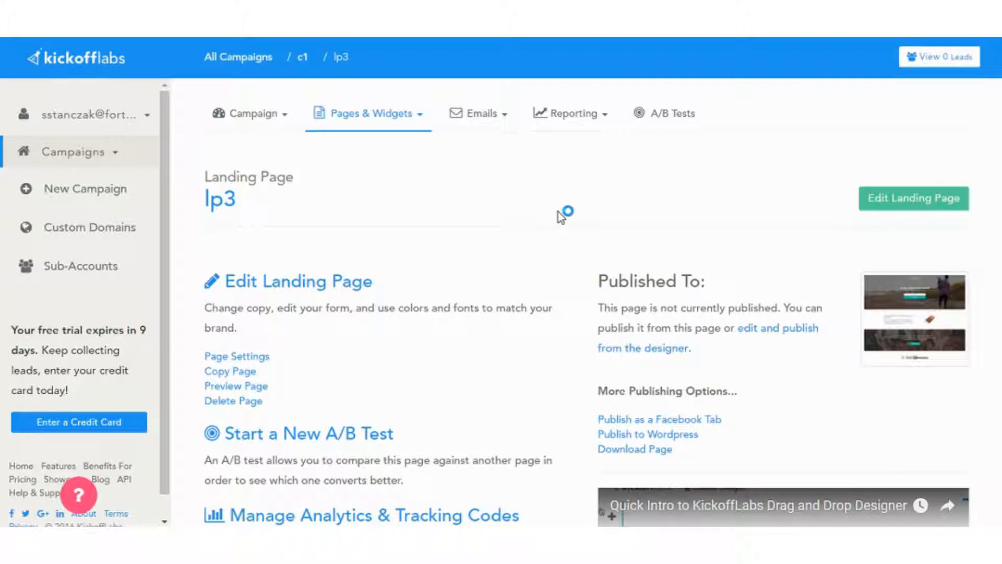
pyautogui.moveTo(329, 271)
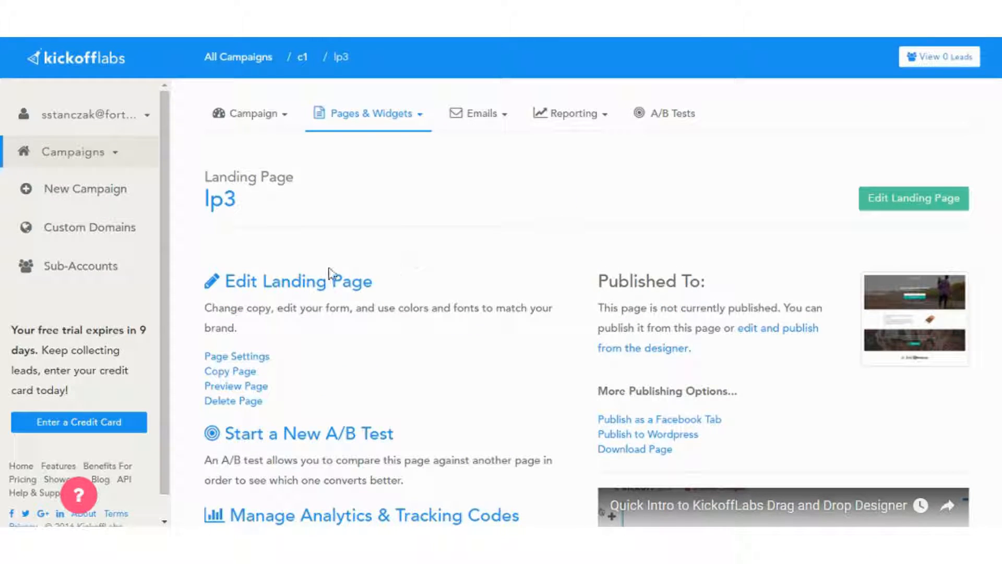
pyautogui.moveTo(332, 261)
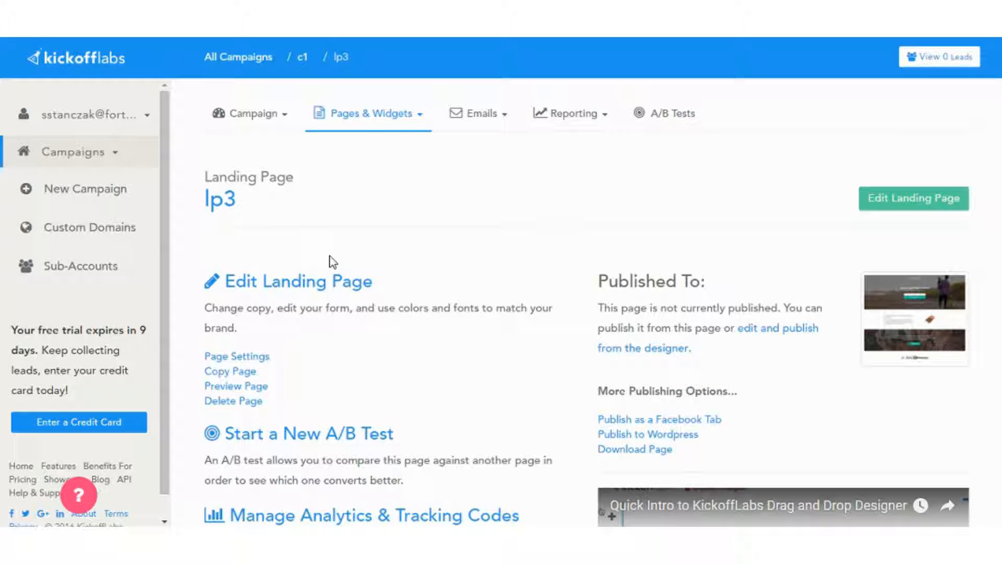
pyautogui.scroll(-3)
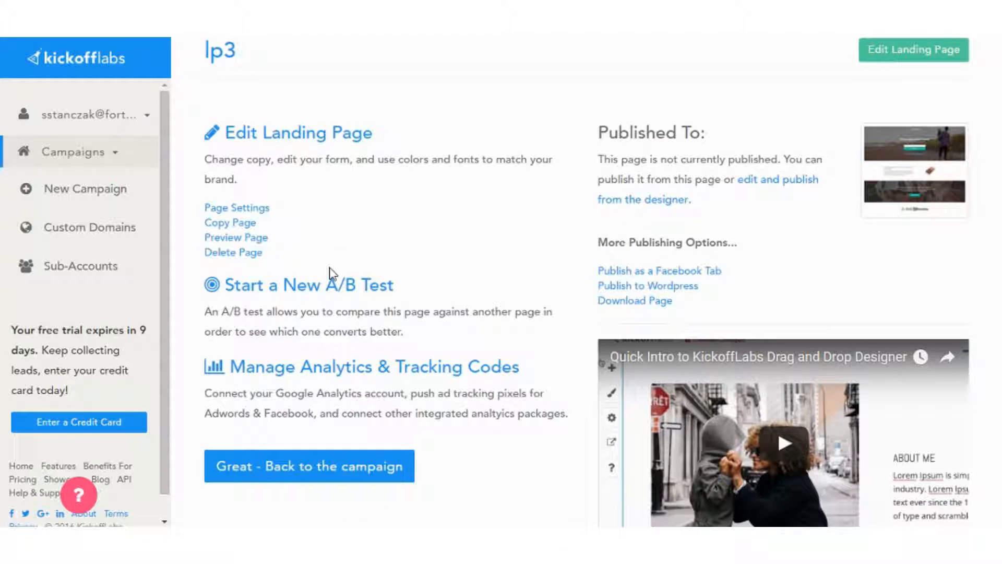
# Preview lp3 in phone layout down to the contact footer, then save the draft
pyautogui.click(913, 50)
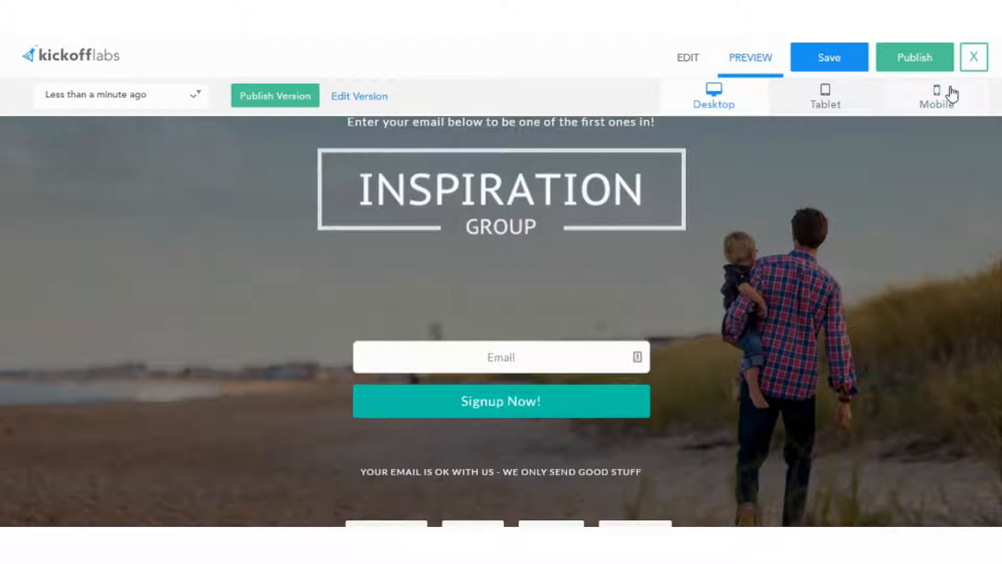
pyautogui.click(935, 96)
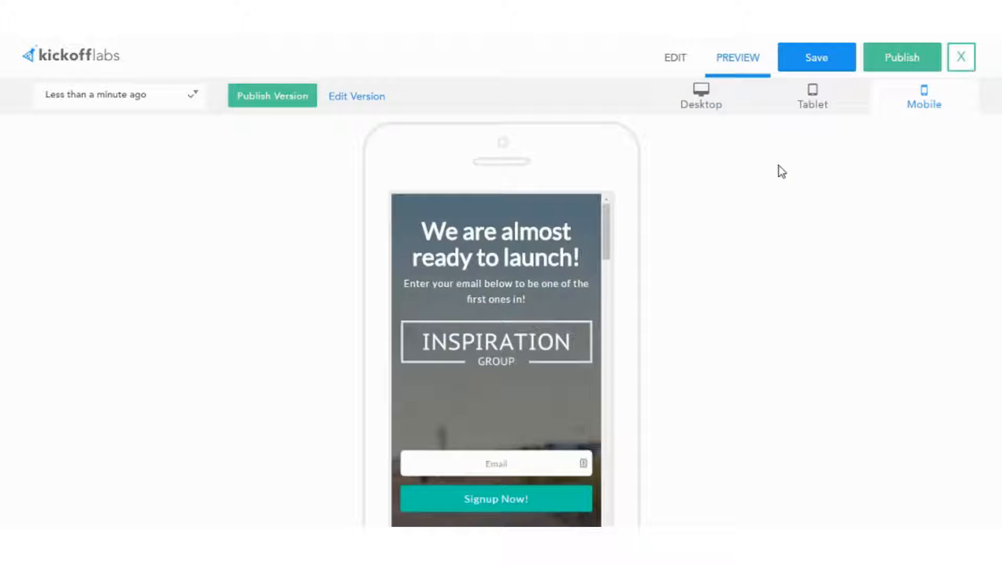
pyautogui.scroll(-3)
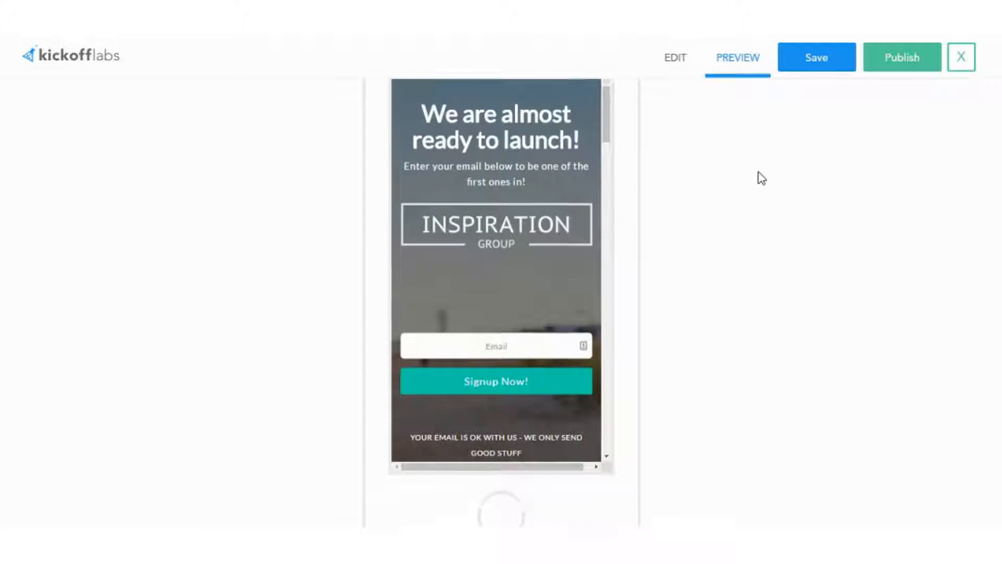
pyautogui.scroll(-3)
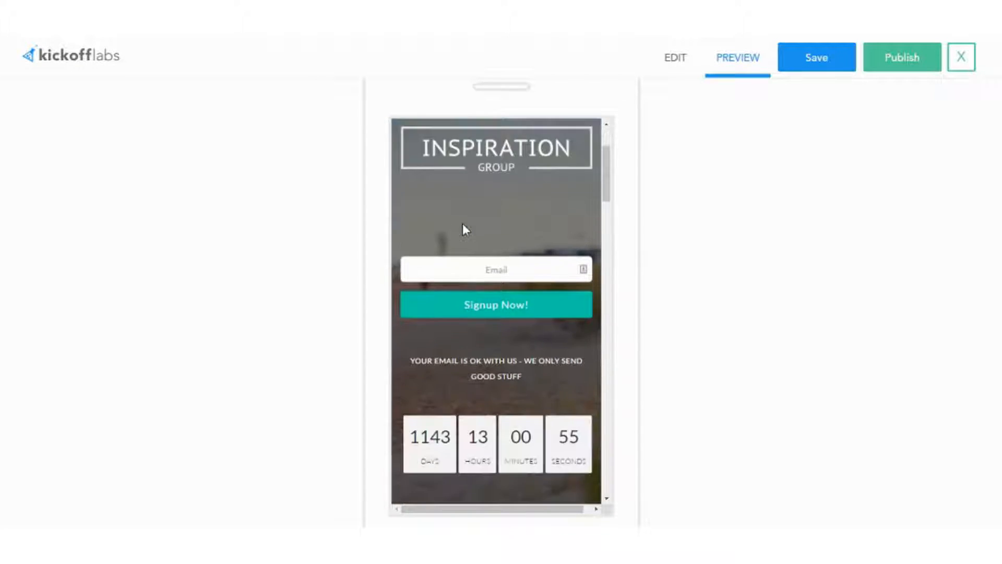
pyautogui.scroll(-3)
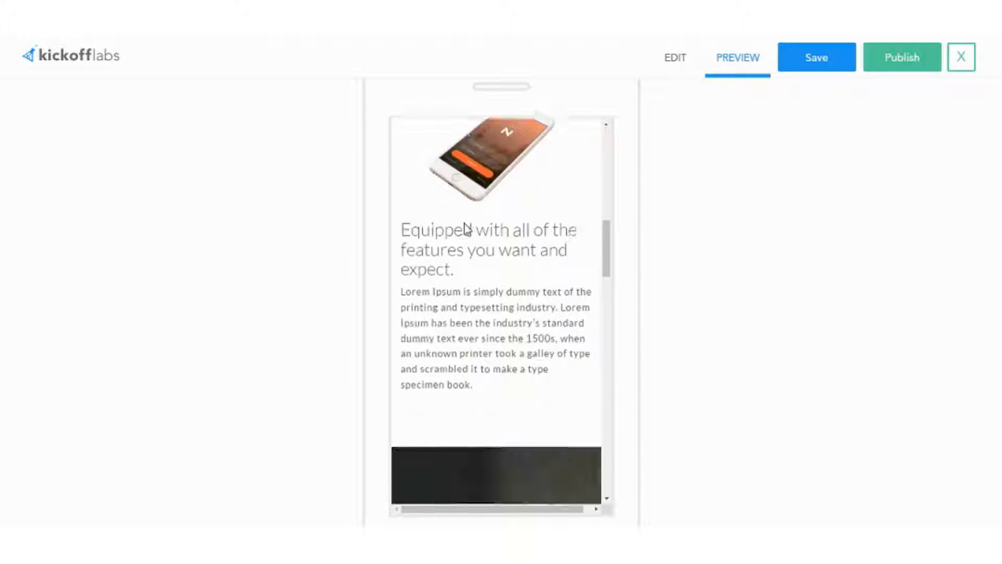
pyautogui.scroll(-3)
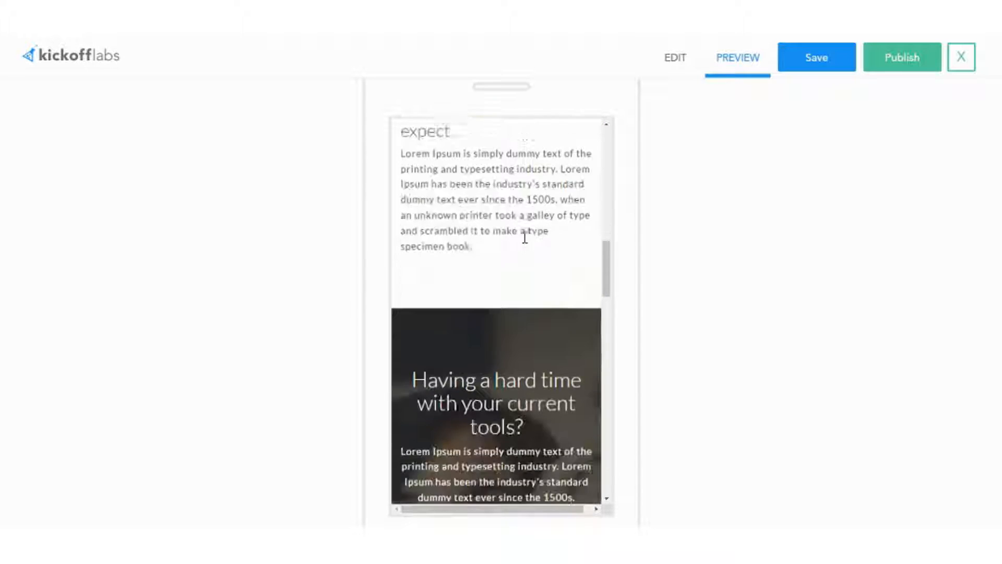
pyautogui.scroll(-3)
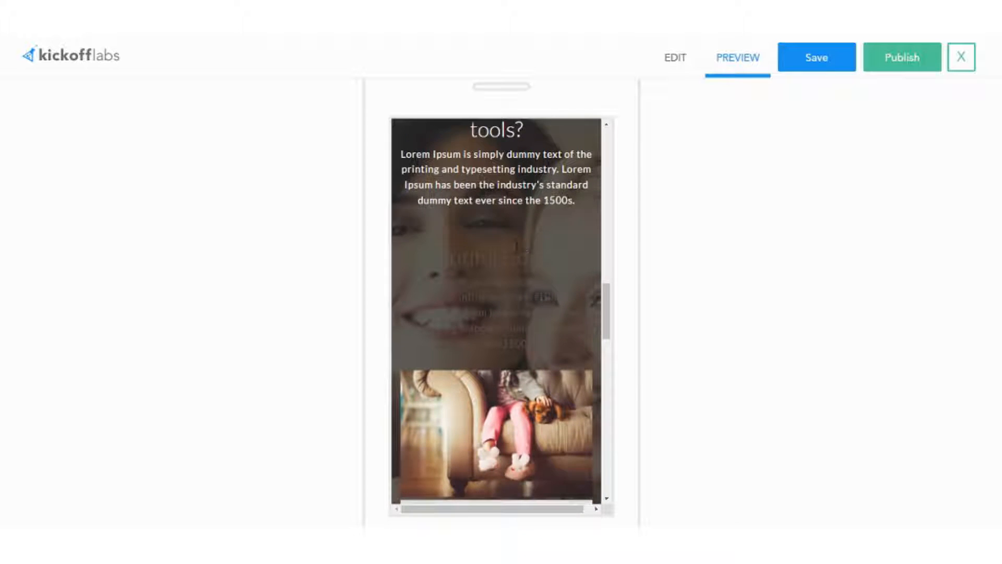
pyautogui.scroll(-3)
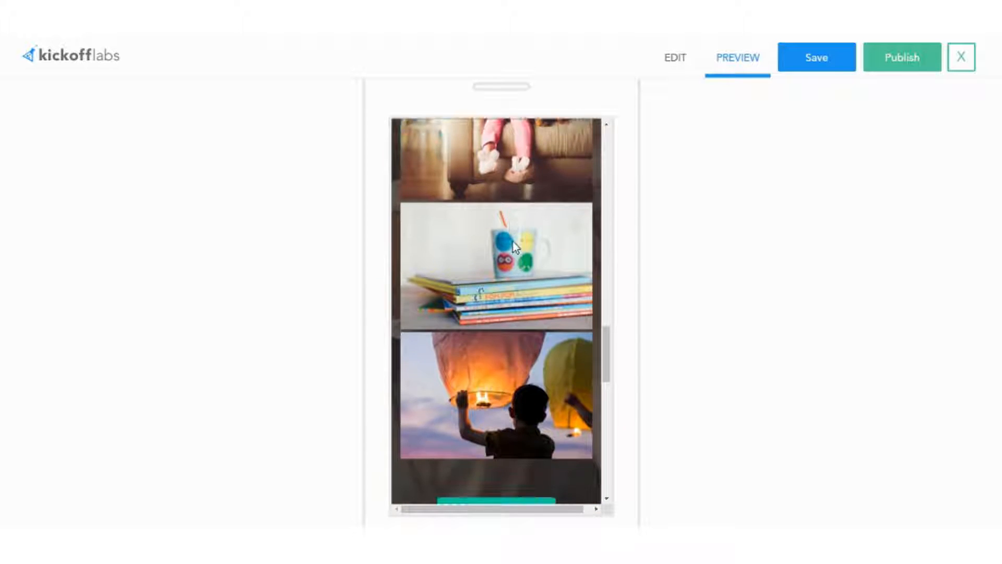
pyautogui.scroll(-3)
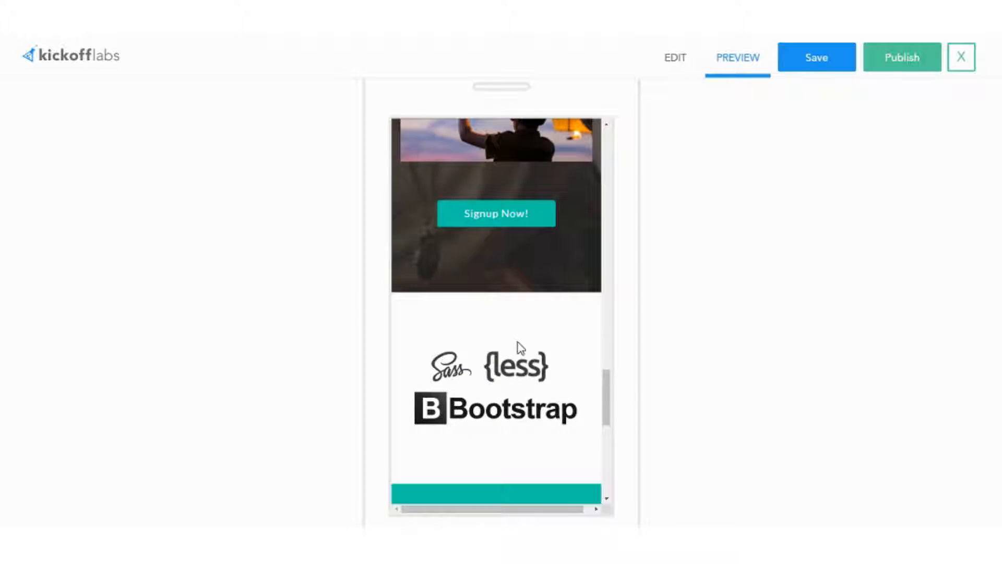
pyautogui.scroll(-3)
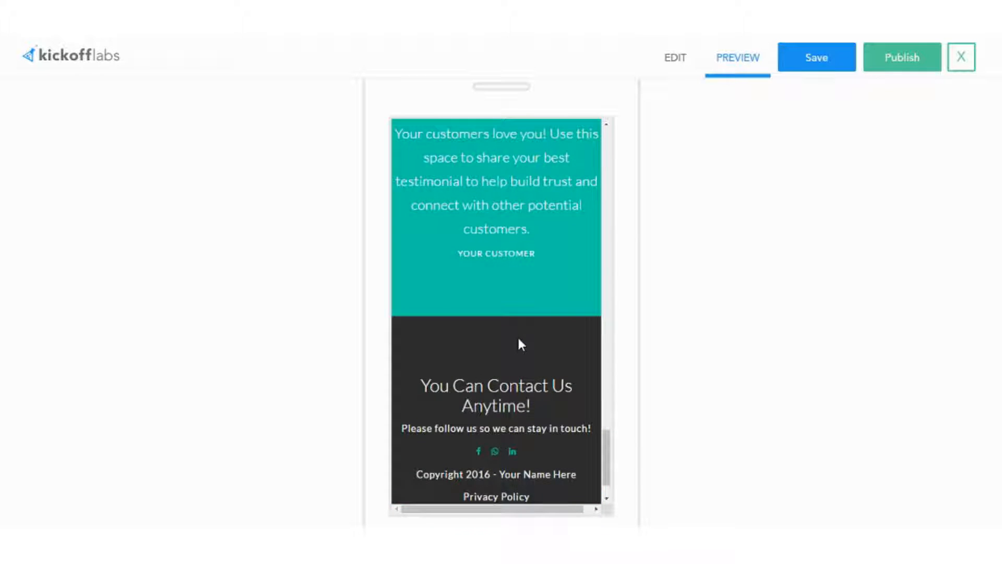
pyautogui.moveTo(520, 325)
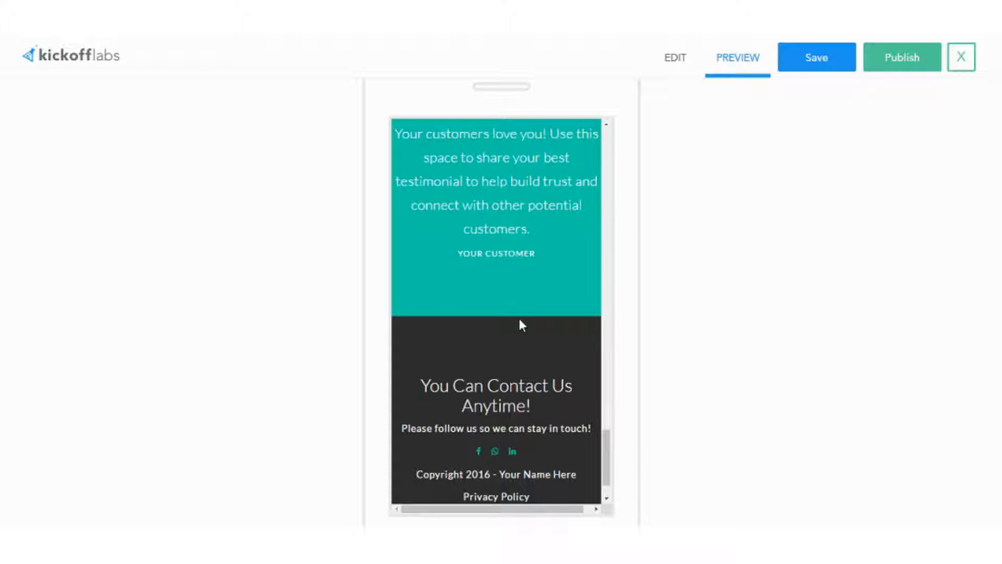
pyautogui.click(816, 56)
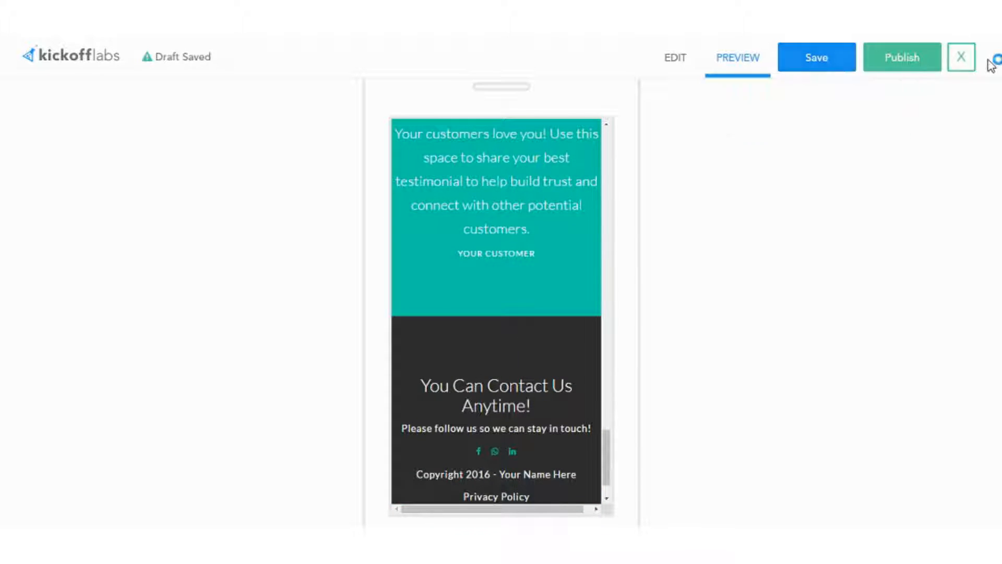
# Close the designer and look over lp3's More Publishing Options on the overview
pyautogui.click(960, 56)
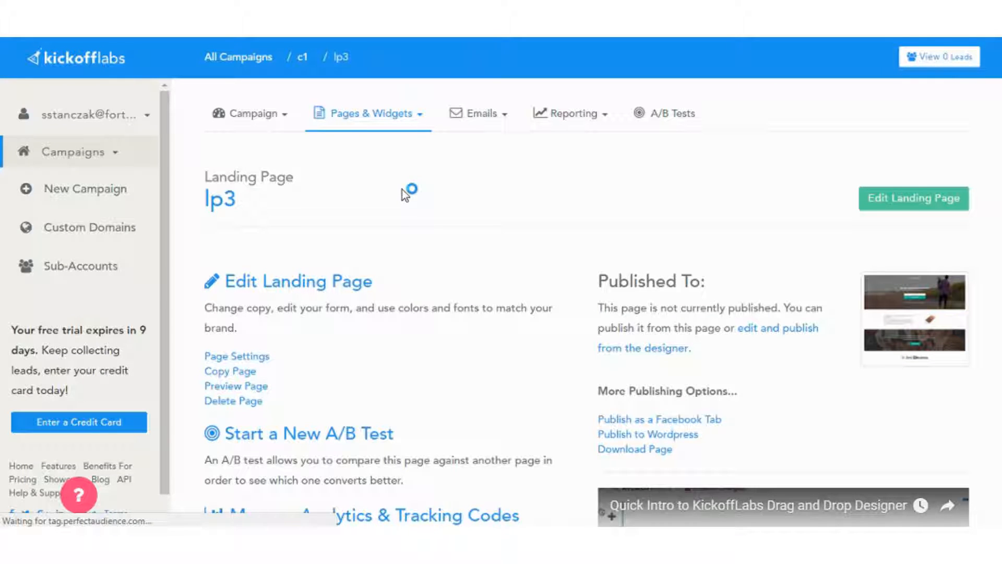
pyautogui.scroll(-3)
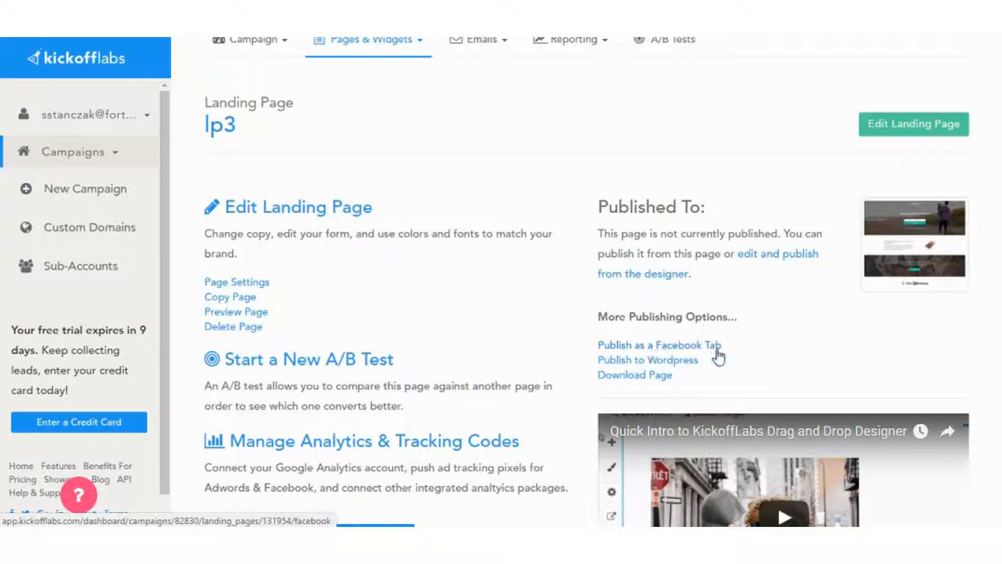
pyautogui.moveTo(692, 373)
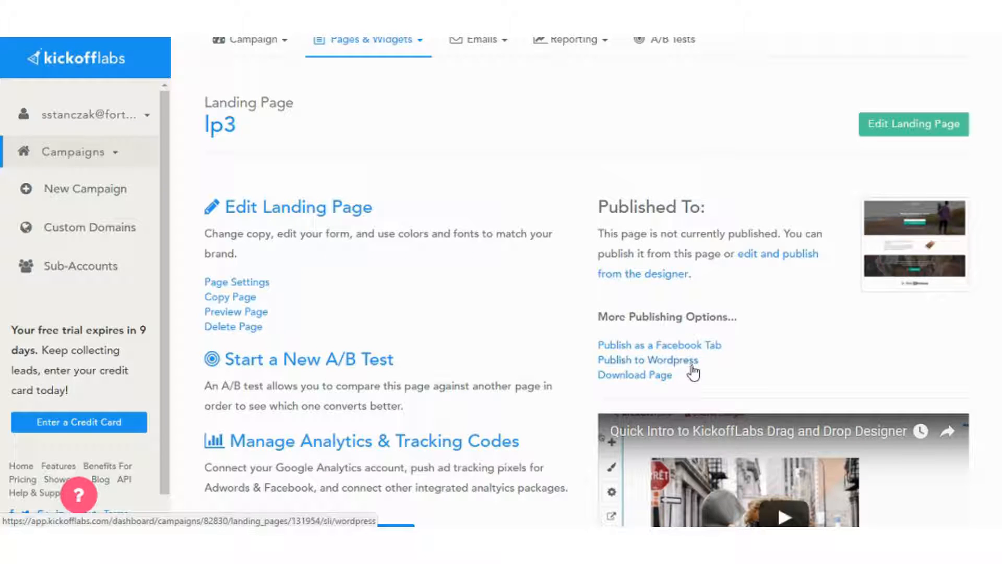
pyautogui.moveTo(715, 356)
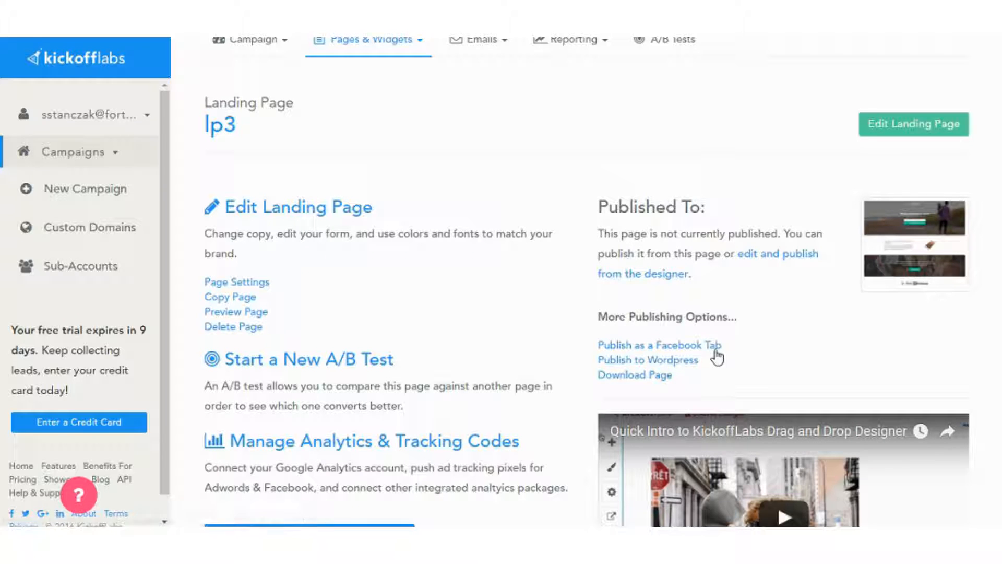
pyautogui.moveTo(710, 364)
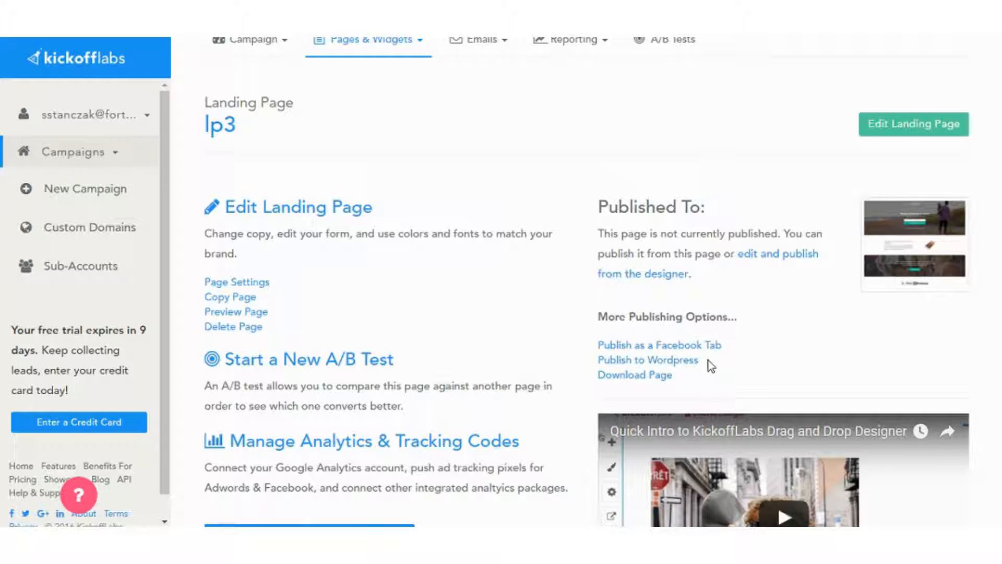
pyautogui.moveTo(634, 374)
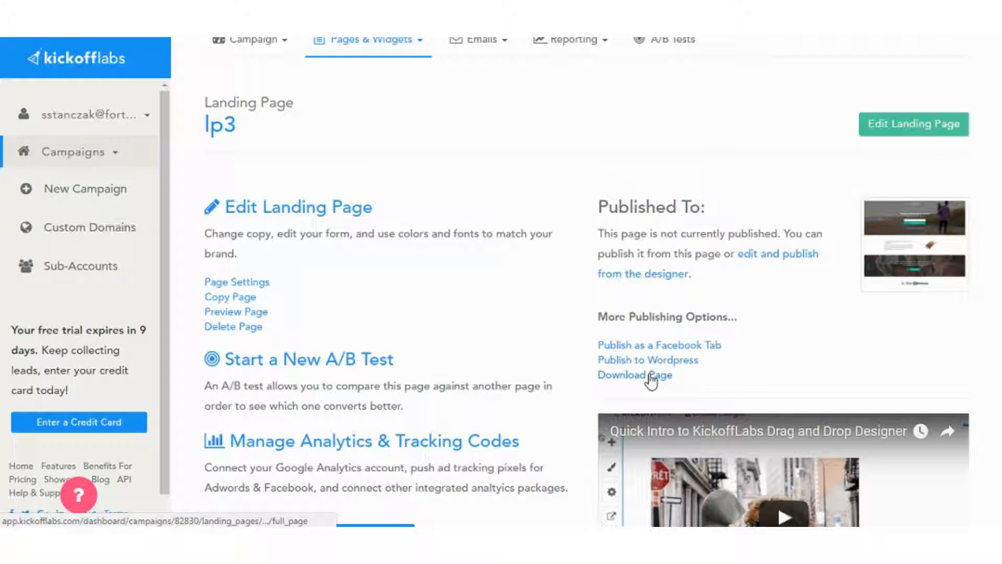
pyautogui.moveTo(514, 312)
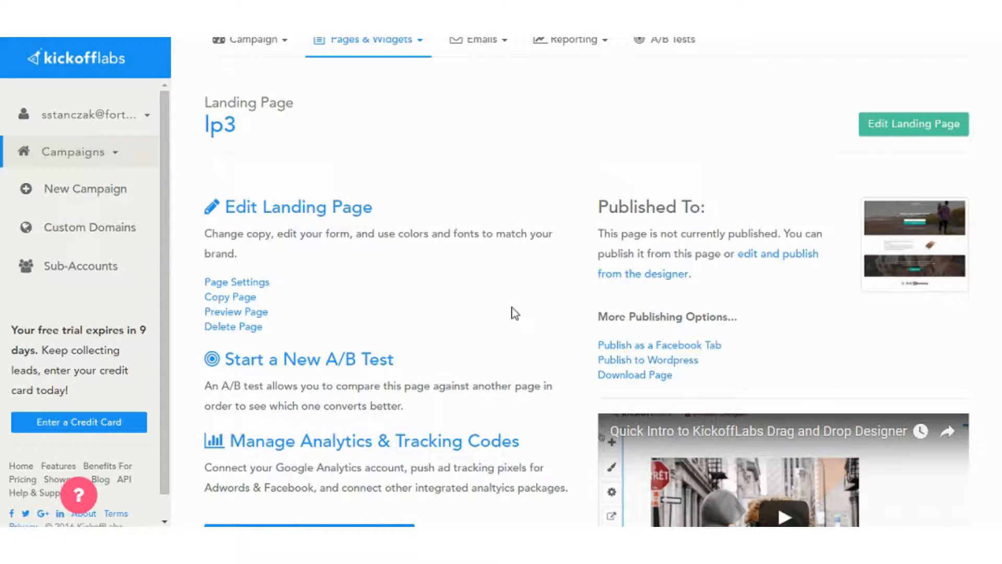
pyautogui.scroll(-3)
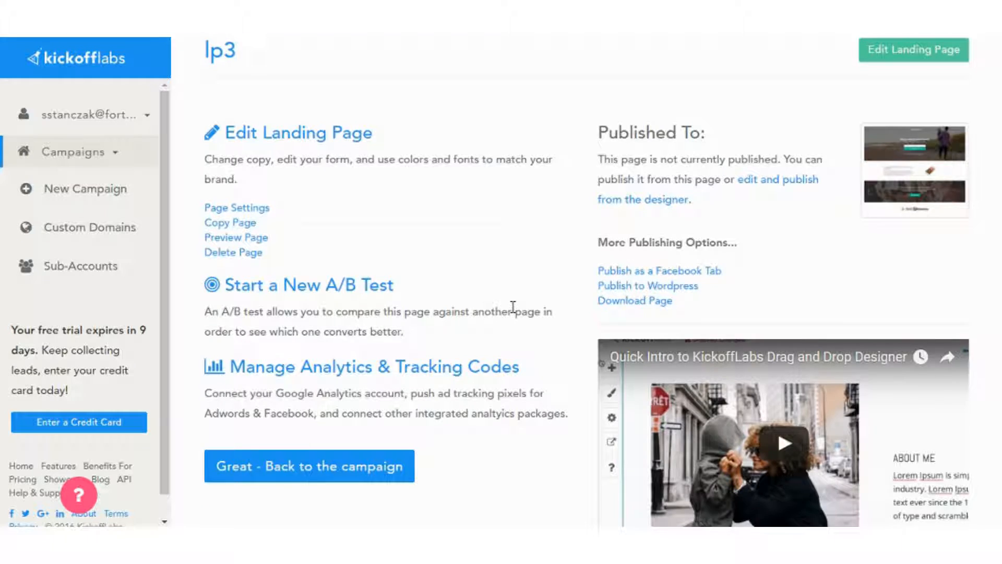
# View All Reports for campaign c1: zero conversions, viral boost, demographics and web traffic
pyautogui.click(570, 113)
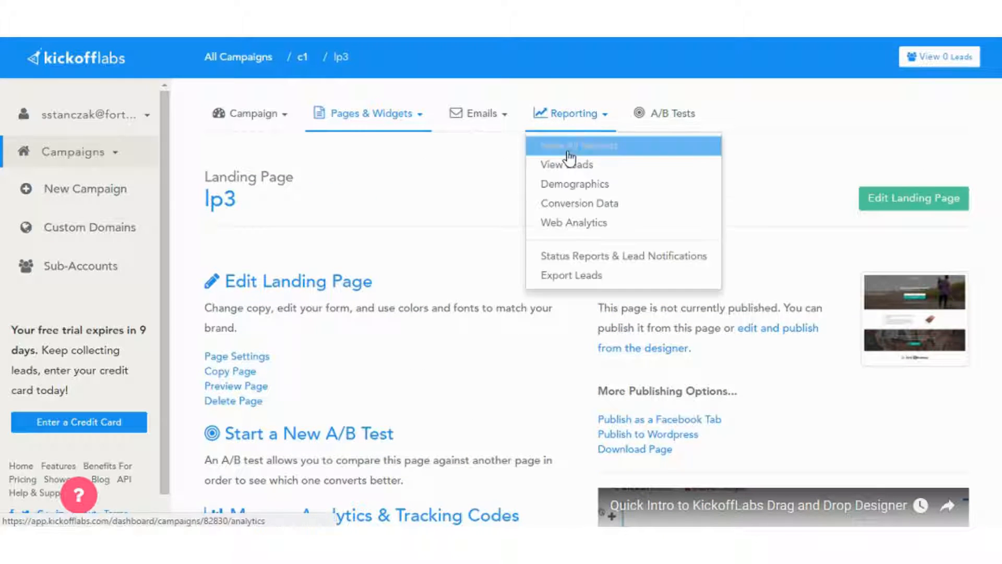
pyautogui.click(577, 145)
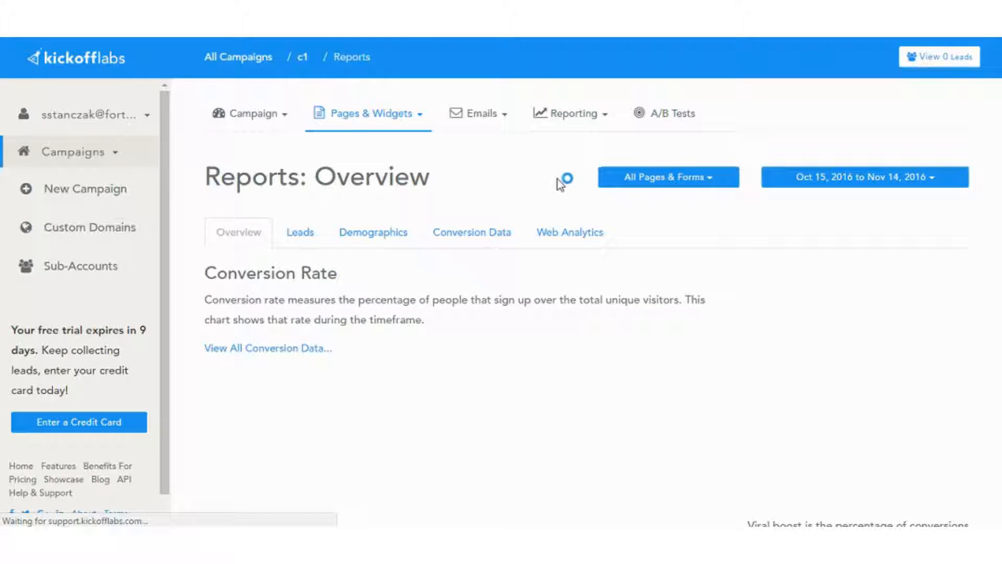
pyautogui.scroll(-3)
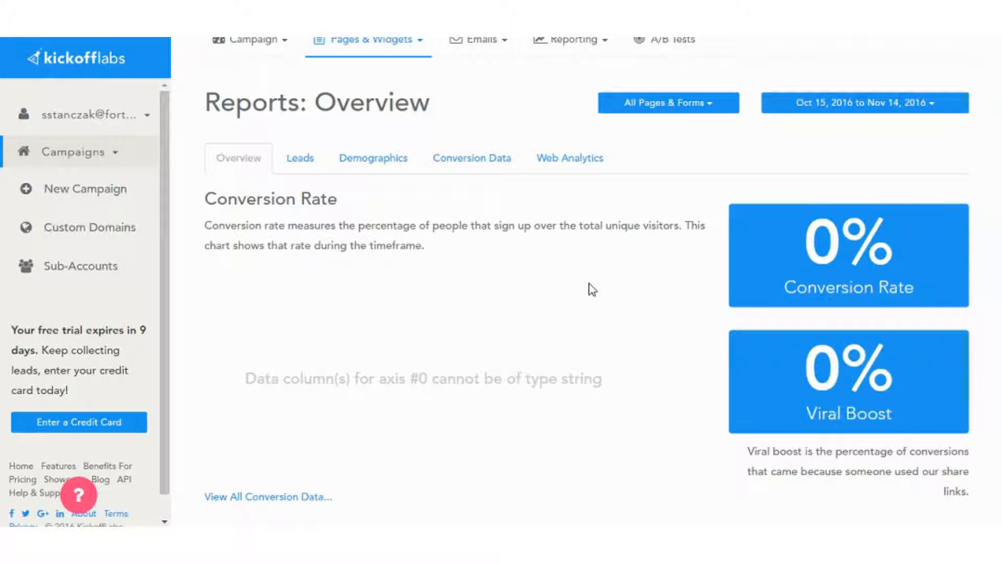
pyautogui.scroll(-3)
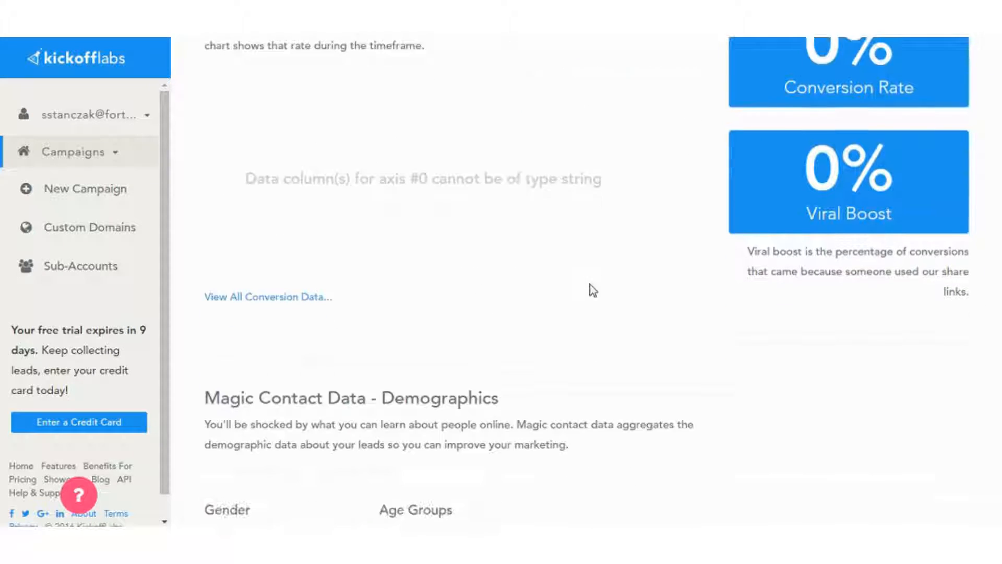
pyautogui.scroll(-3)
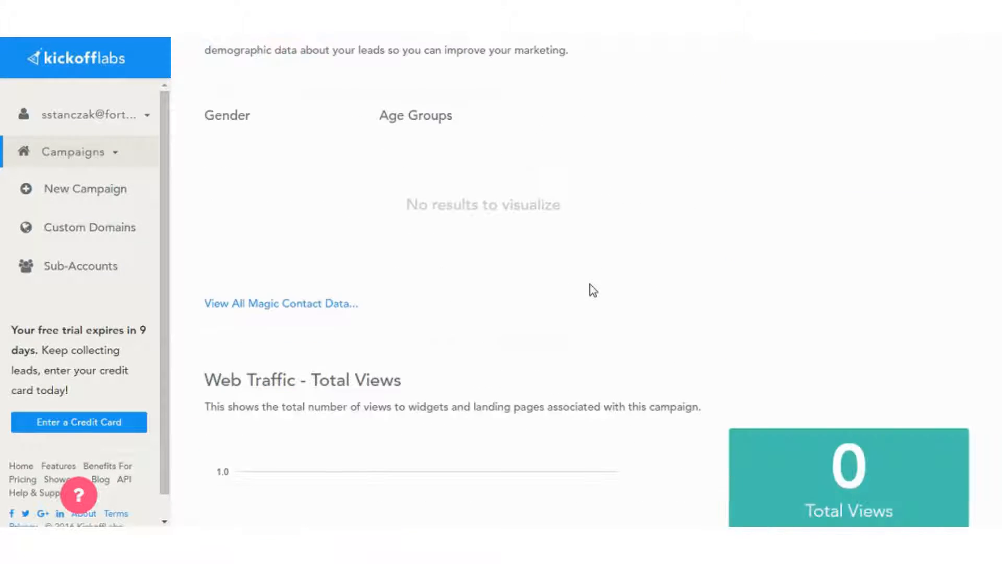
pyautogui.scroll(-3)
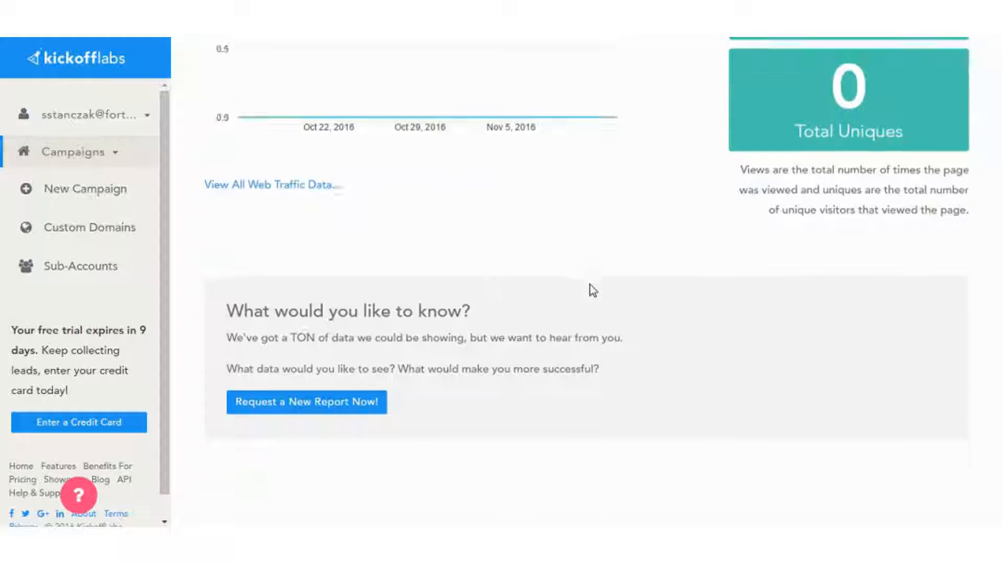
pyautogui.moveTo(421, 352)
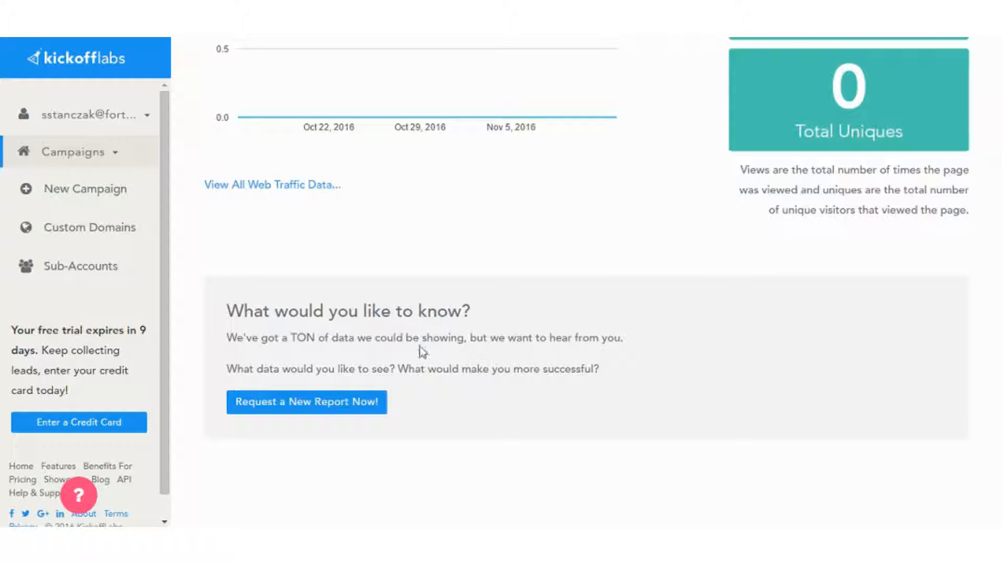
pyautogui.moveTo(488, 342)
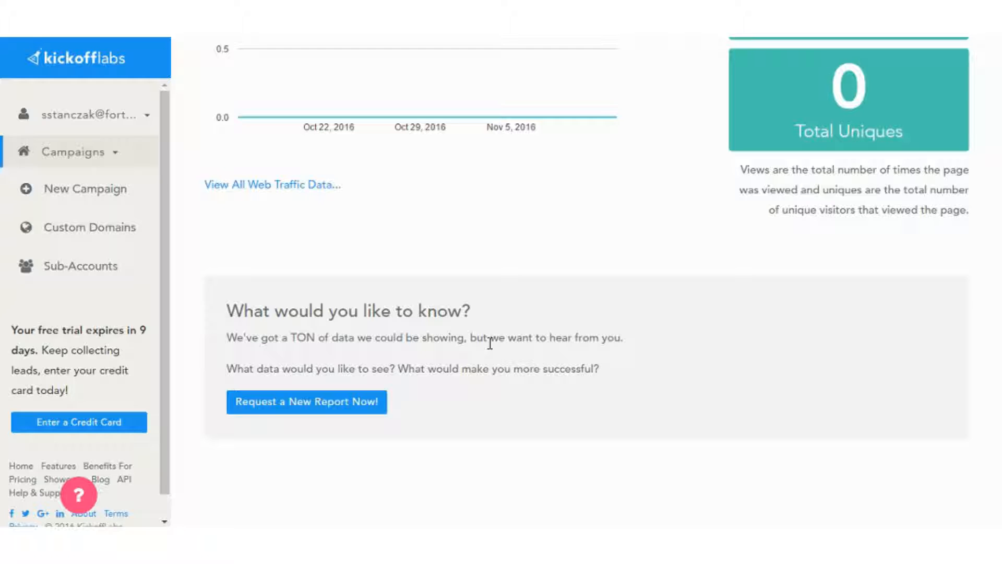
pyautogui.moveTo(560, 249)
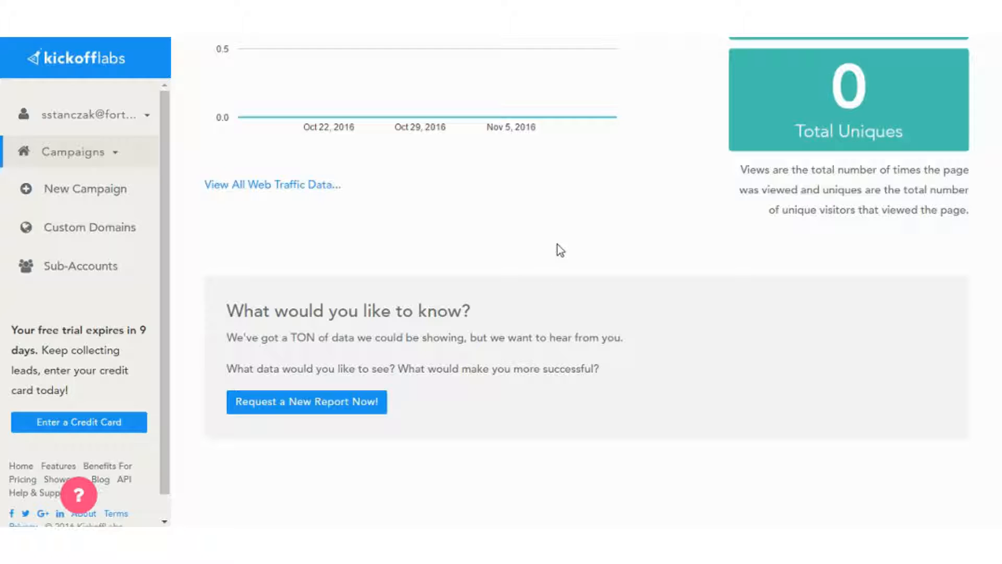
pyautogui.moveTo(553, 109)
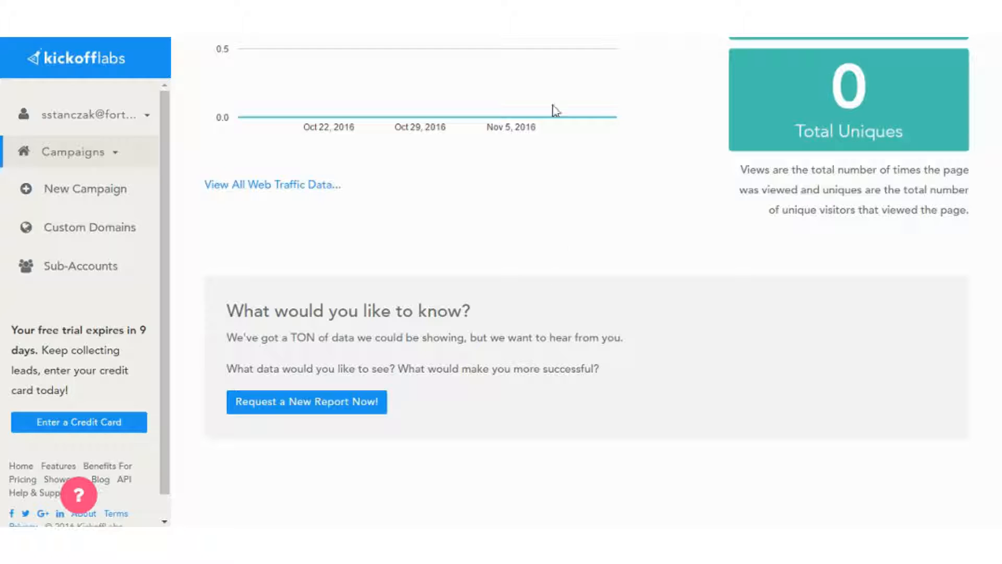
pyautogui.moveTo(523, 73)
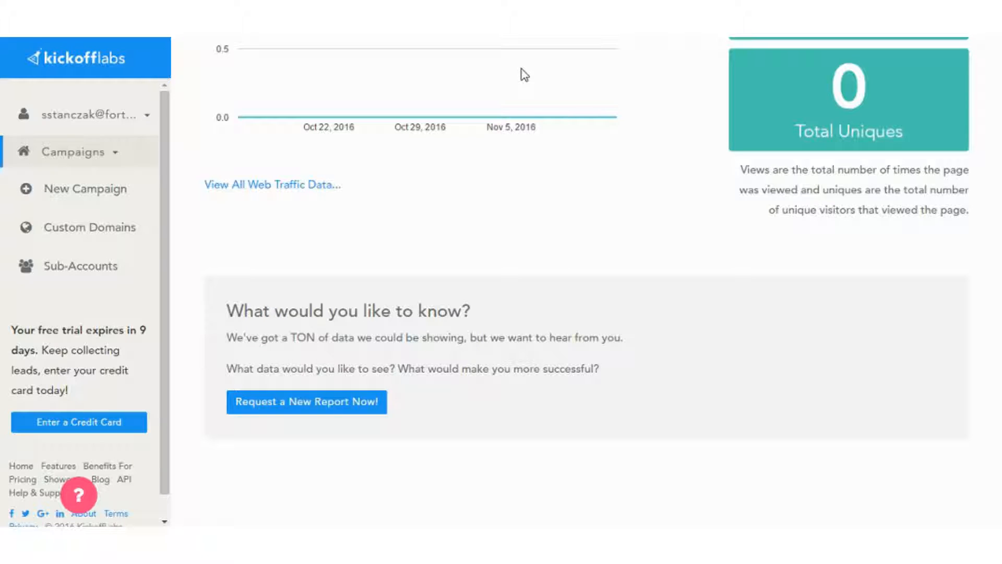
pyautogui.moveTo(520, 72)
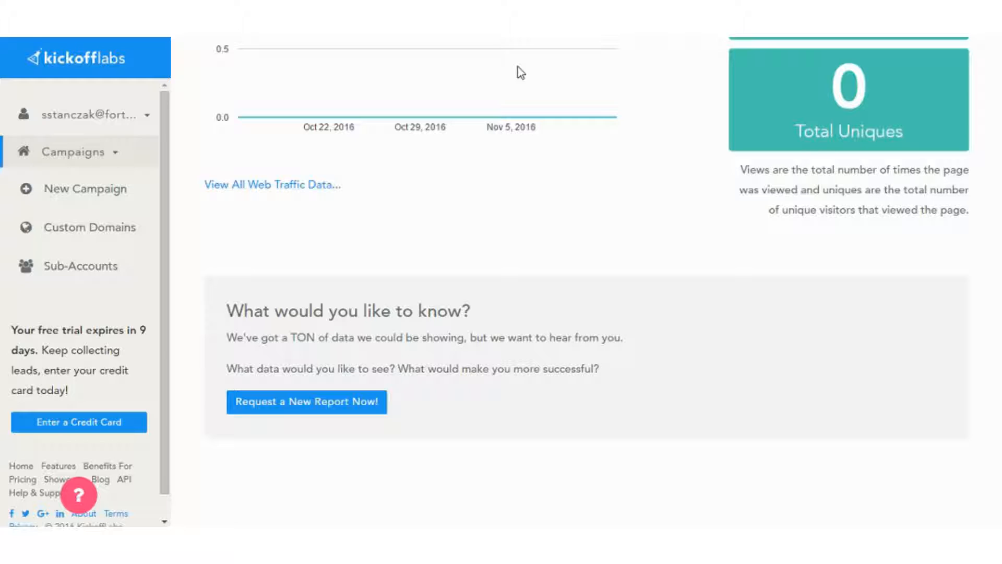
pyautogui.moveTo(503, 148)
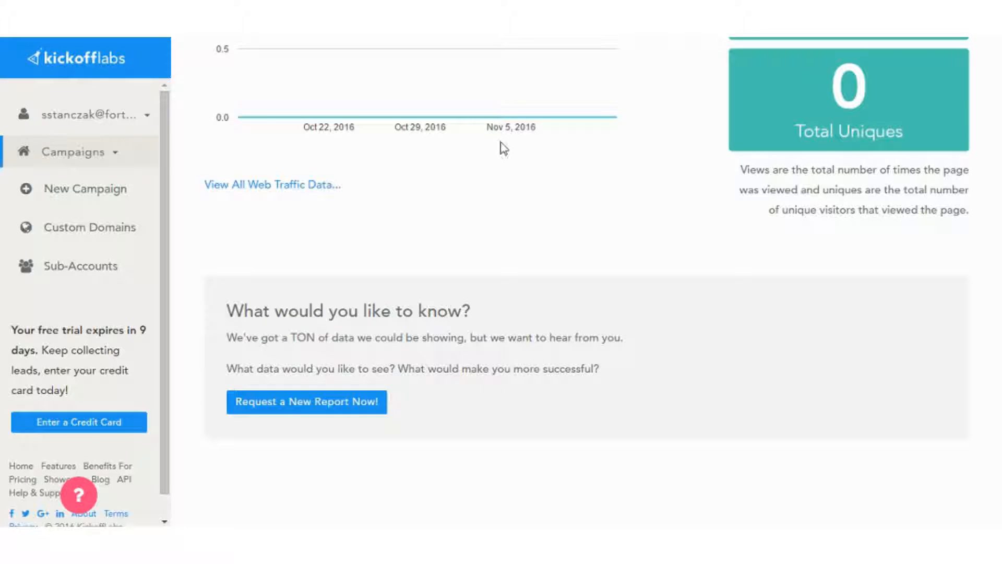
pyautogui.moveTo(441, 167)
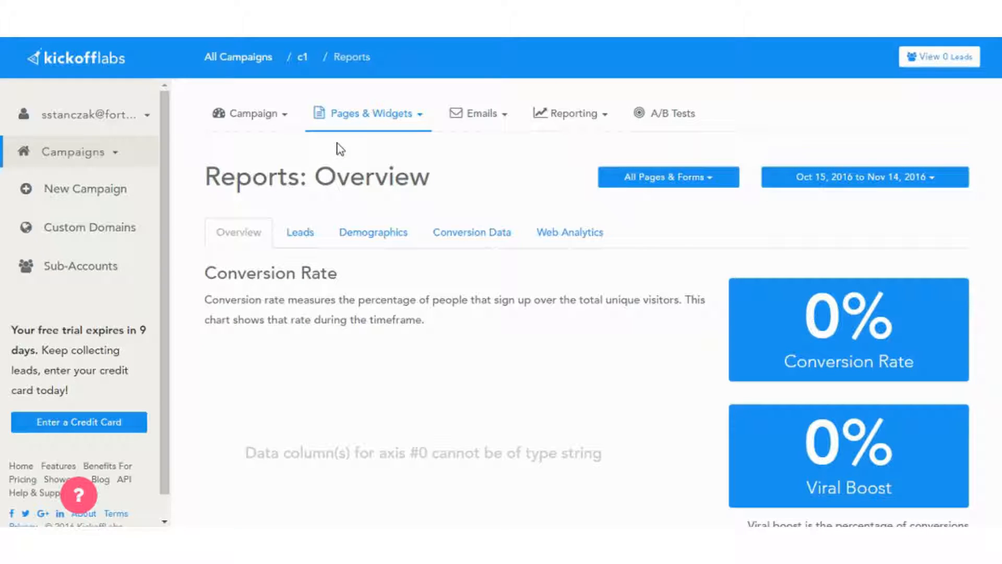
pyautogui.moveTo(340, 158)
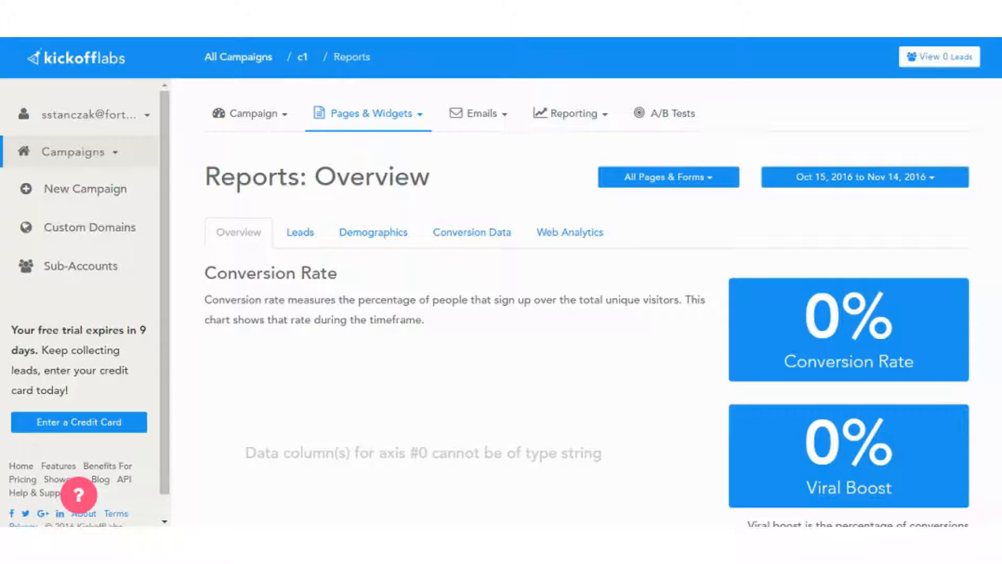
pyautogui.click(78, 421)
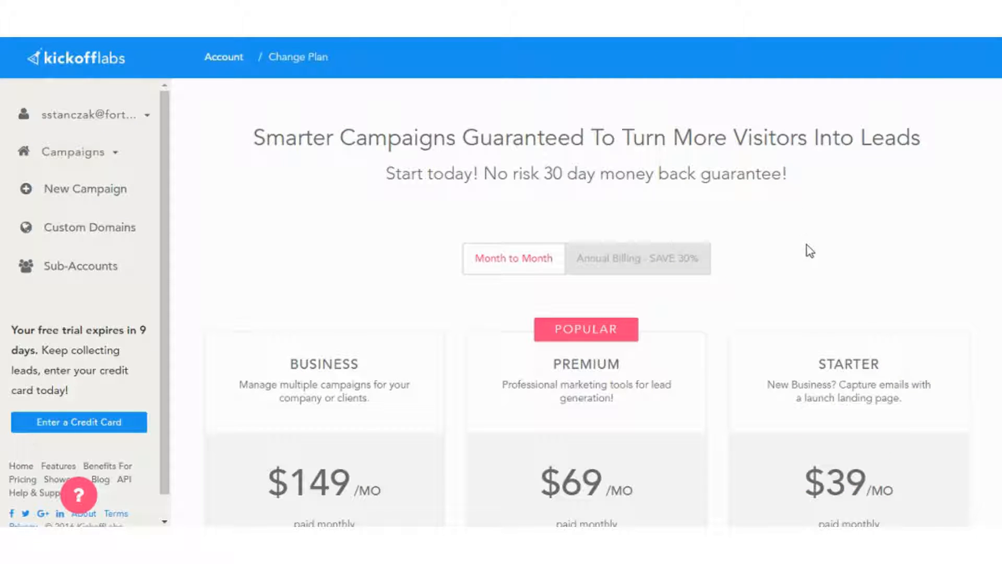
pyautogui.scroll(-3)
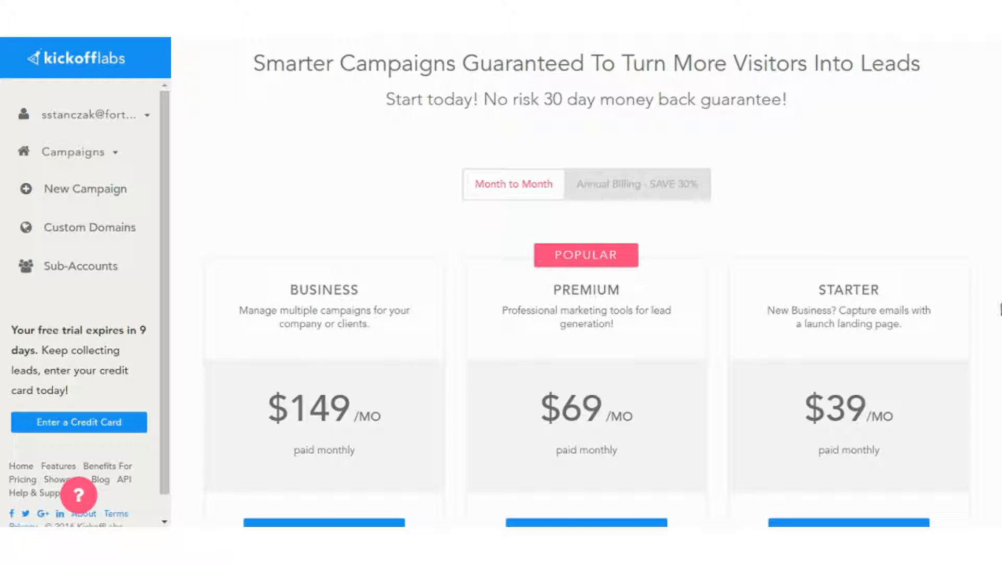
pyautogui.moveTo(996, 314)
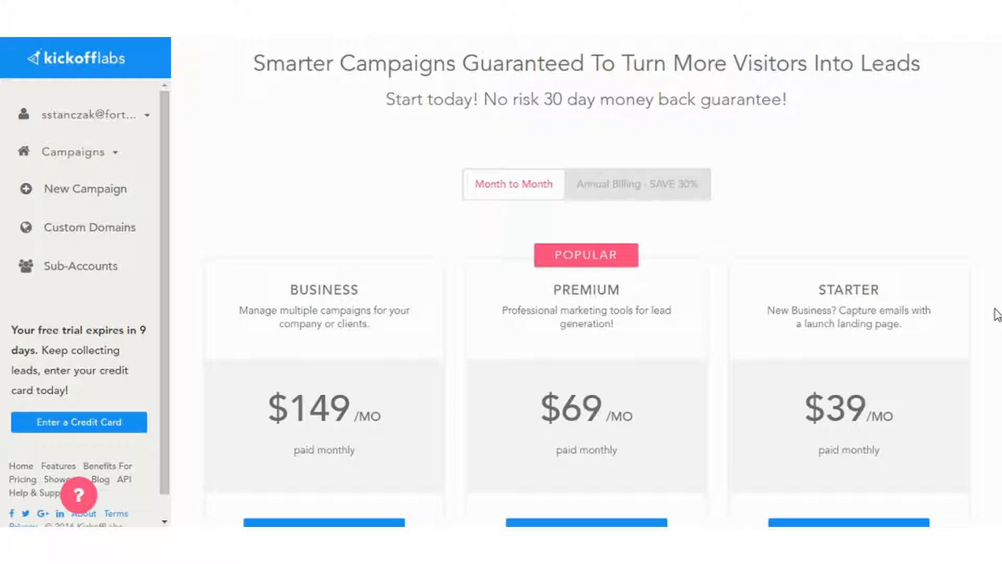
pyautogui.moveTo(992, 319)
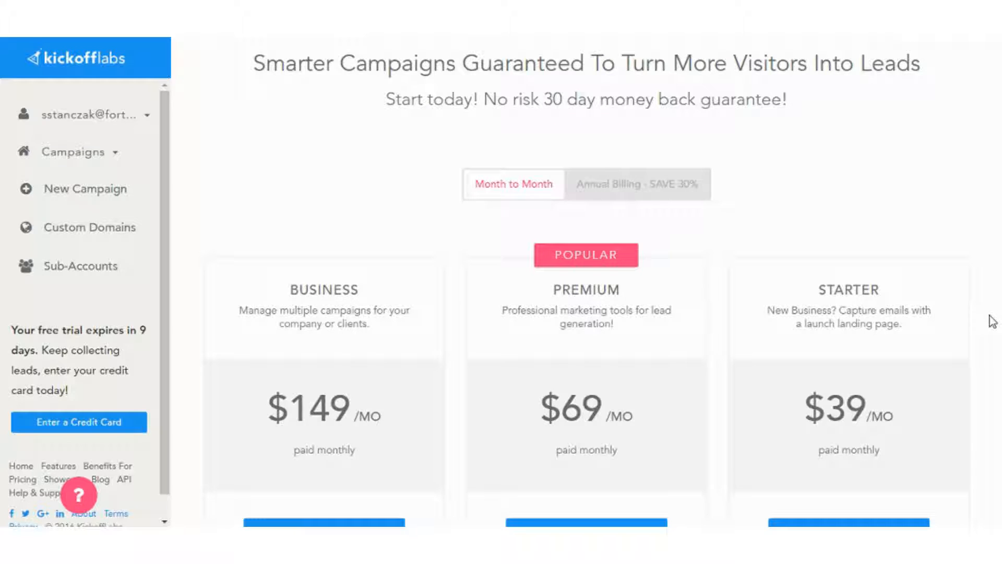
pyautogui.scroll(-3)
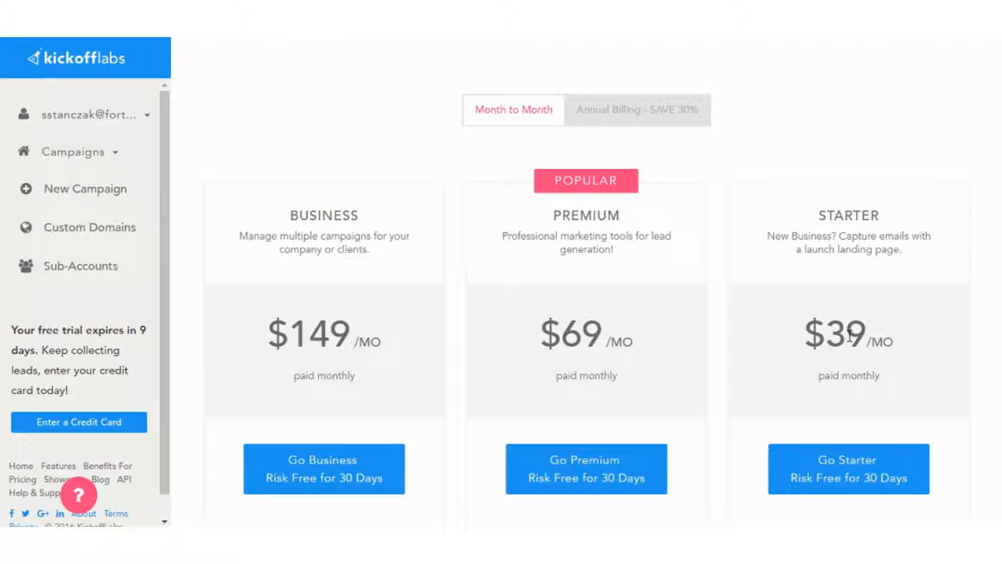
pyautogui.scroll(-3)
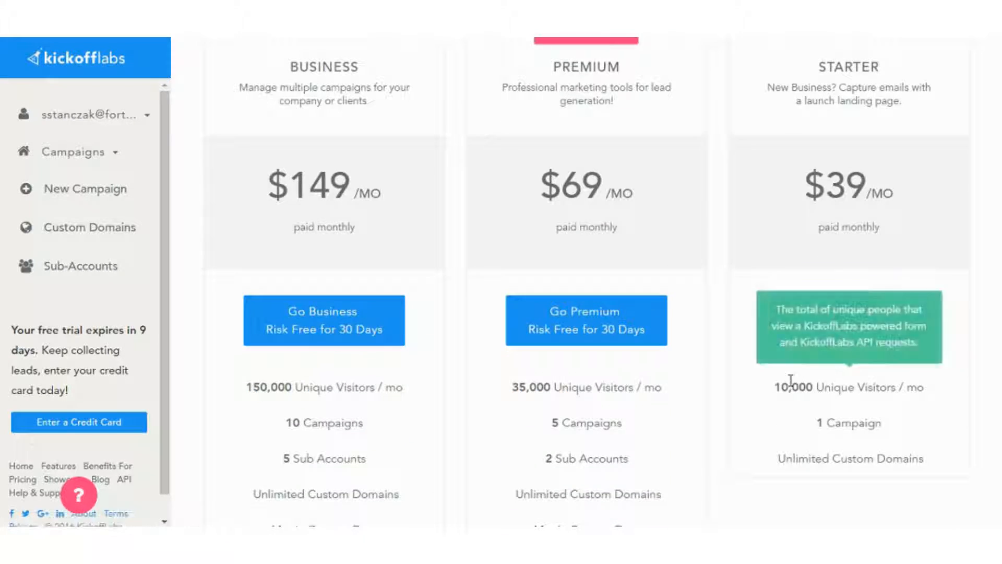
pyautogui.scroll(-3)
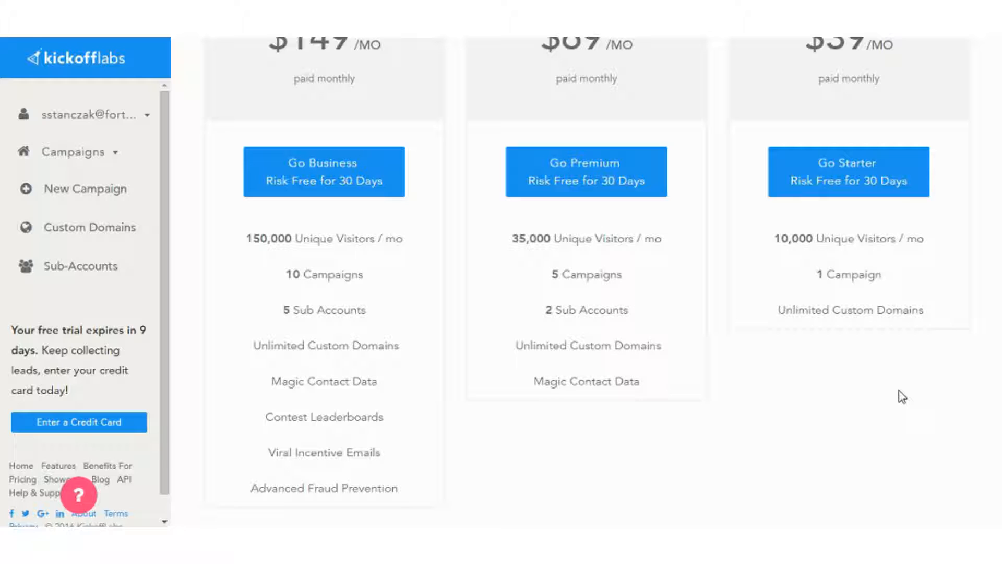
pyautogui.moveTo(585, 381)
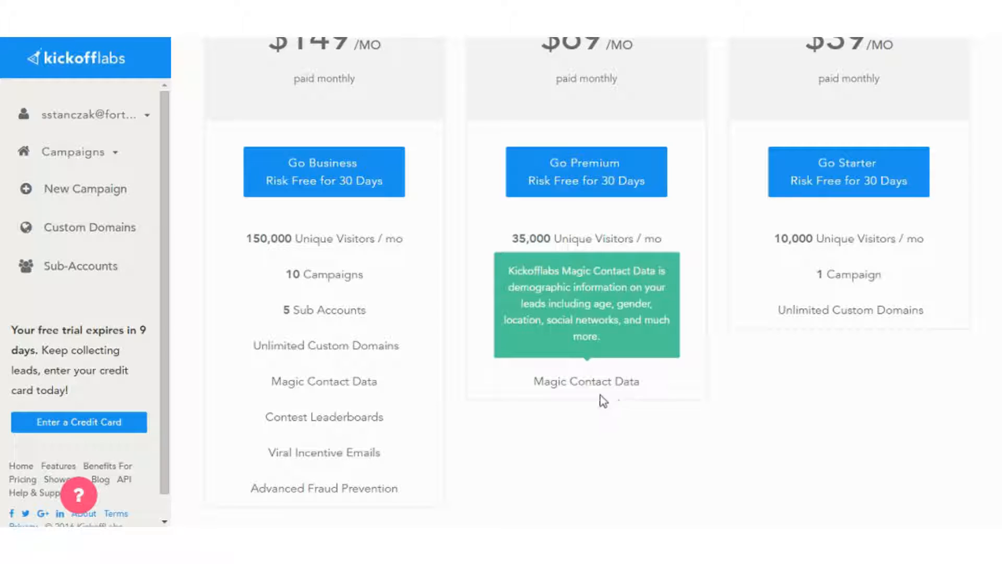
pyautogui.moveTo(629, 400)
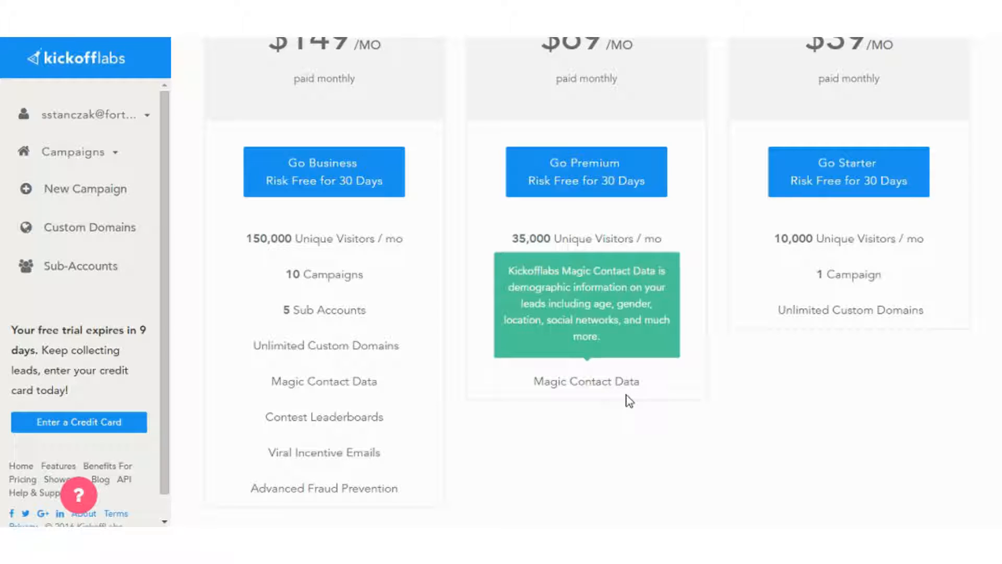
pyautogui.moveTo(754, 442)
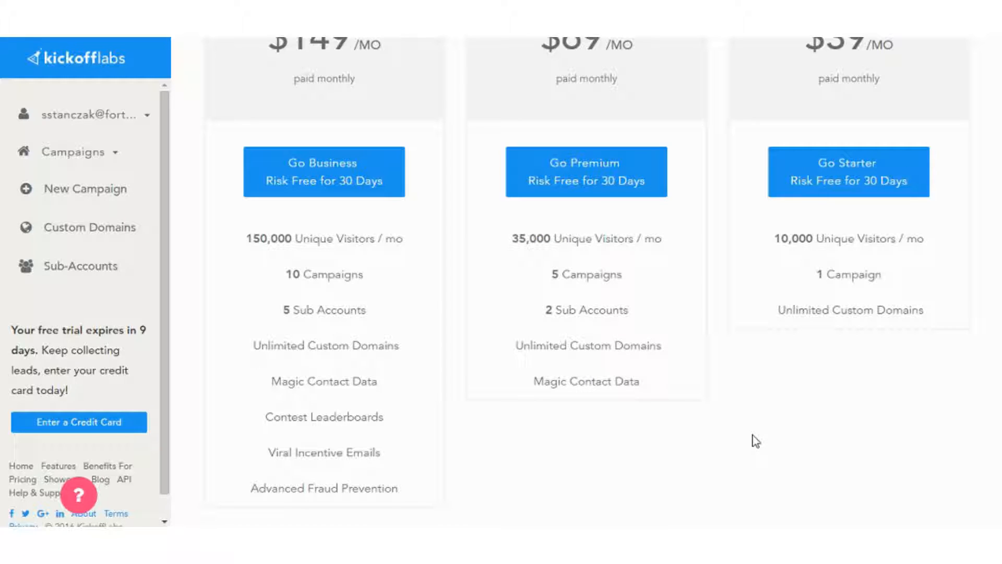
pyautogui.moveTo(752, 436)
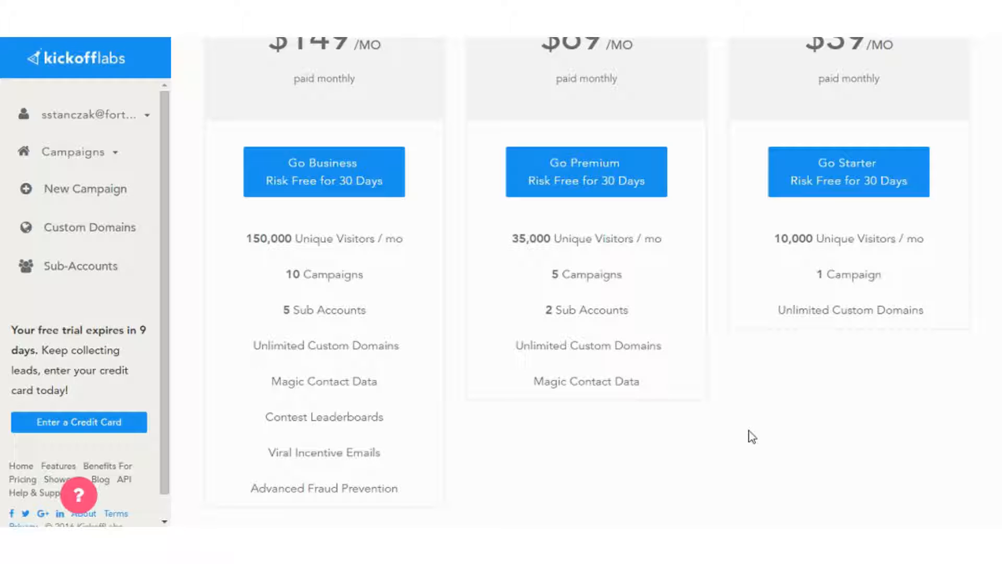
pyautogui.scroll(3)
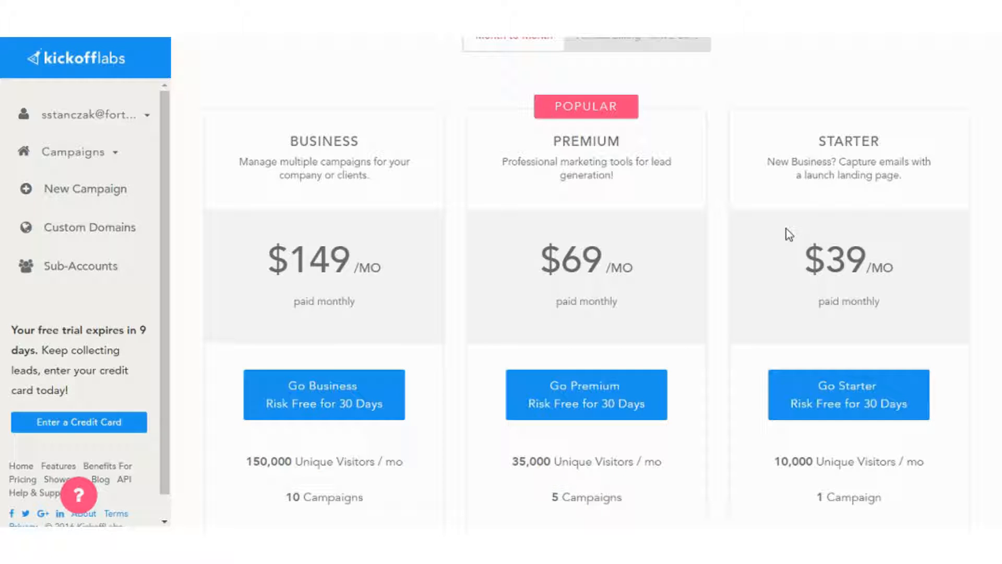
# Compare Month to Month prices against Annual Billing ($104, $48, $27 per month)
pyautogui.scroll(3)
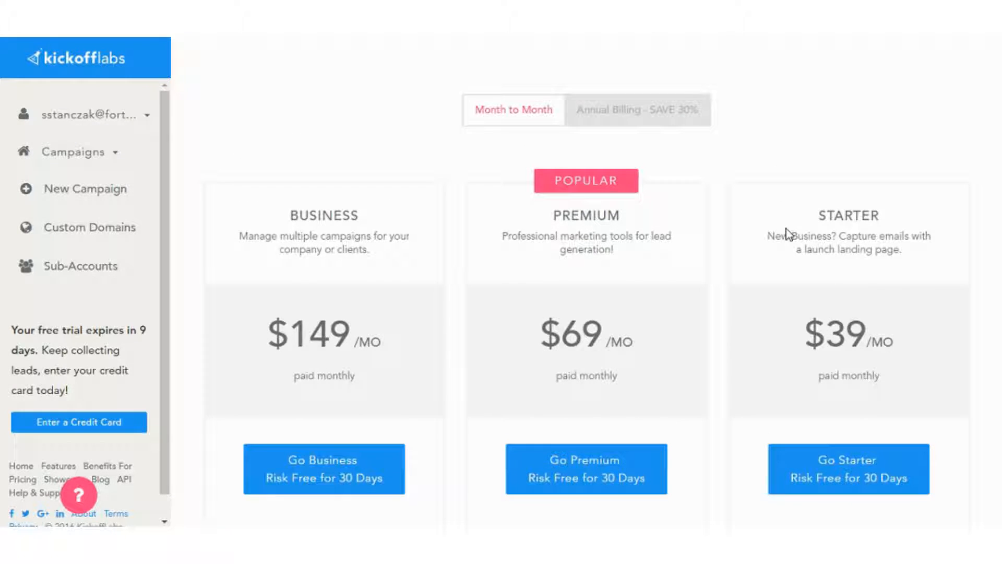
pyautogui.moveTo(523, 123)
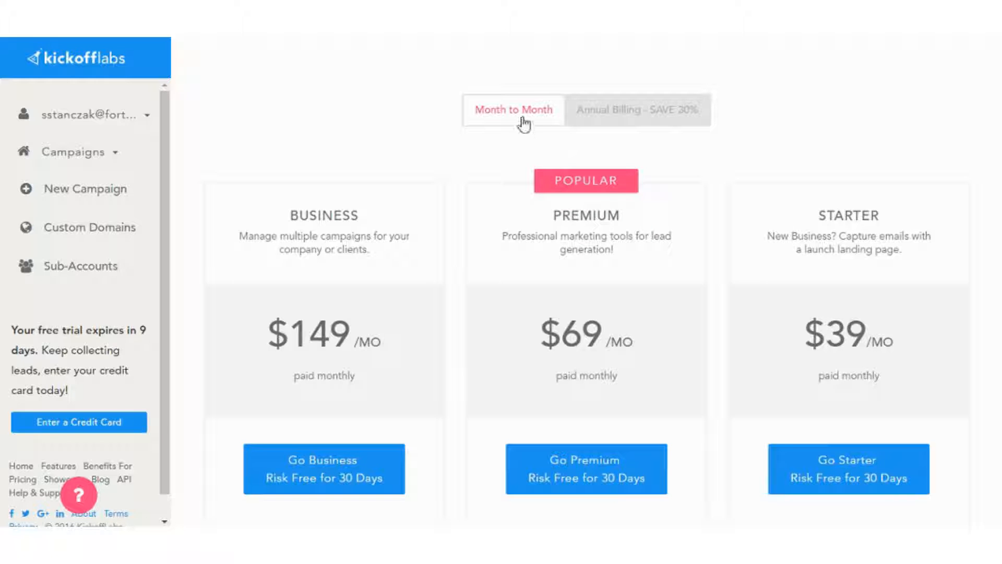
pyautogui.click(636, 110)
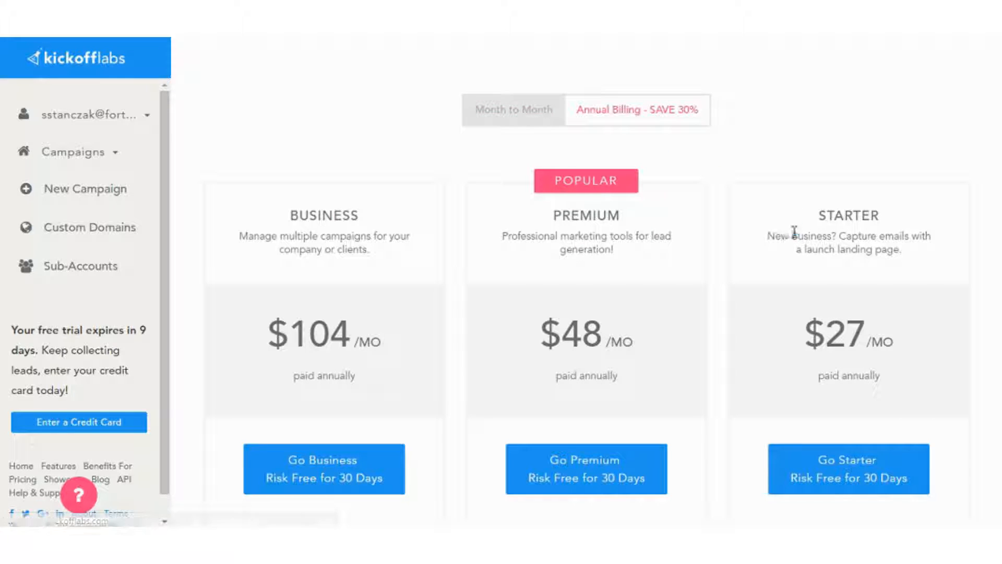
pyautogui.click(513, 110)
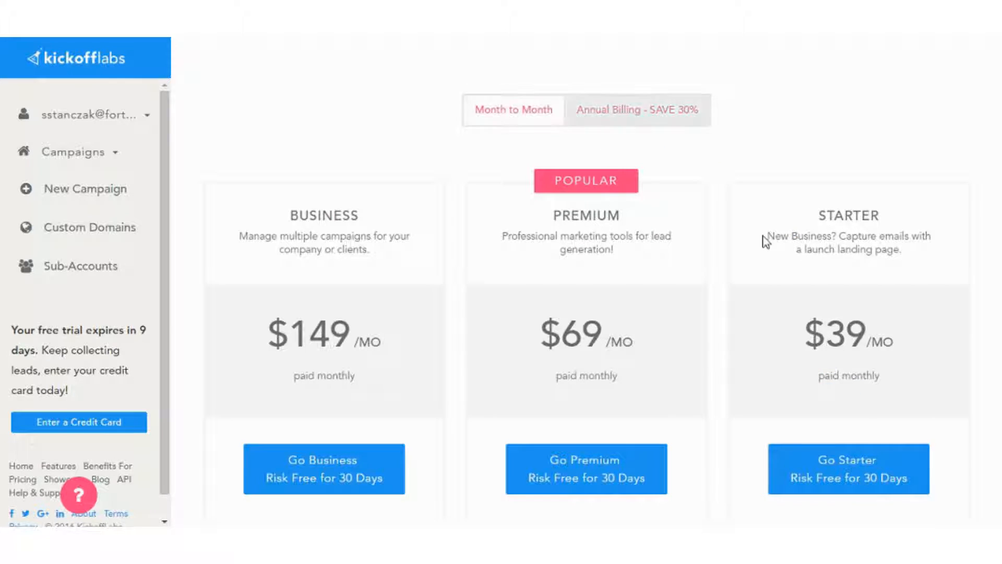
pyautogui.click(513, 110)
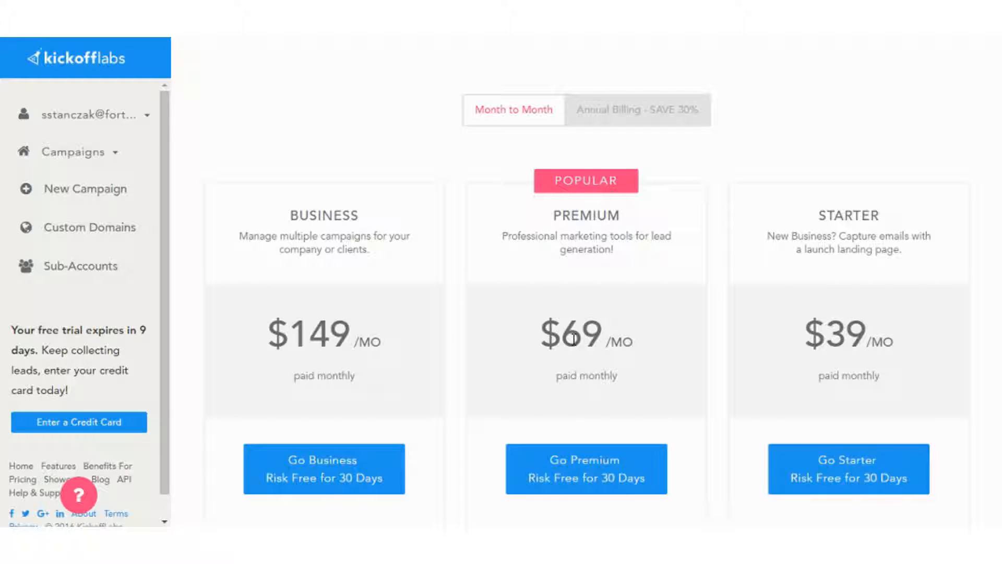
pyautogui.scroll(-3)
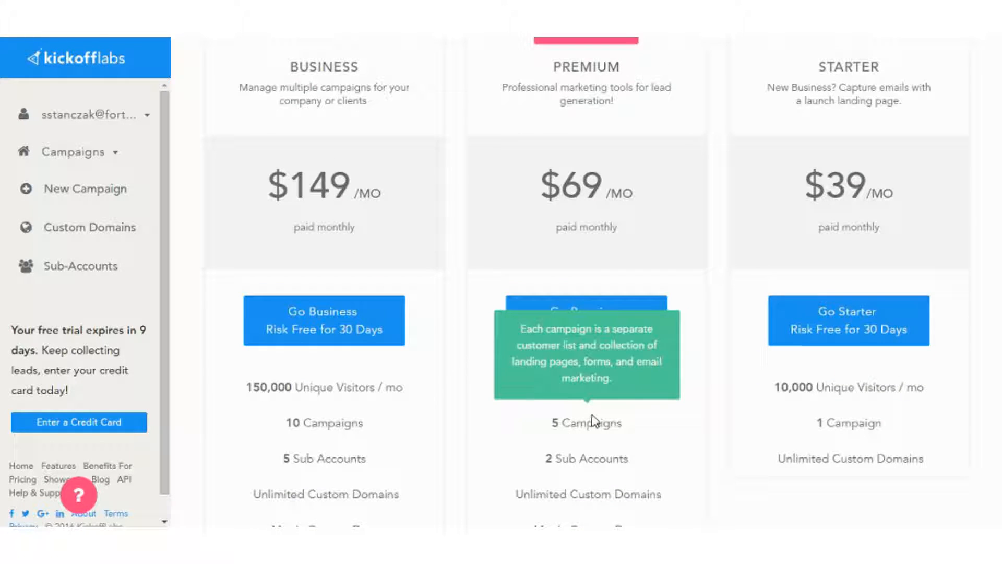
pyautogui.scroll(3)
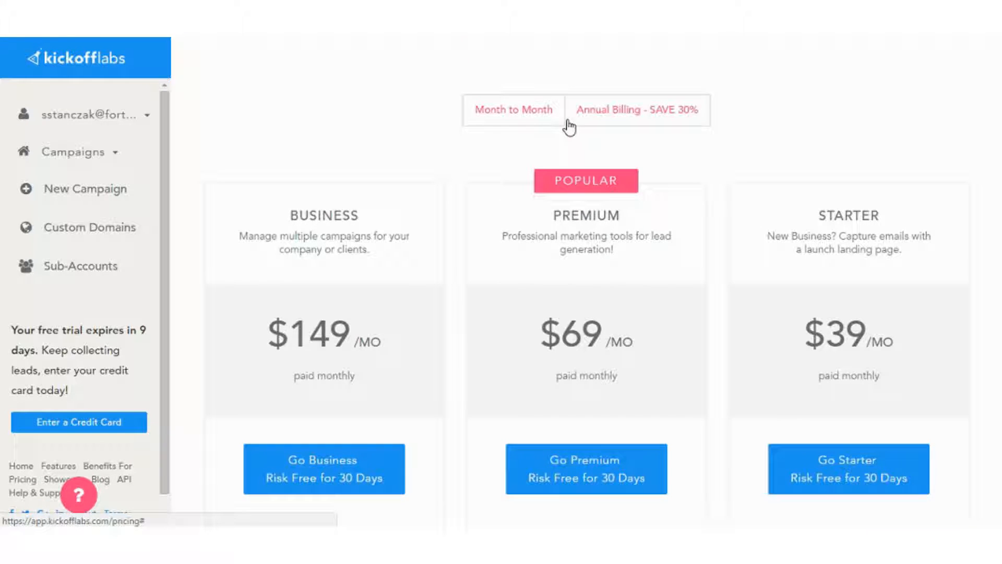
# Leave Annual Billing selected and go to the public KickoffLabs homepage
pyautogui.click(636, 110)
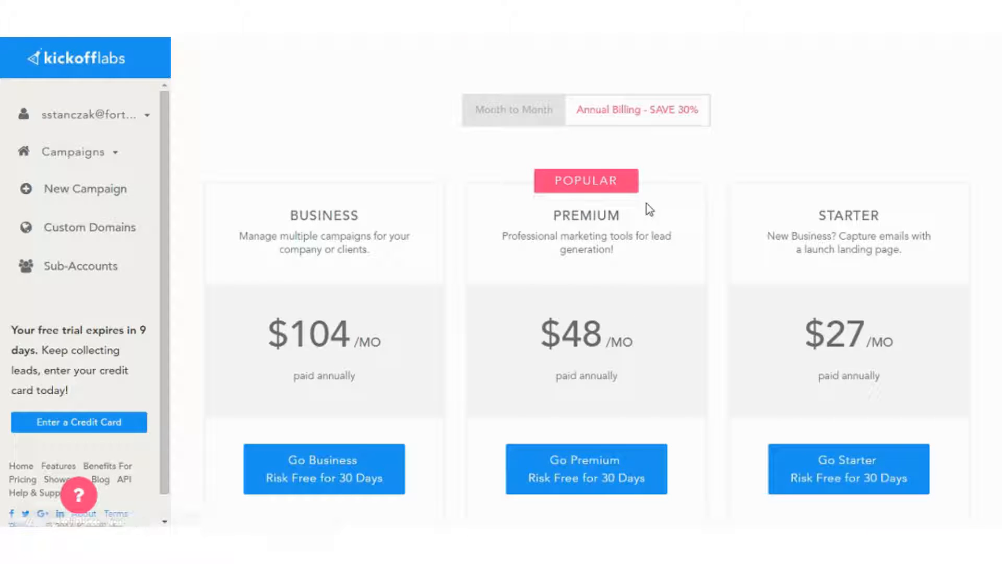
pyautogui.moveTo(631, 382)
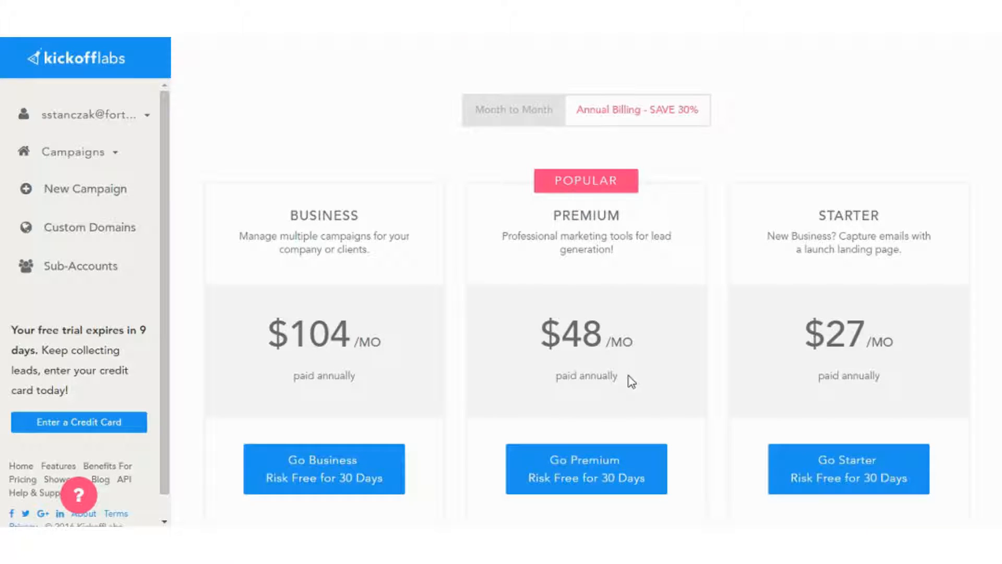
pyautogui.moveTo(629, 364)
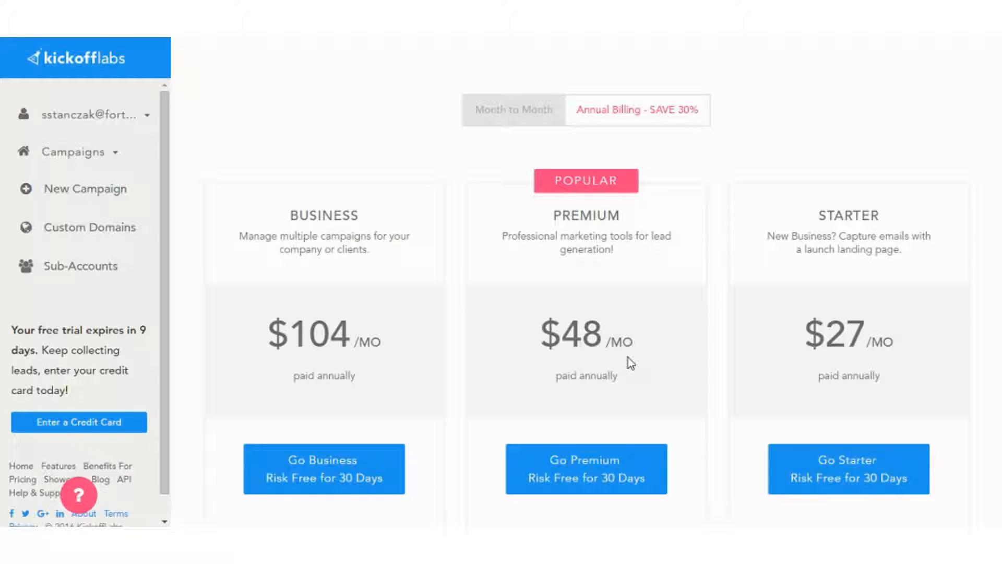
pyautogui.moveTo(387, 332)
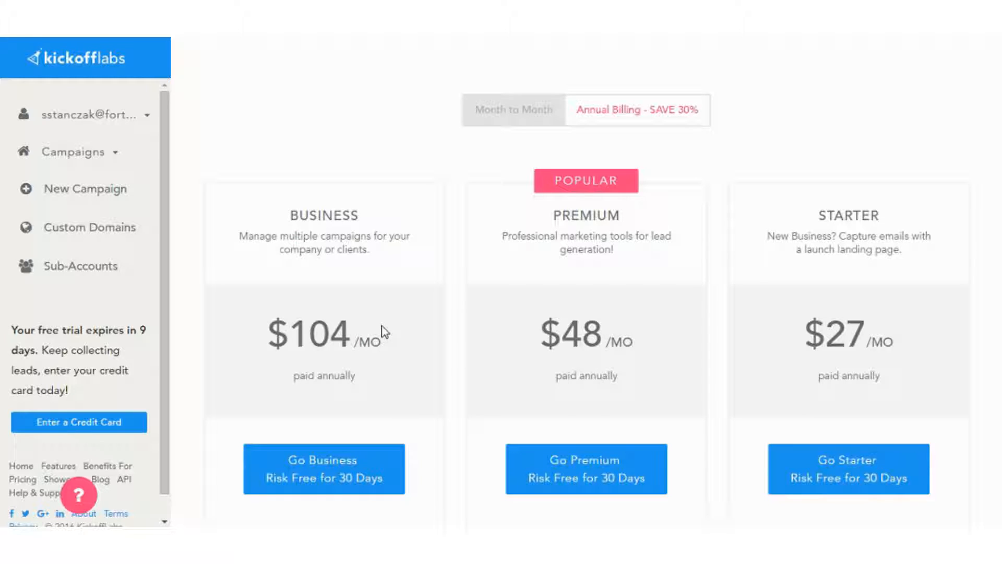
pyautogui.click(513, 109)
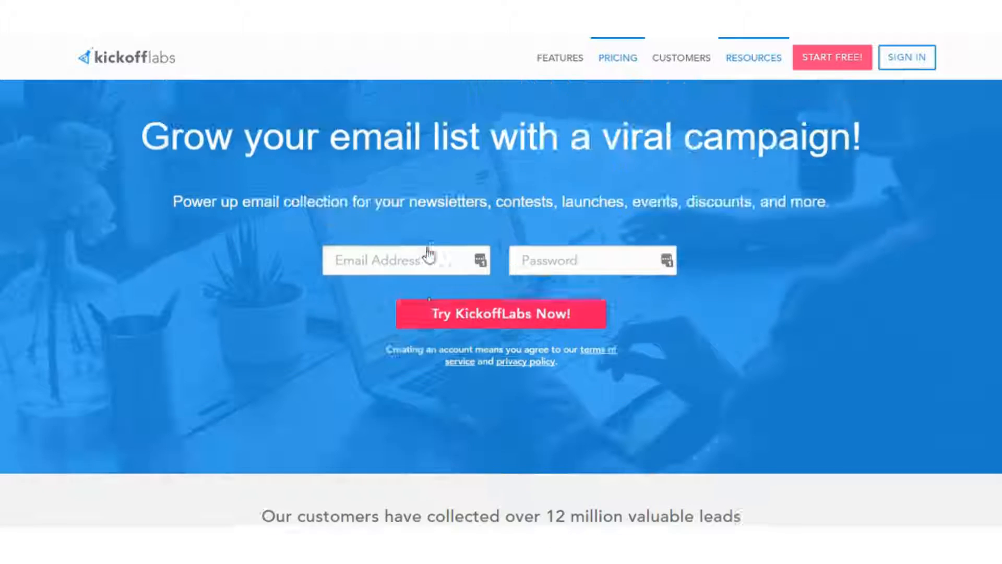
pyautogui.scroll(3)
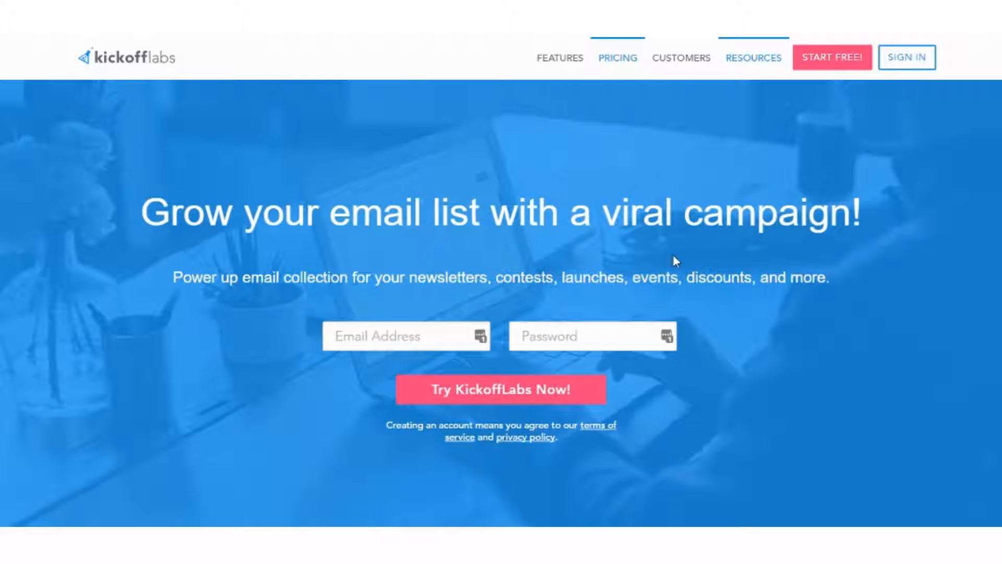
pyautogui.moveTo(893, 327)
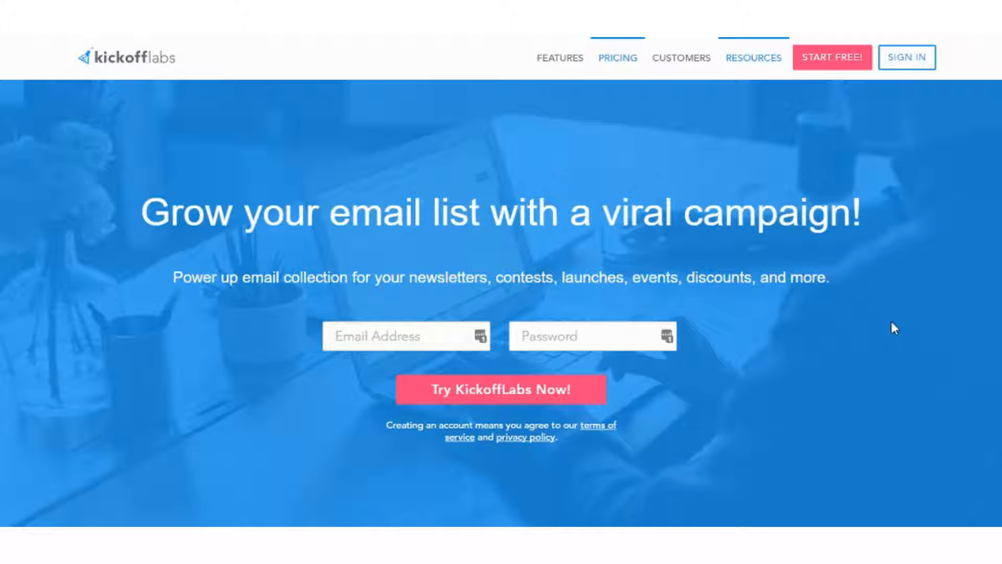